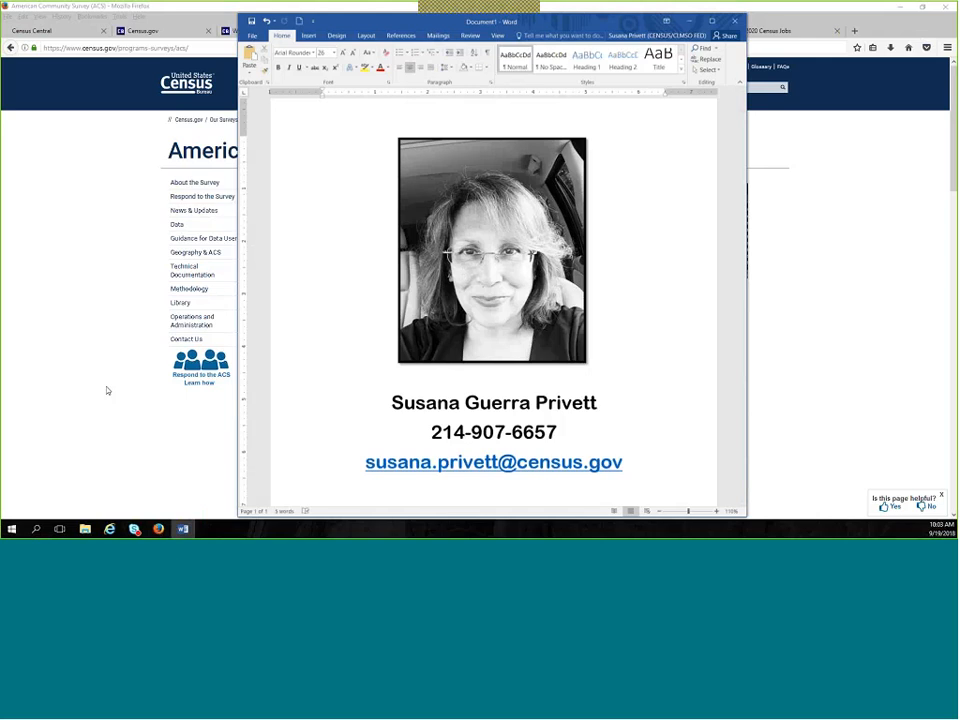
mouse_move(96, 414)
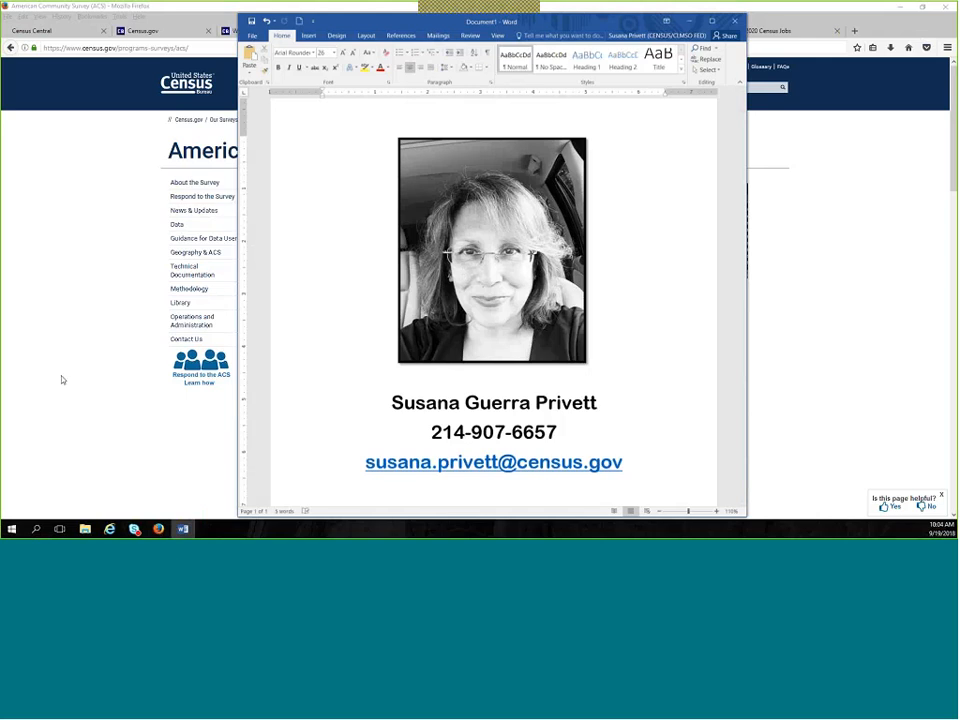
mouse_move(60, 380)
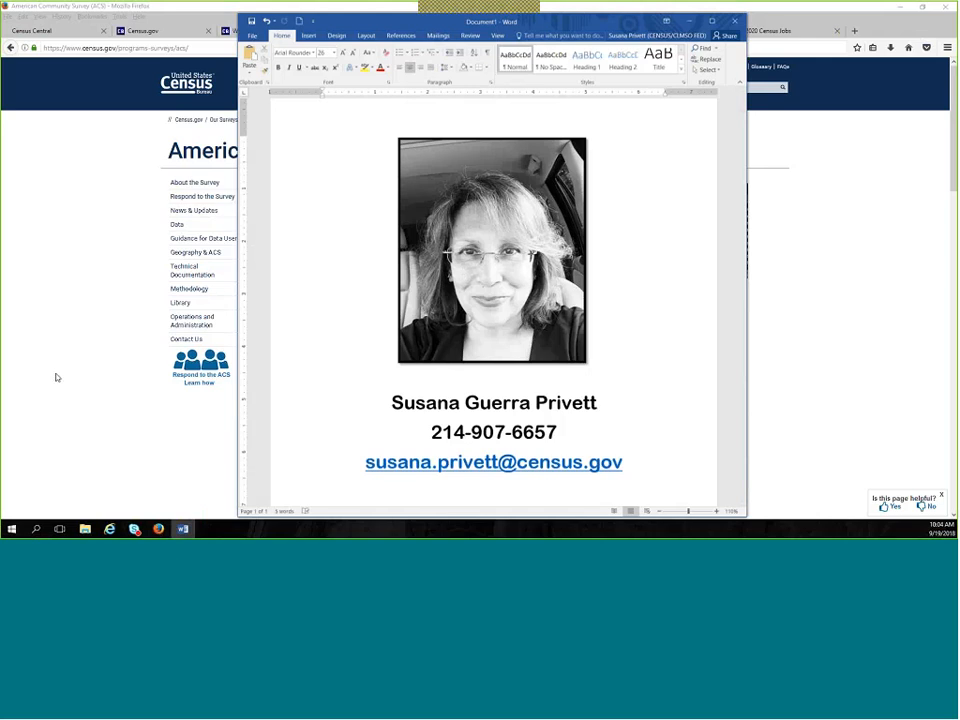
mouse_move(54, 370)
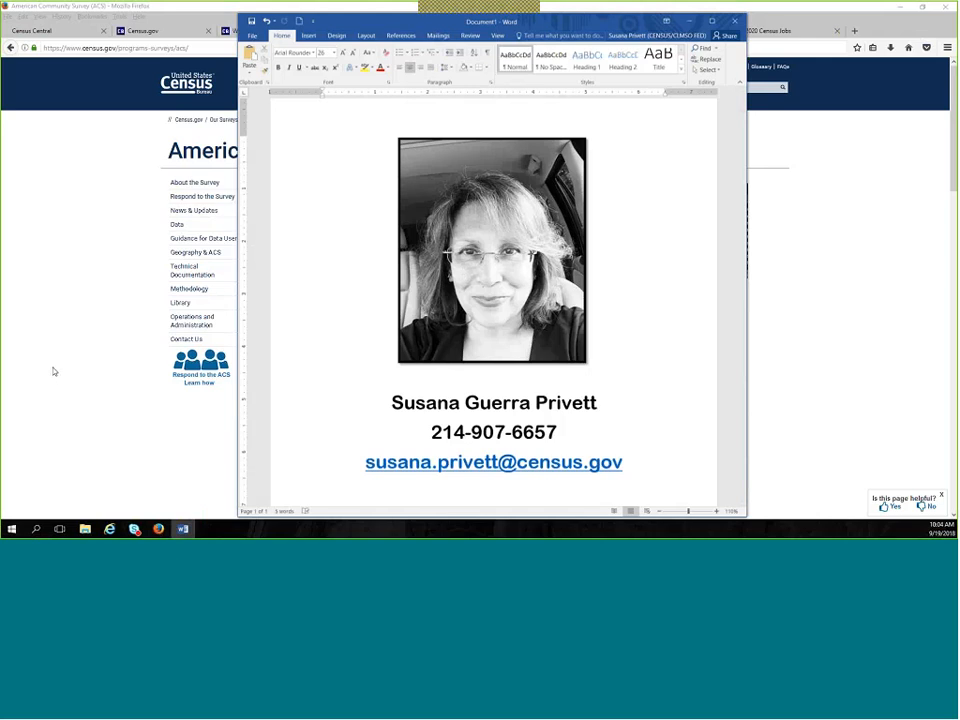
mouse_move(58, 356)
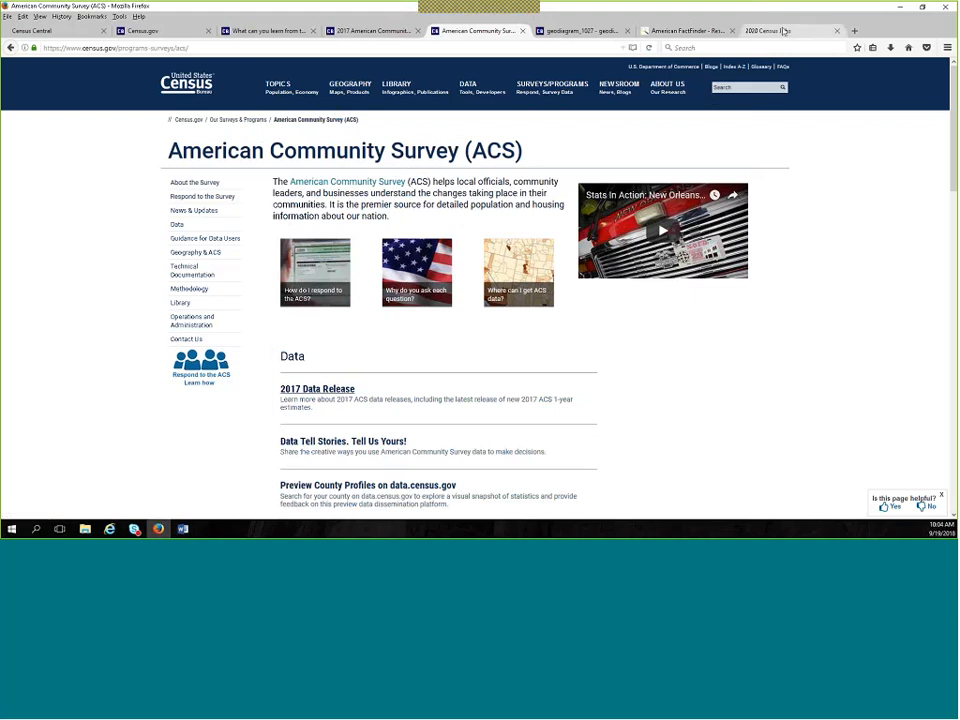
Switch to the 2020 Census Jobs recruiting page.
left_click(790, 30)
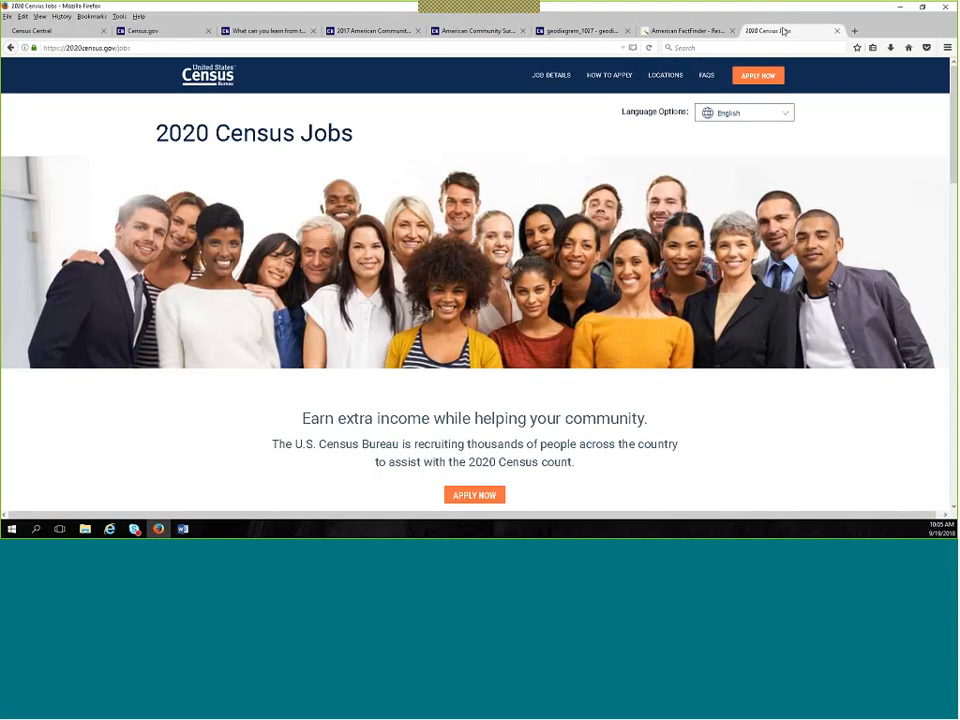
mouse_move(862, 122)
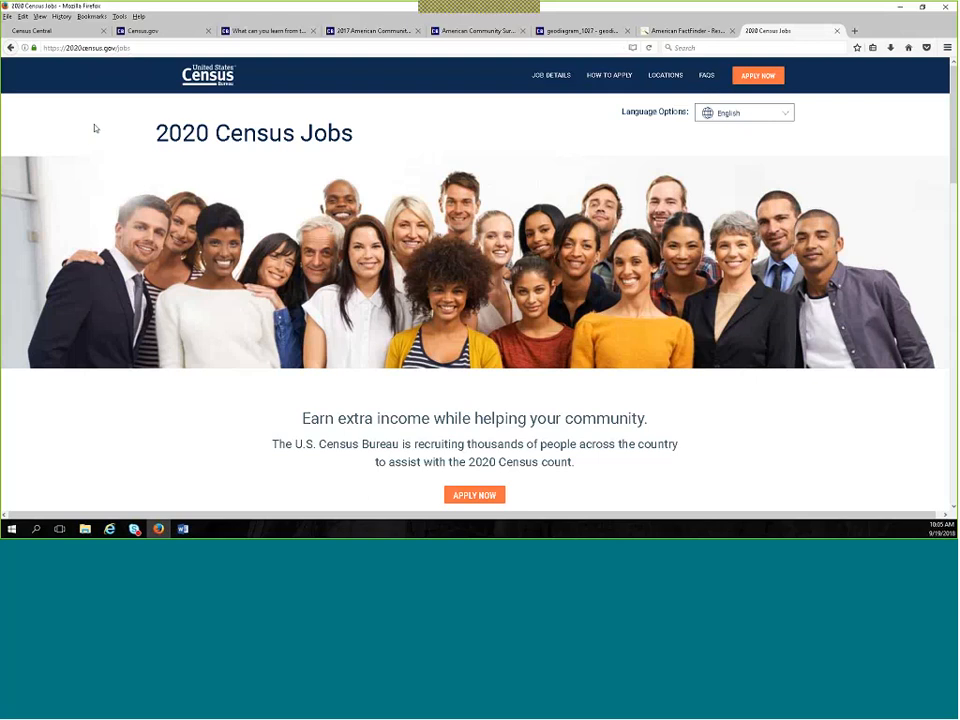
mouse_move(68, 120)
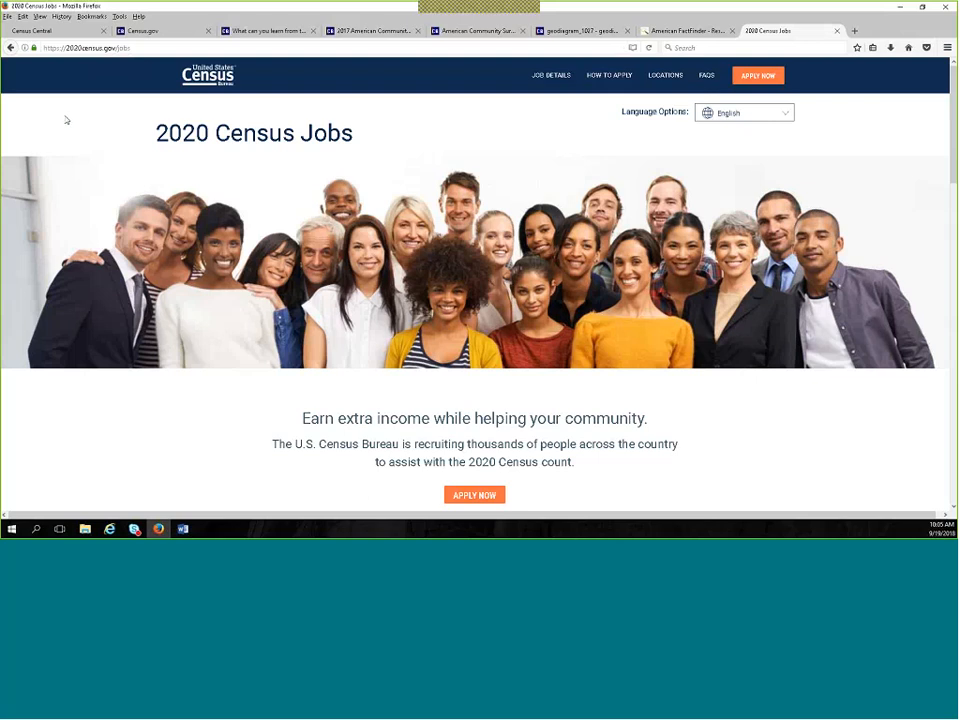
mouse_move(76, 104)
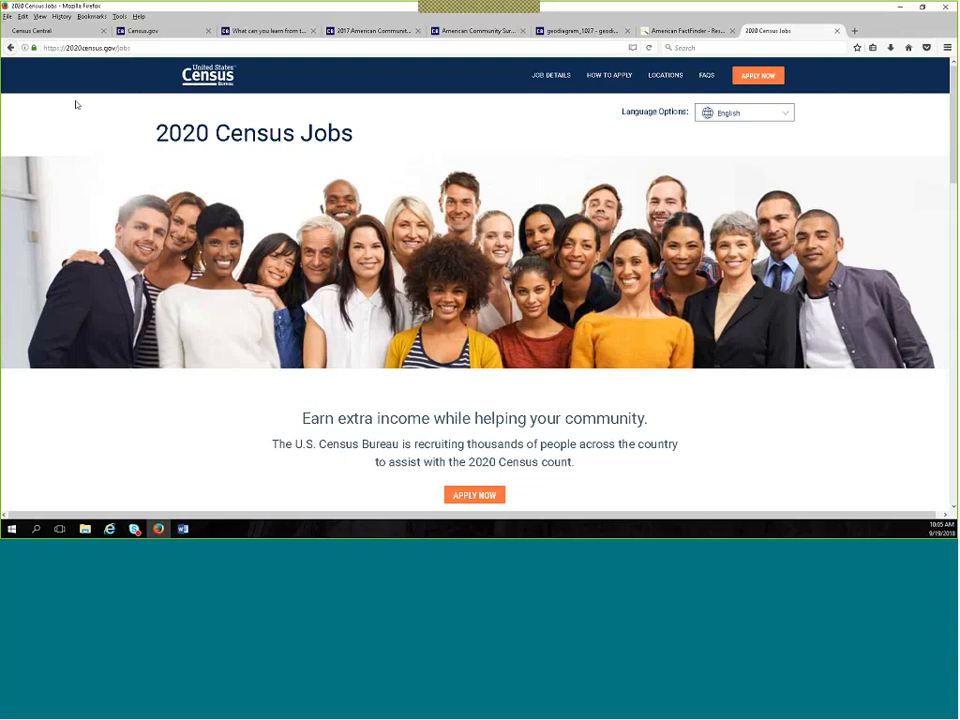
mouse_move(68, 124)
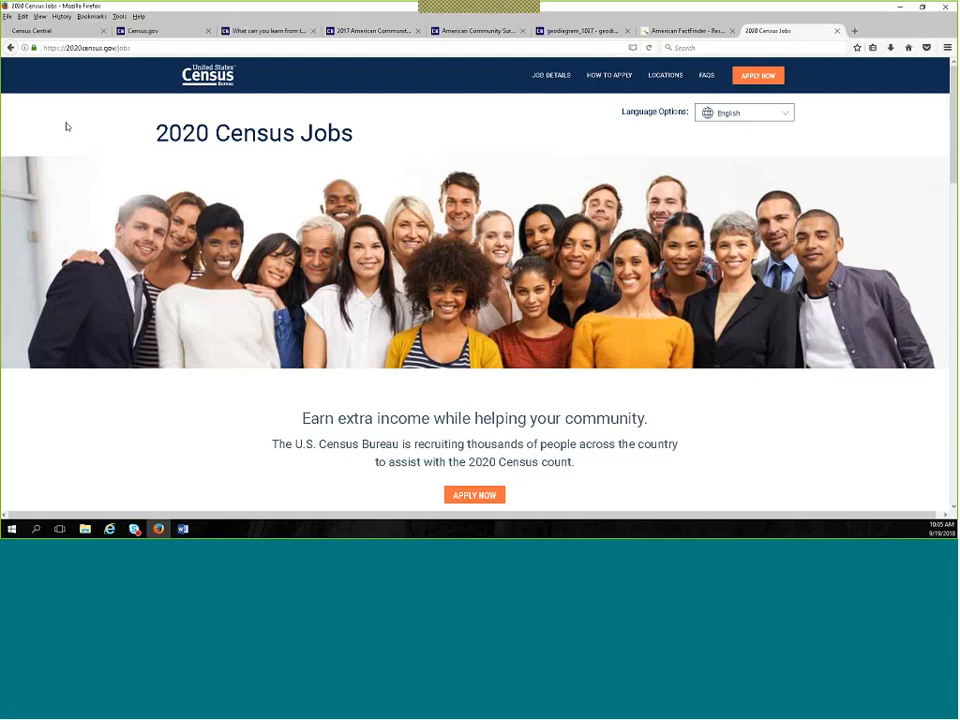
mouse_move(64, 128)
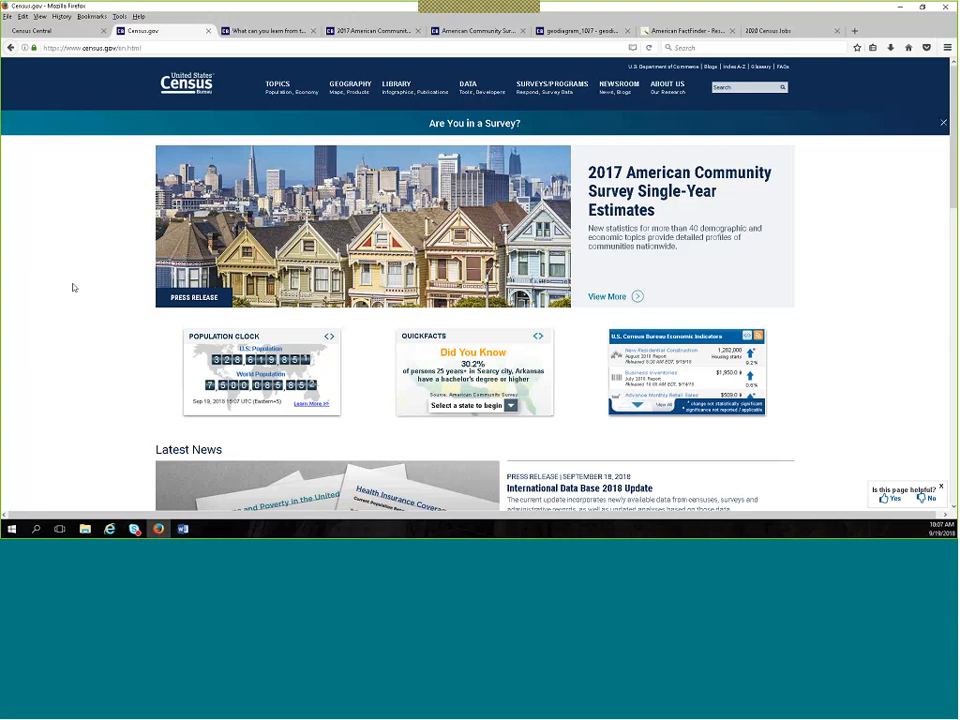
mouse_move(382, 424)
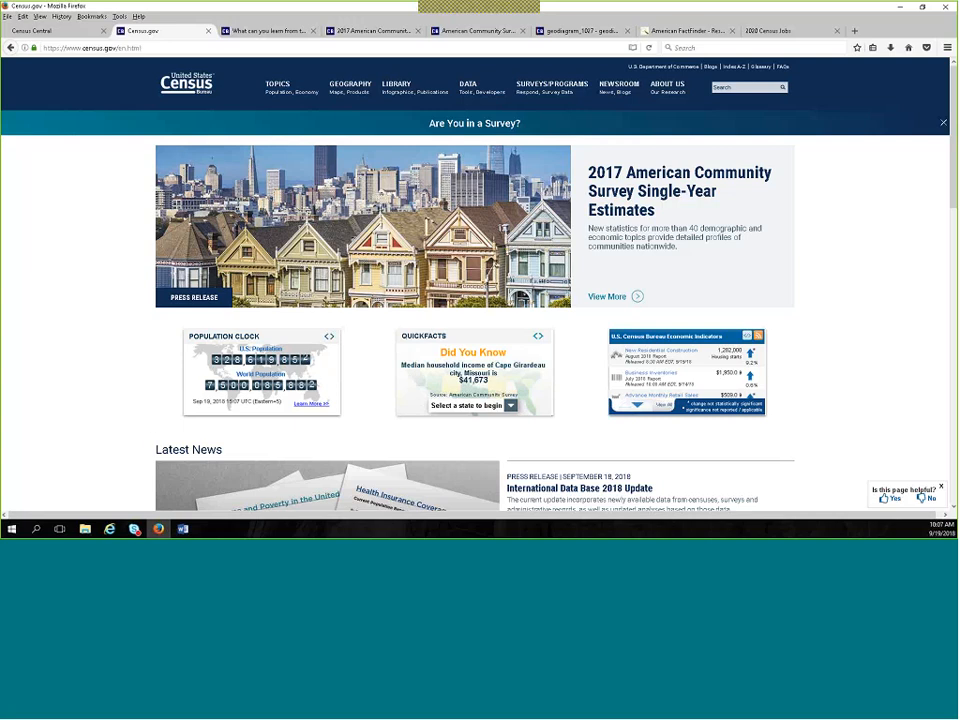
Scroll the census.gov home page through Latest News, America Counts and The Week Ahead, then back up to Latest News.
scroll("down", 3)
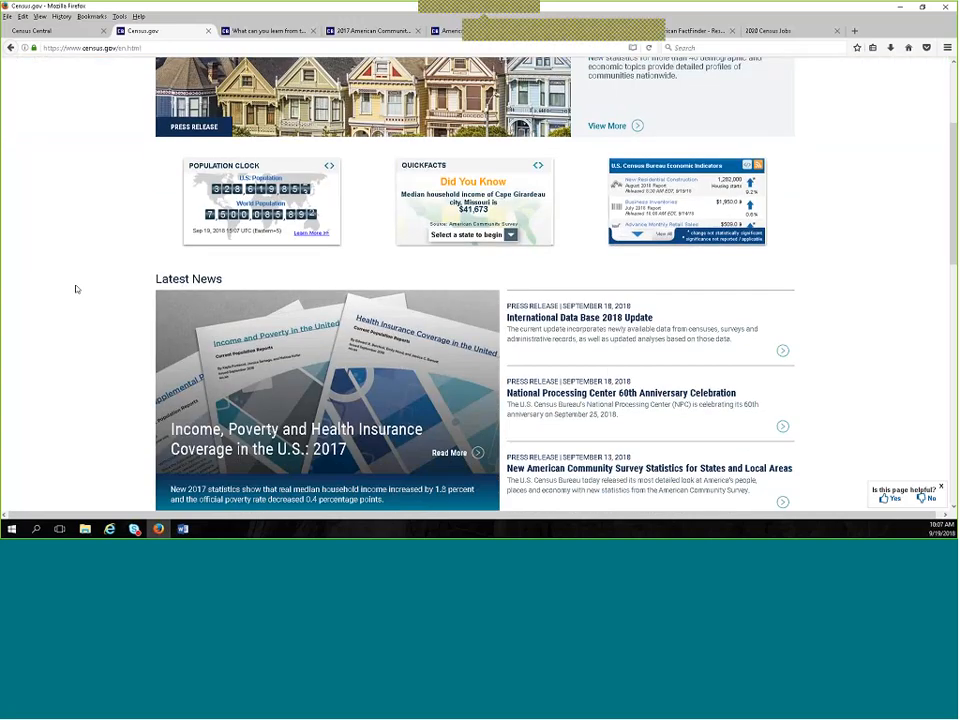
scroll("down", 3)
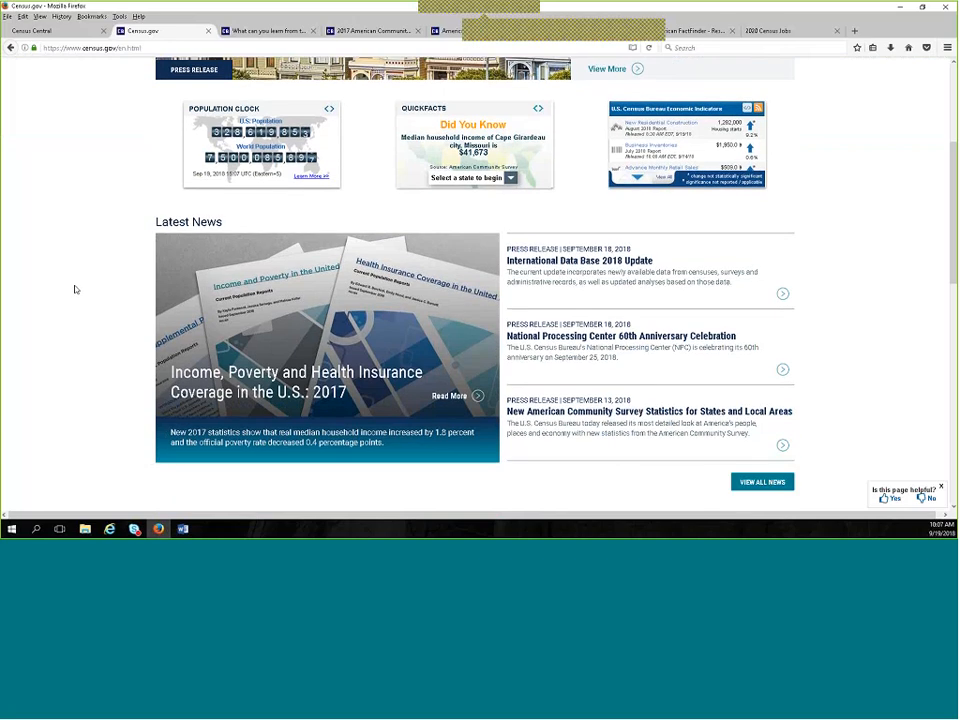
scroll("down", 3)
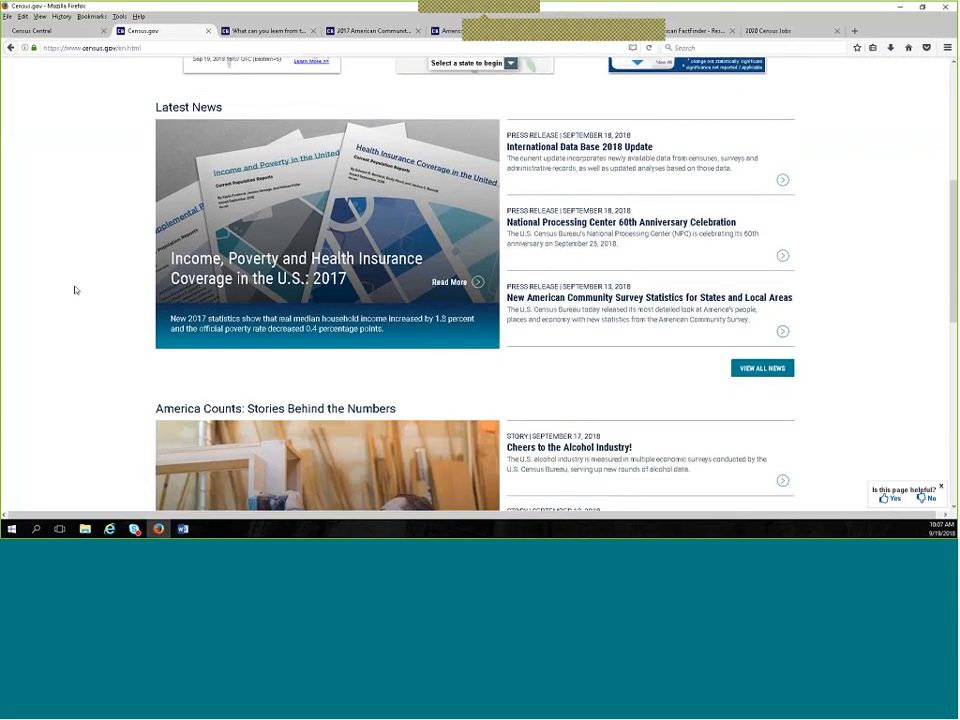
scroll("down", 3)
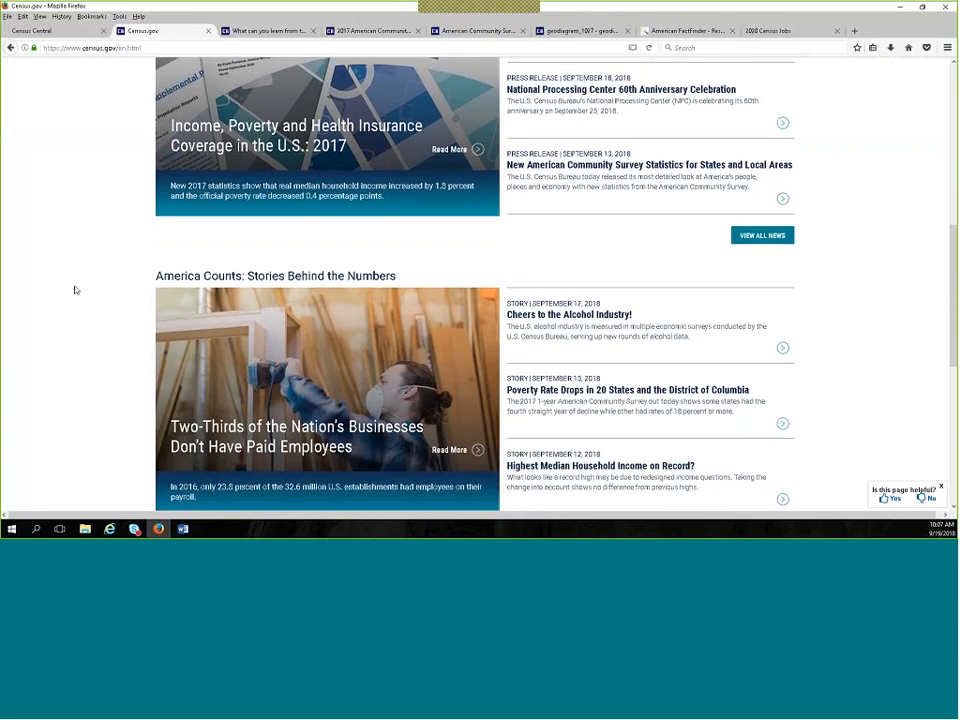
scroll("down", 3)
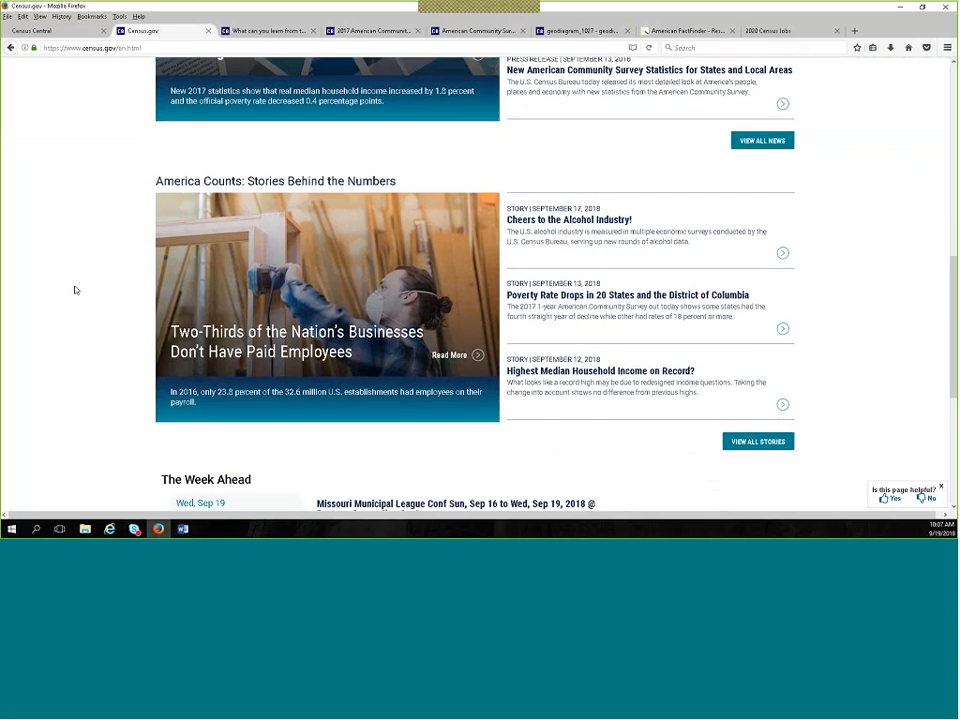
scroll("down", 3)
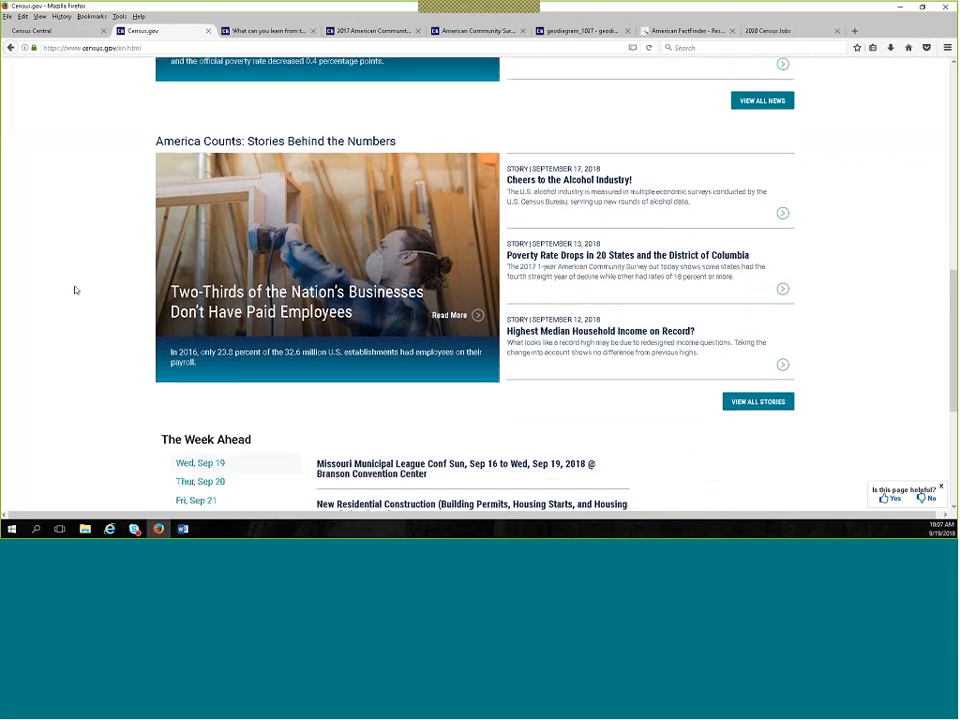
scroll("down", 3)
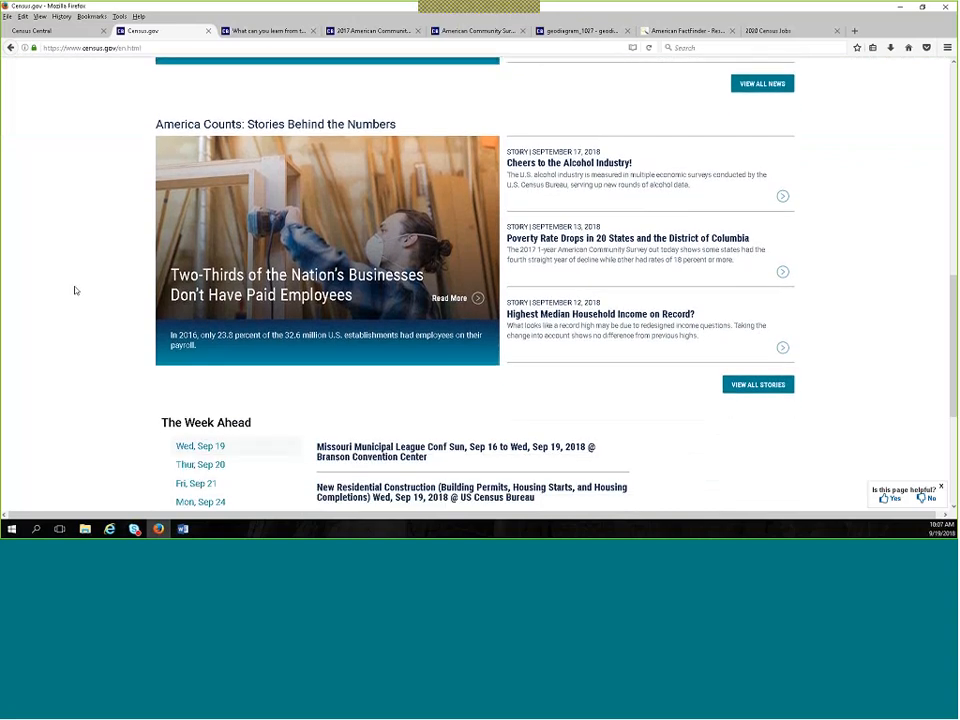
scroll("down", 3)
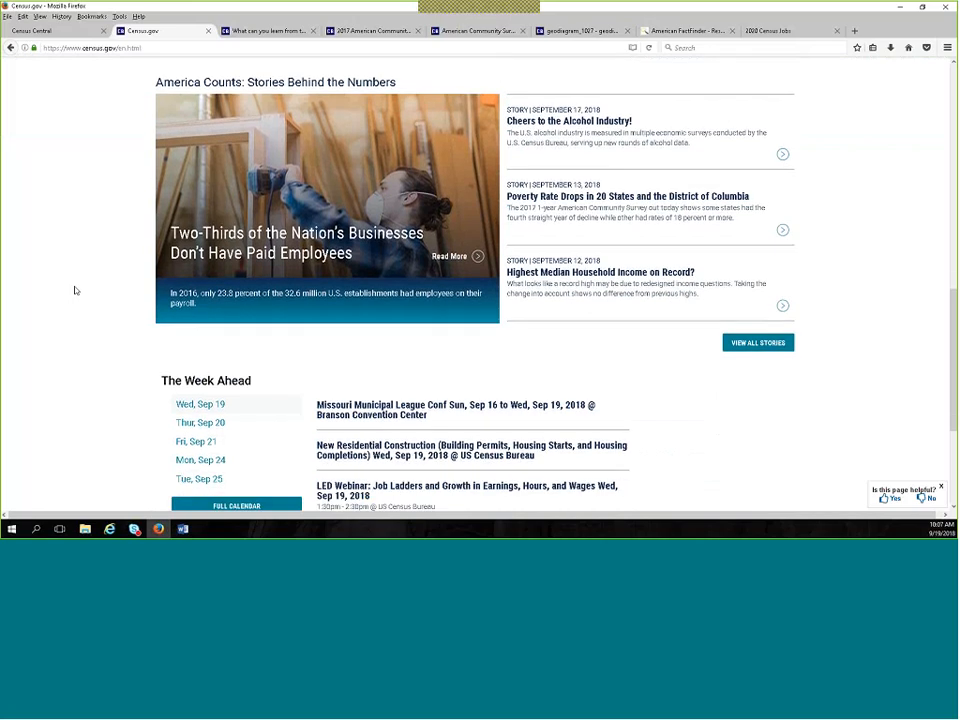
scroll("down", 3)
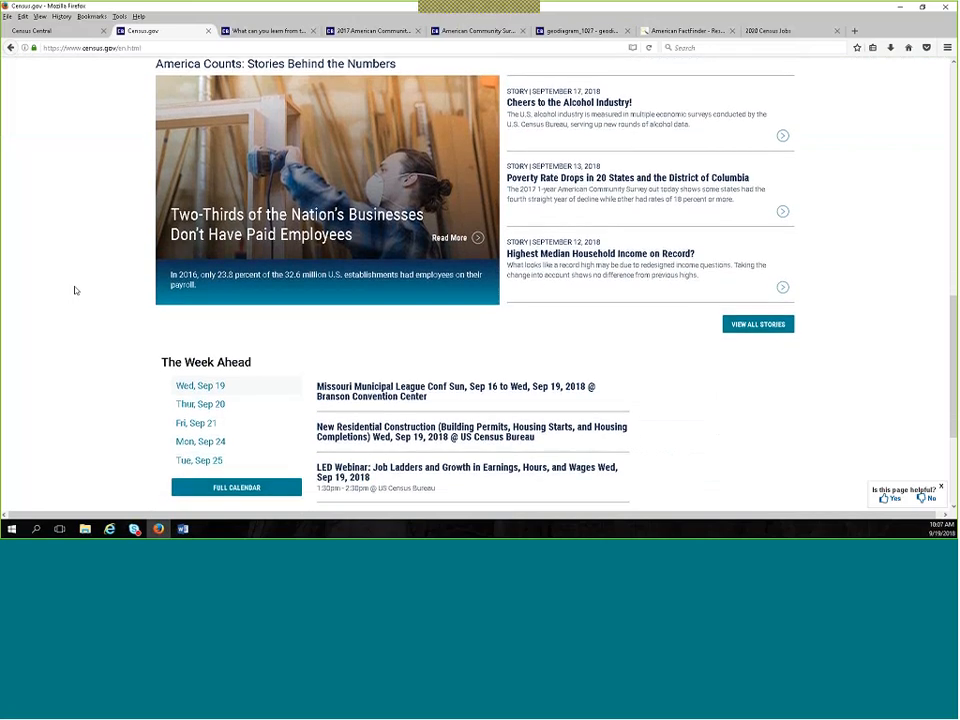
scroll("down", 3)
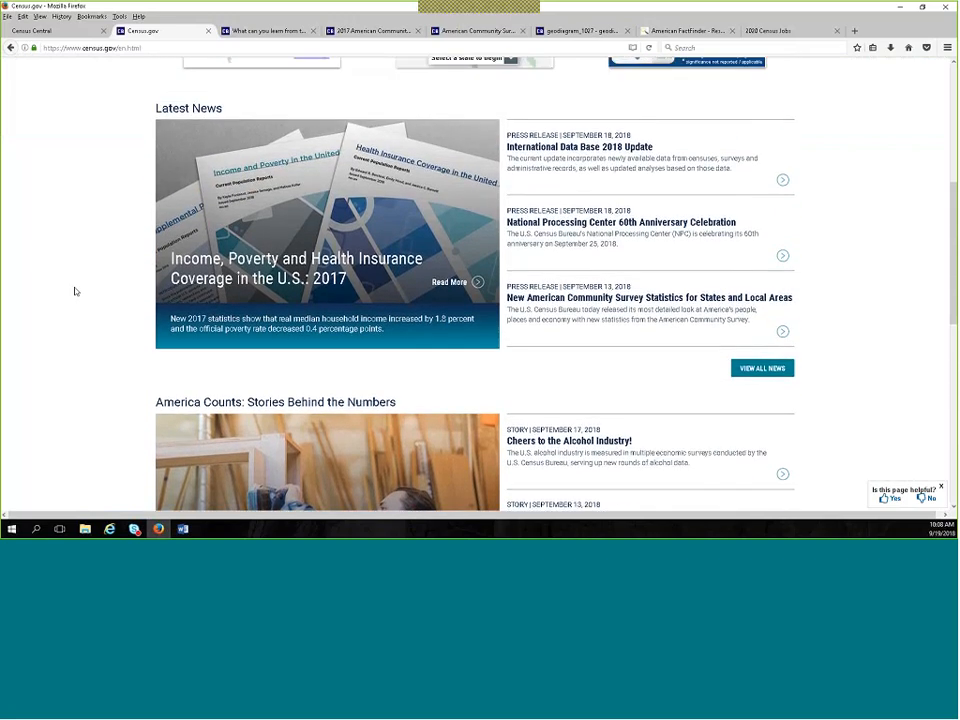
scroll("up", 3)
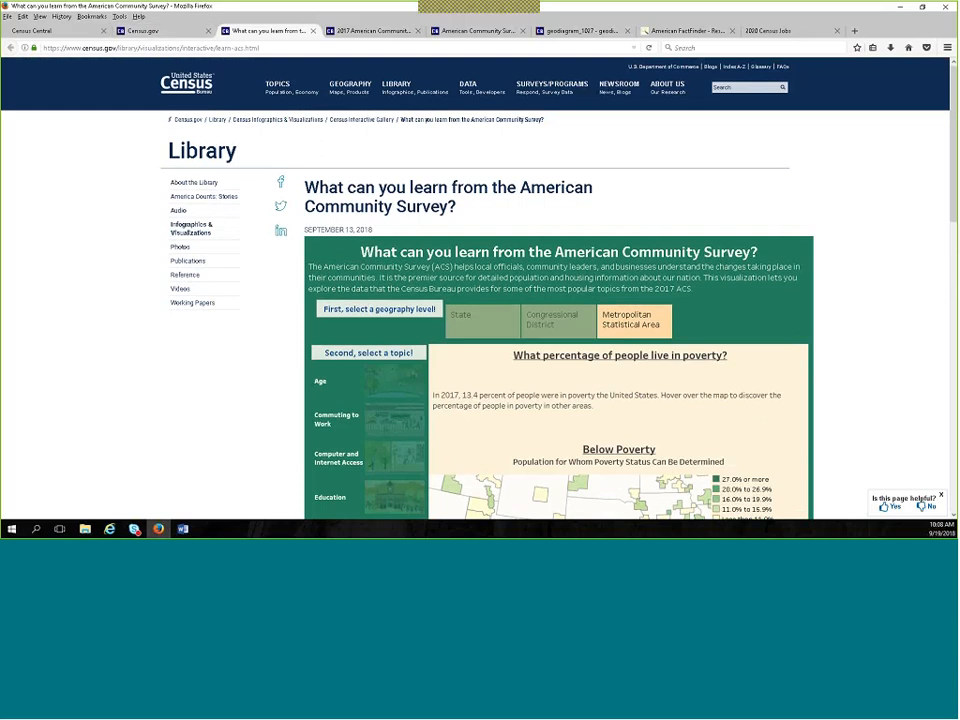
mouse_move(396, 88)
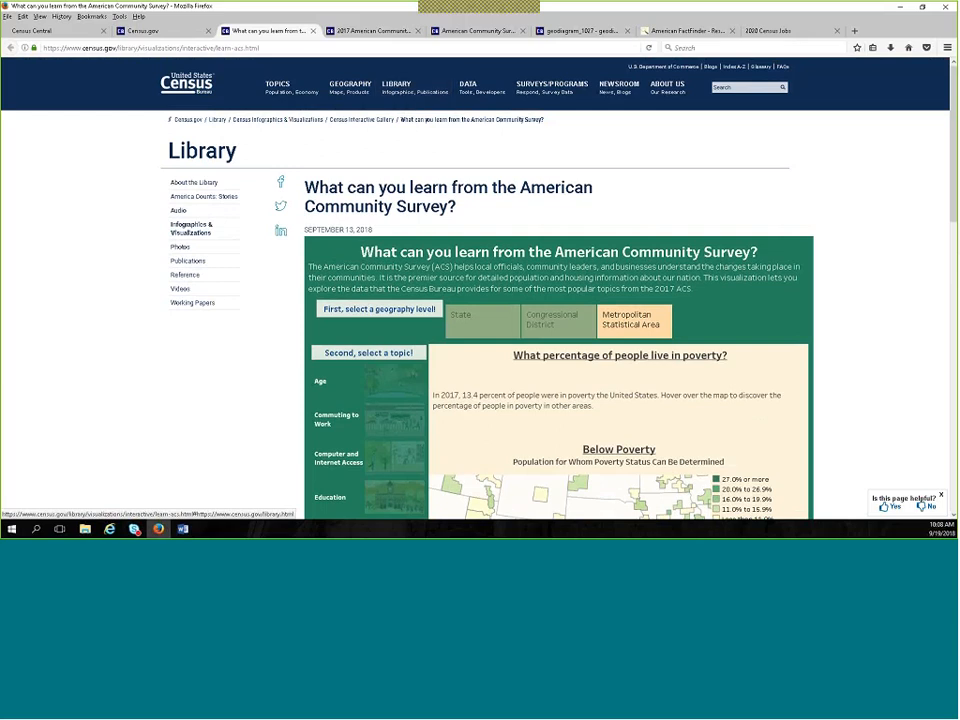
mouse_move(74, 396)
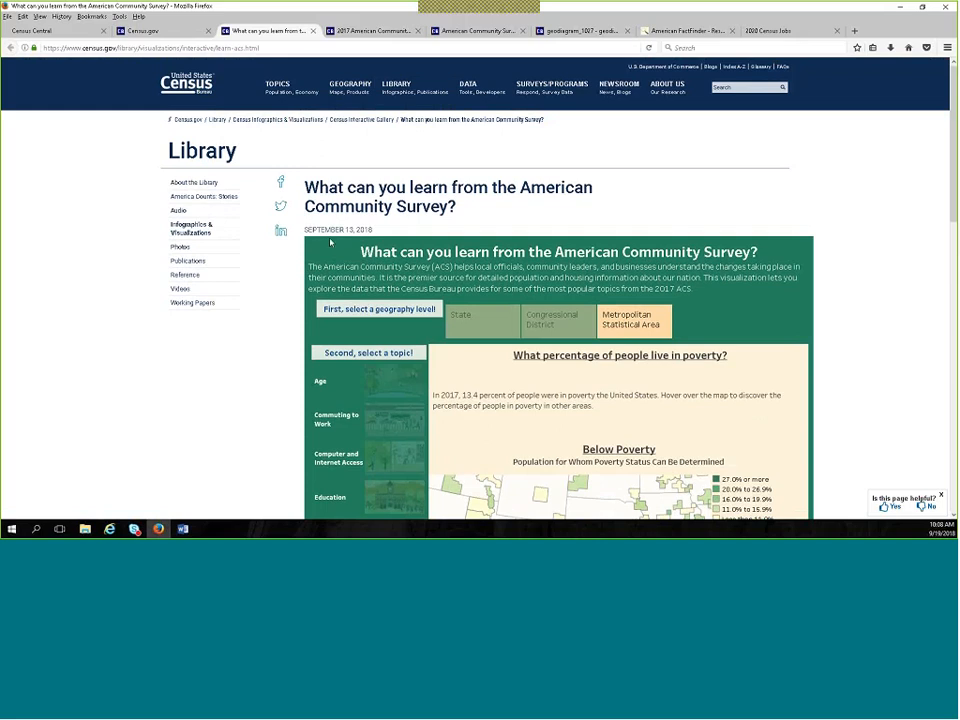
mouse_move(118, 412)
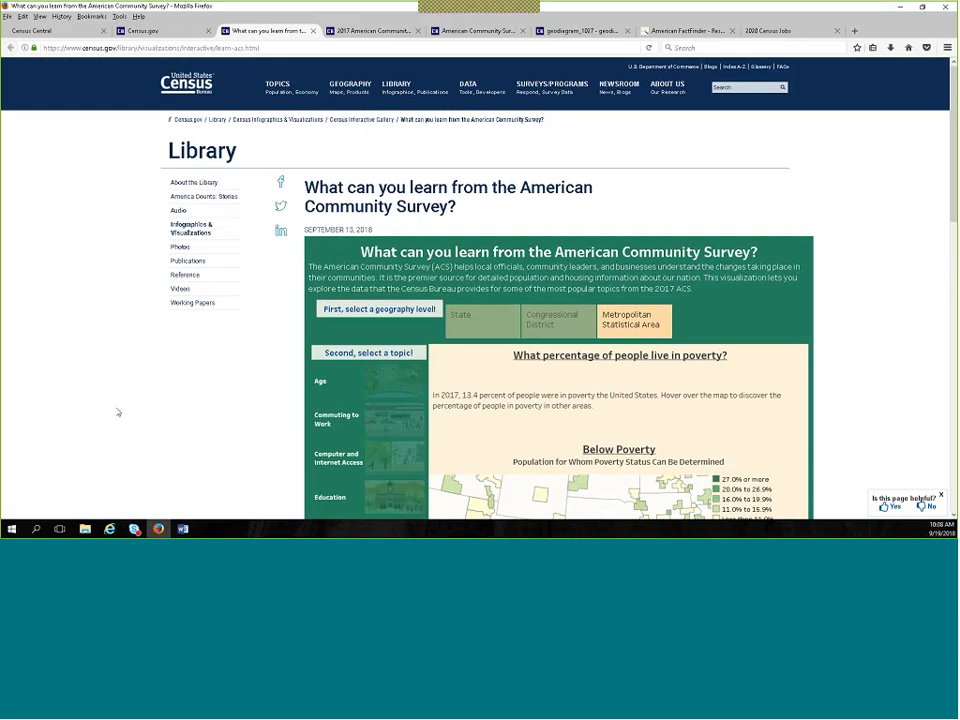
Scroll the ACS library page down to reveal the full Below Poverty map and the Census footer.
scroll("down", 3)
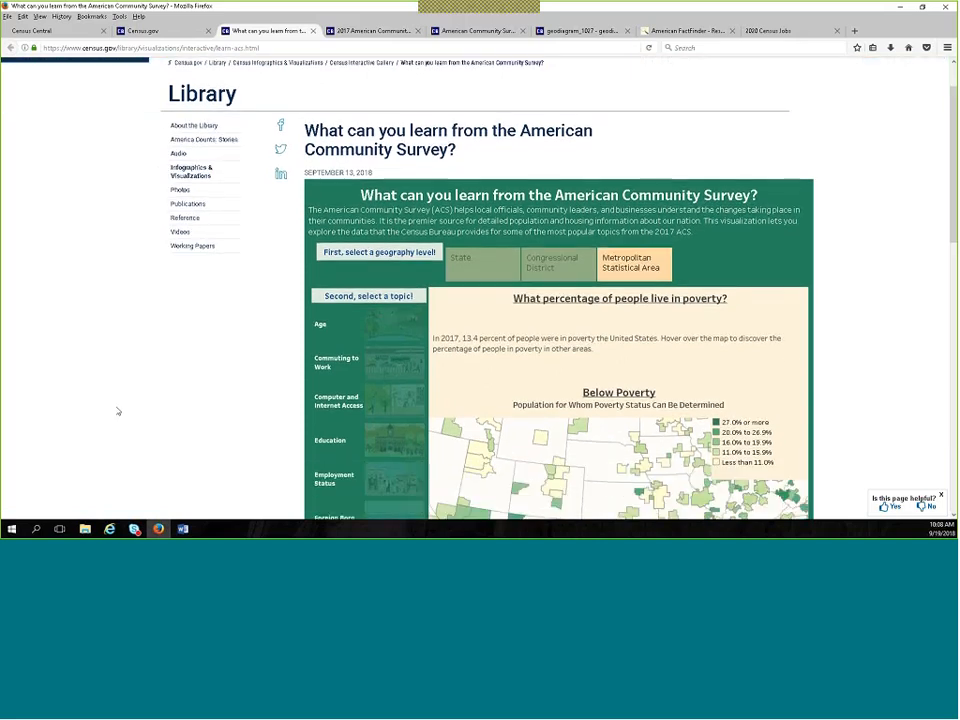
scroll("down", 3)
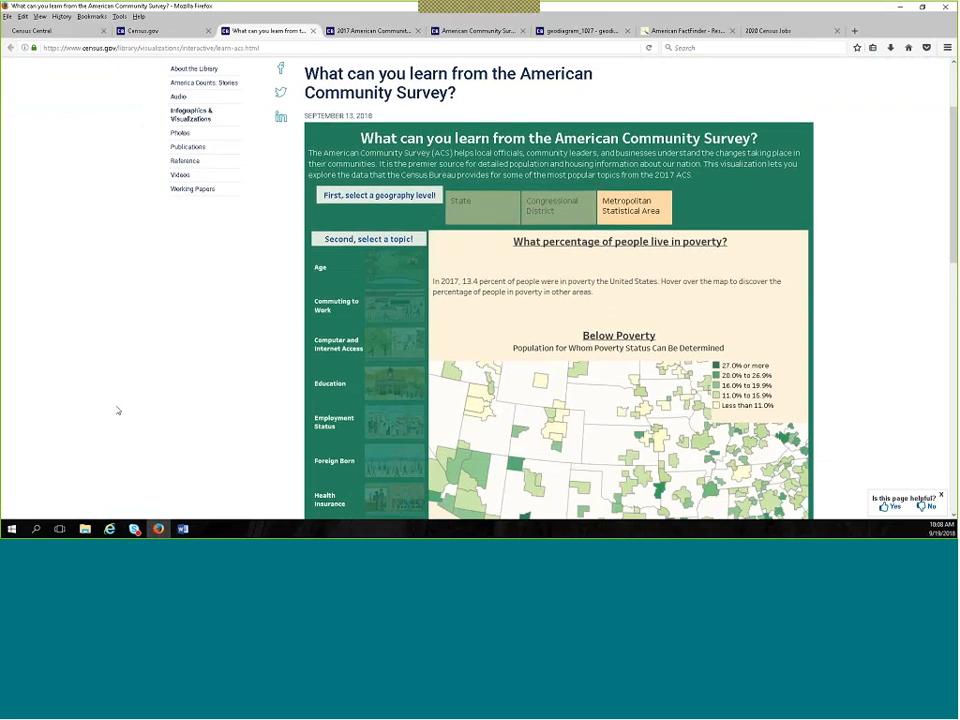
scroll("down", 3)
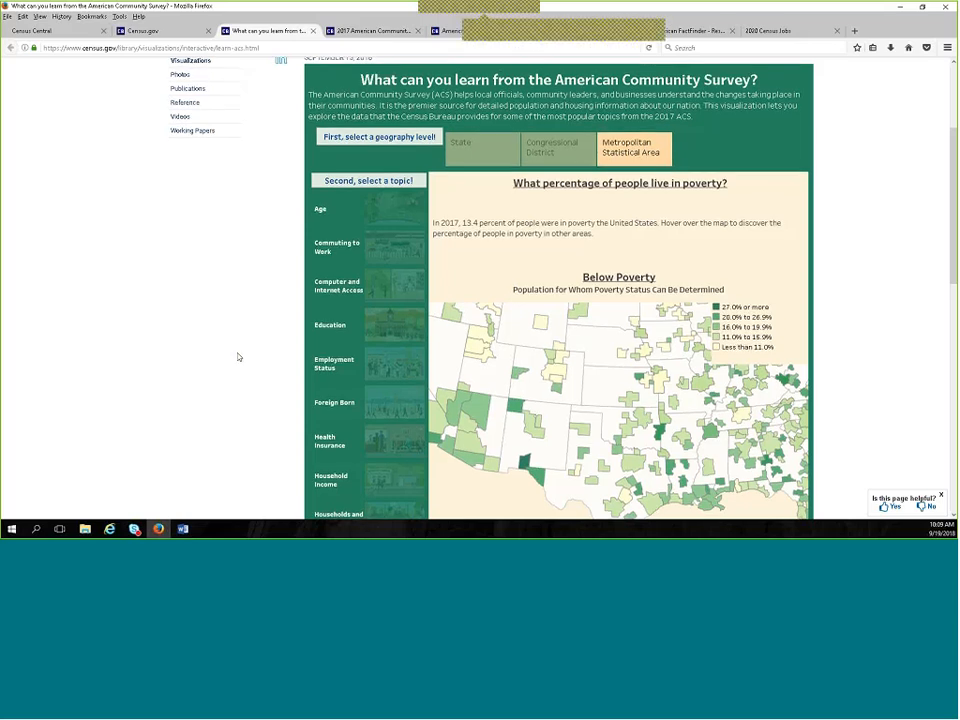
scroll("down", 3)
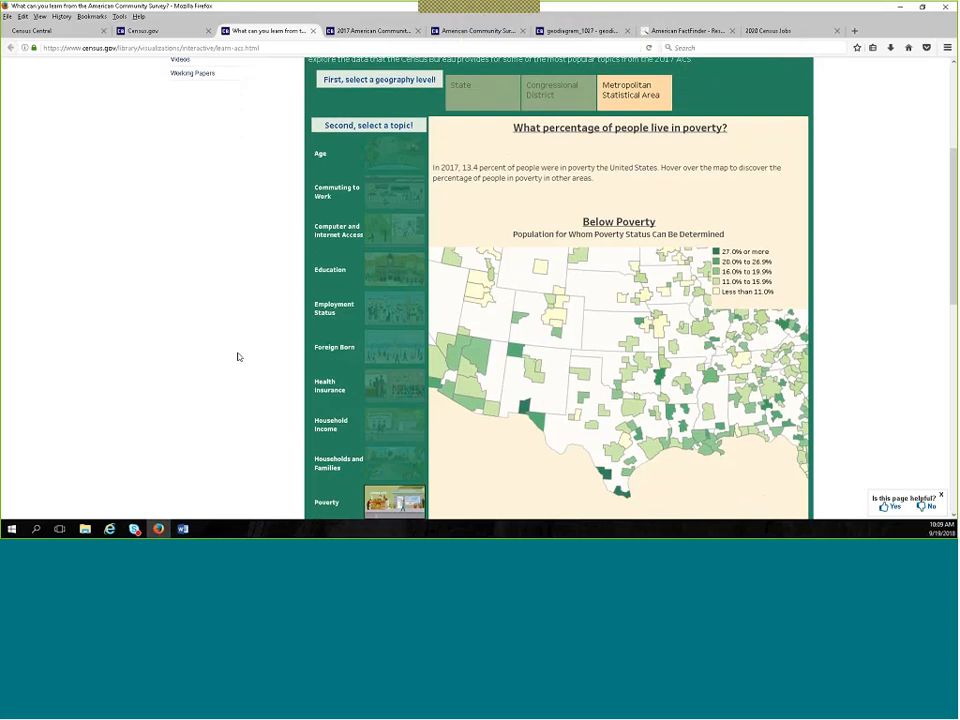
scroll("down", 3)
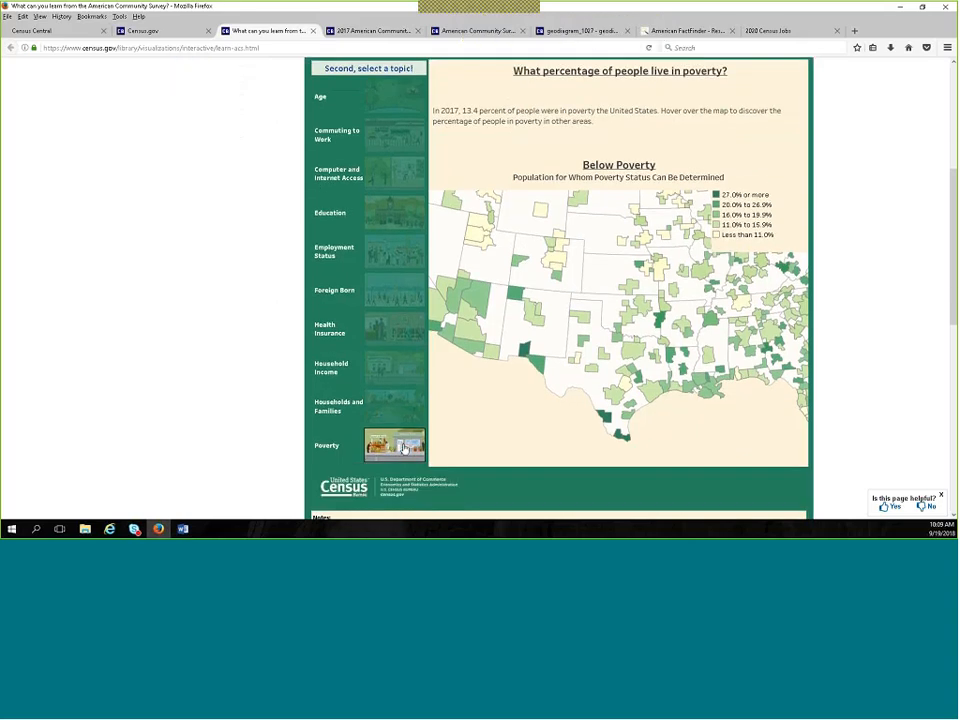
mouse_move(396, 212)
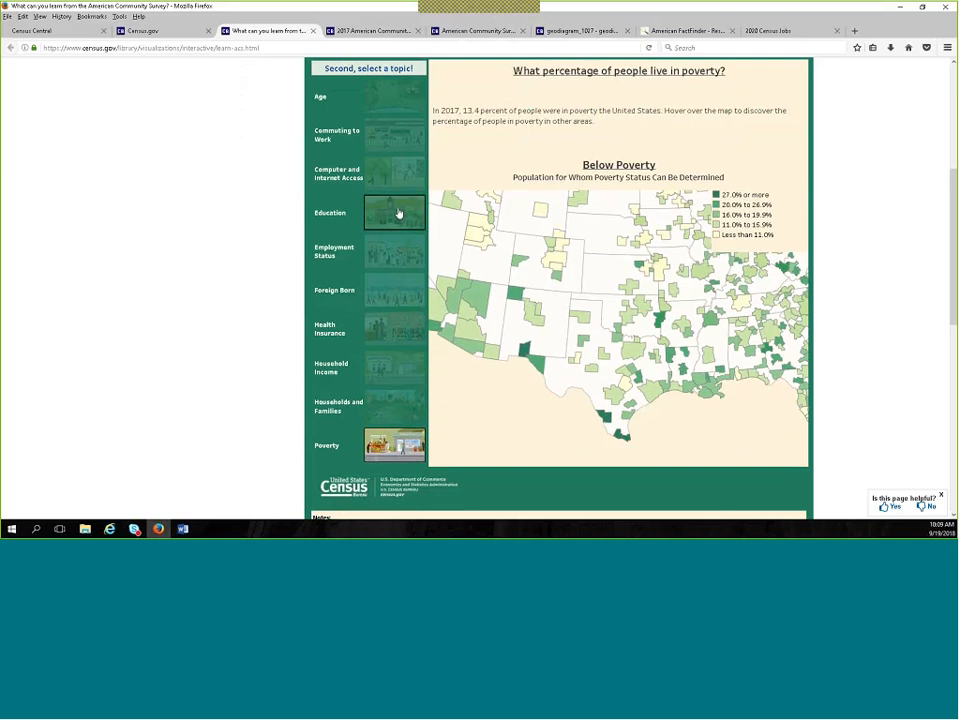
Show the Education topic's High School Graduate or Higher map.
left_click(394, 212)
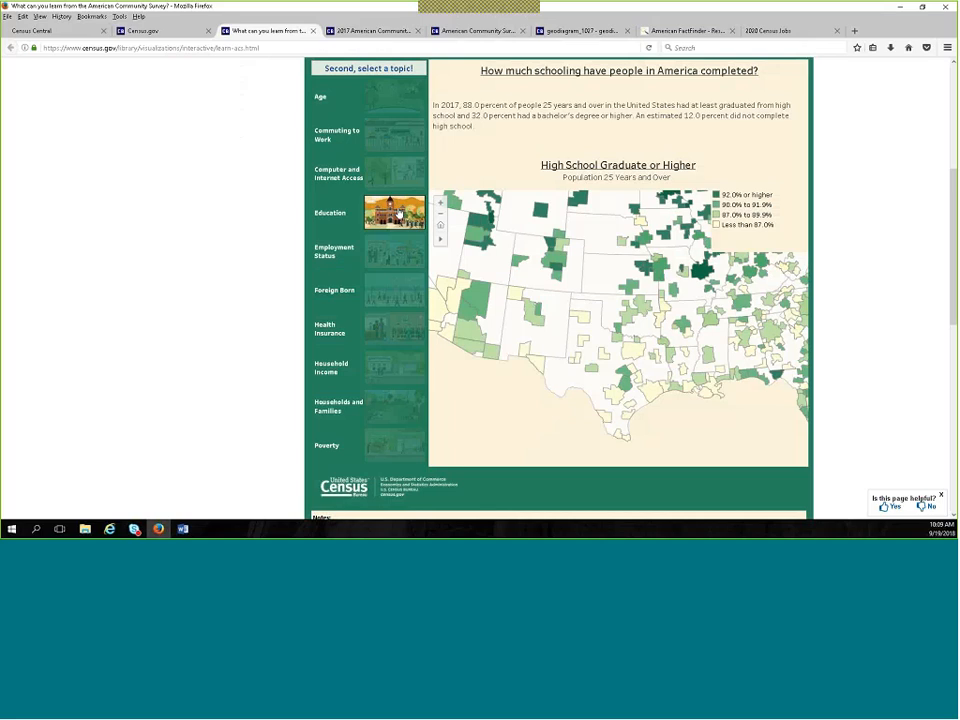
mouse_move(238, 236)
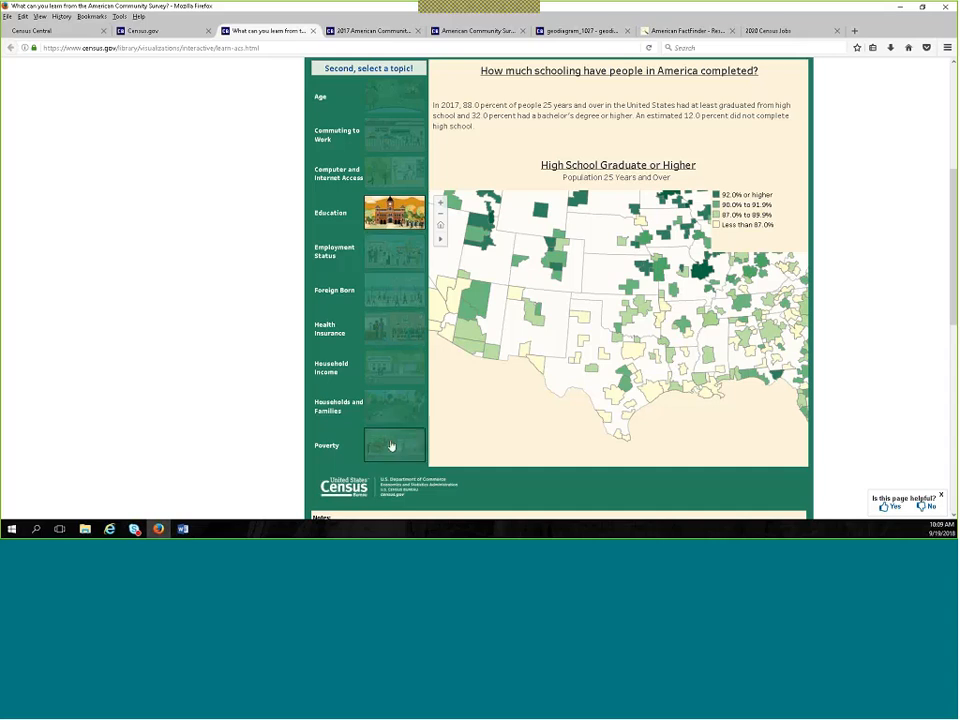
mouse_move(488, 420)
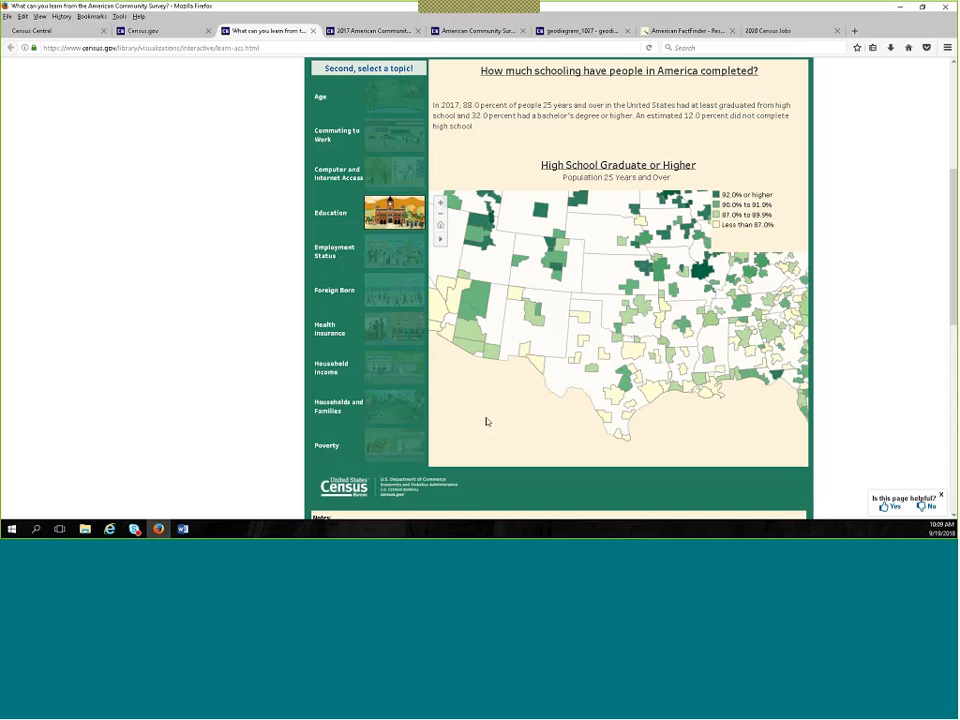
mouse_move(528, 422)
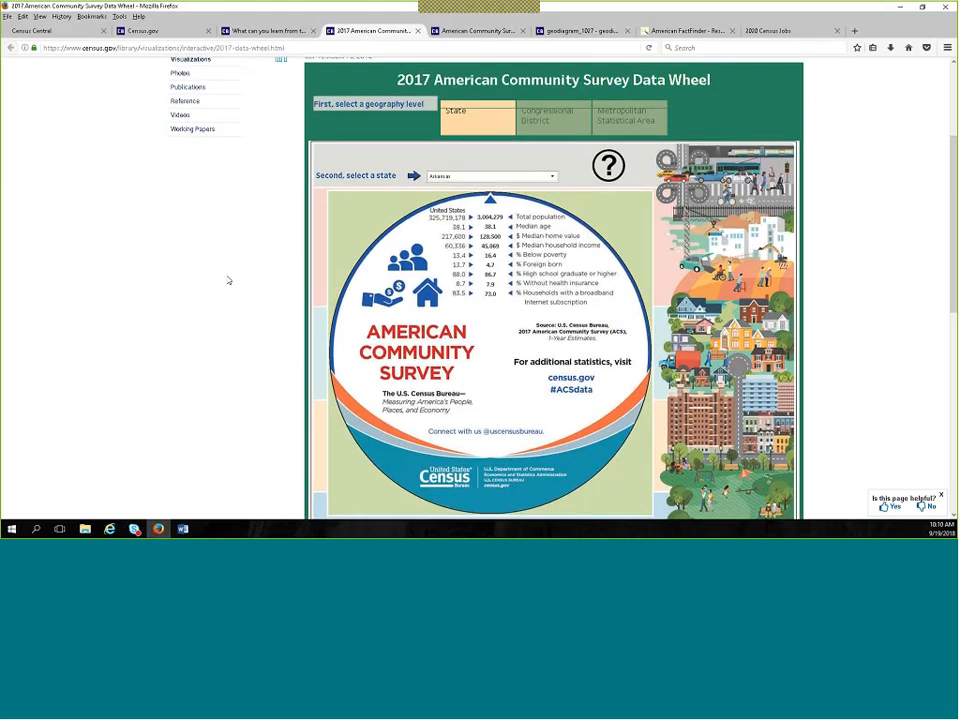
Scroll through the 2017 American Community Survey Data Wheel page's national statistics.
scroll("down", 3)
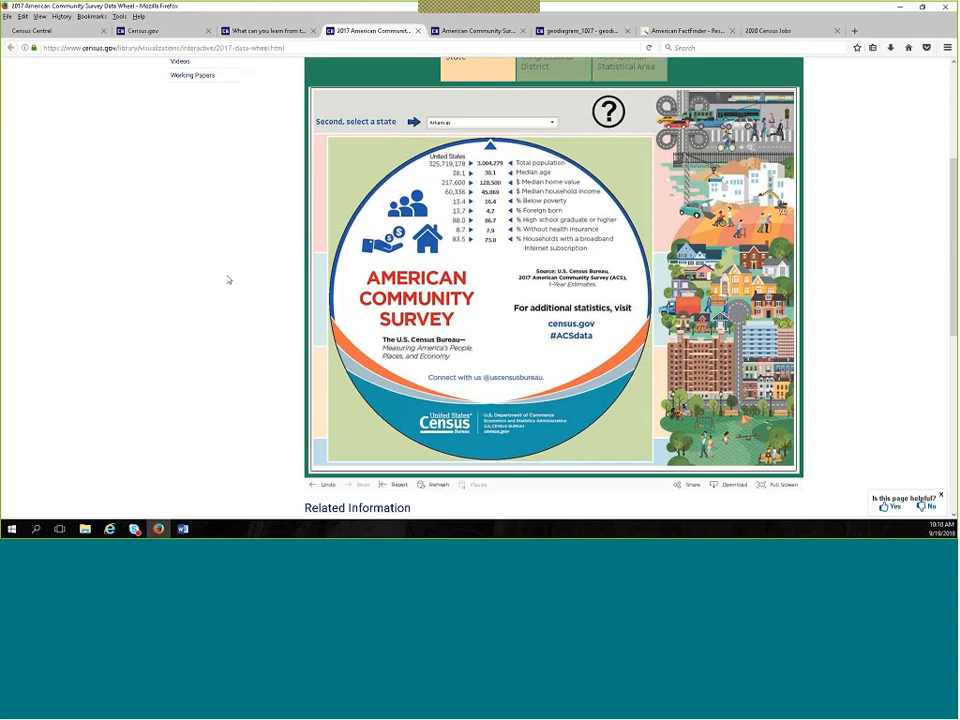
mouse_move(224, 280)
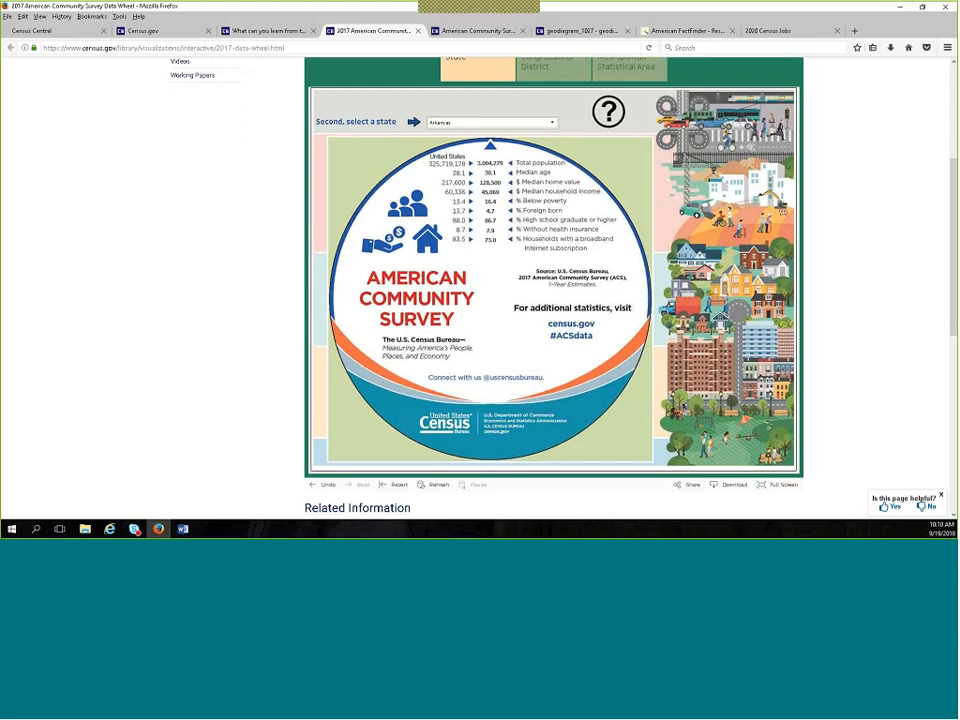
mouse_move(552, 426)
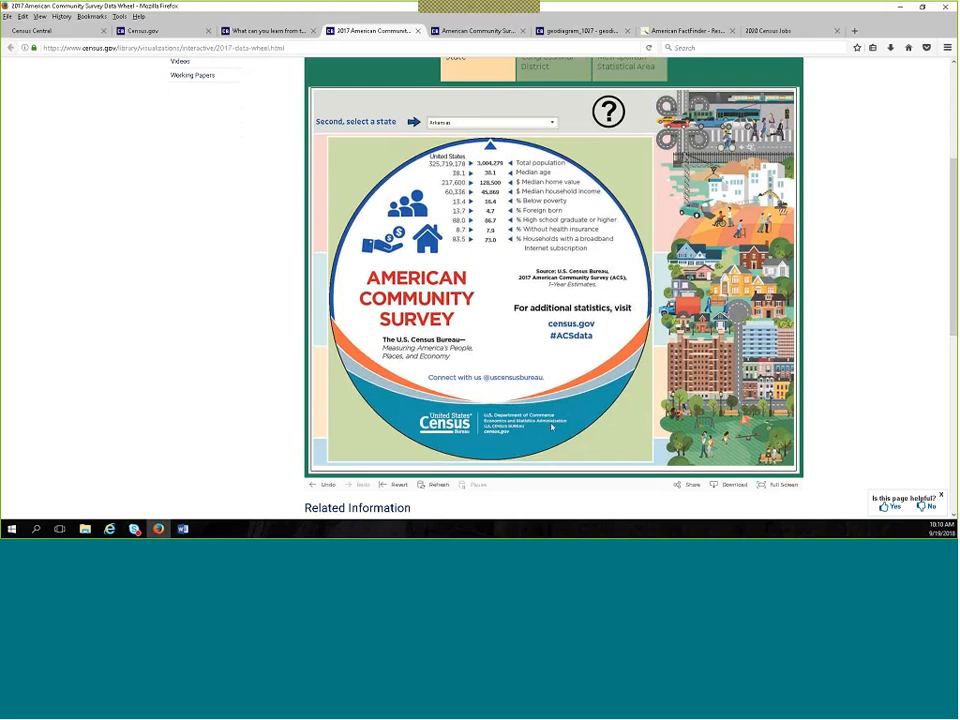
mouse_move(356, 394)
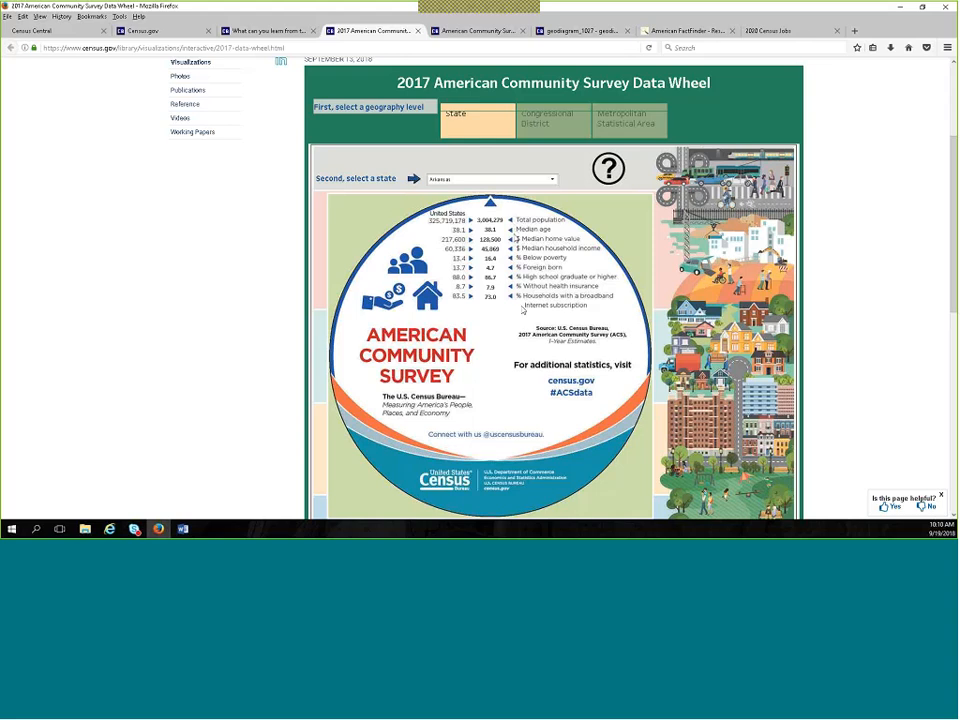
mouse_move(540, 298)
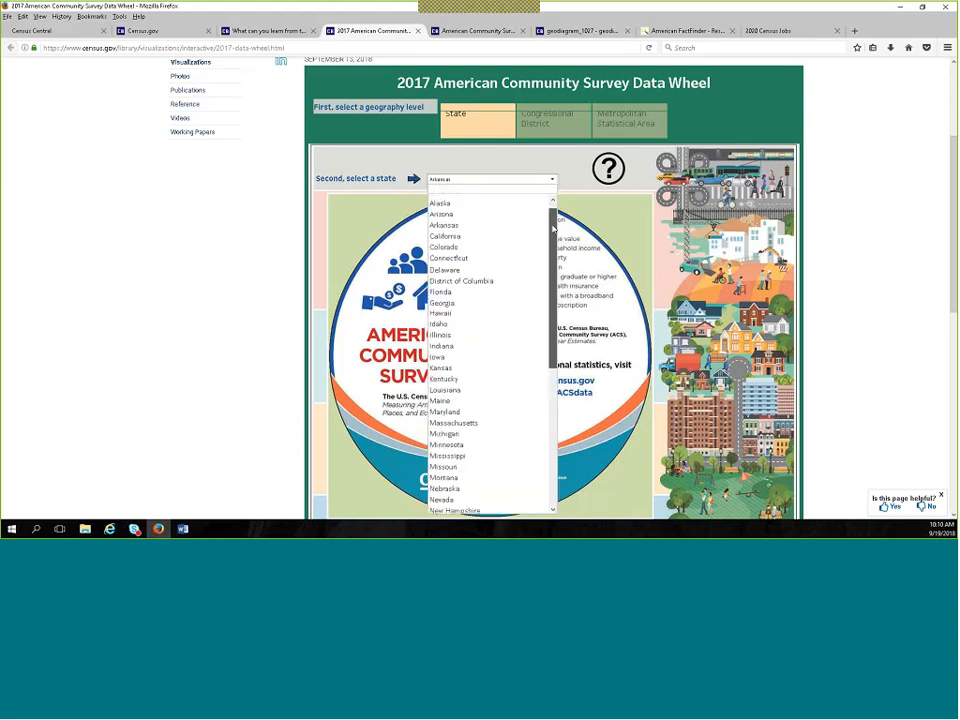
scroll("down", 3)
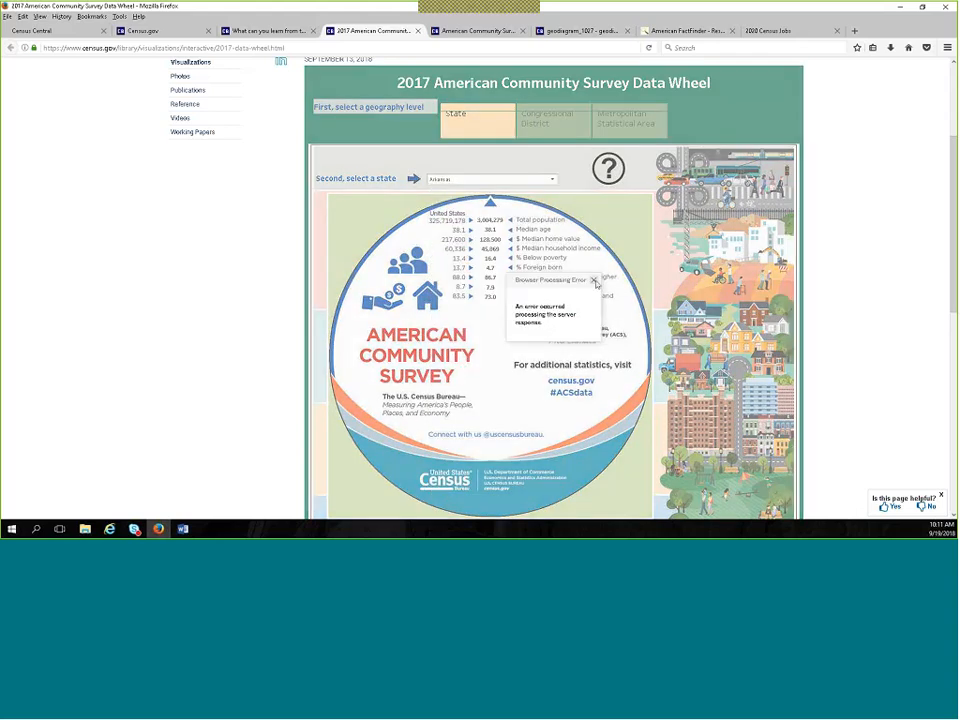
left_click(596, 280)
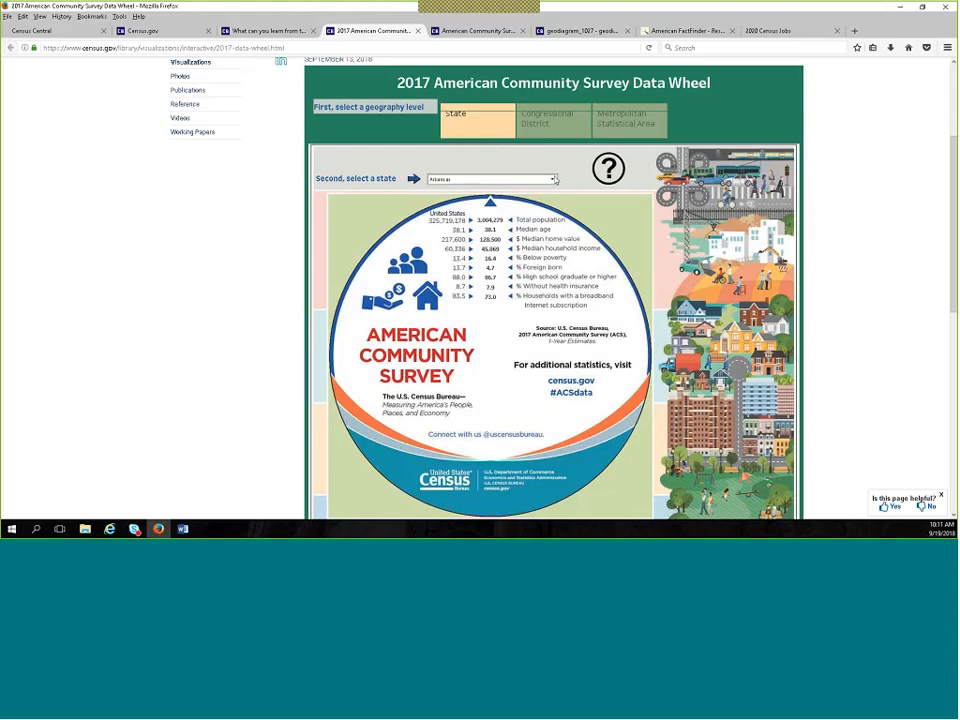
left_click(490, 180)
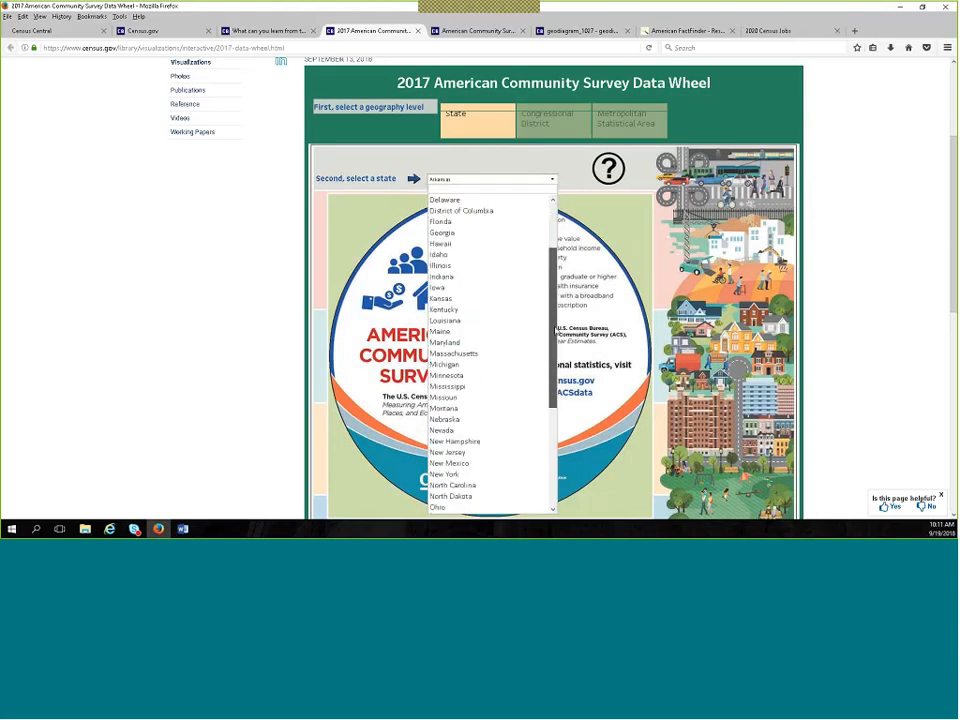
scroll("down", 3)
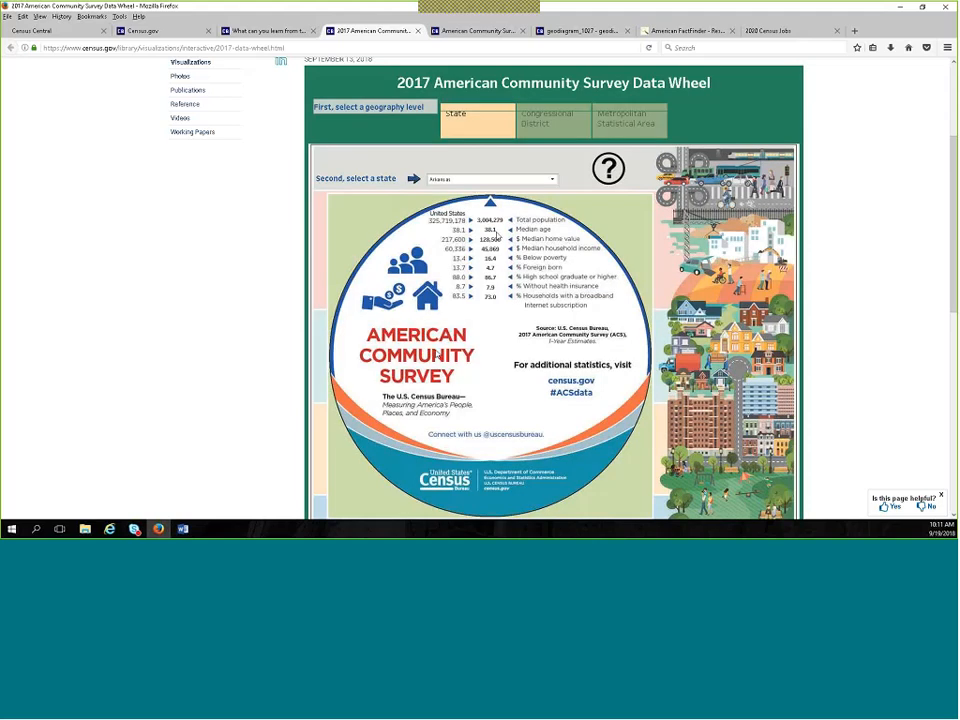
mouse_move(572, 124)
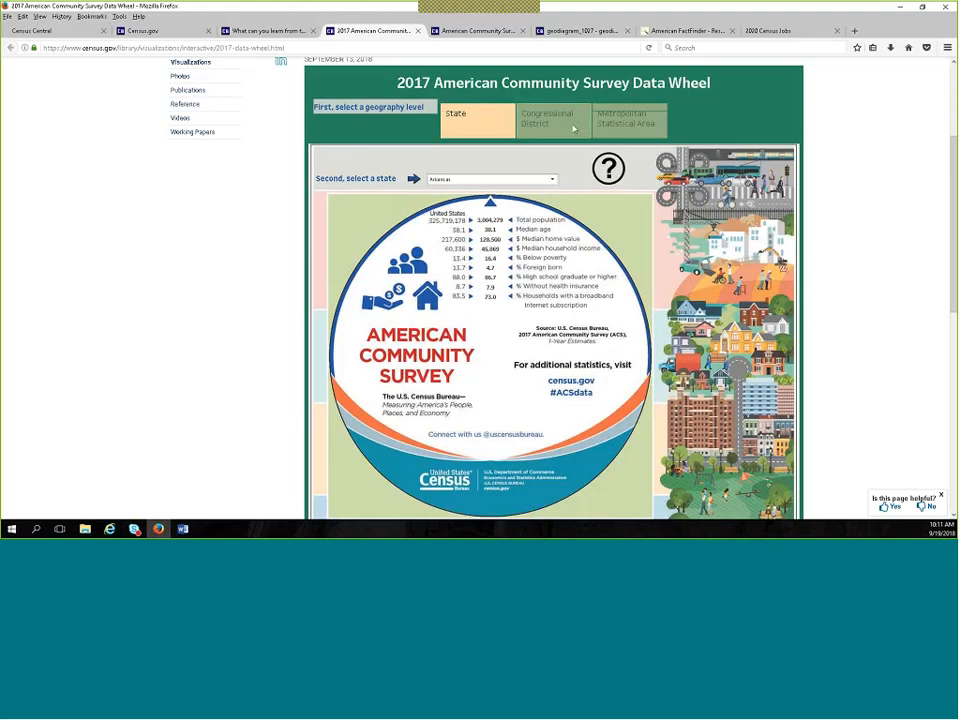
mouse_move(664, 130)
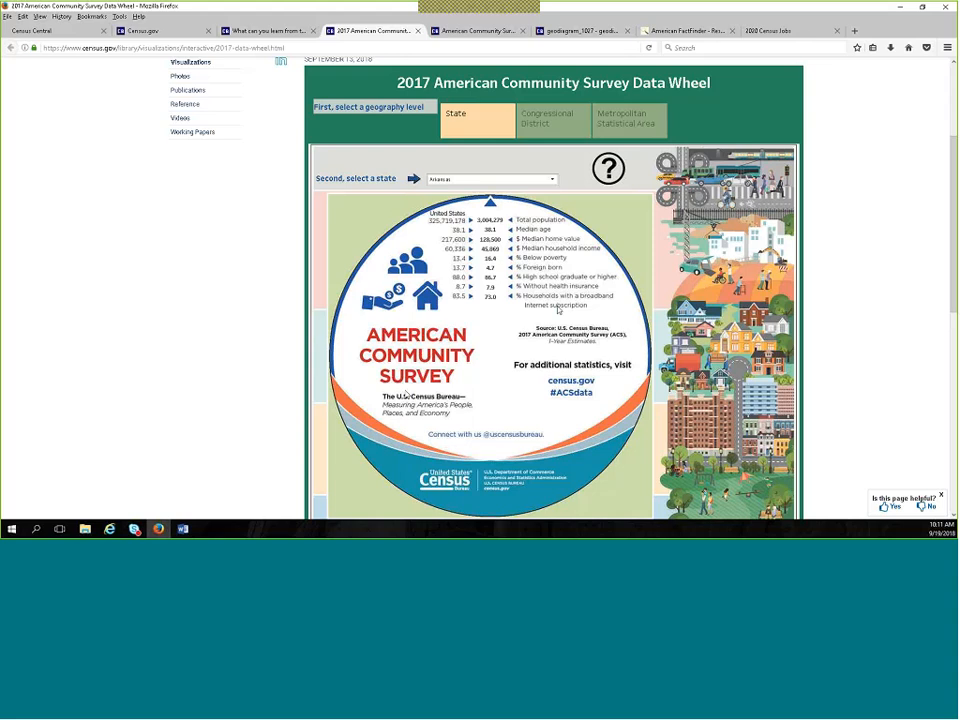
mouse_move(100, 288)
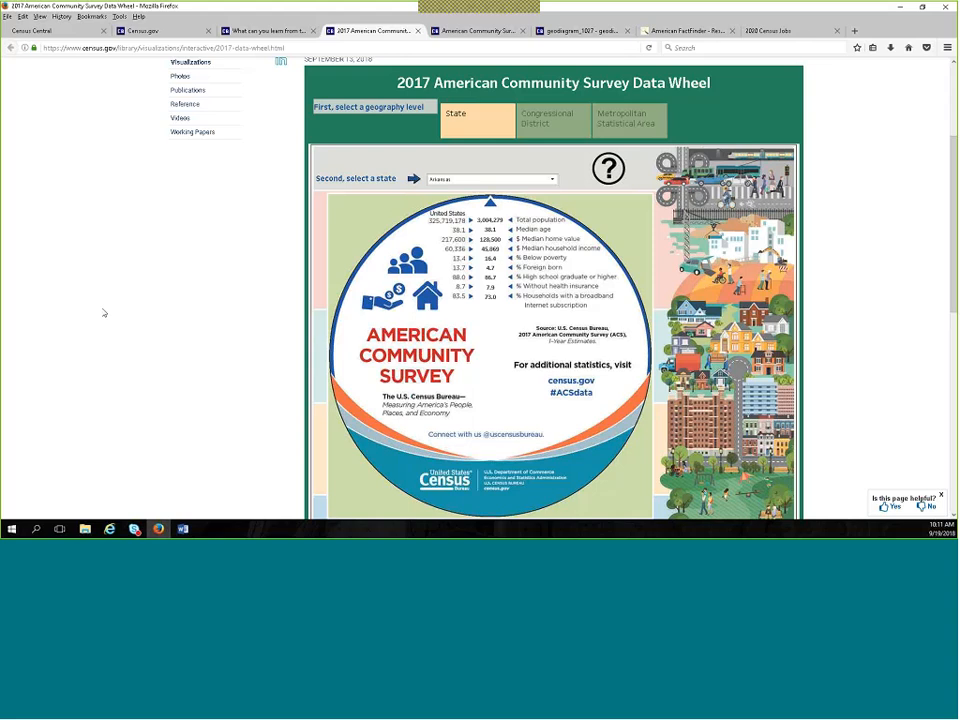
mouse_move(112, 322)
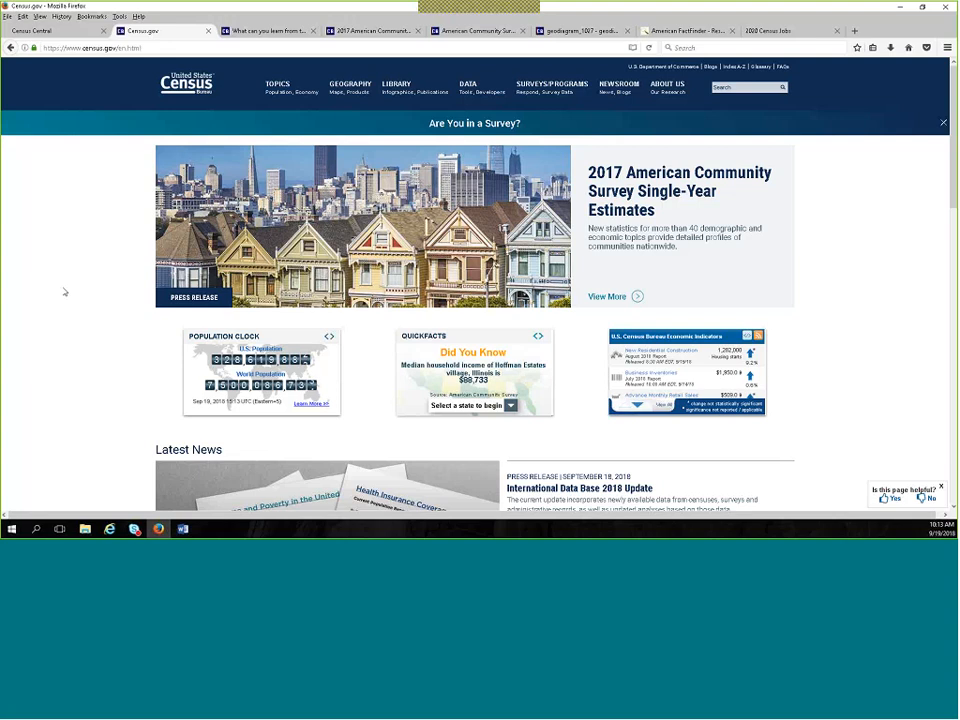
mouse_move(216, 146)
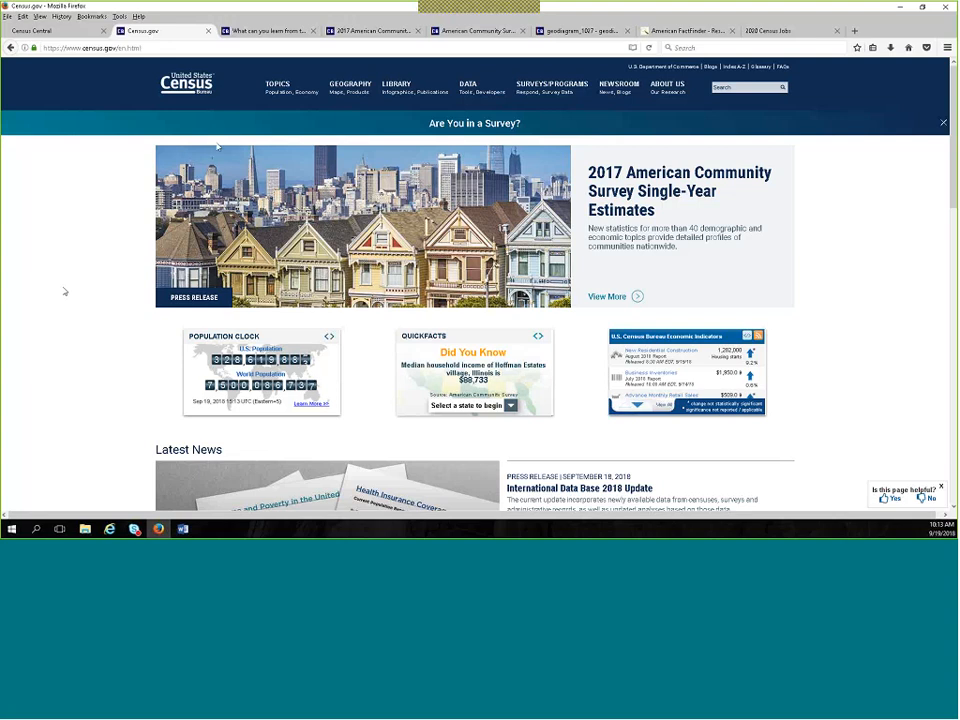
Open the American Community Survey (ACS) main page from the census.gov home page.
left_click(478, 32)
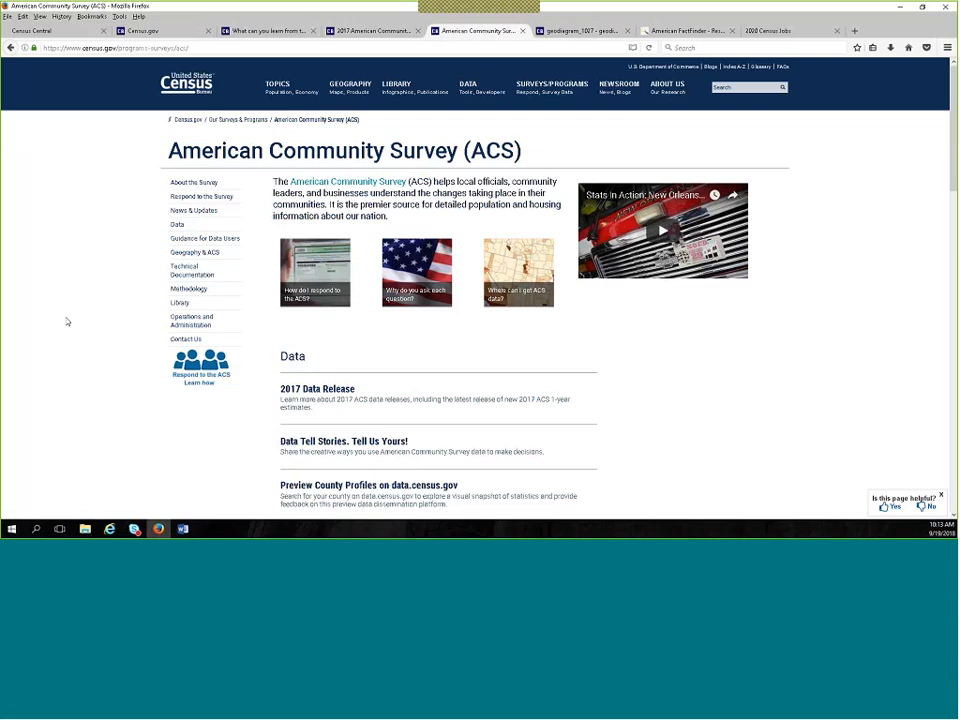
mouse_move(100, 216)
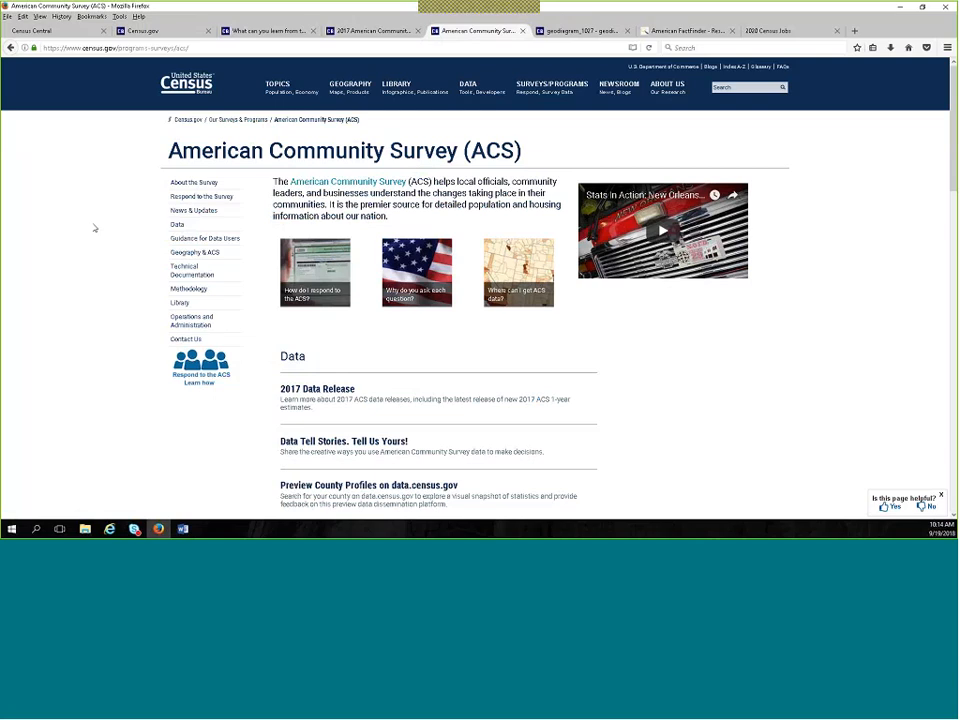
mouse_move(42, 236)
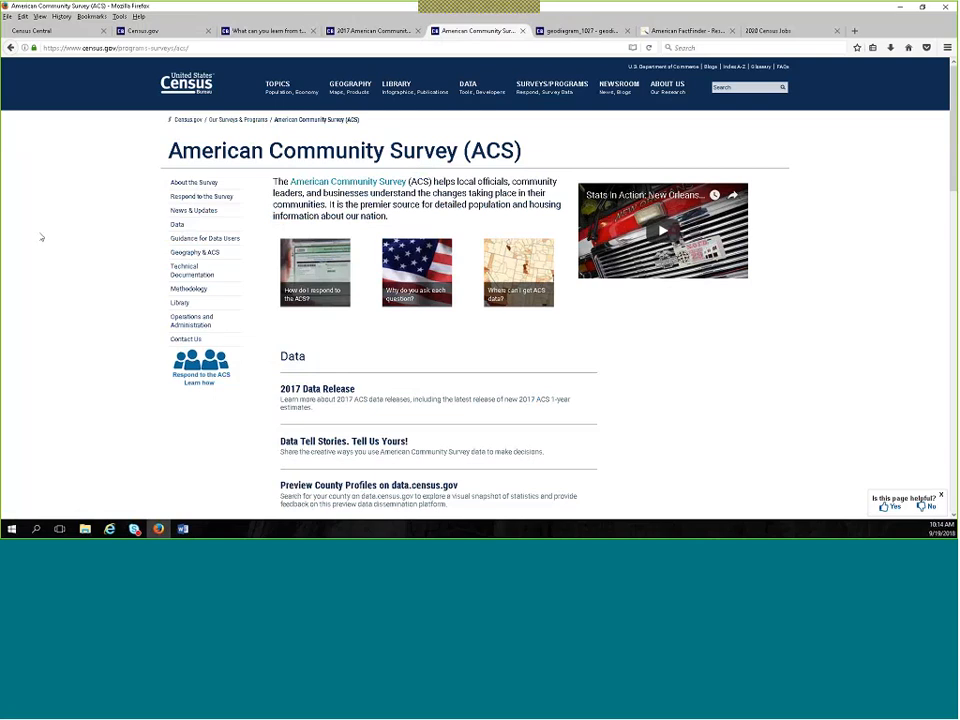
mouse_move(76, 300)
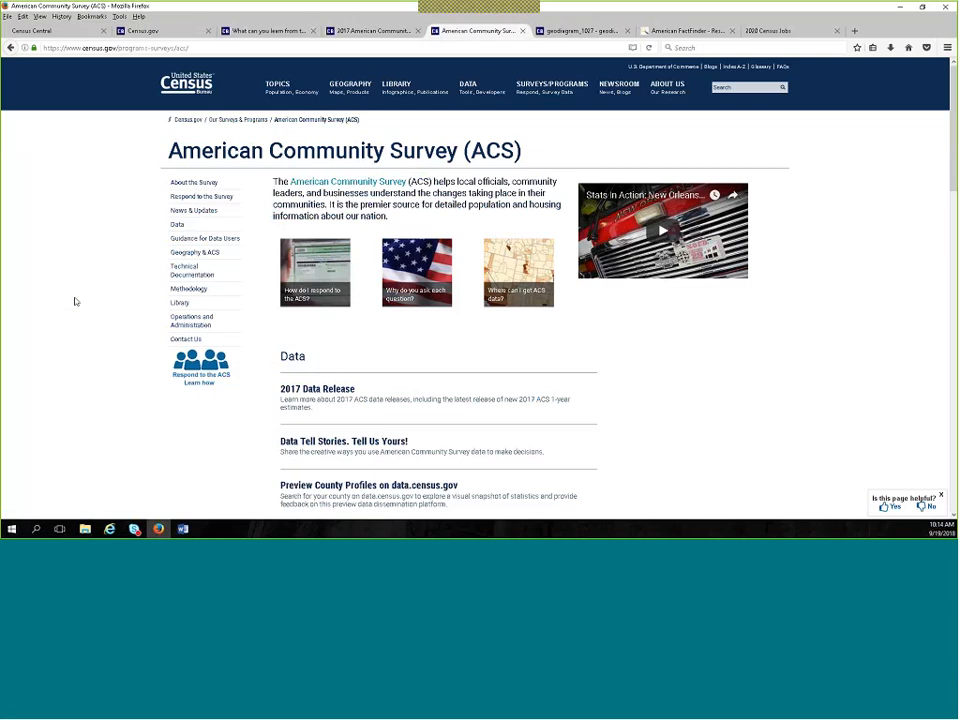
mouse_move(58, 290)
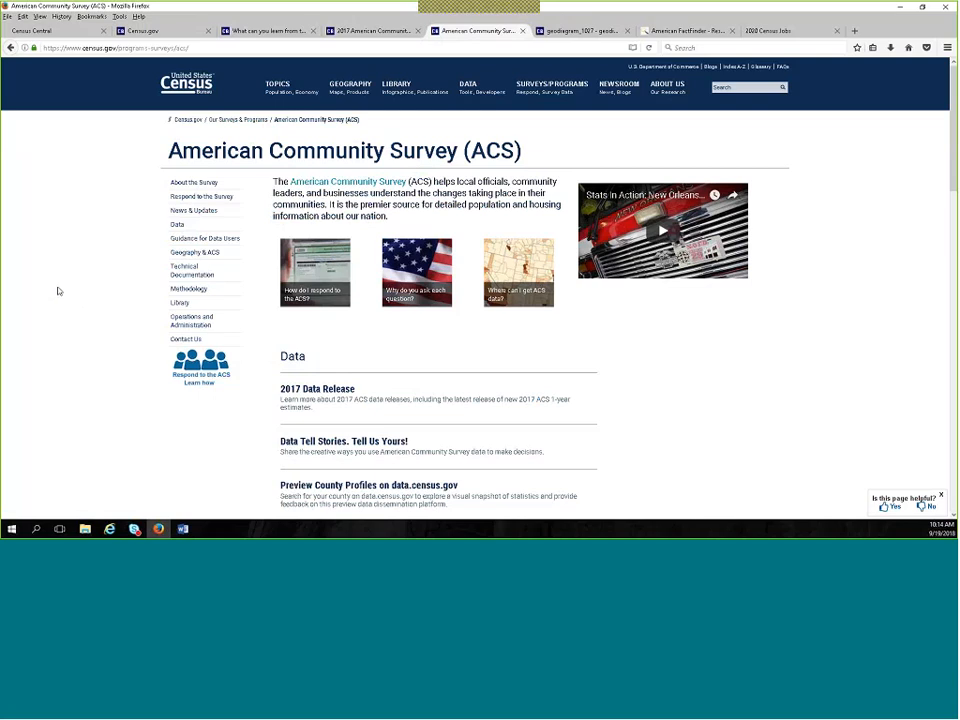
mouse_move(64, 276)
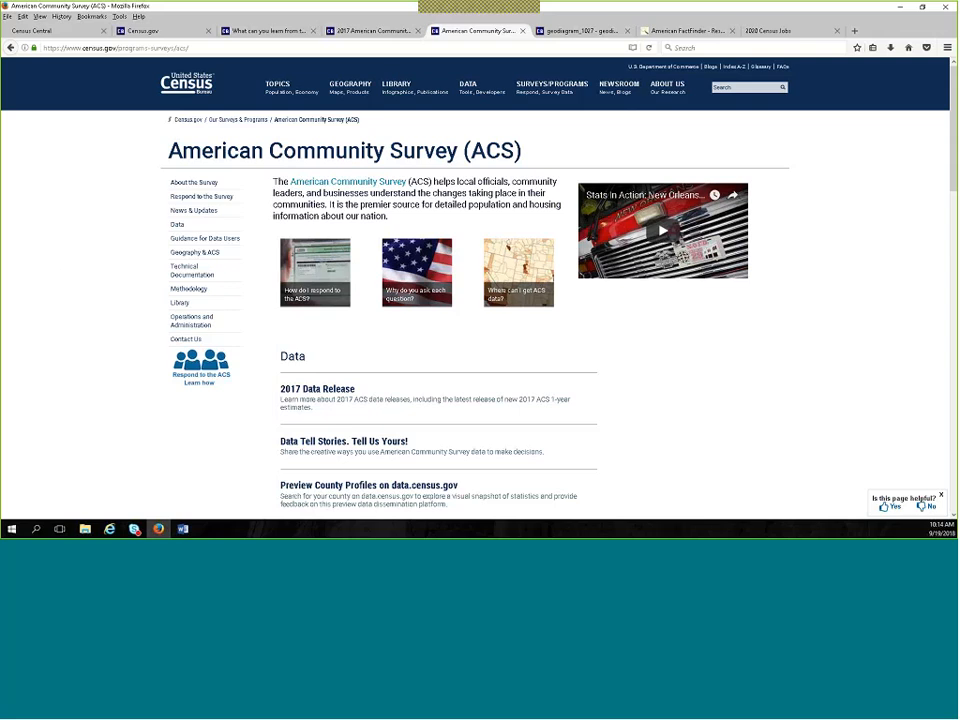
mouse_move(108, 176)
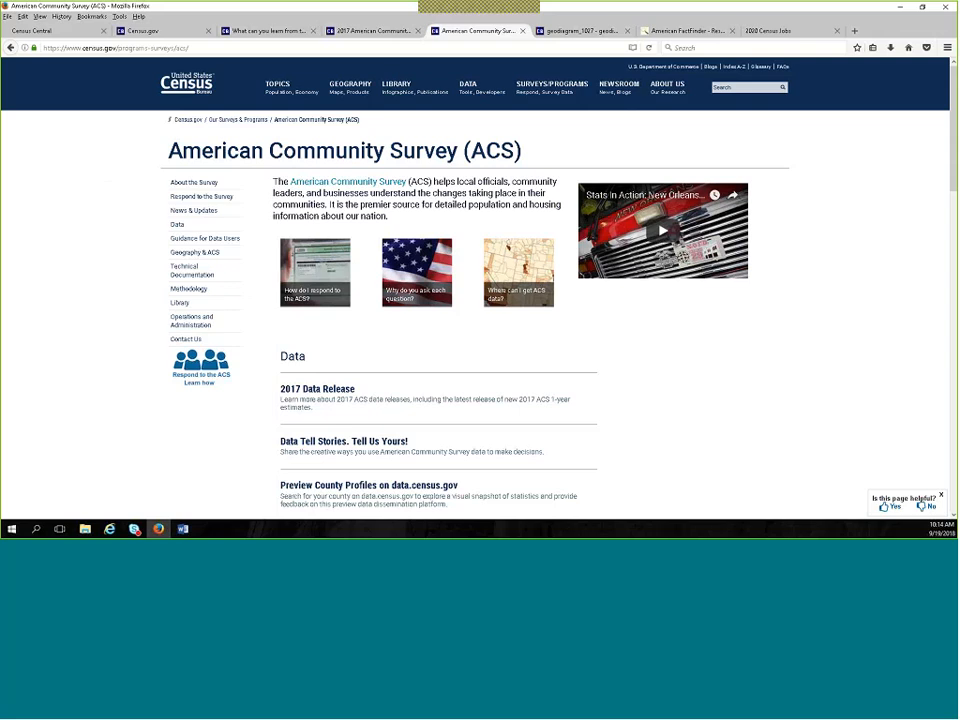
mouse_move(114, 270)
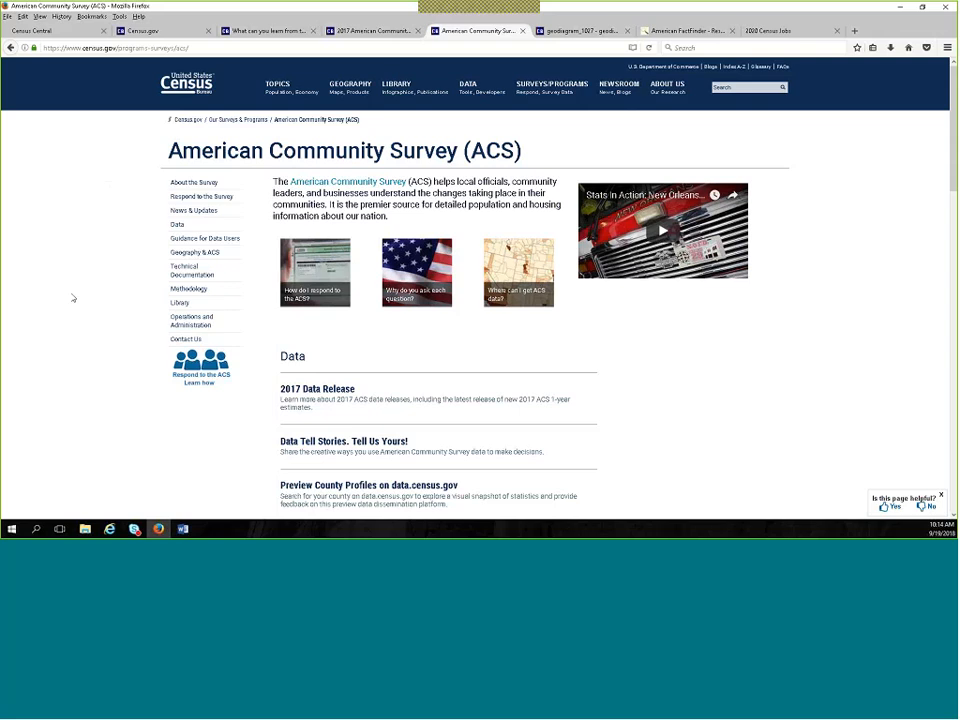
mouse_move(64, 300)
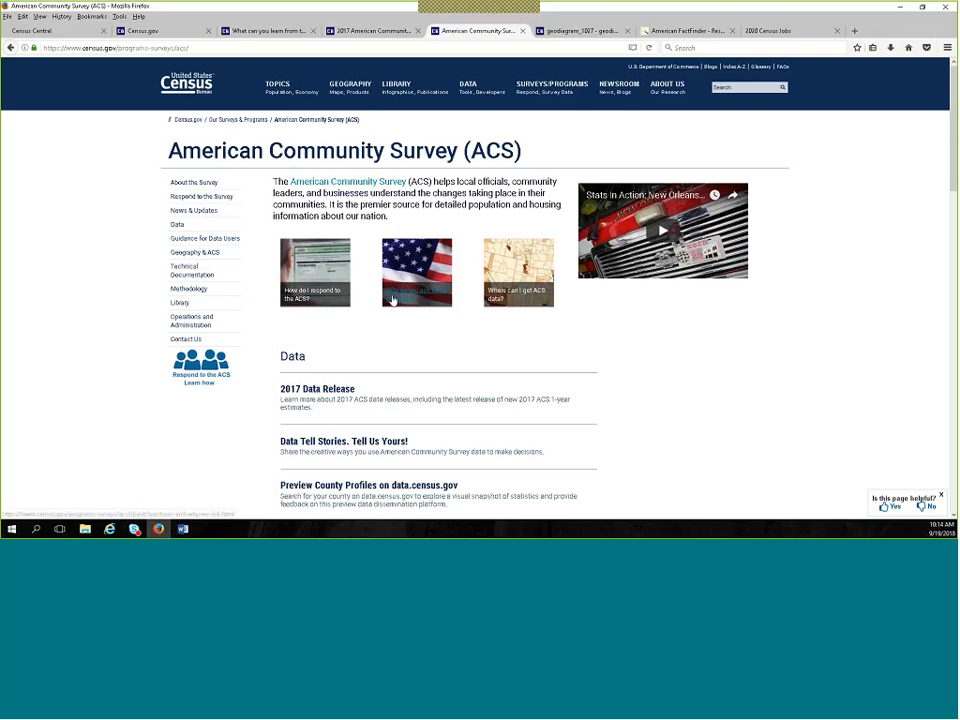
mouse_move(422, 300)
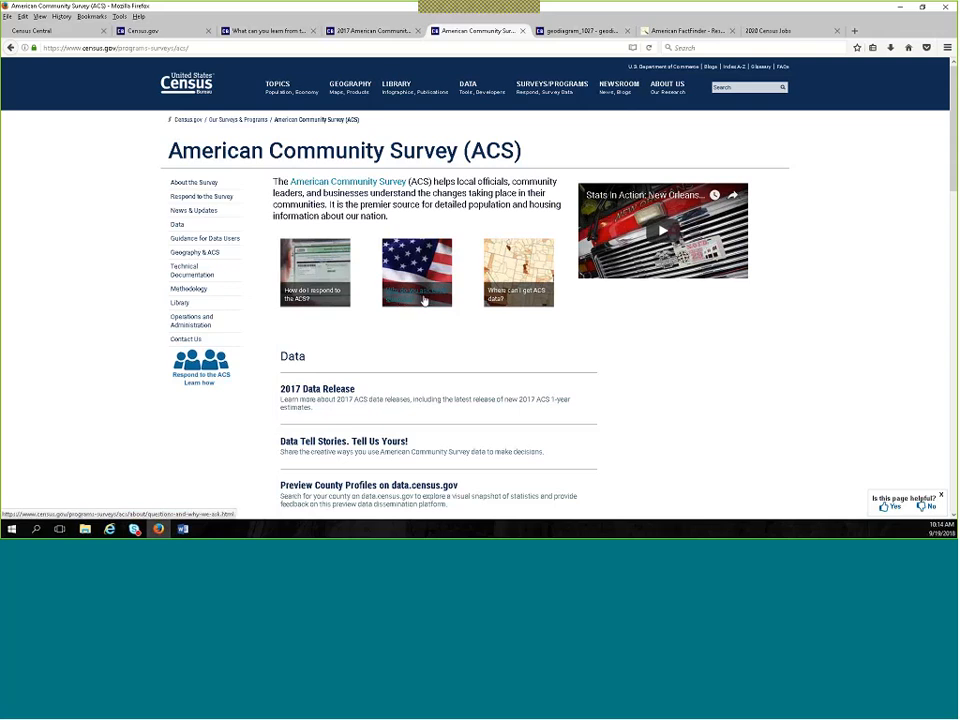
mouse_move(416, 300)
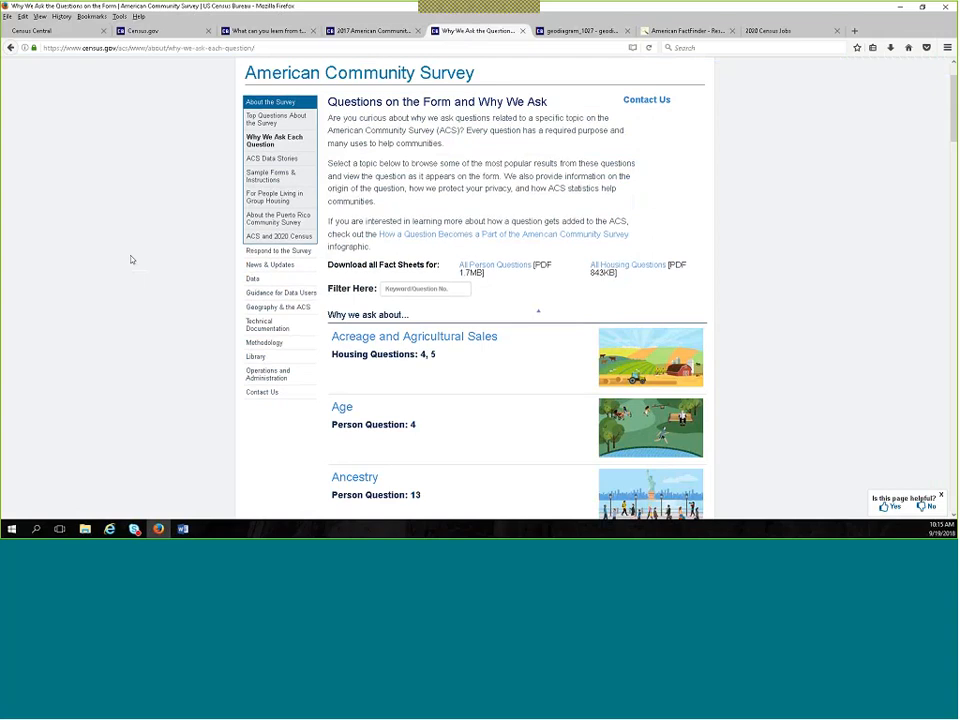
scroll("down", 3)
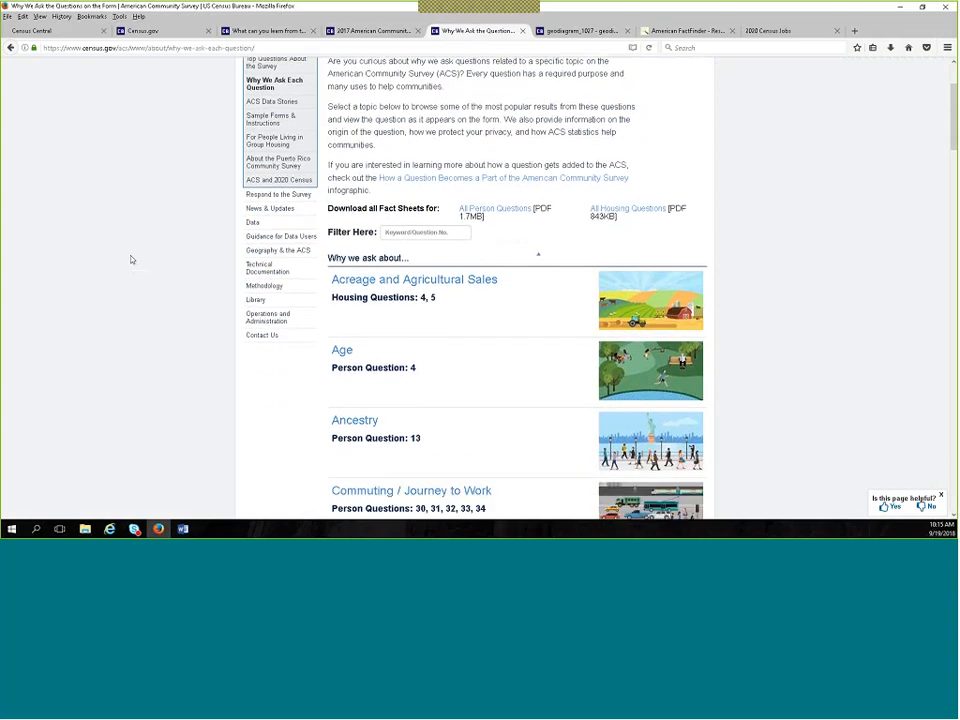
scroll("down", 3)
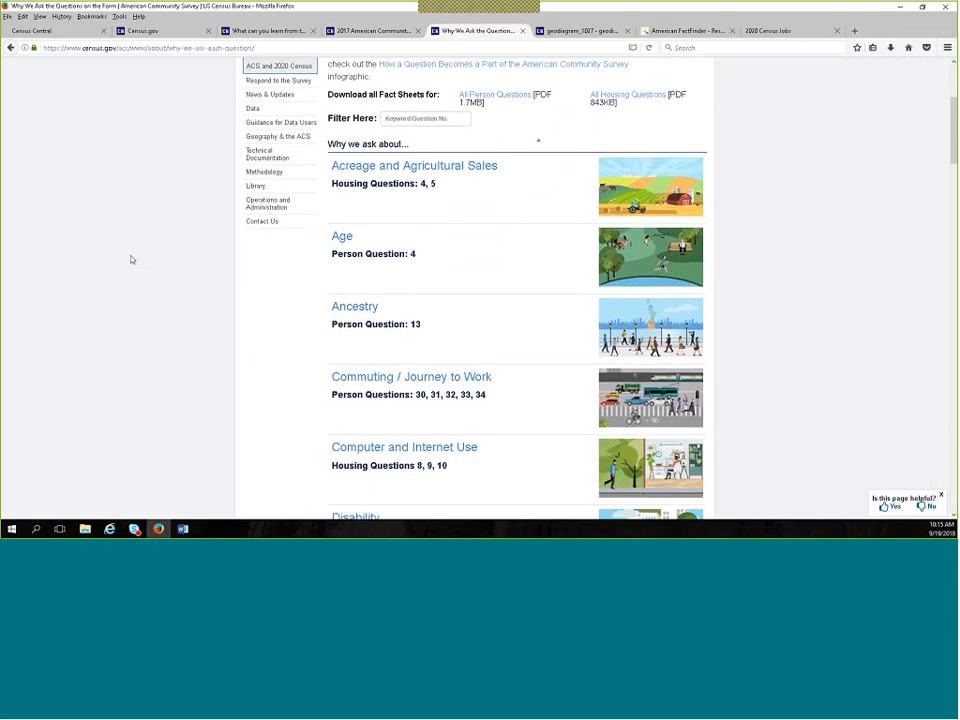
scroll("down", 3)
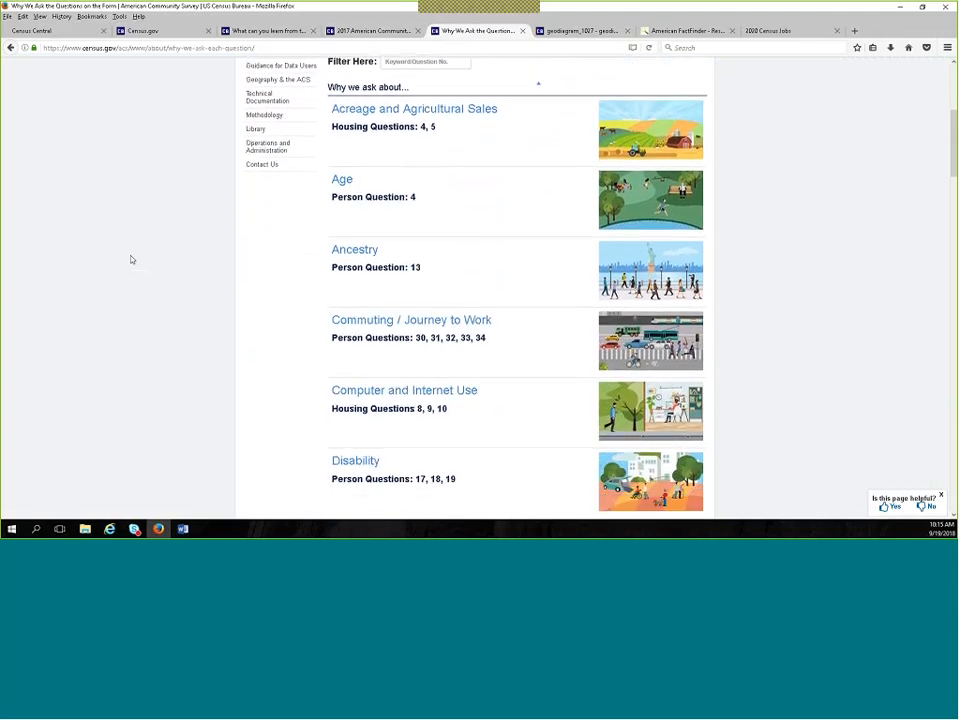
scroll("down", 3)
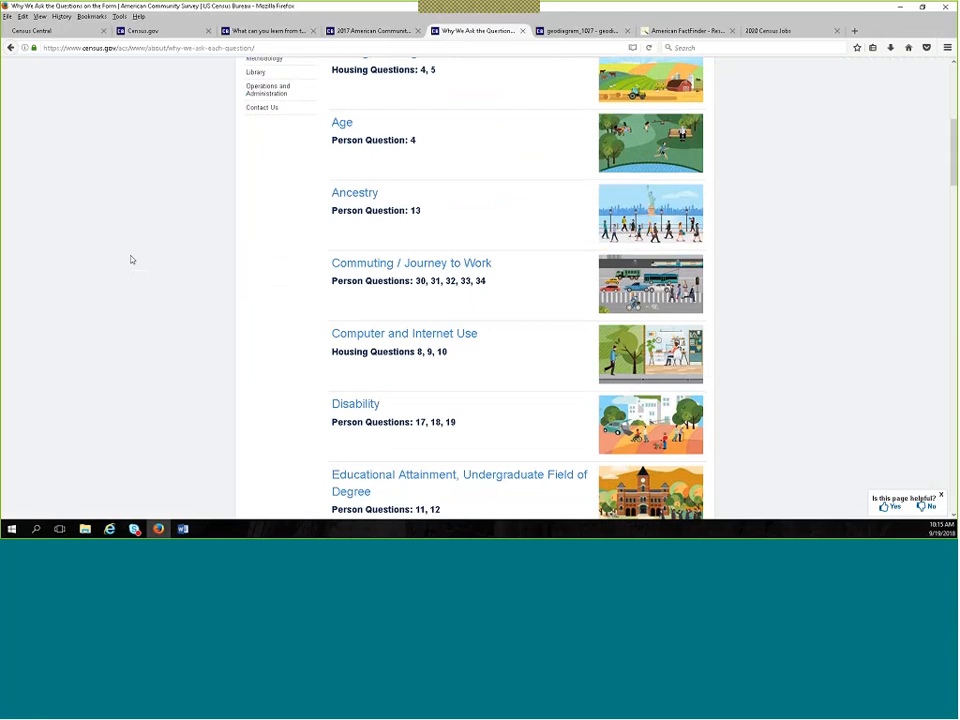
scroll("down", 3)
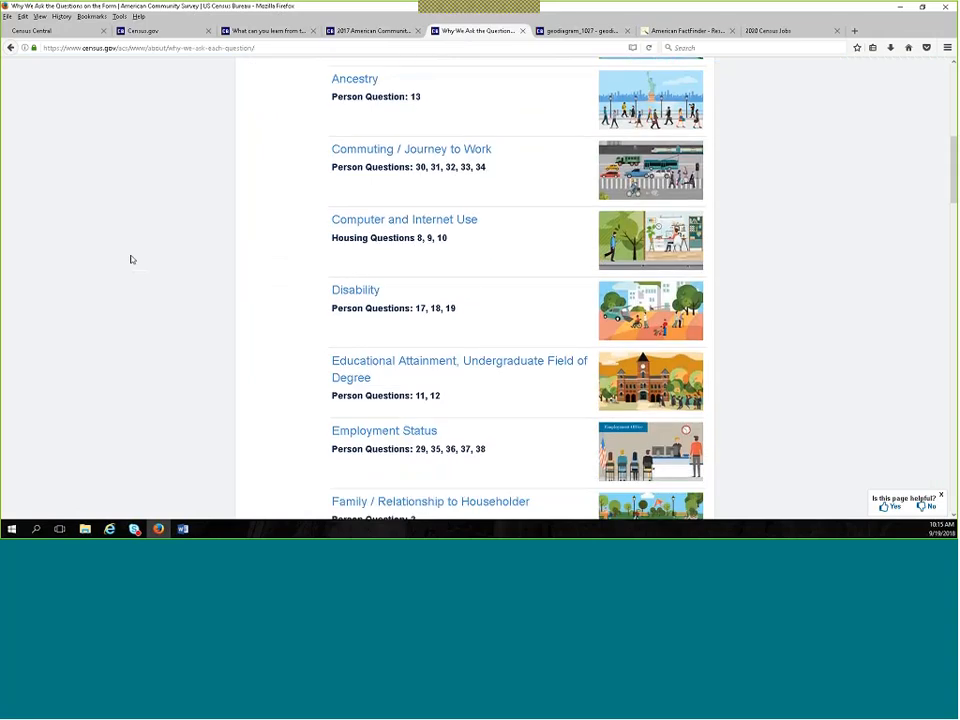
scroll("down", 3)
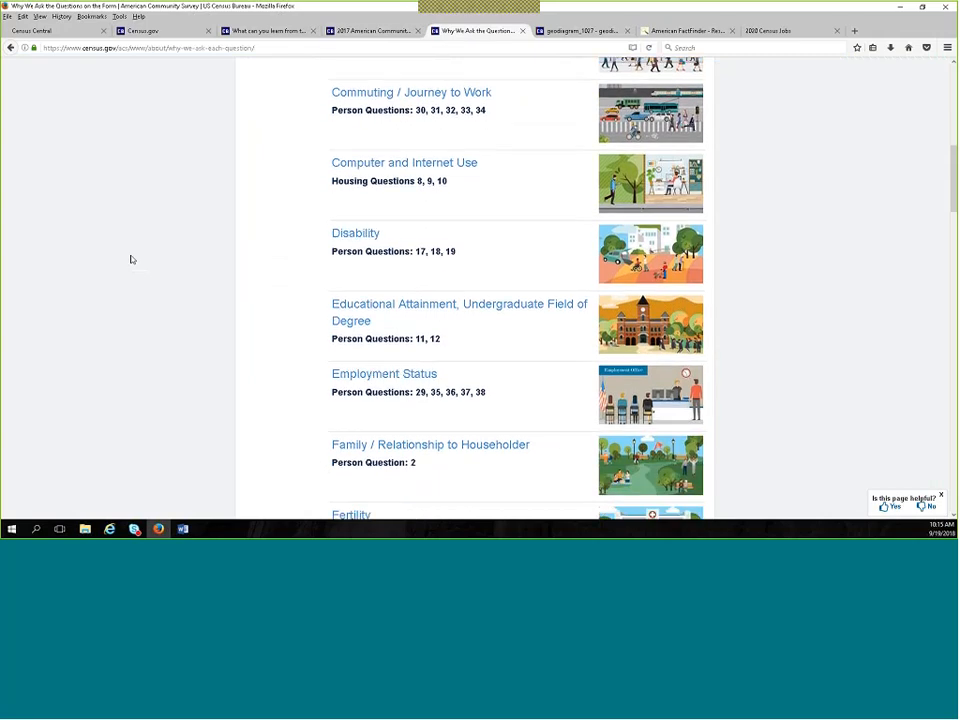
scroll("down", 3)
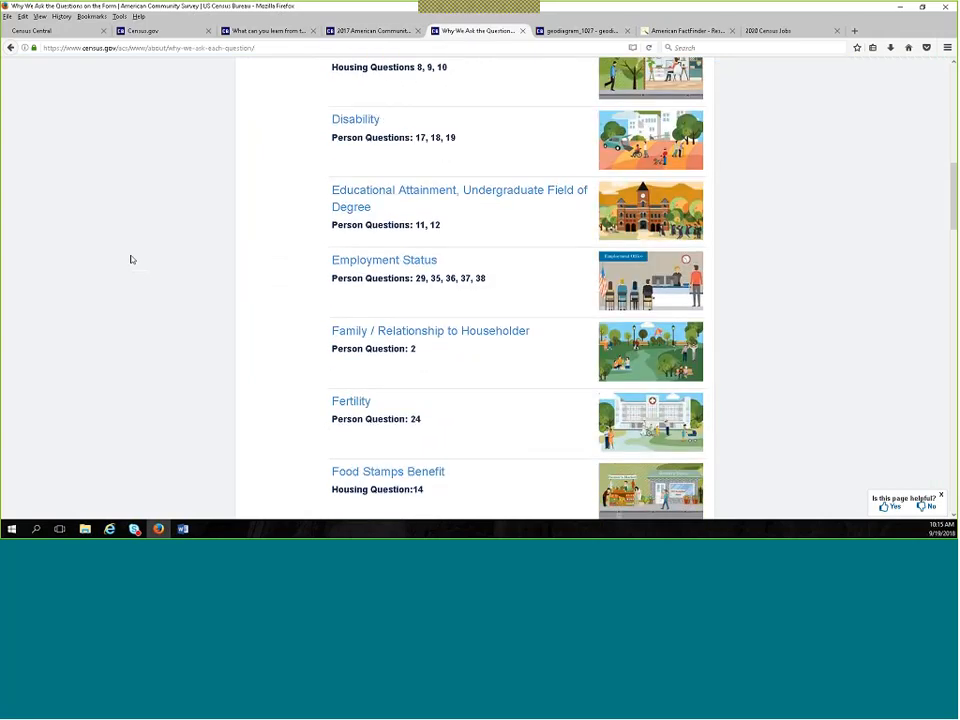
scroll("down", 3)
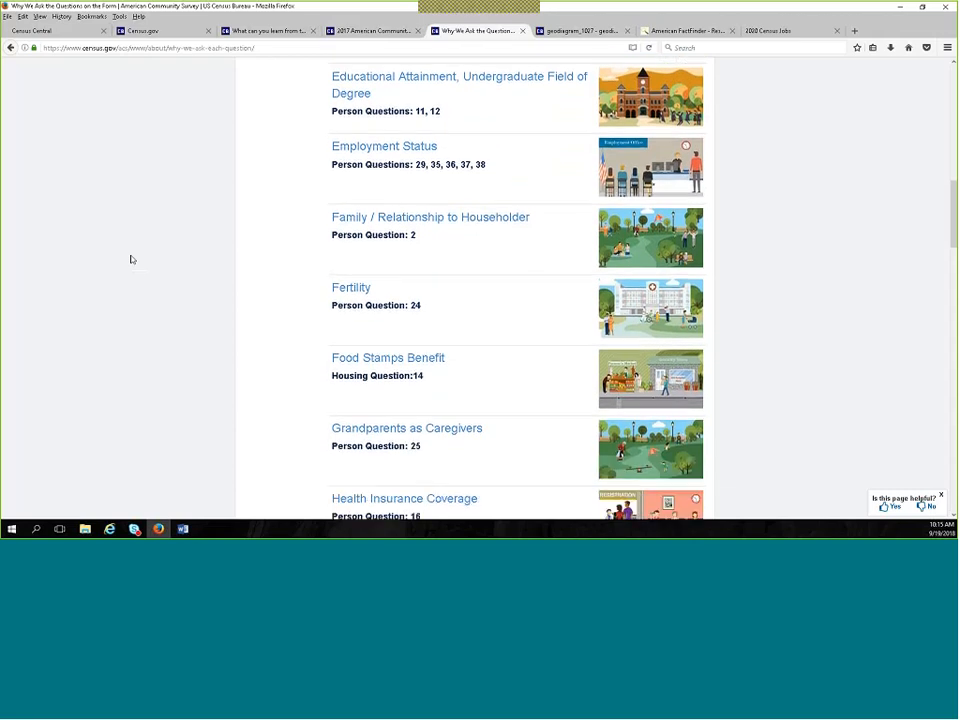
scroll("down", 3)
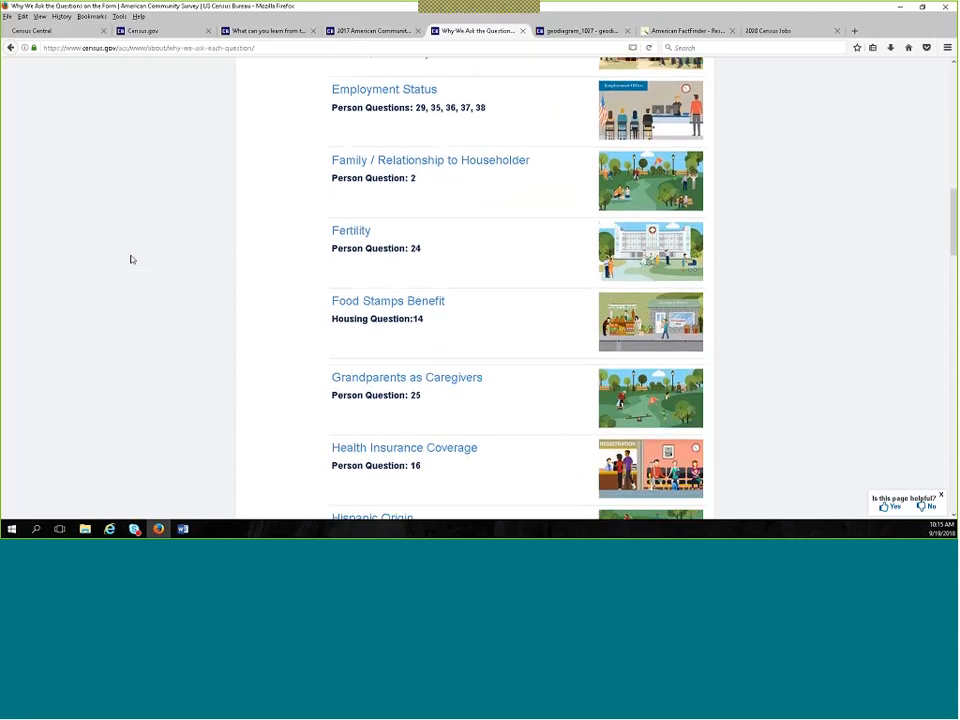
scroll("down", 3)
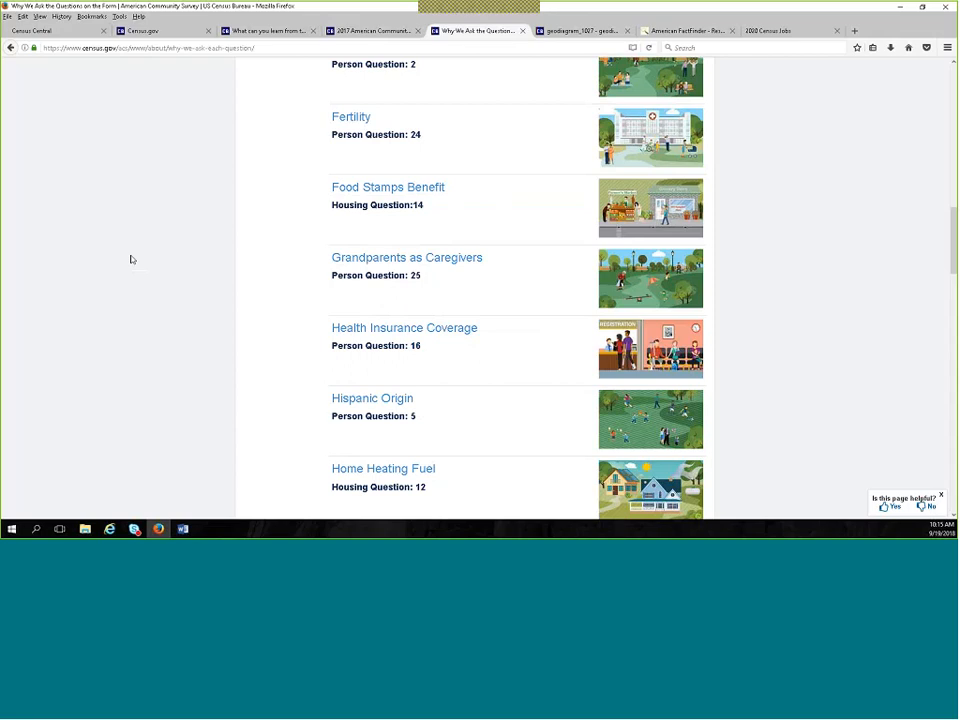
scroll("down", 3)
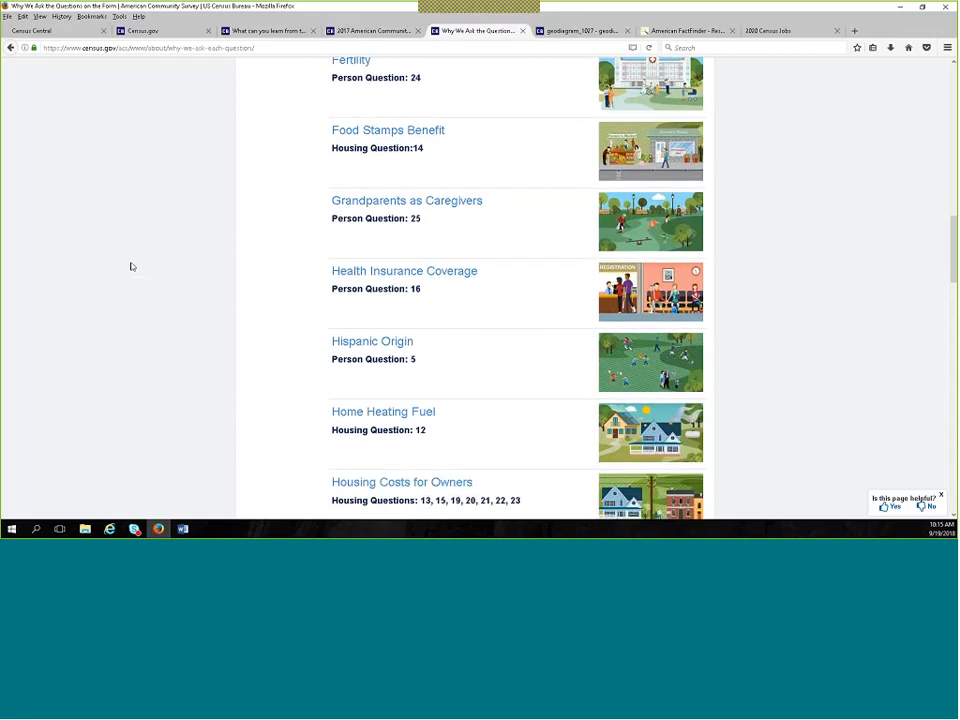
mouse_move(132, 268)
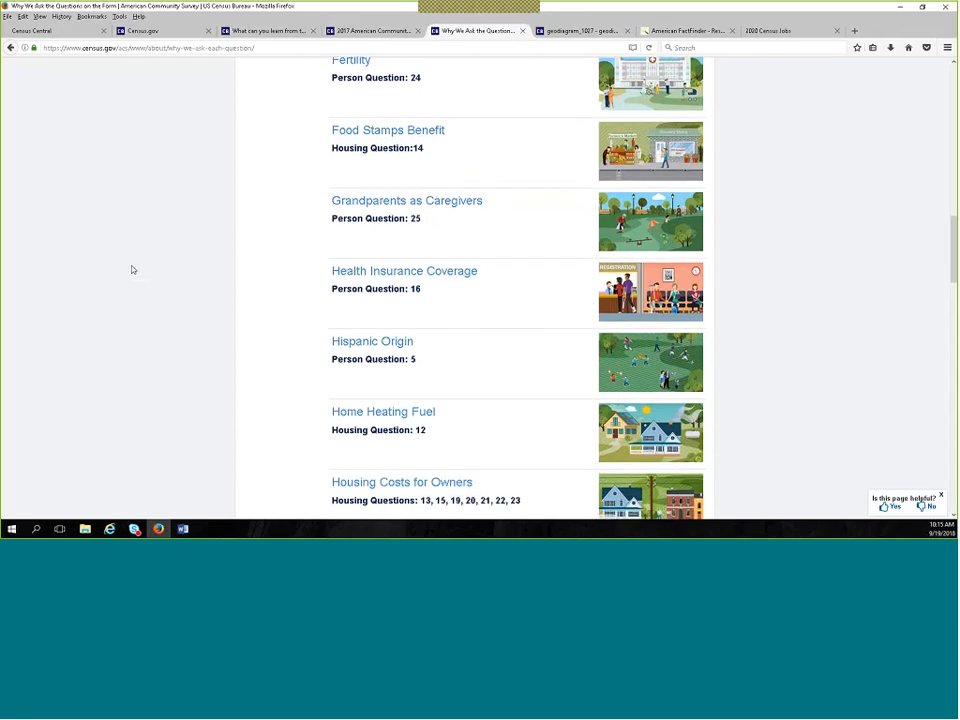
scroll("down", 3)
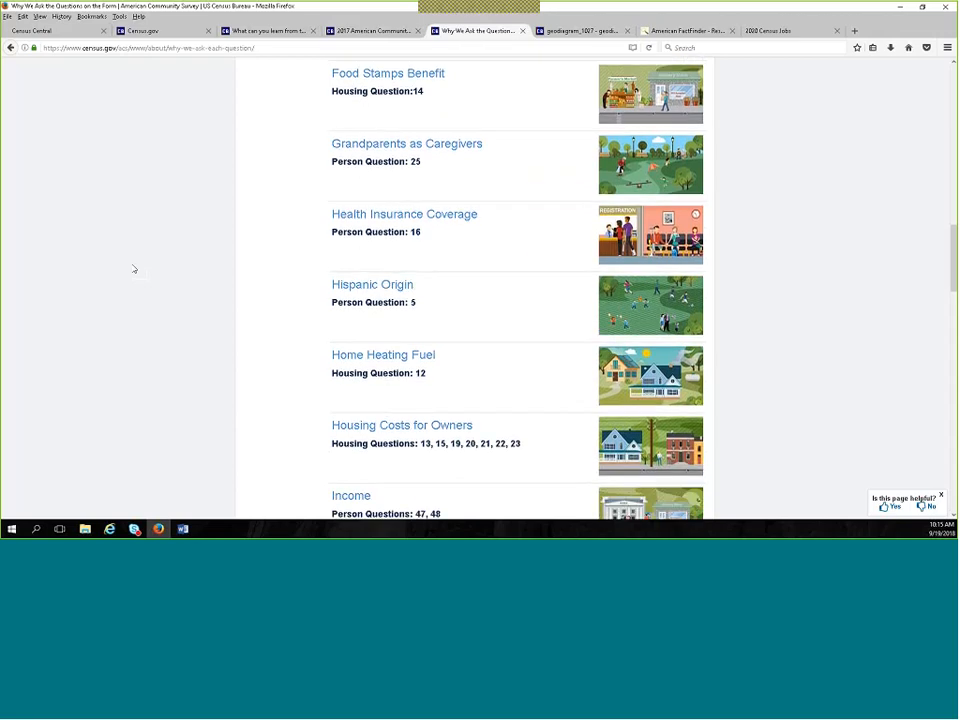
scroll("down", 3)
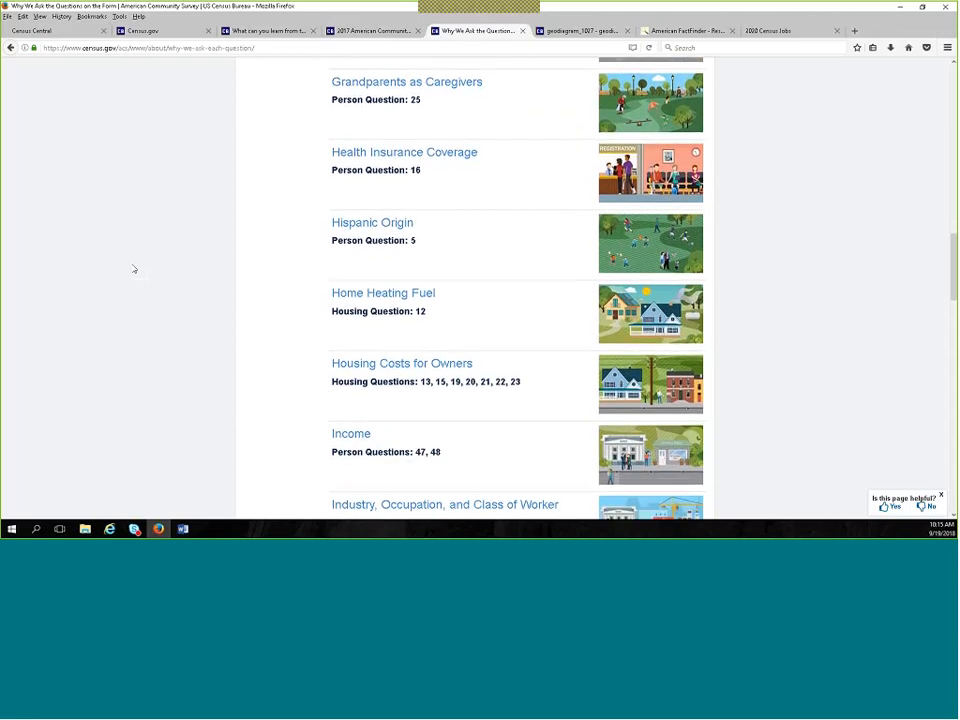
scroll("down", 3)
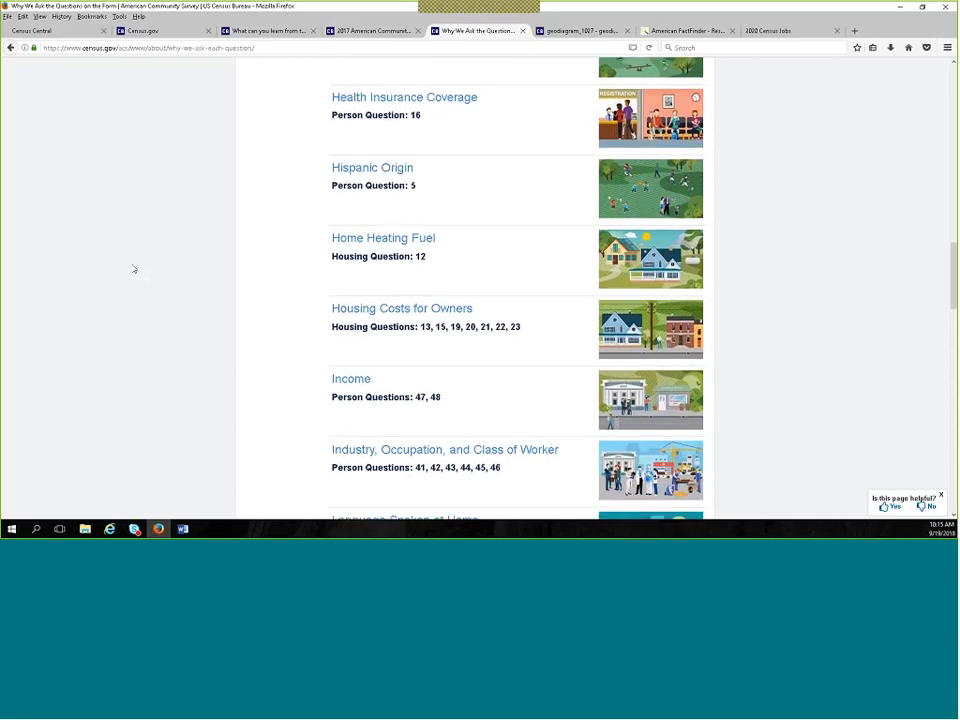
scroll("down", 3)
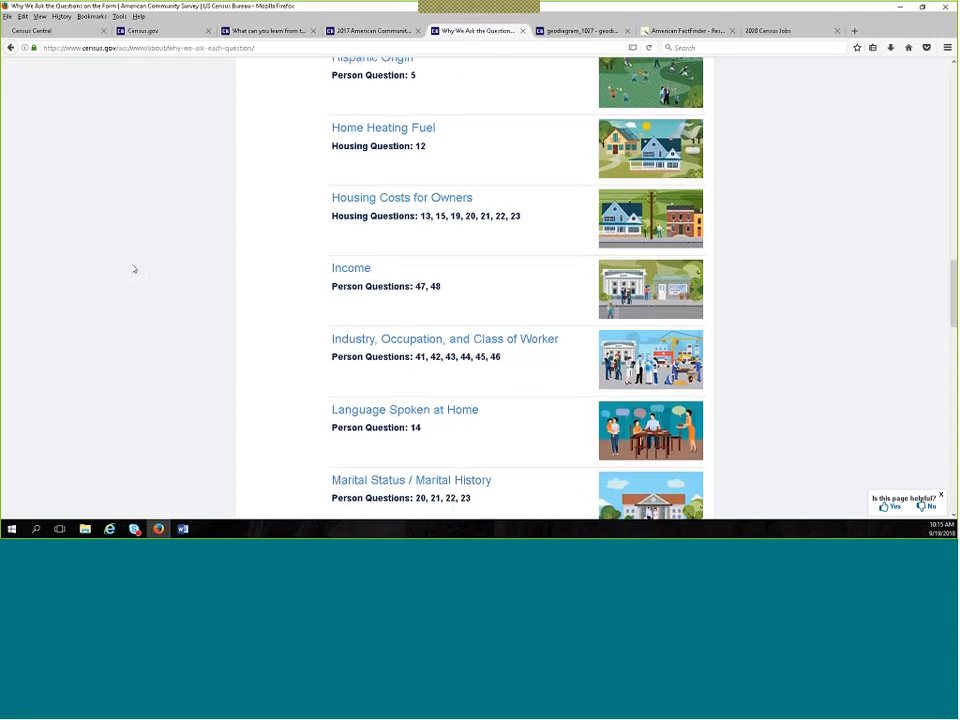
scroll("down", 3)
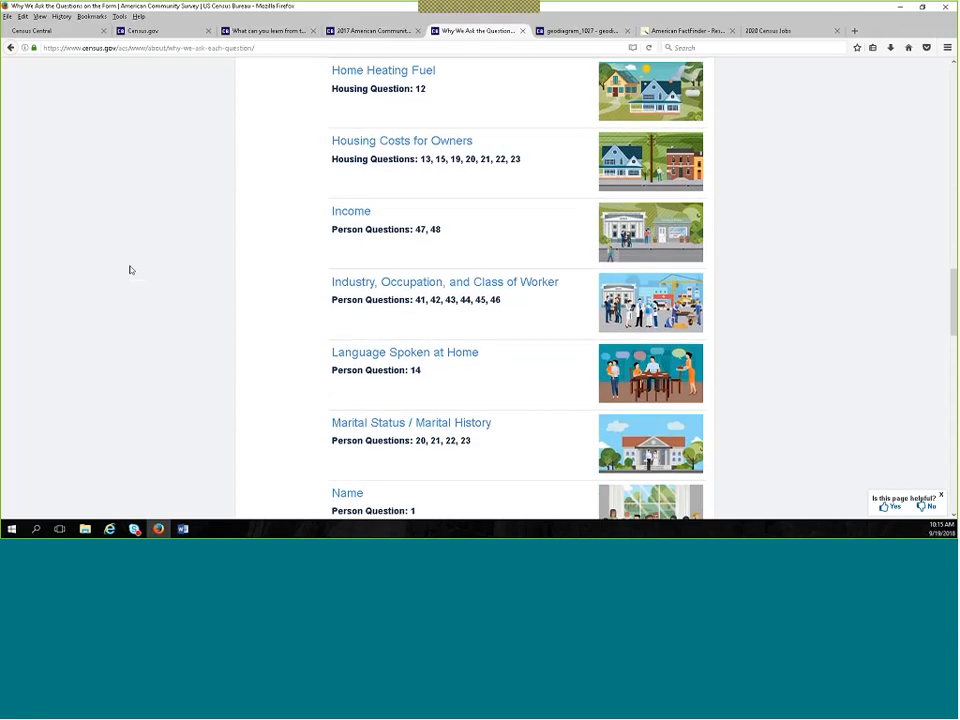
scroll("down", 3)
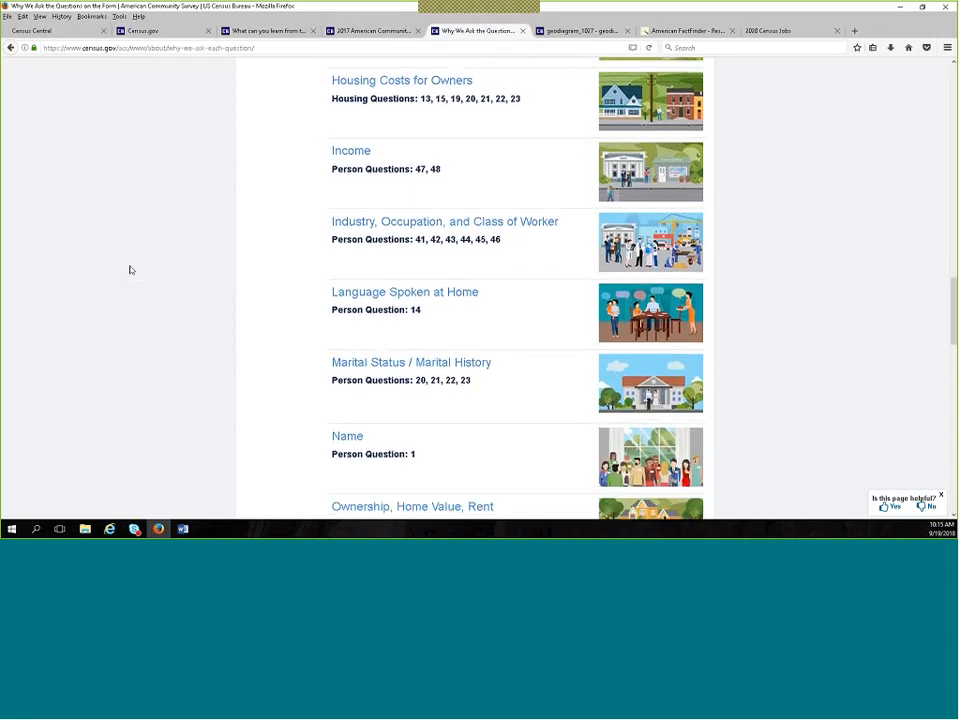
scroll("down", 3)
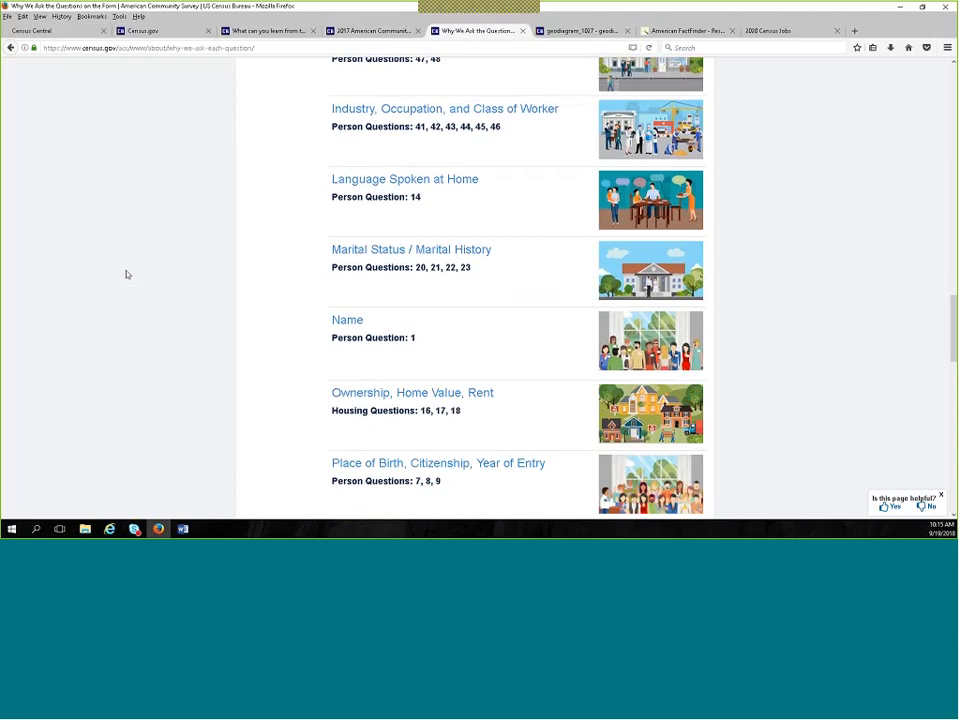
scroll("down", 3)
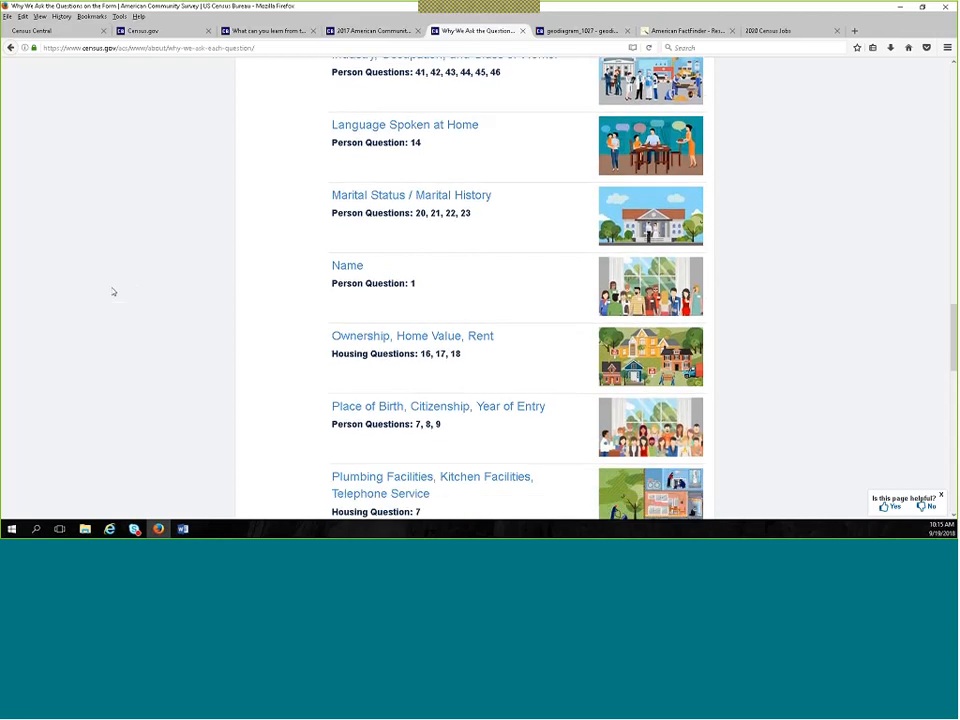
scroll("down", 3)
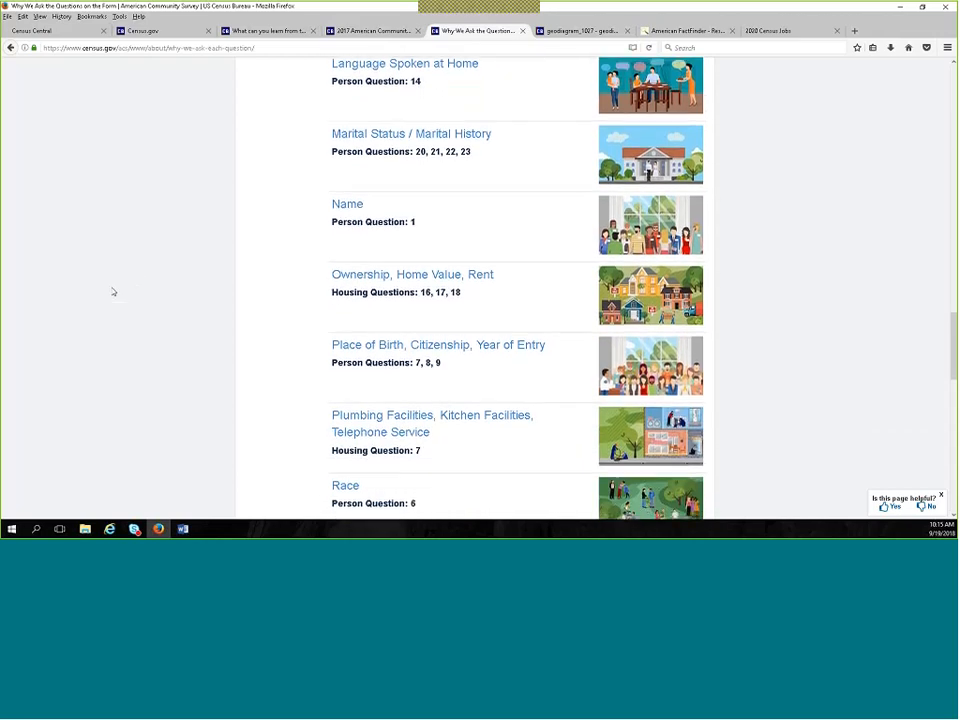
scroll("down", 3)
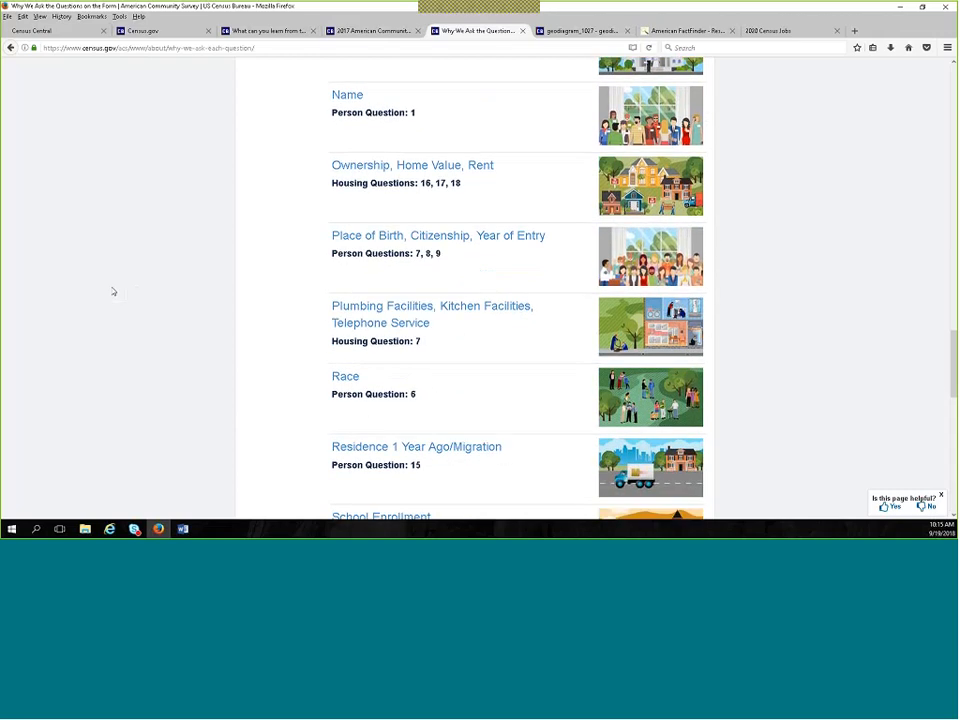
scroll("down", 3)
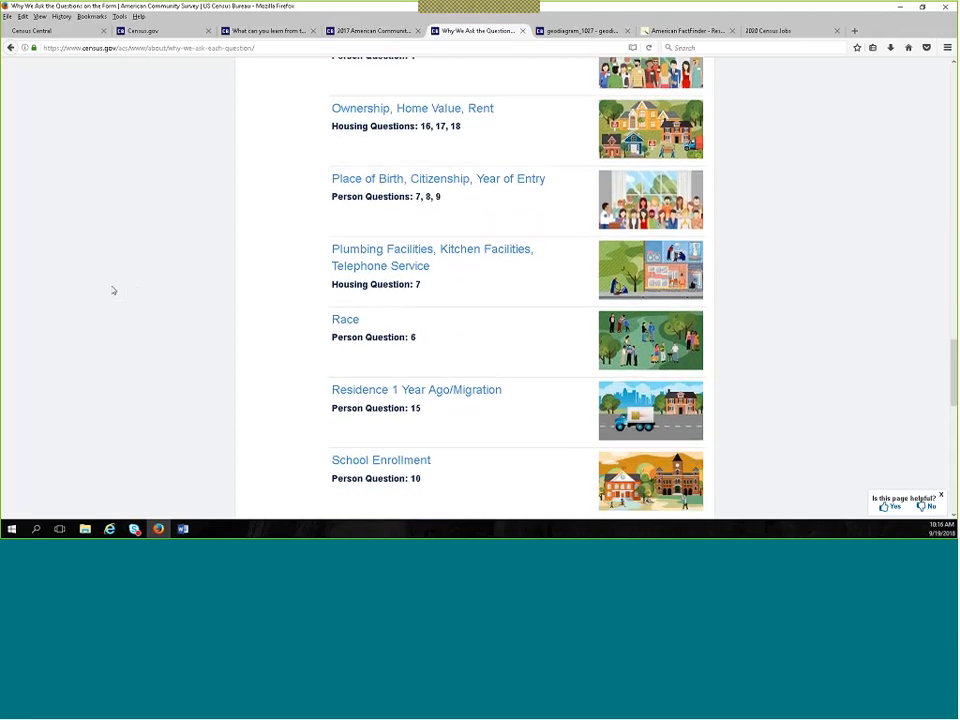
scroll("down", 3)
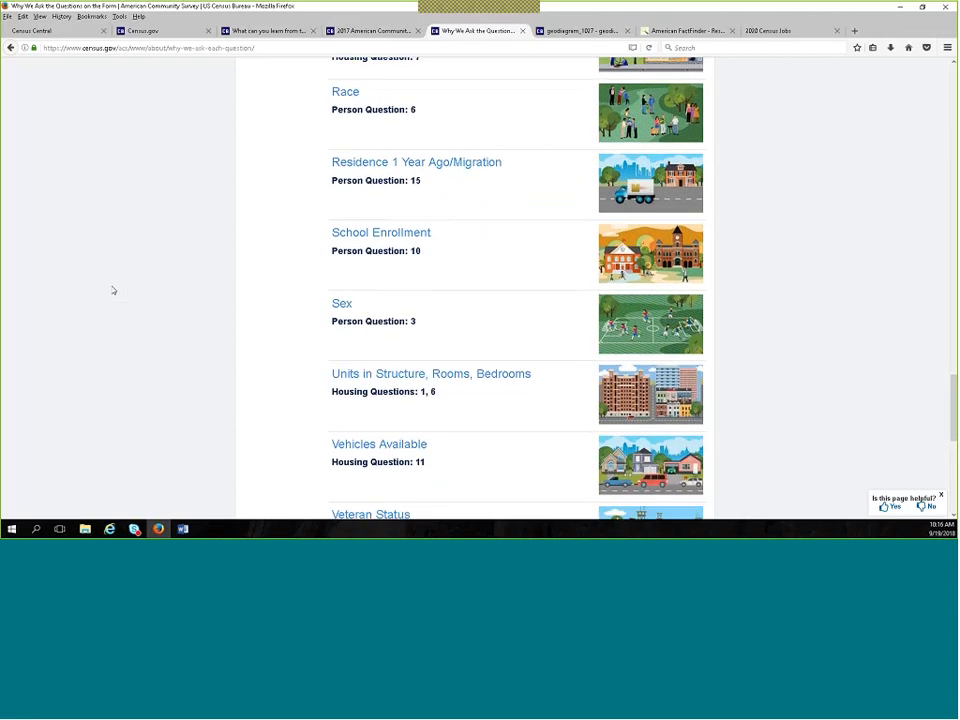
scroll("down", 3)
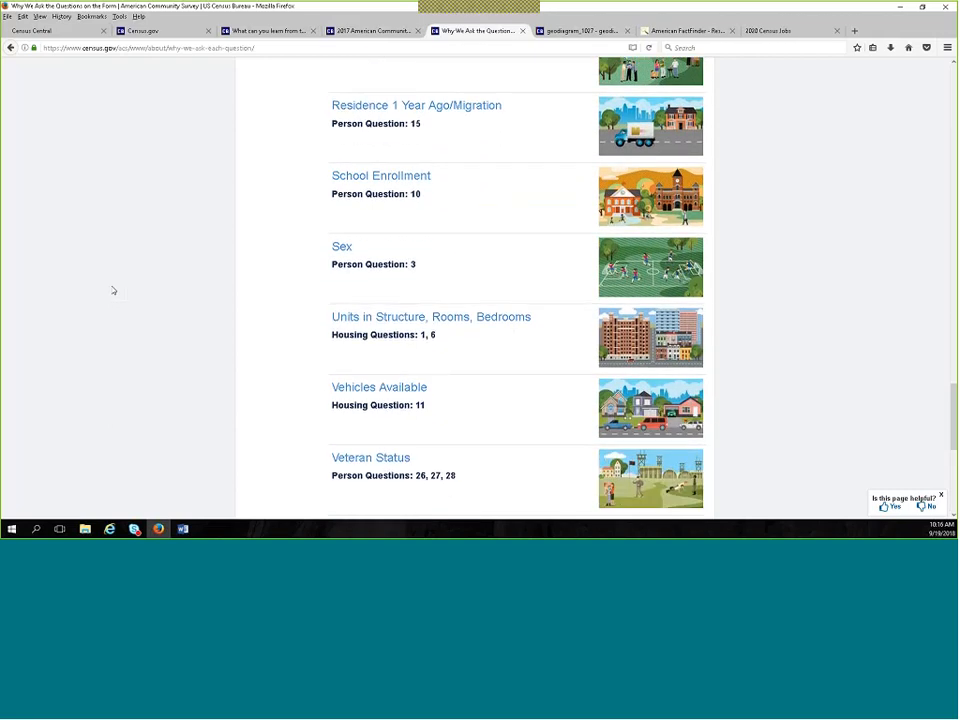
scroll("down", 3)
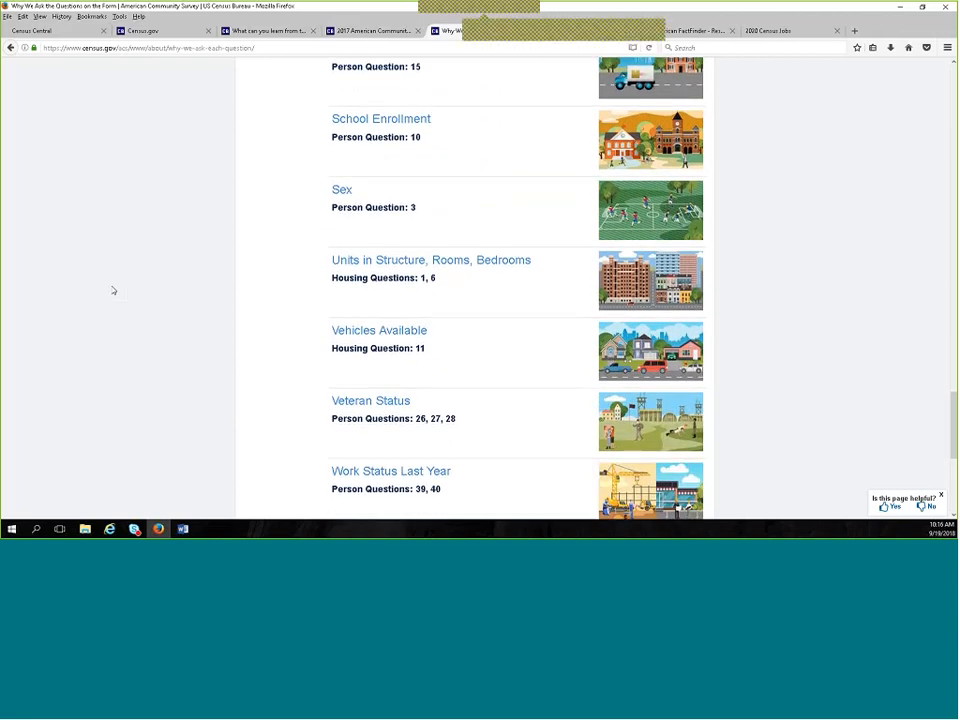
scroll("down", 3)
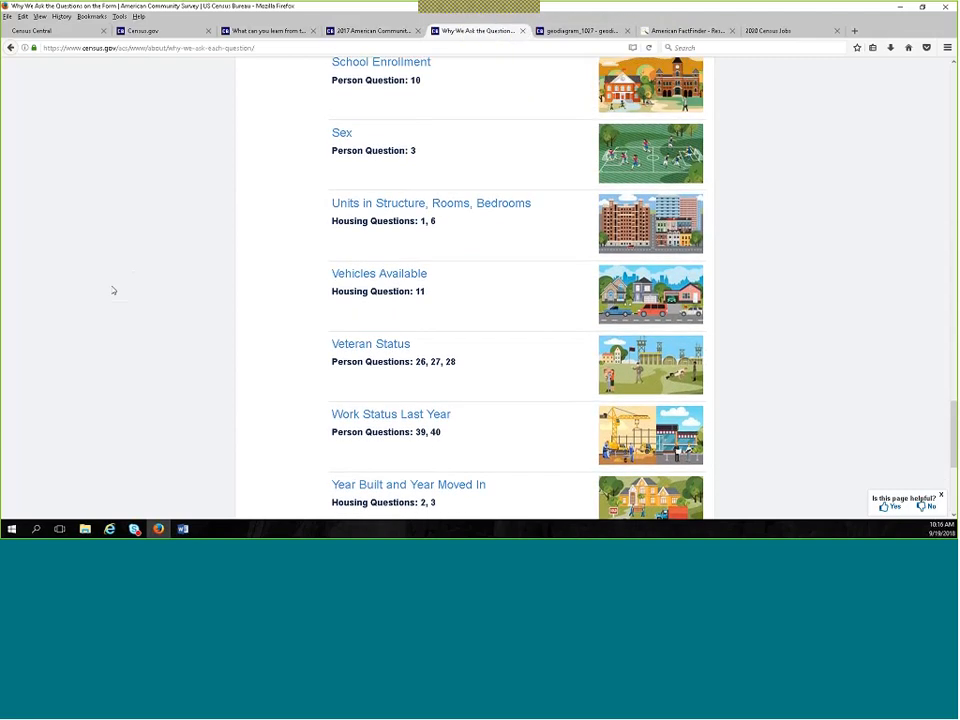
scroll("up", 3)
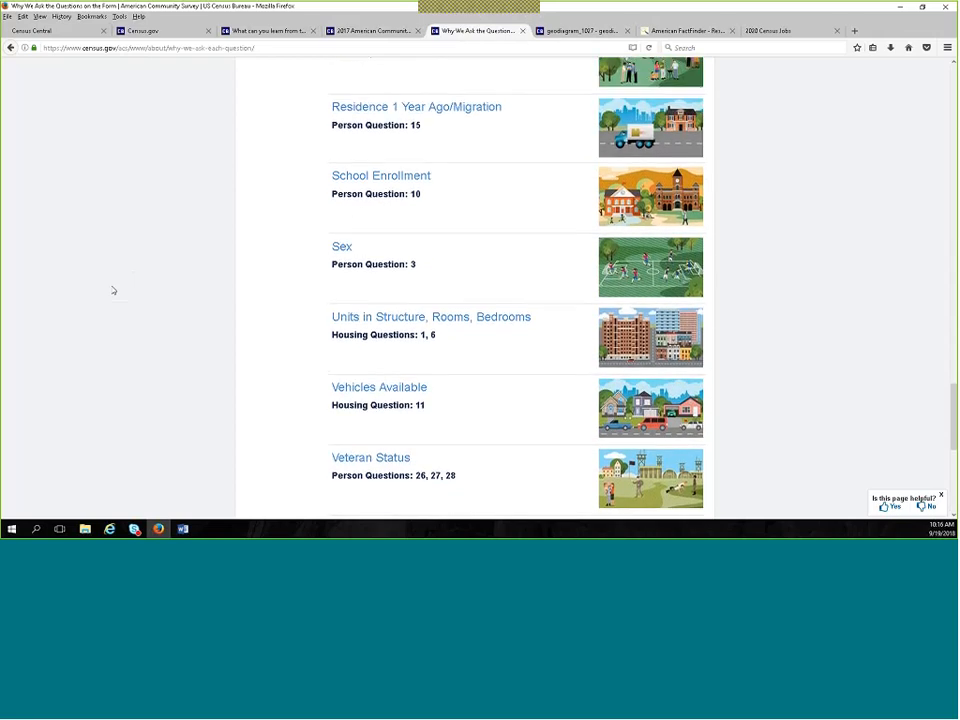
scroll("up", 3)
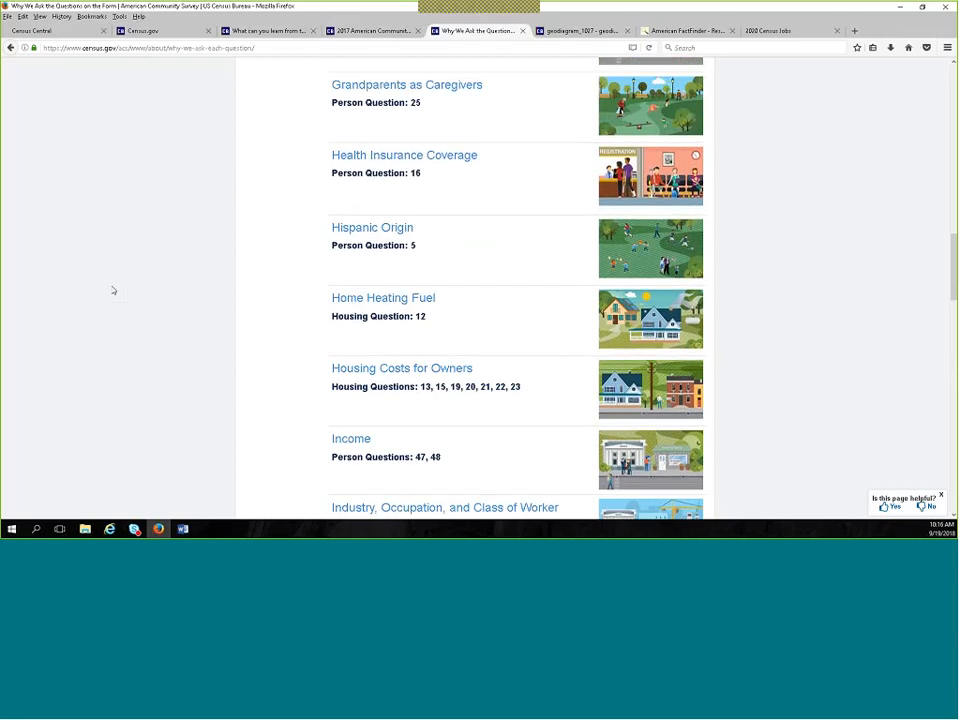
scroll("up", 3)
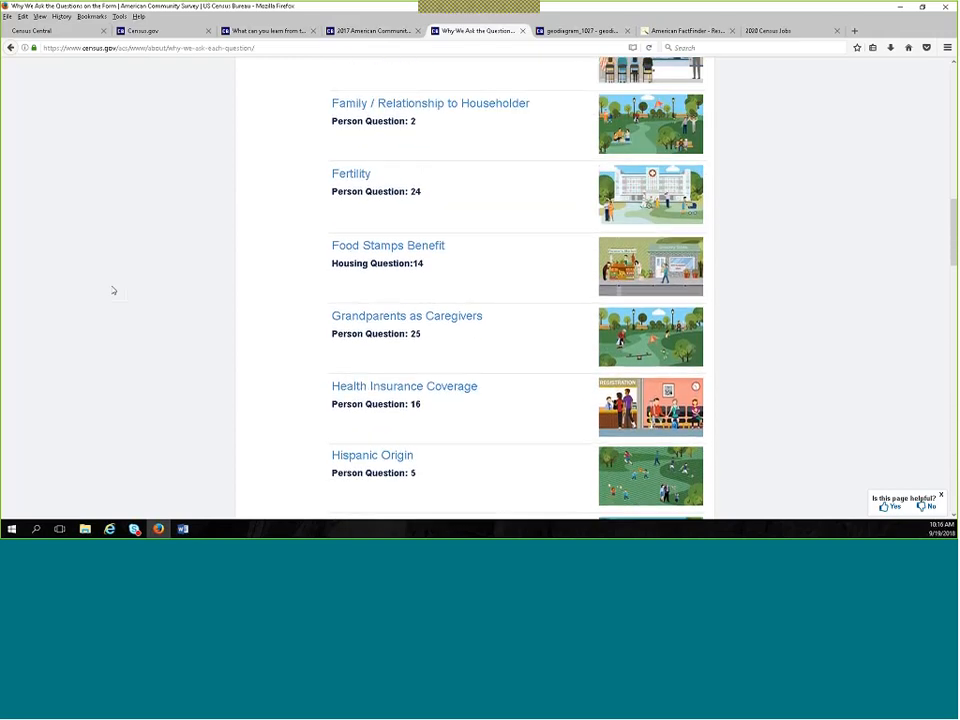
scroll("up", 3)
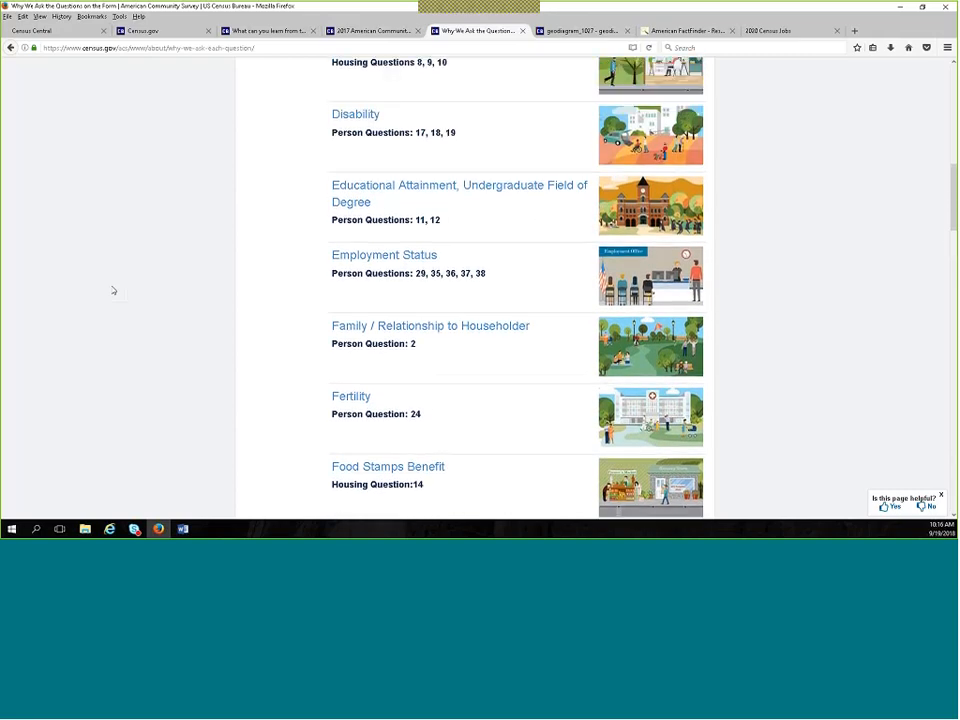
scroll("up", 3)
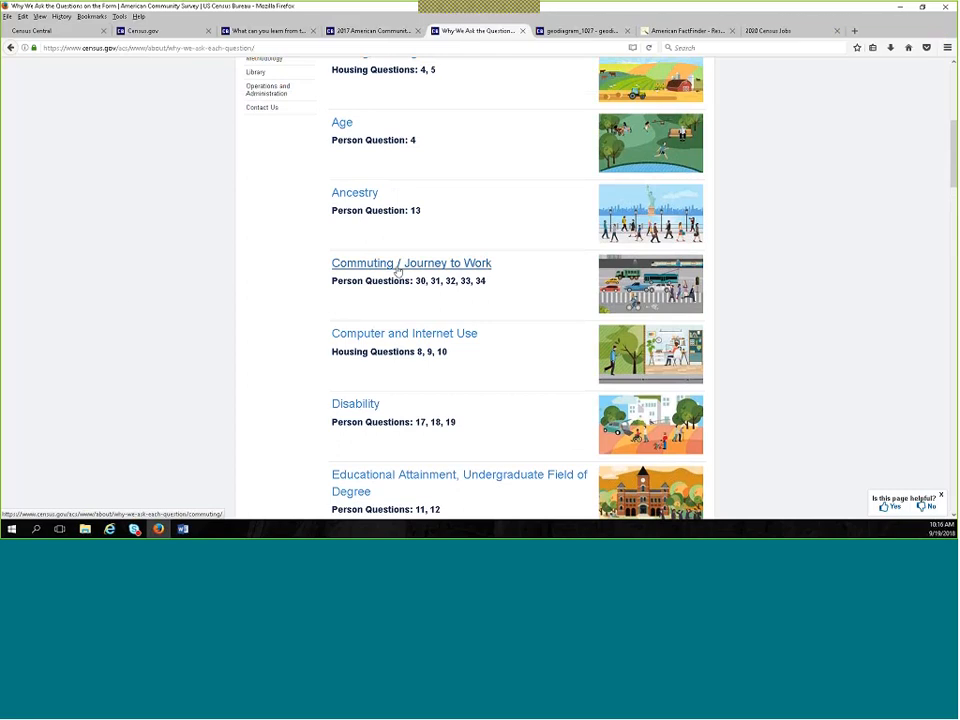
Open the Why We Ask About Commuting / Journey to Work page and read down to how communities use these statistics.
left_click(412, 264)
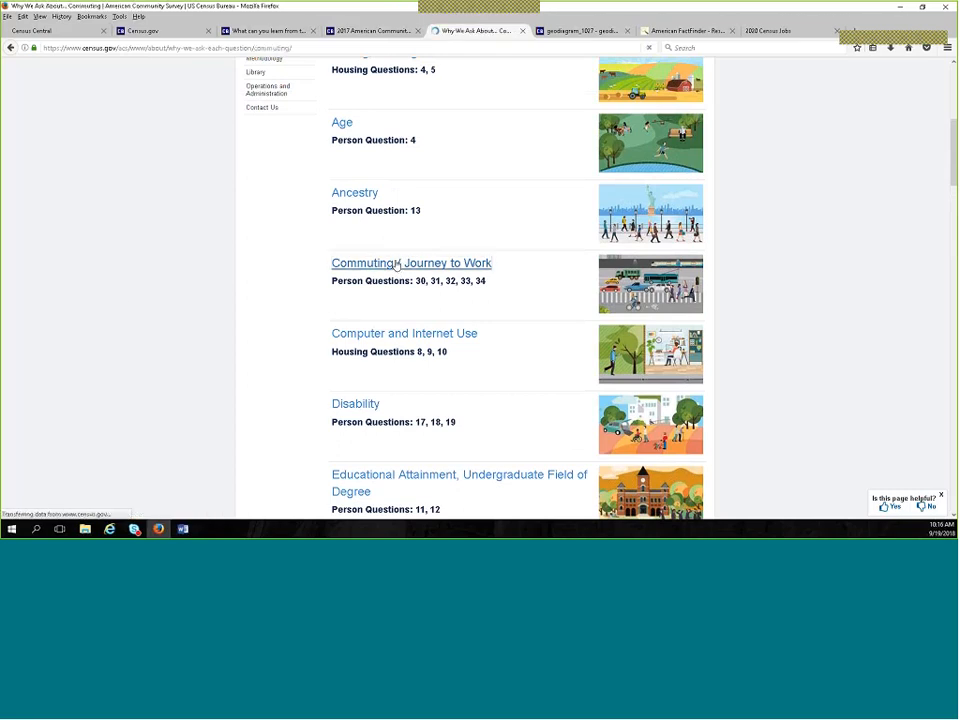
left_click(412, 264)
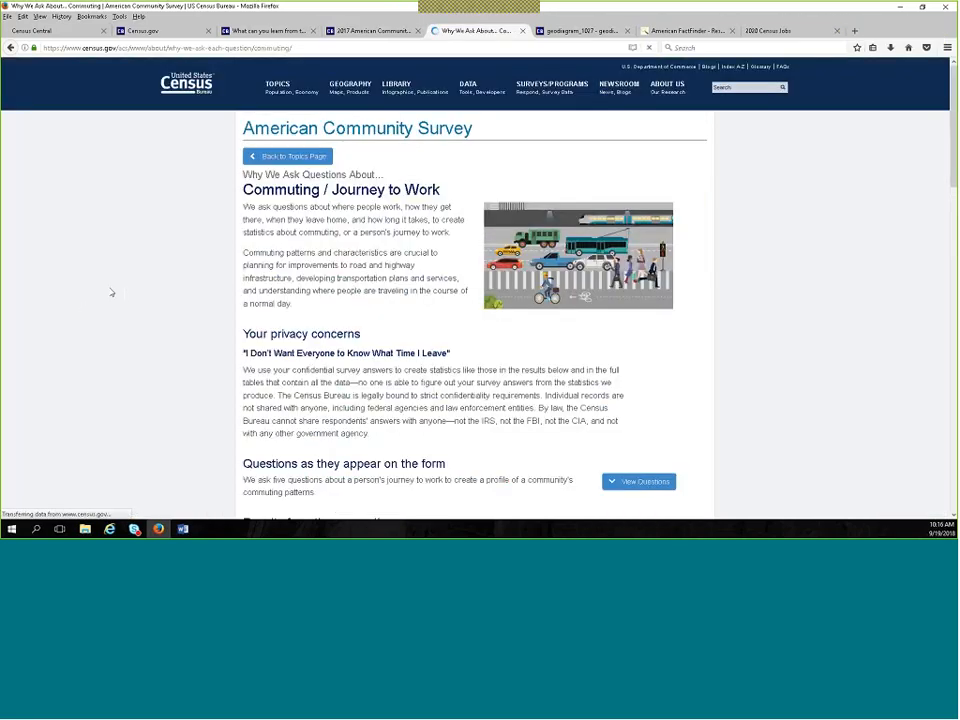
scroll("down", 3)
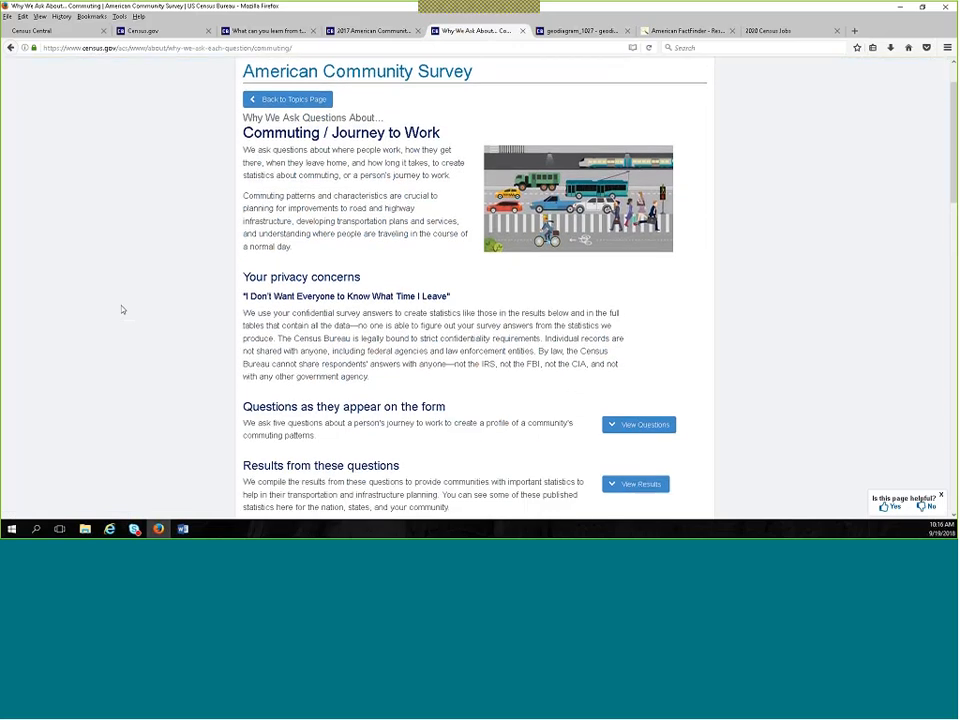
scroll("down", 3)
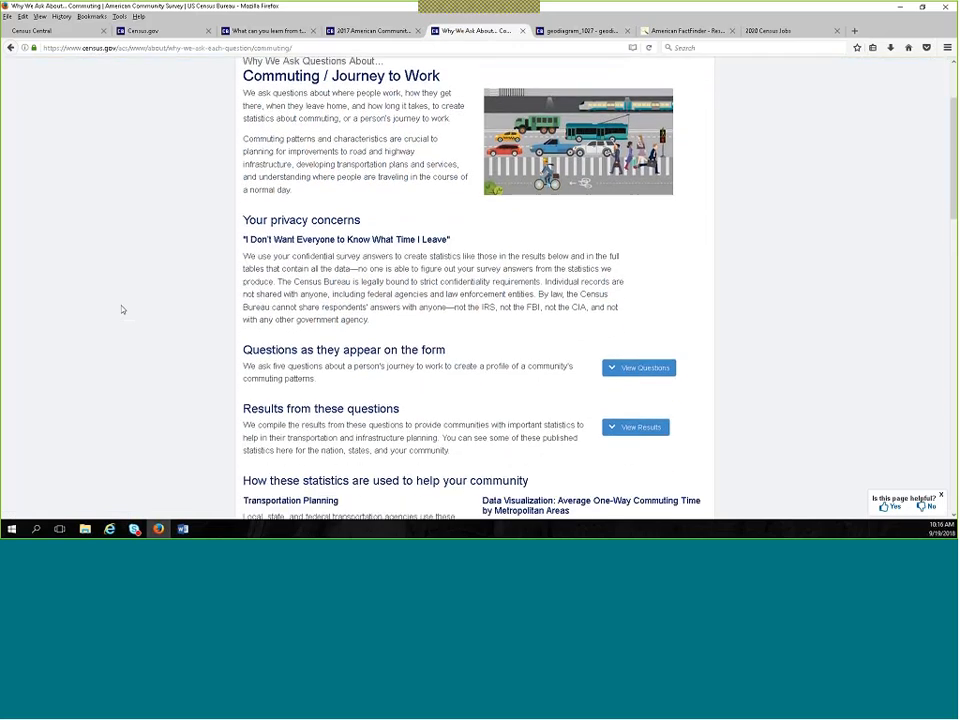
scroll("down", 3)
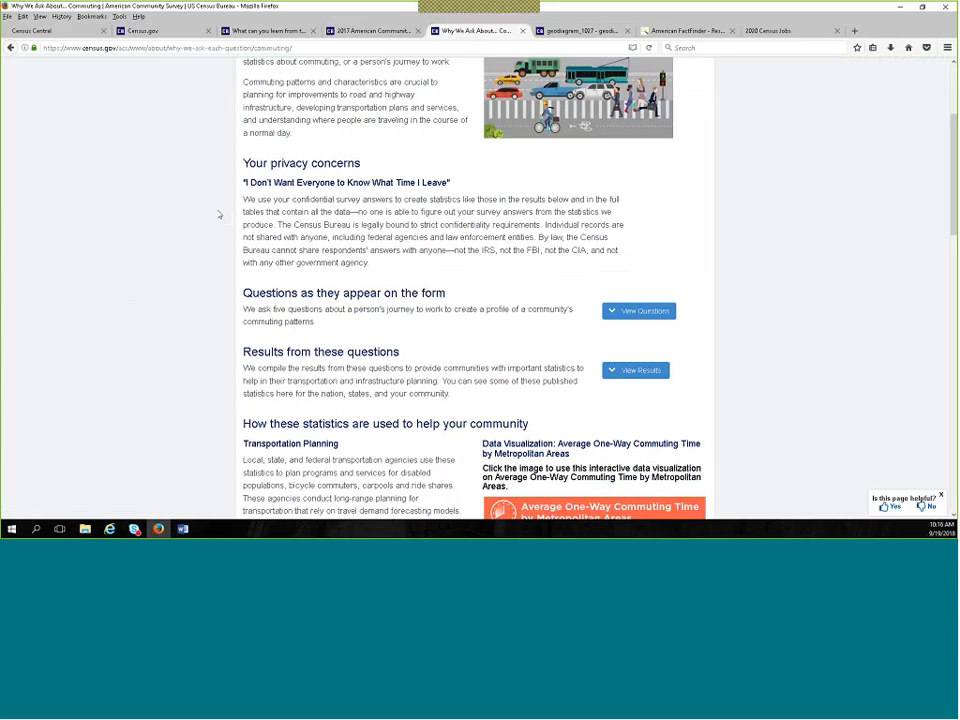
scroll("down", 3)
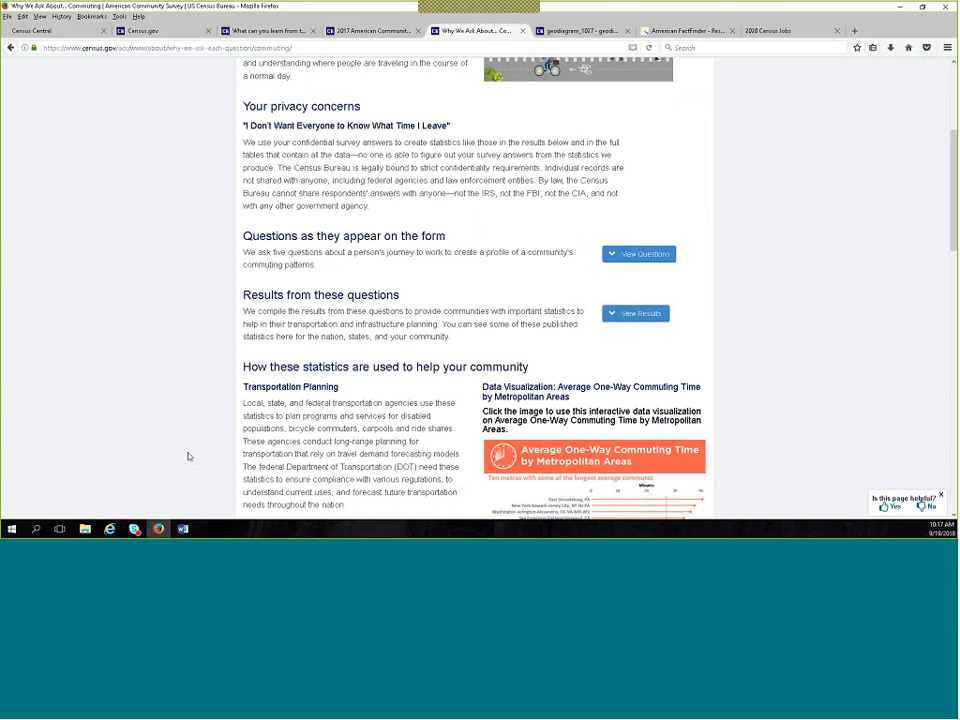
mouse_move(216, 436)
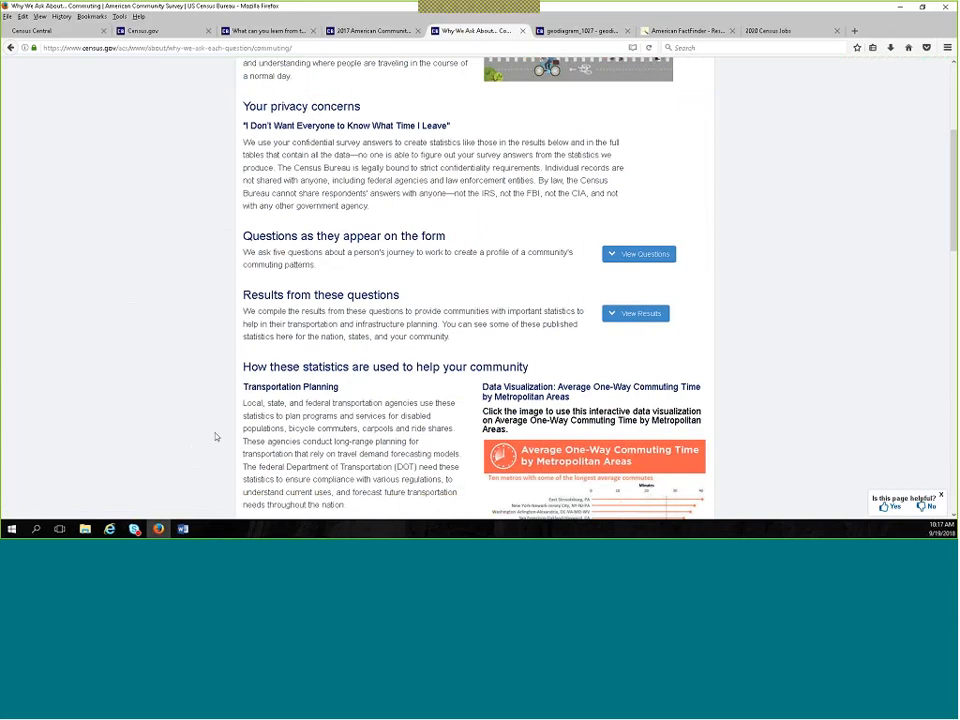
mouse_move(156, 480)
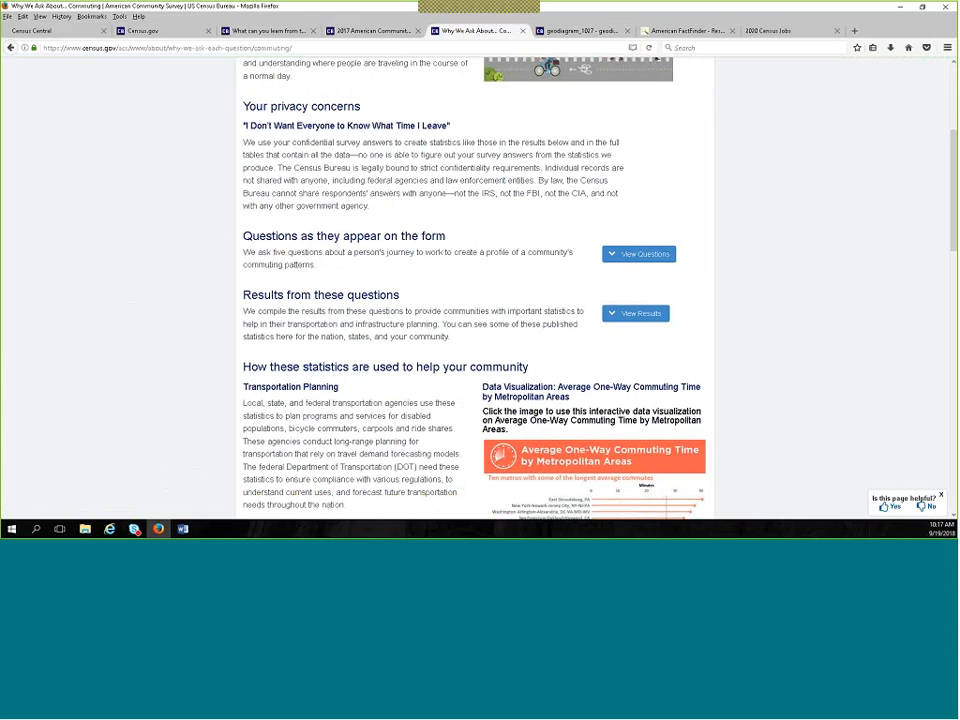
mouse_move(164, 414)
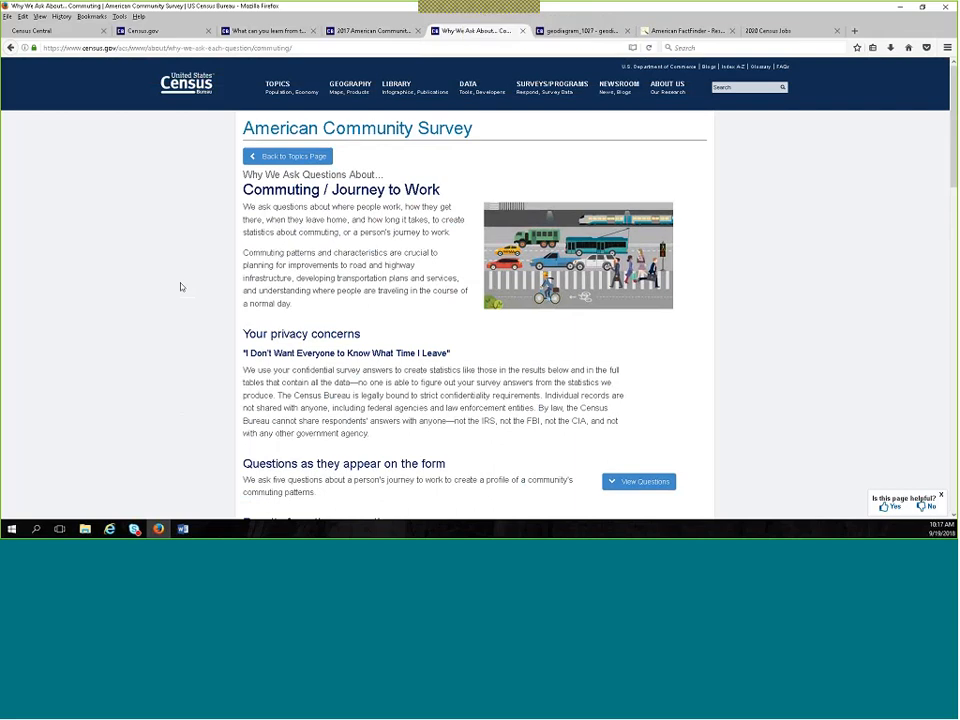
mouse_move(184, 280)
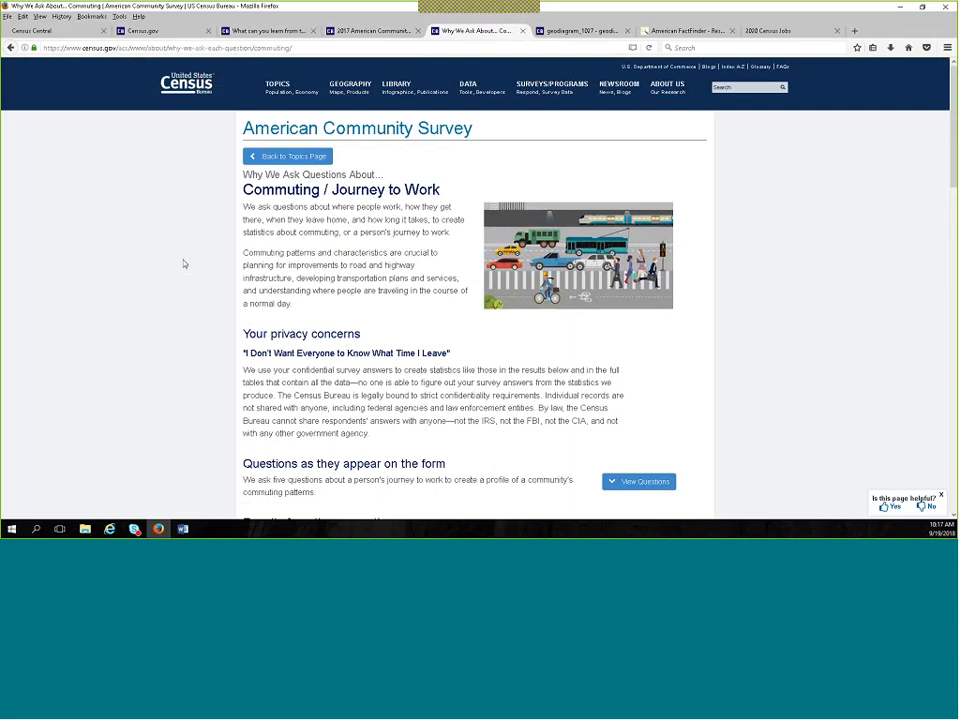
mouse_move(172, 266)
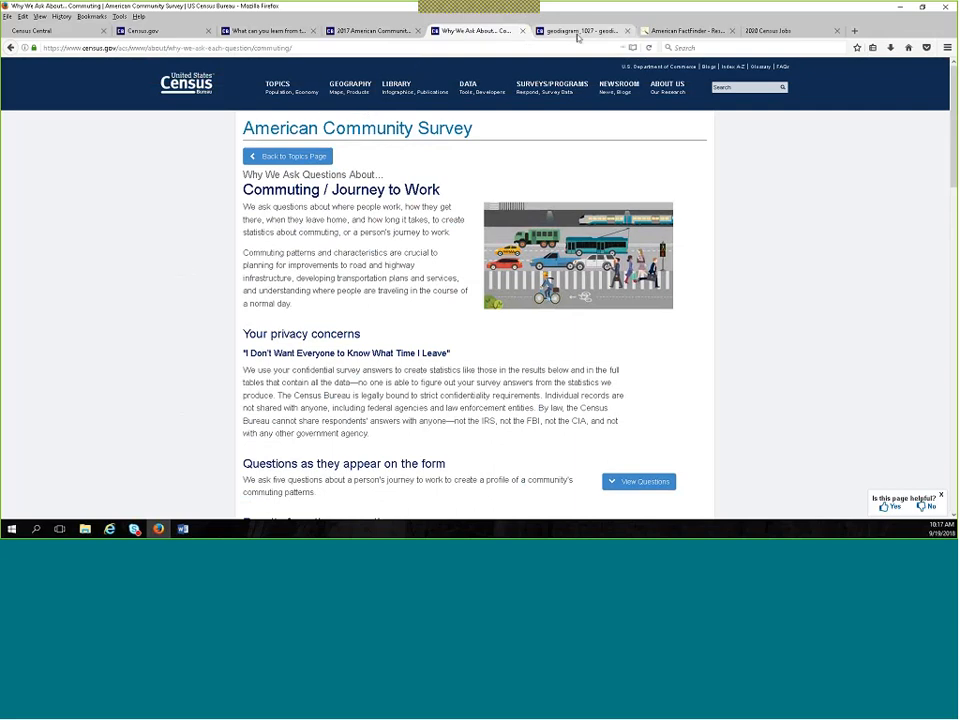
Show the geodiagram PDF with the geographic hierarchy from Nation down to Census Blocks.
left_click(584, 30)
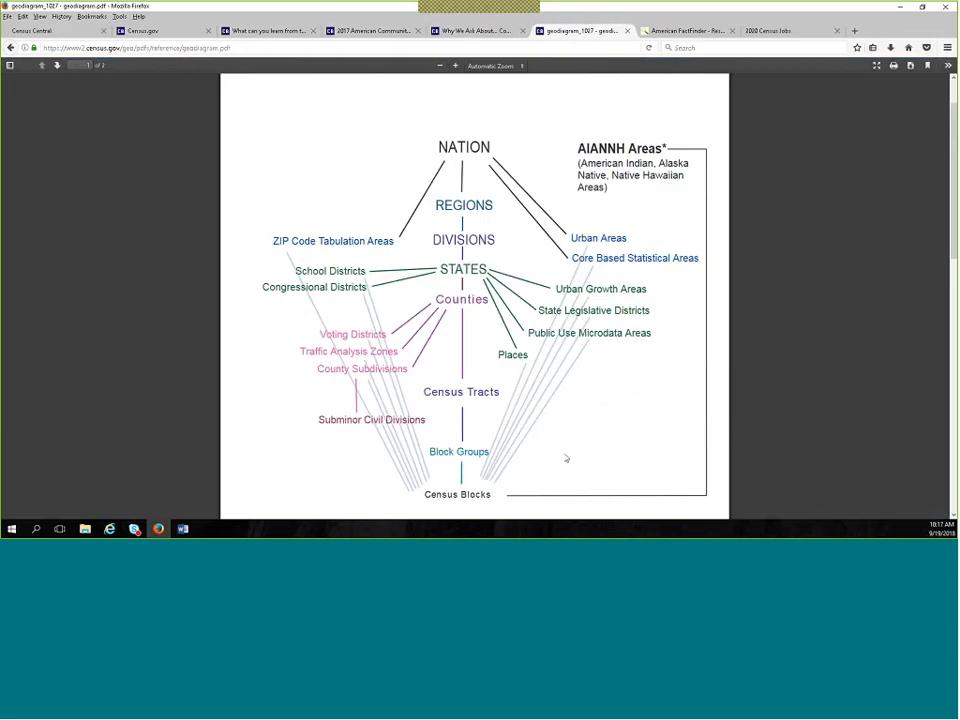
mouse_move(528, 490)
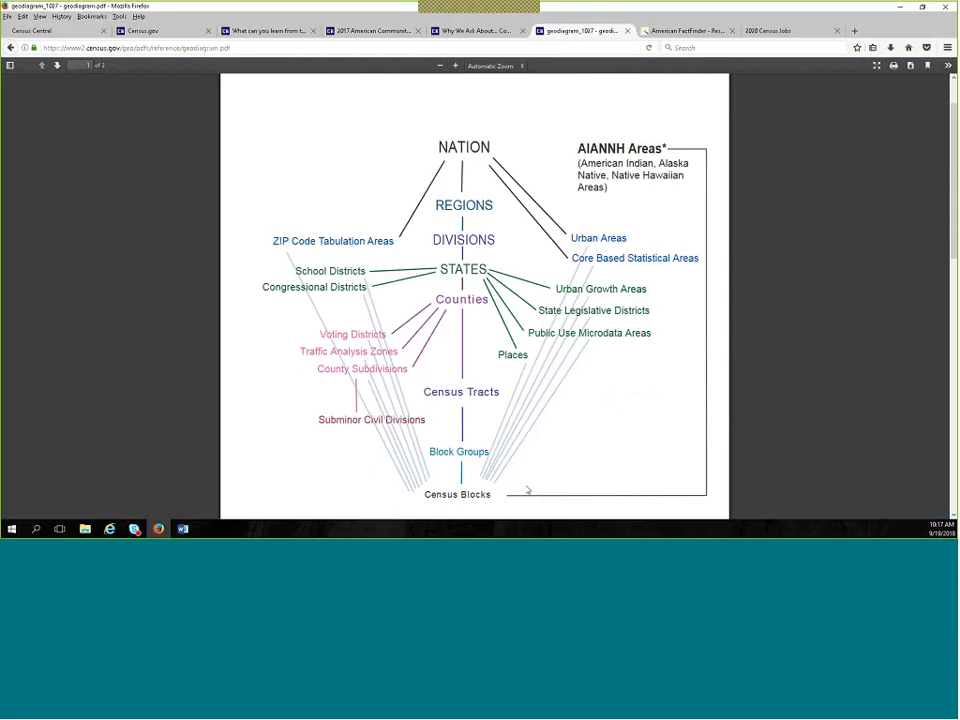
mouse_move(548, 480)
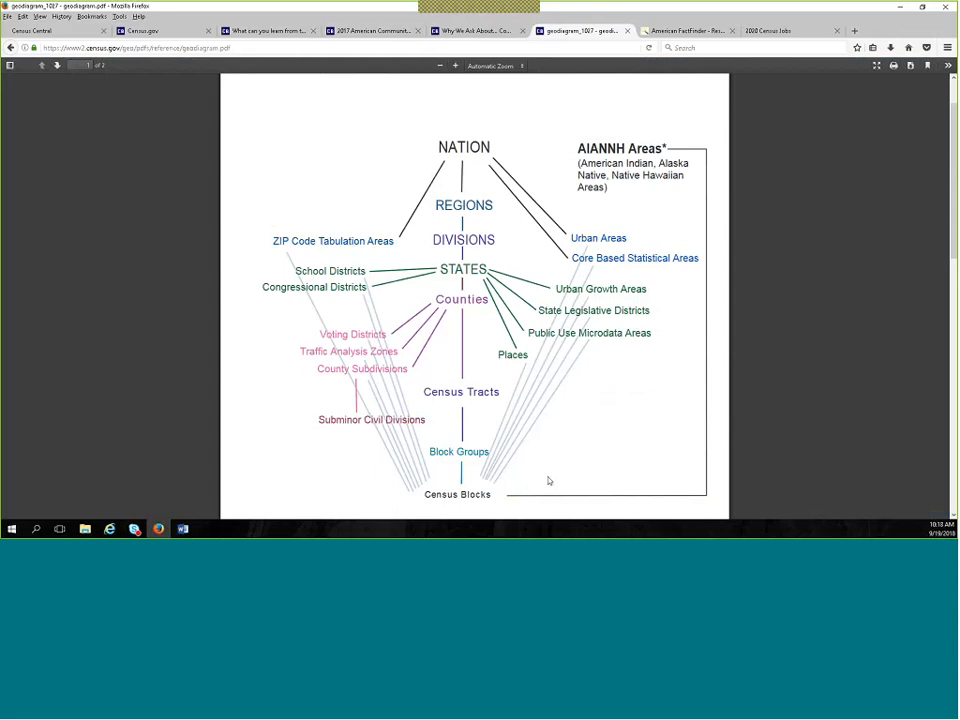
mouse_move(456, 138)
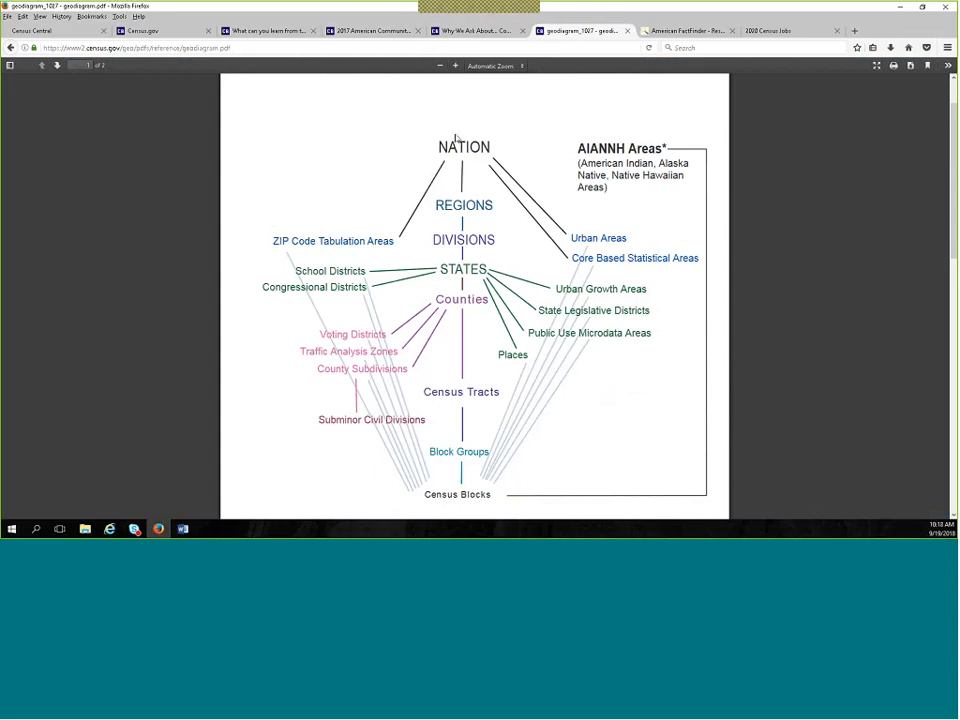
mouse_move(490, 176)
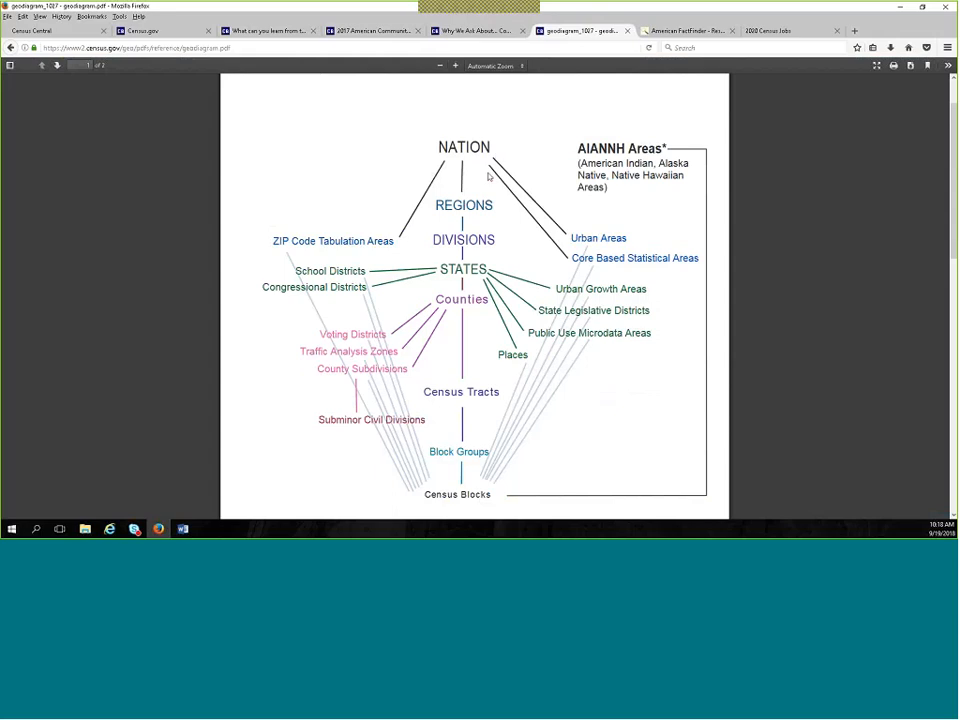
mouse_move(476, 252)
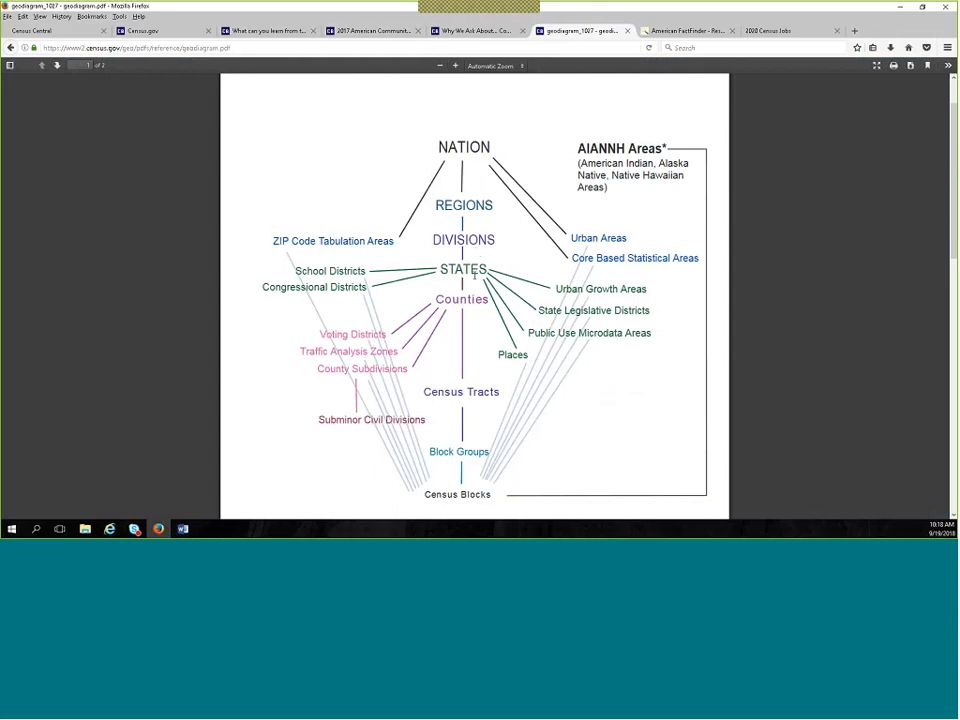
mouse_move(474, 378)
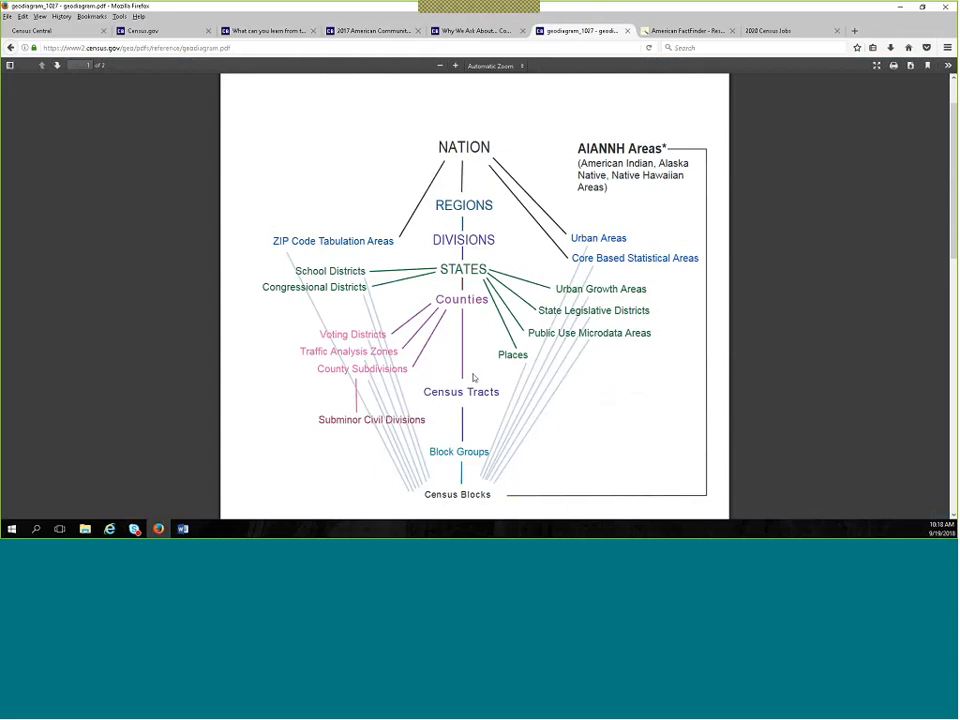
mouse_move(476, 404)
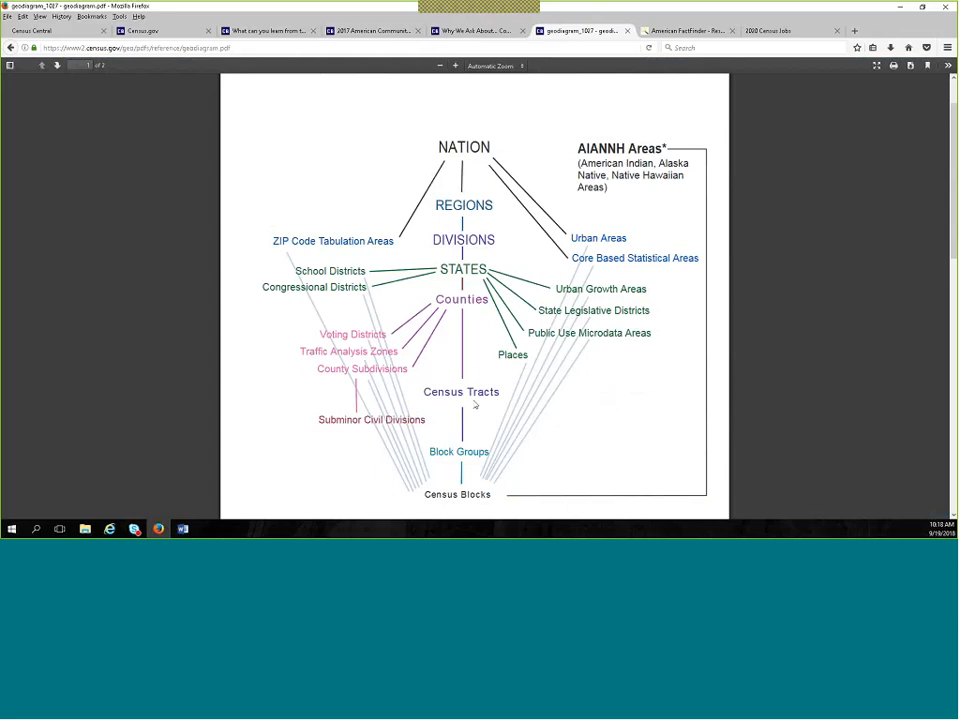
mouse_move(444, 470)
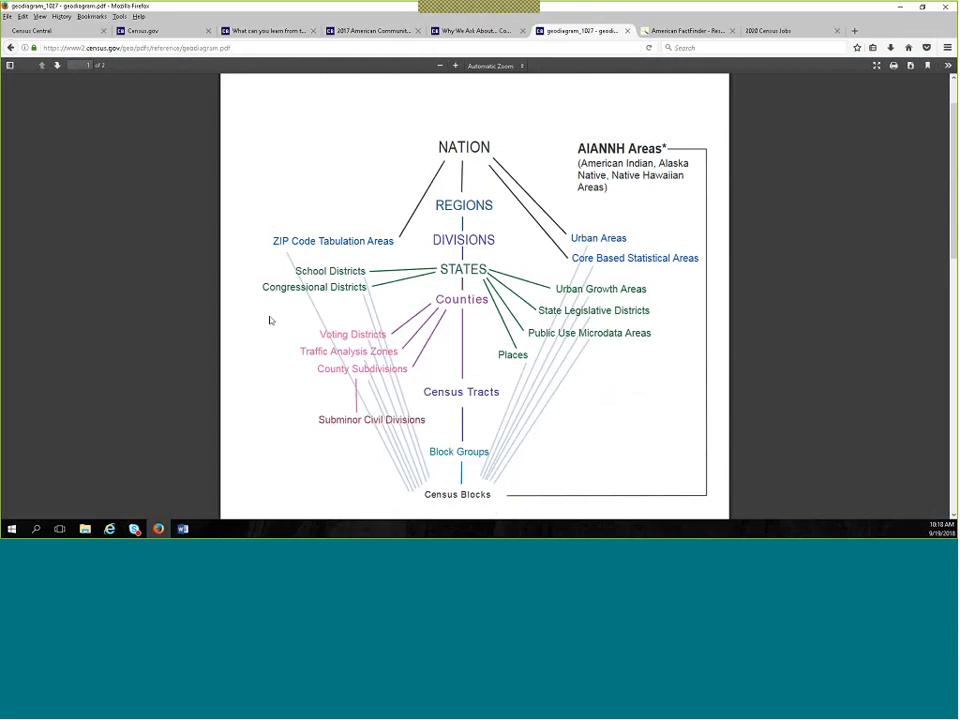
mouse_move(268, 300)
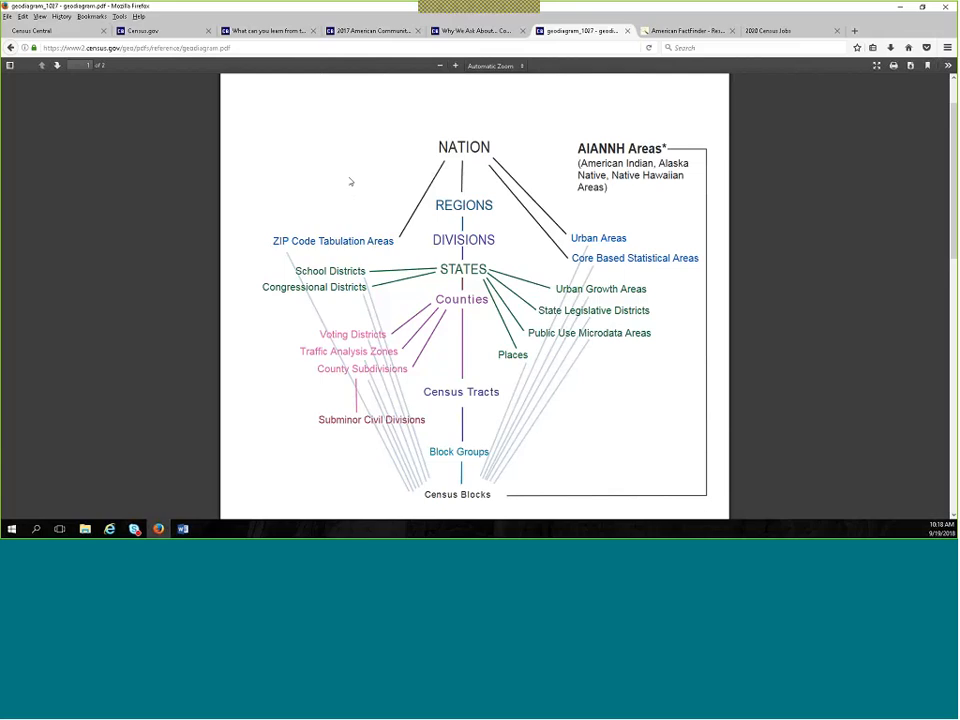
mouse_move(348, 172)
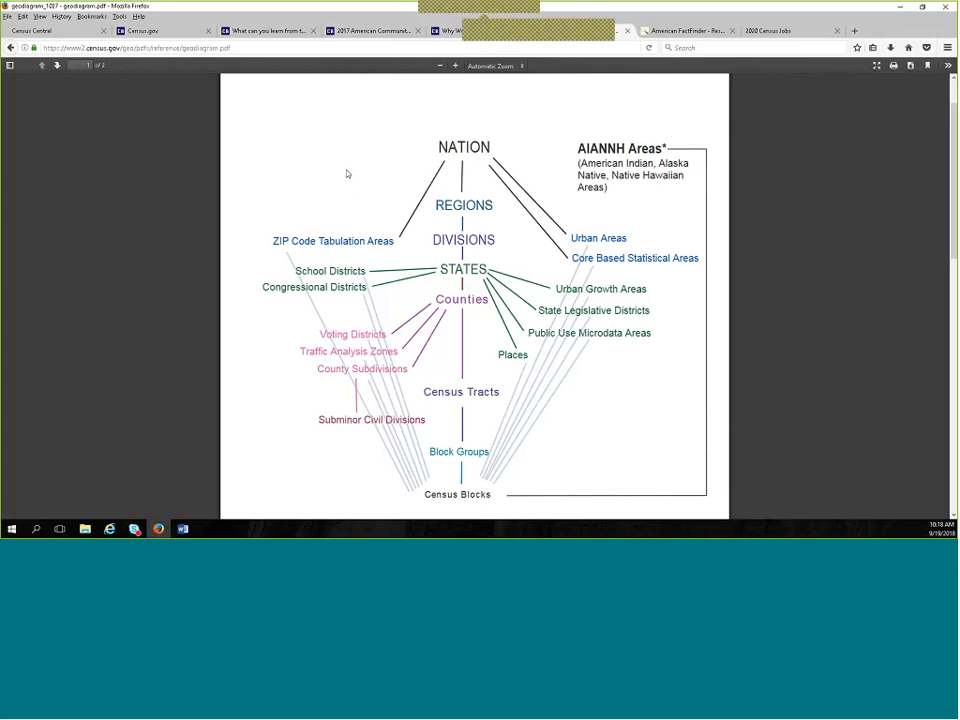
left_click(580, 30)
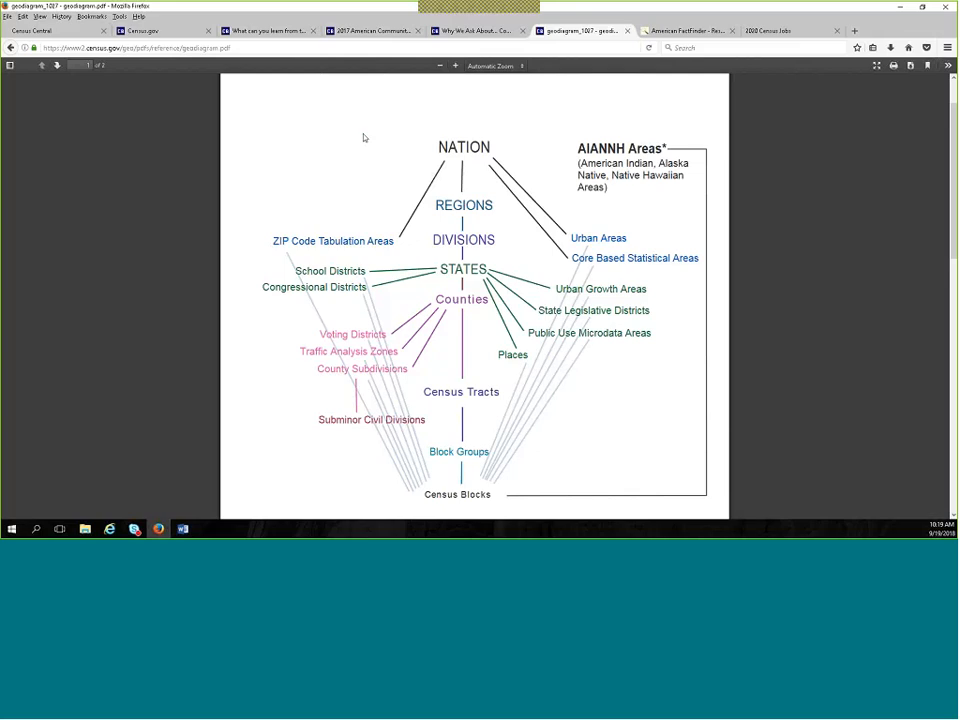
mouse_move(366, 148)
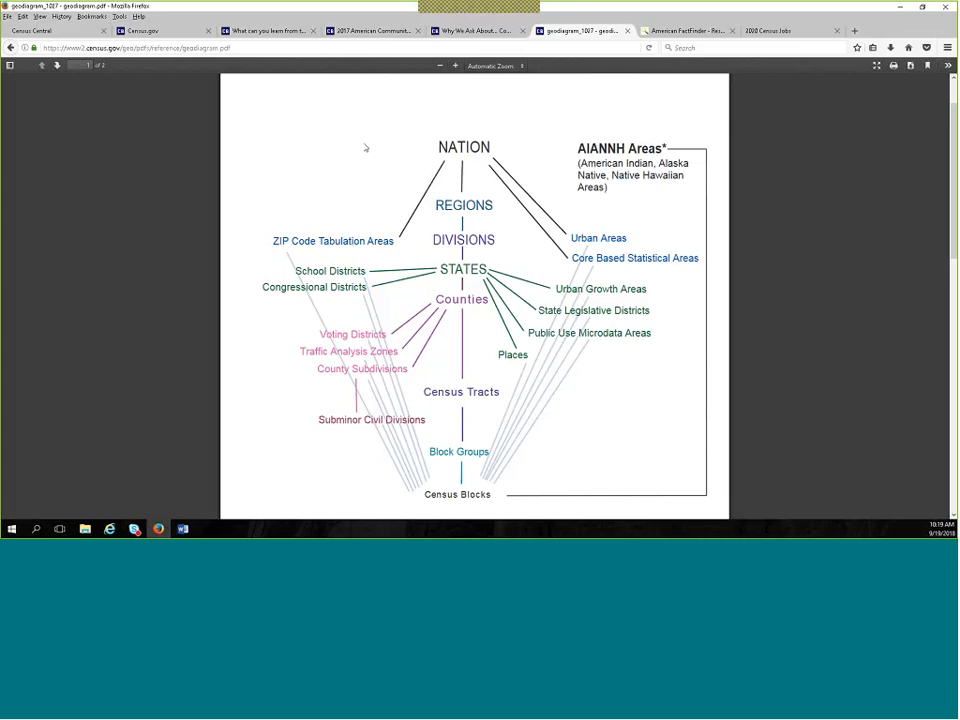
mouse_move(352, 172)
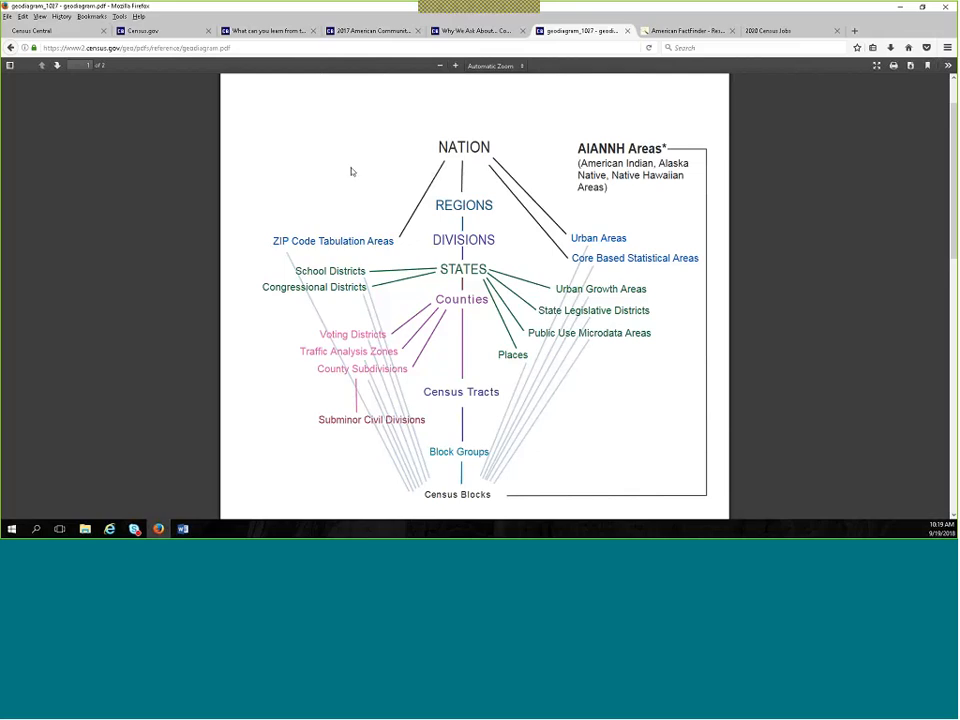
mouse_move(348, 172)
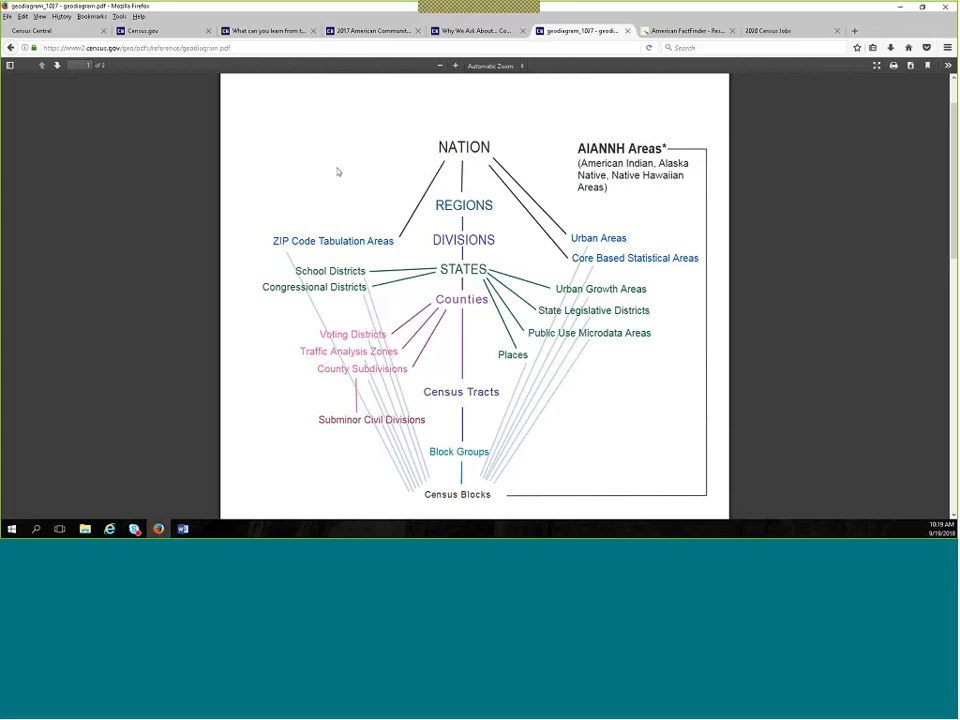
mouse_move(306, 176)
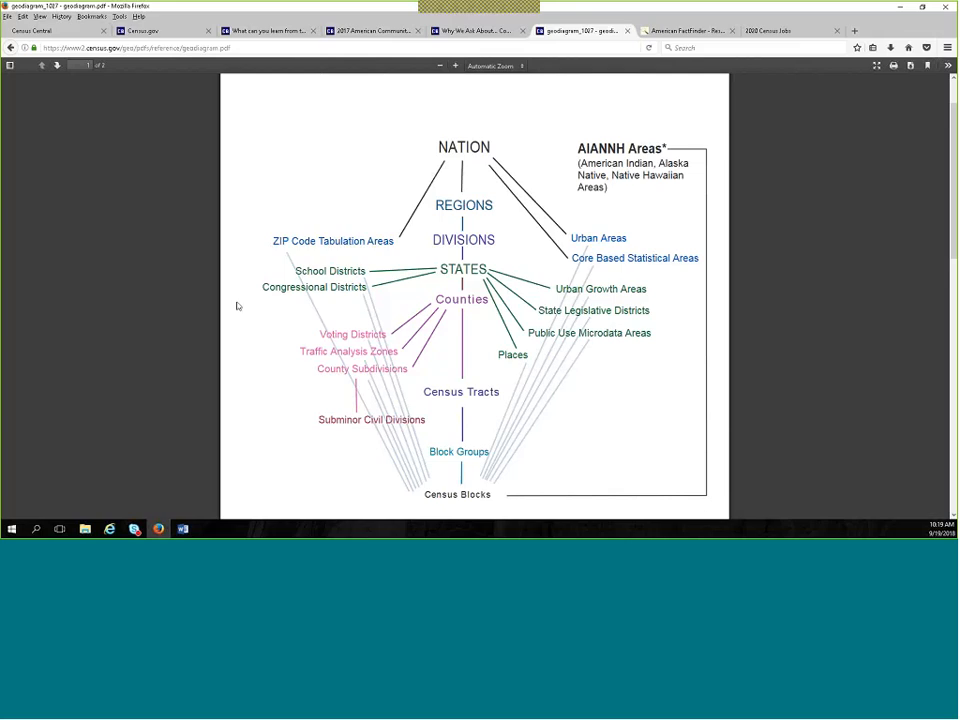
mouse_move(250, 336)
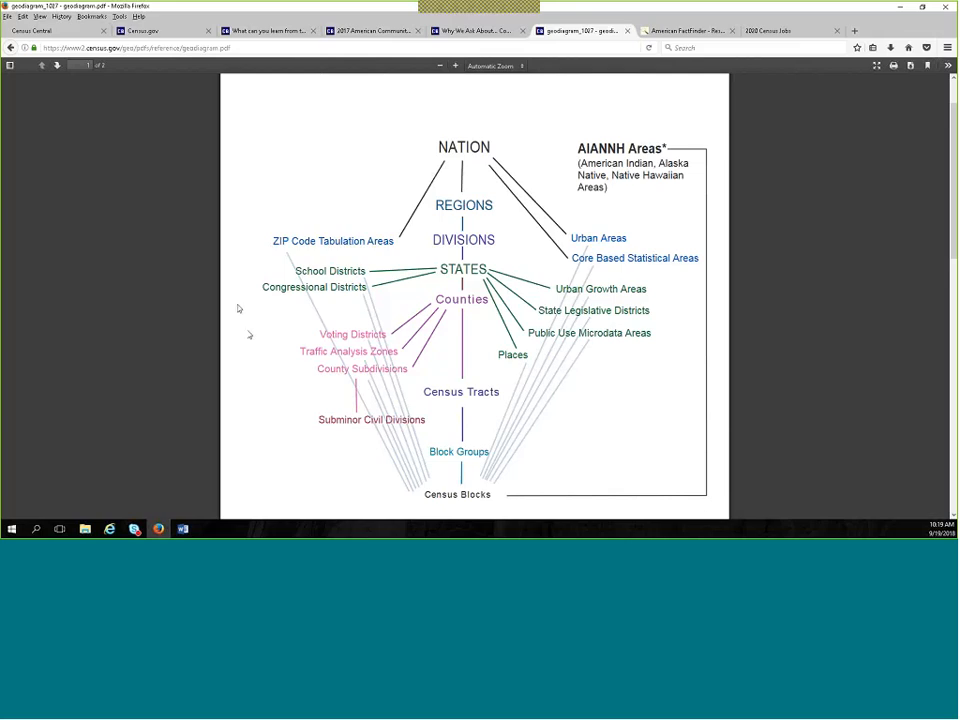
mouse_move(250, 334)
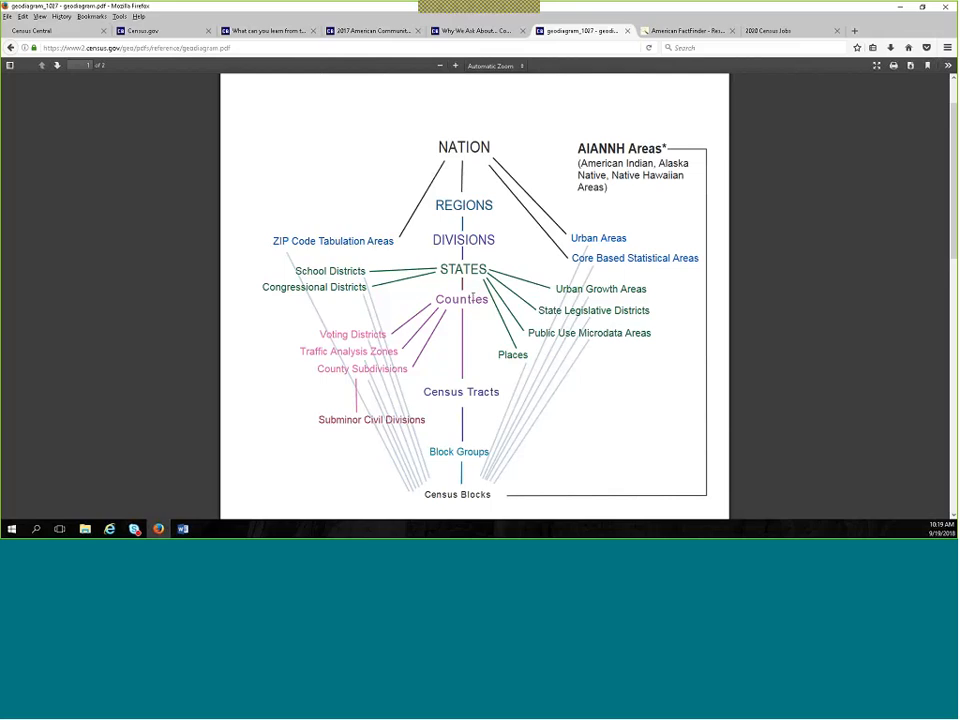
mouse_move(516, 366)
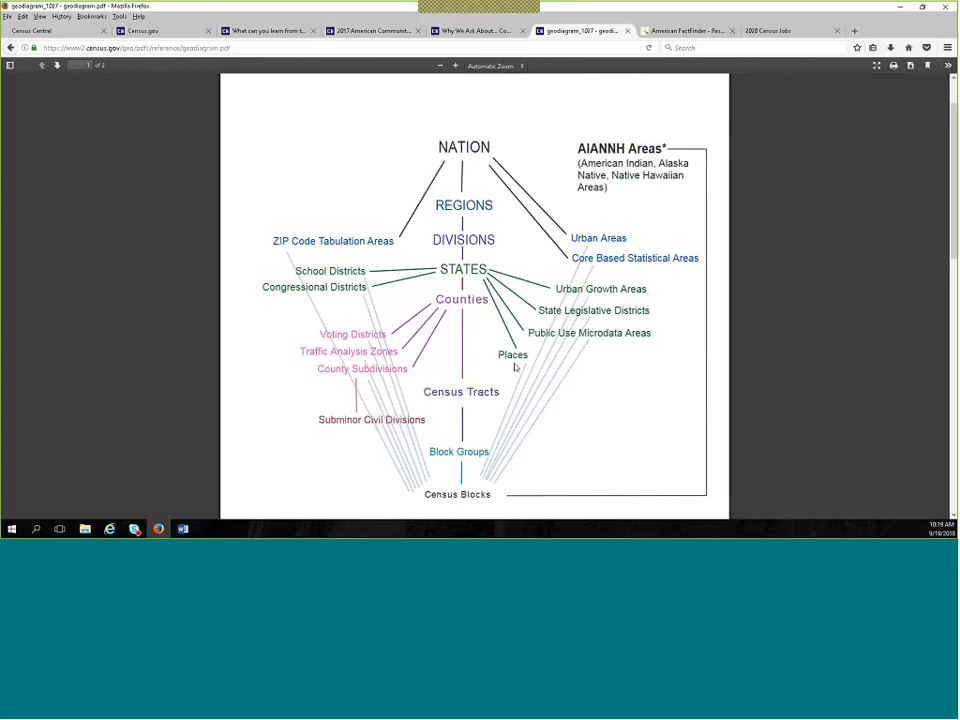
mouse_move(492, 368)
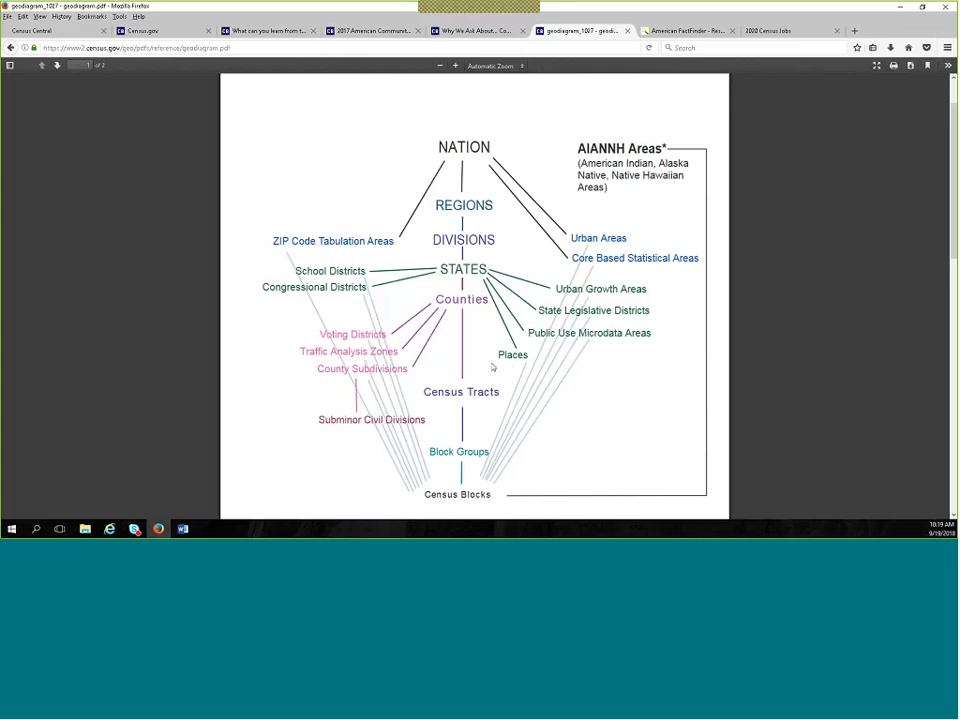
mouse_move(508, 368)
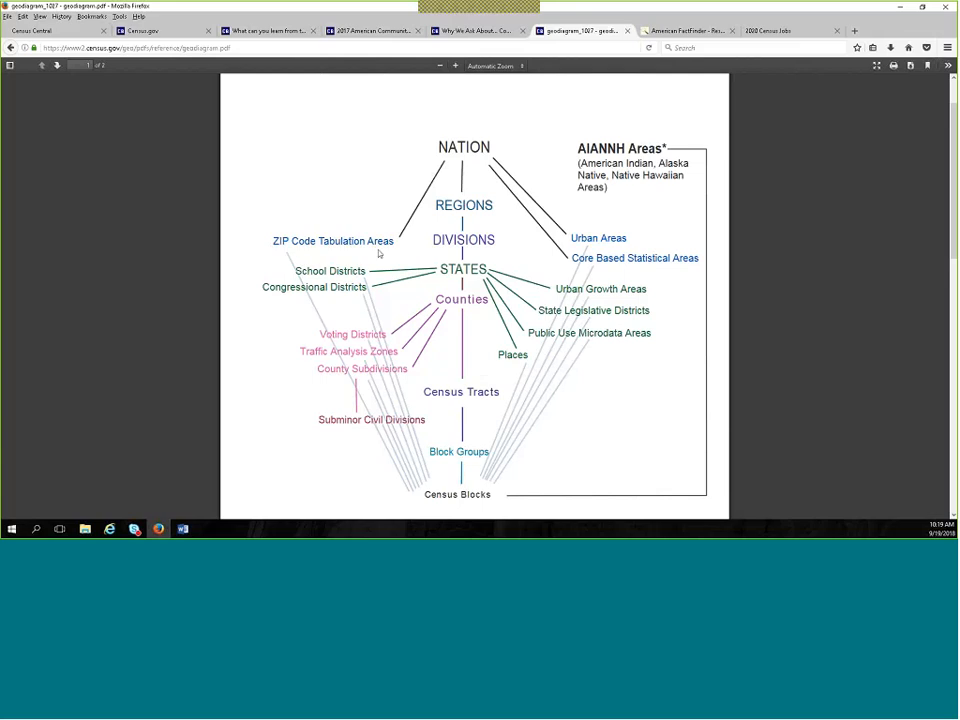
mouse_move(392, 252)
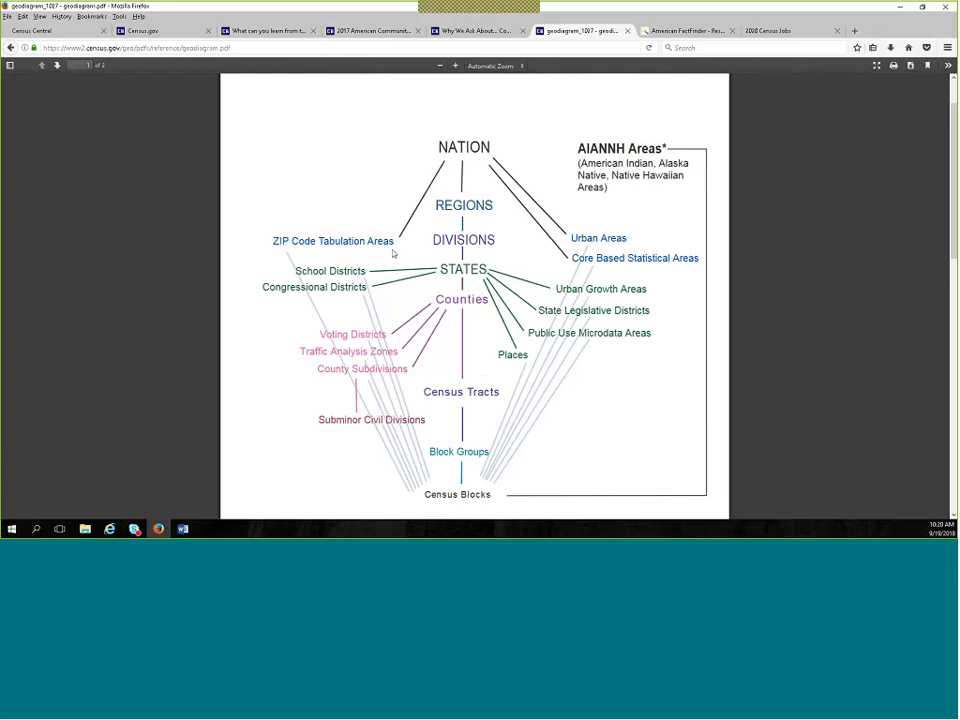
mouse_move(276, 256)
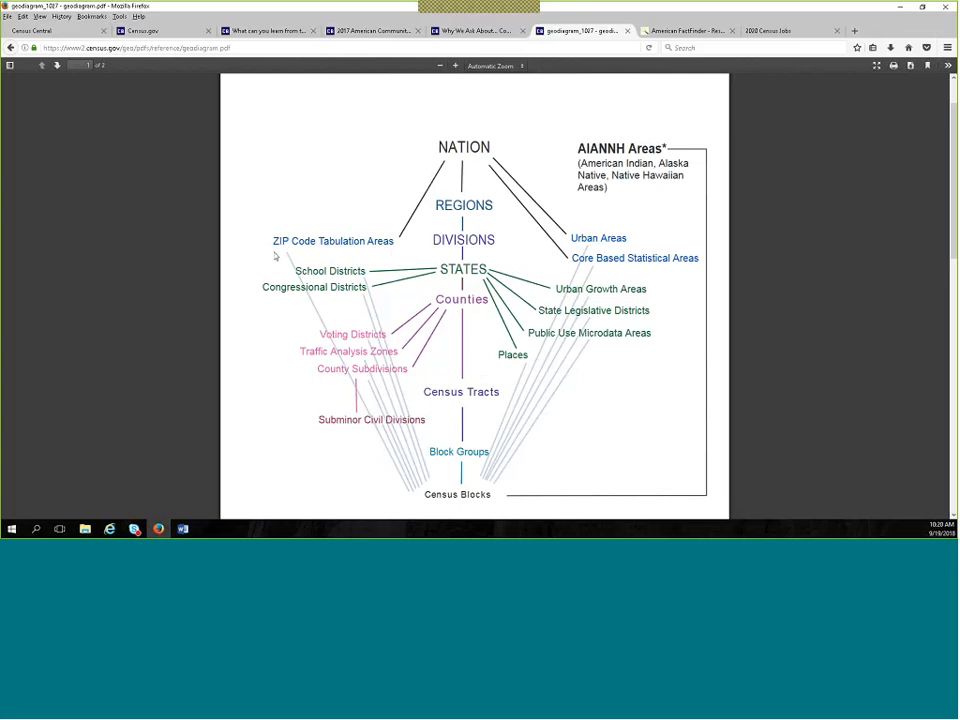
mouse_move(268, 258)
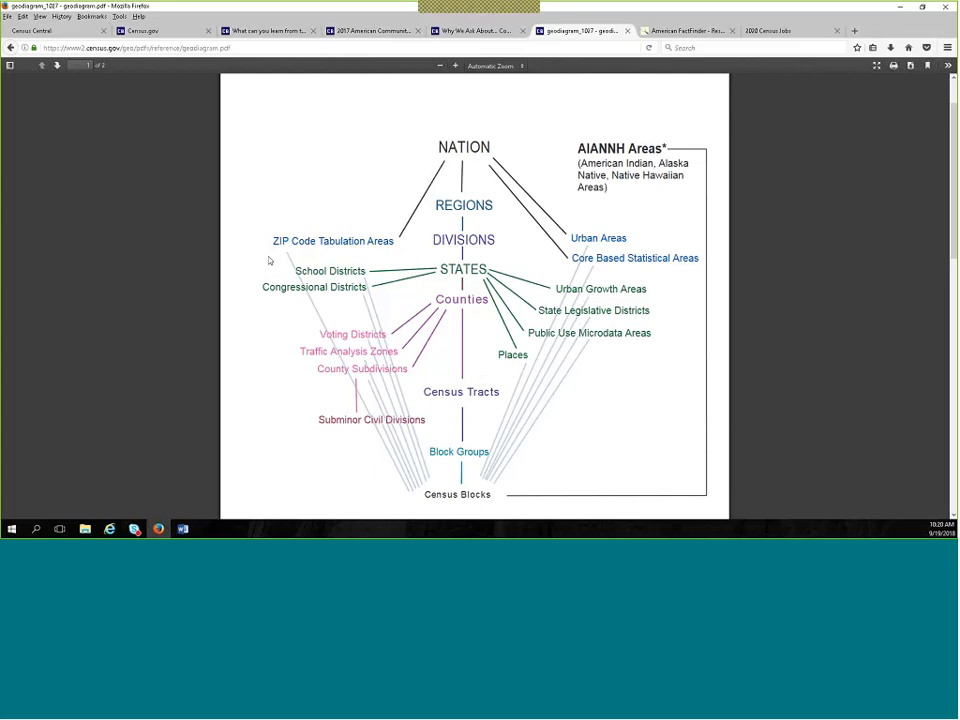
mouse_move(384, 260)
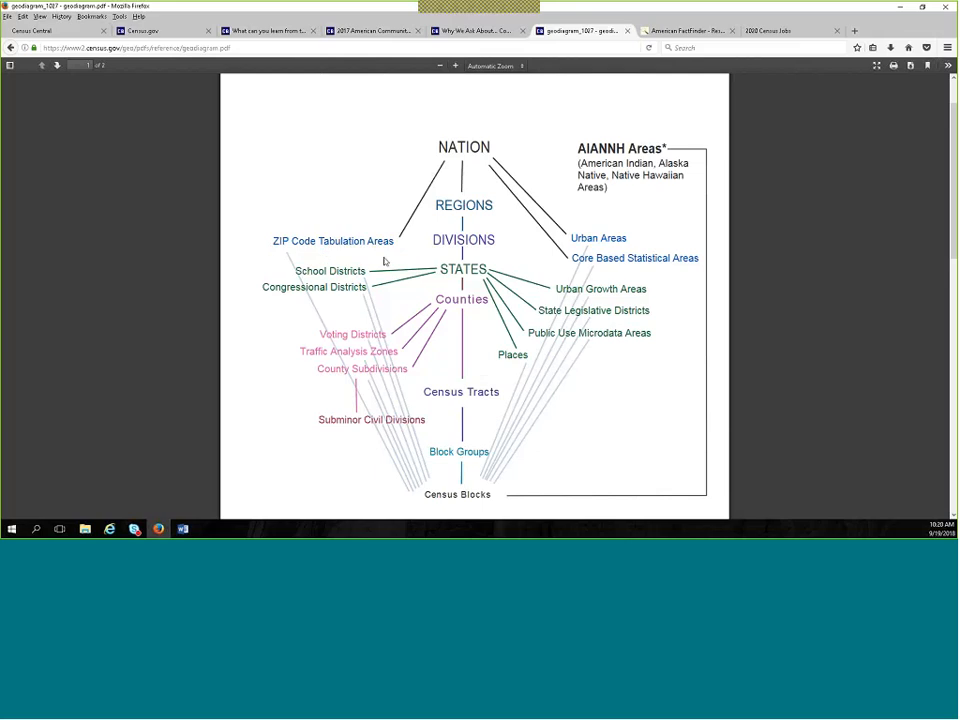
mouse_move(276, 264)
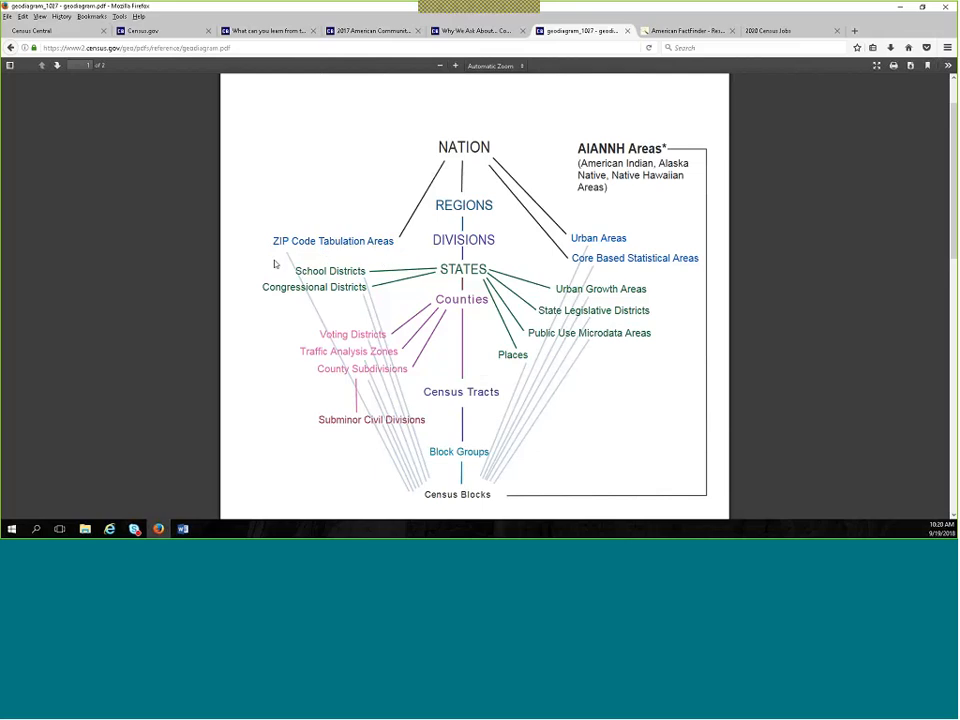
mouse_move(294, 264)
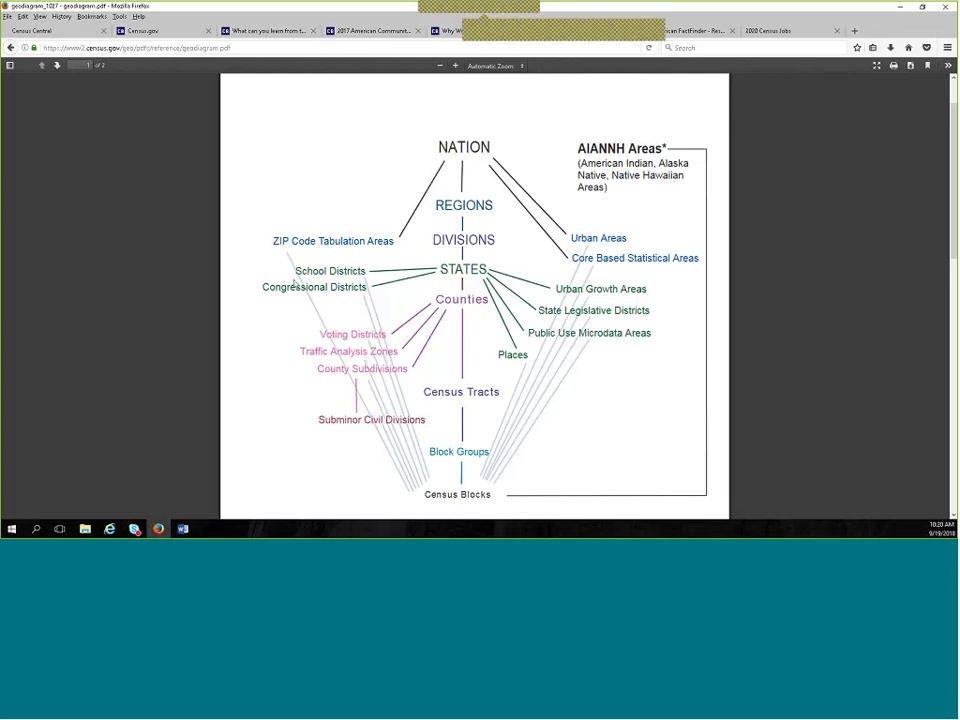
left_click(580, 32)
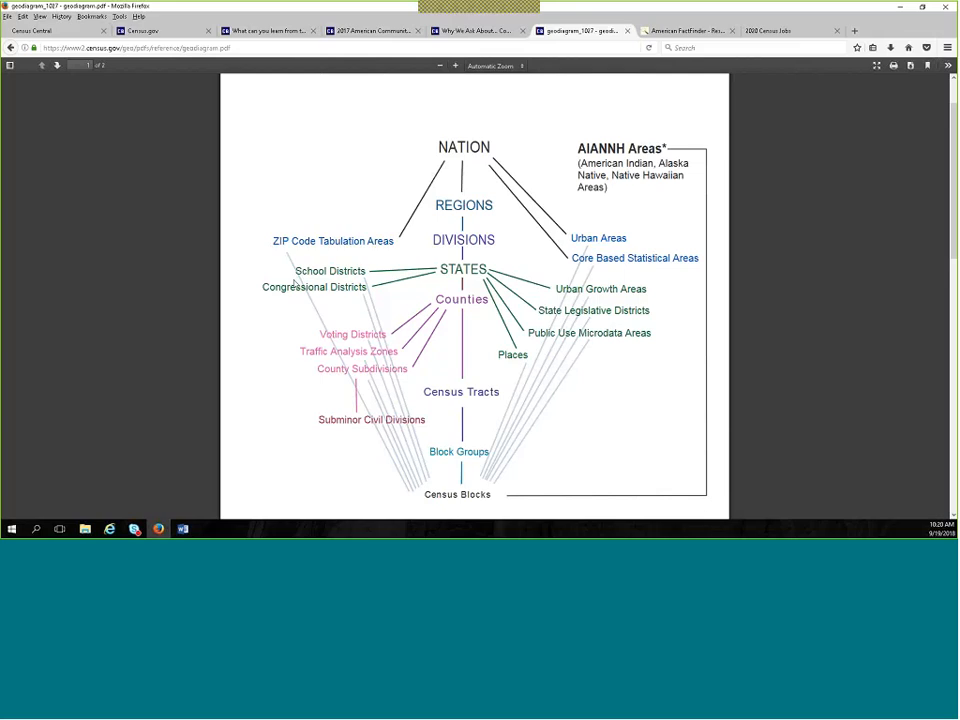
mouse_move(278, 260)
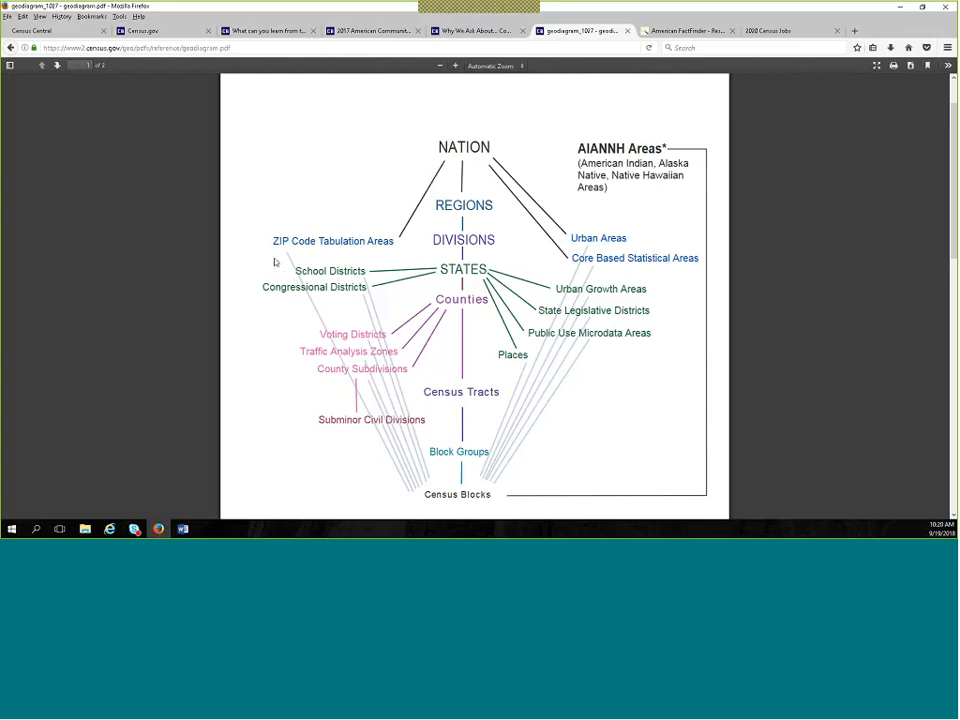
mouse_move(238, 272)
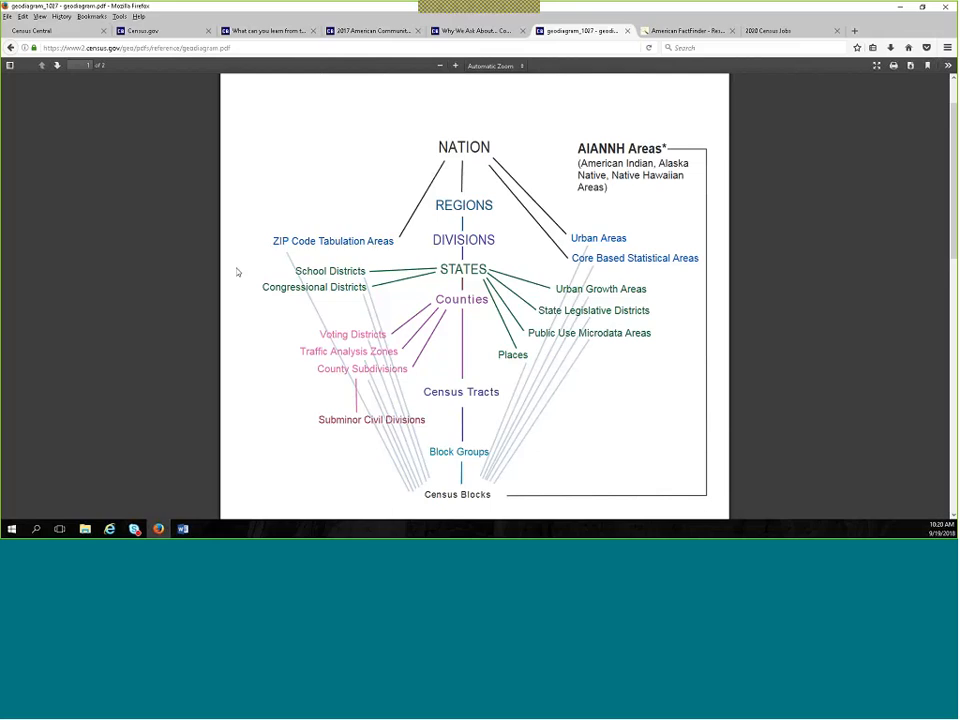
mouse_move(252, 268)
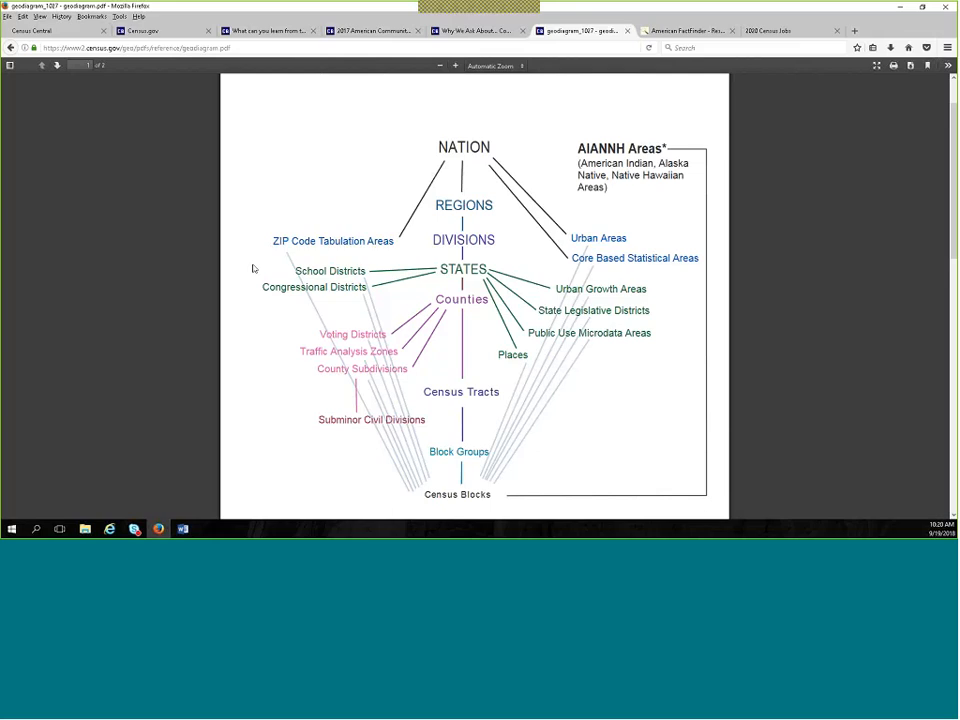
mouse_move(308, 256)
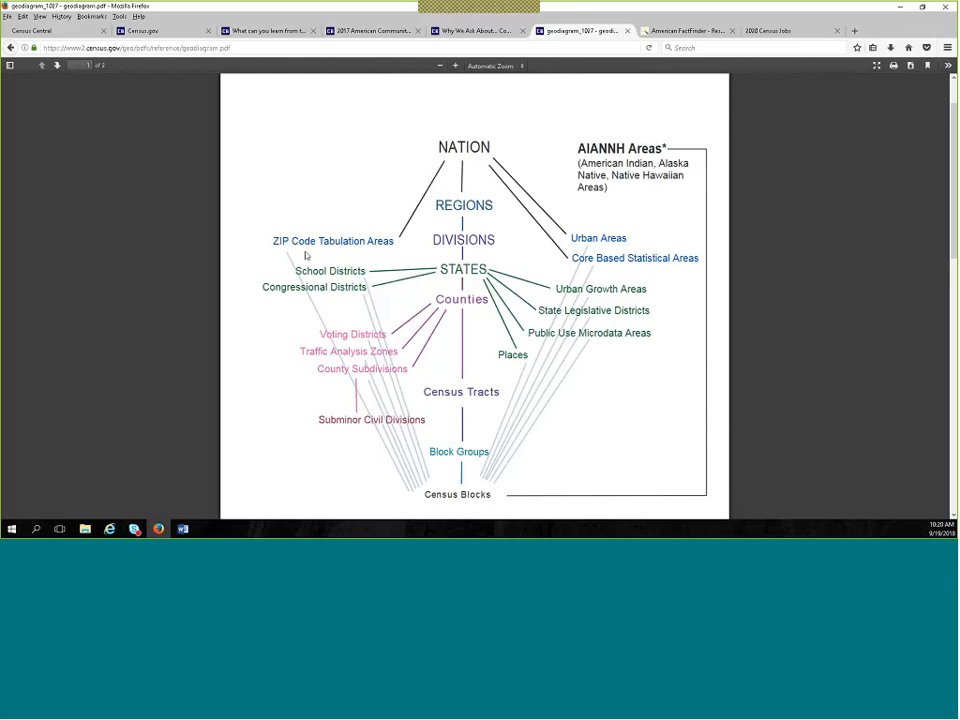
mouse_move(292, 260)
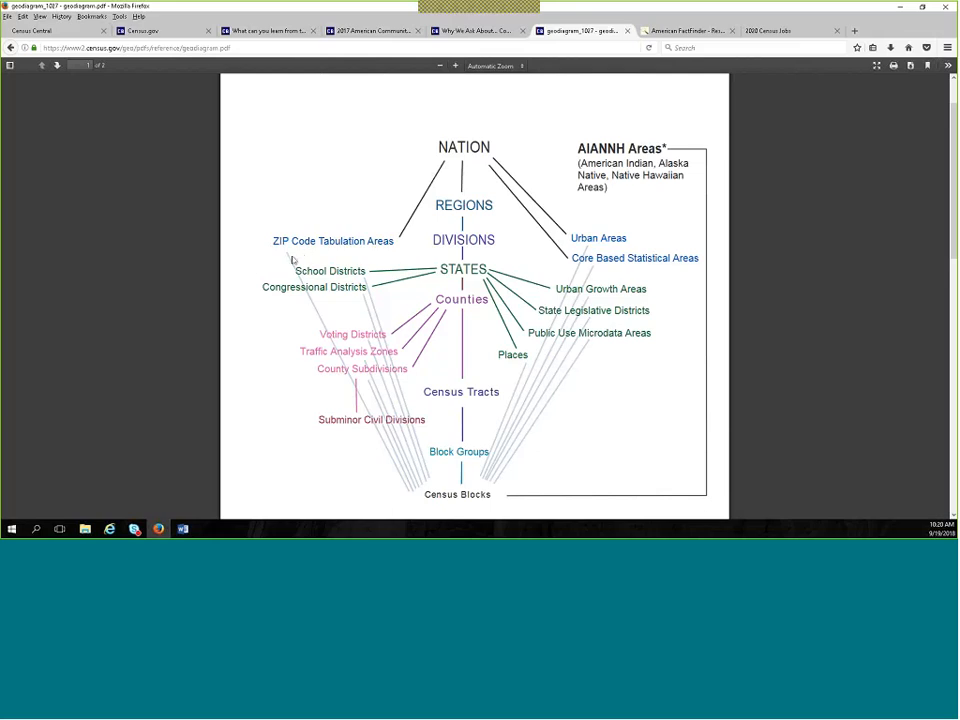
mouse_move(266, 260)
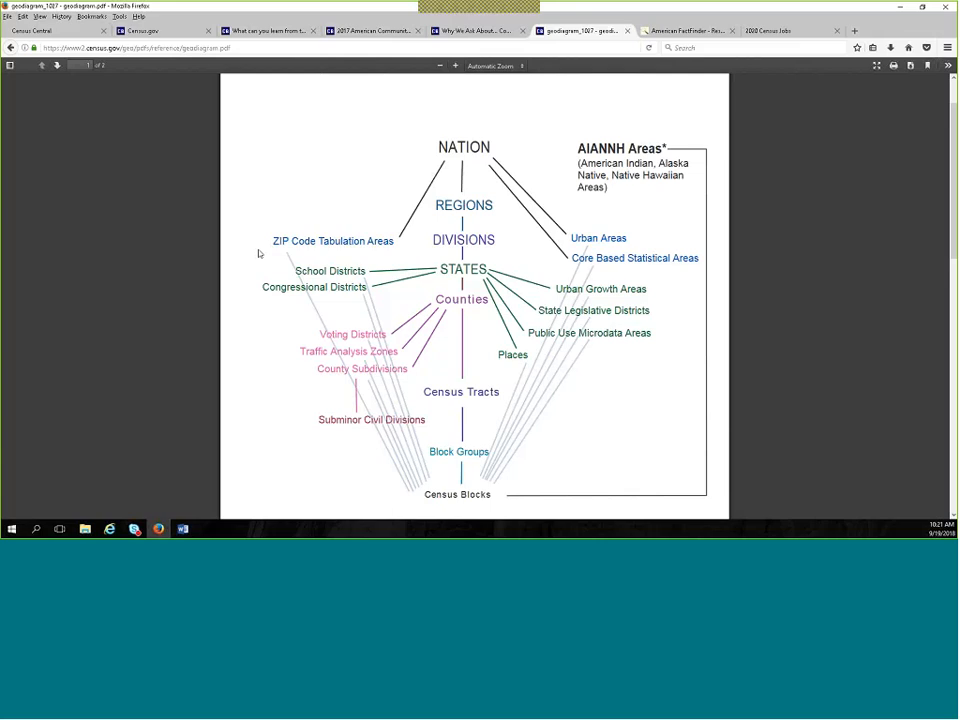
mouse_move(330, 260)
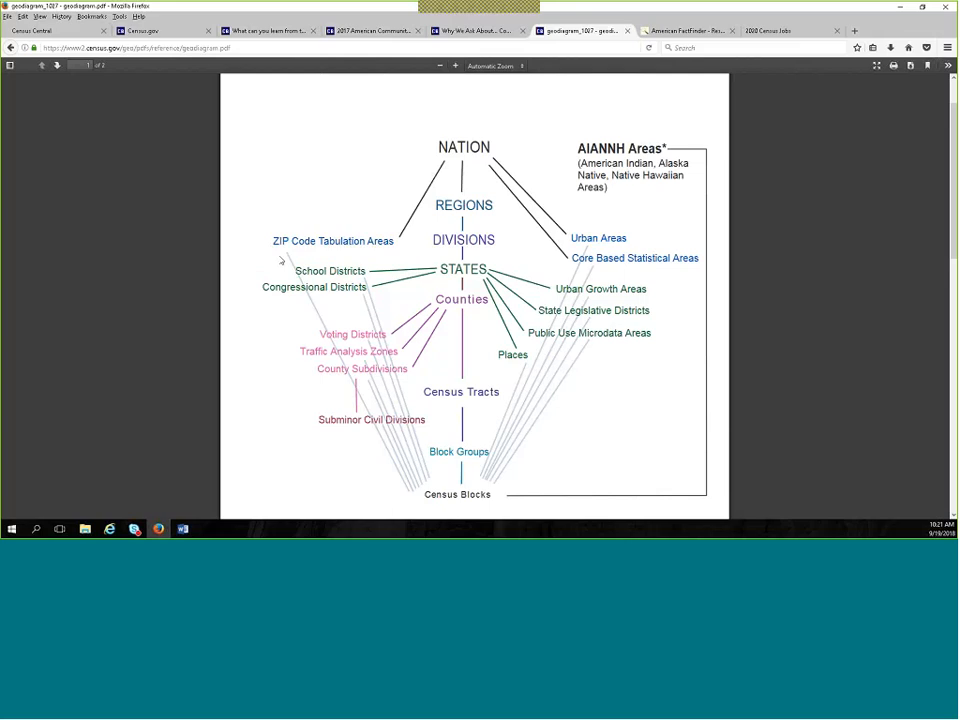
mouse_move(296, 240)
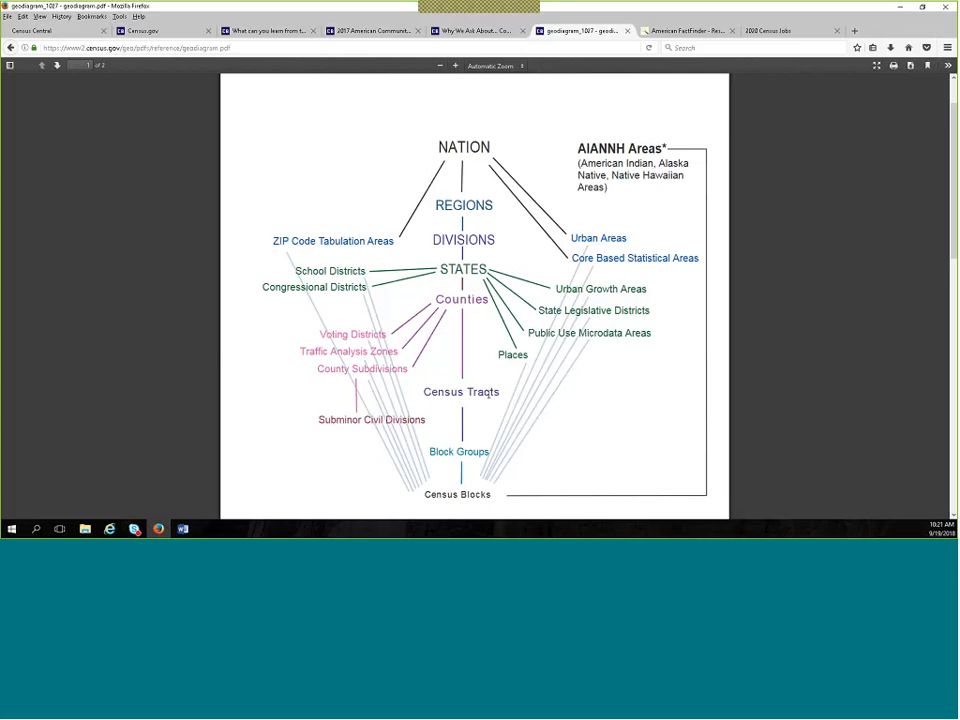
mouse_move(438, 408)
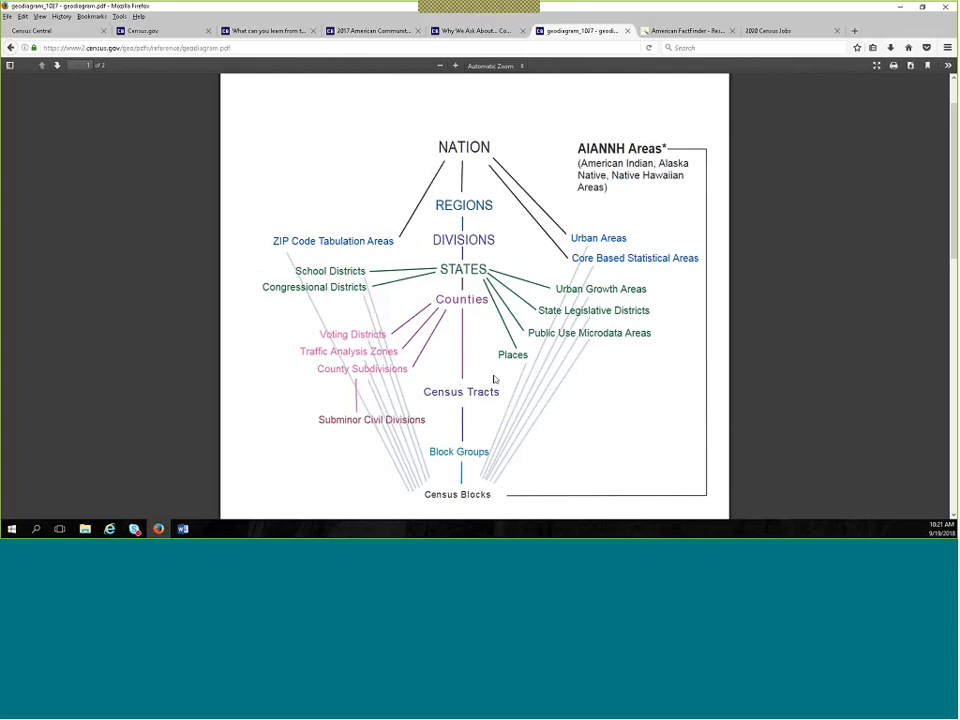
mouse_move(436, 410)
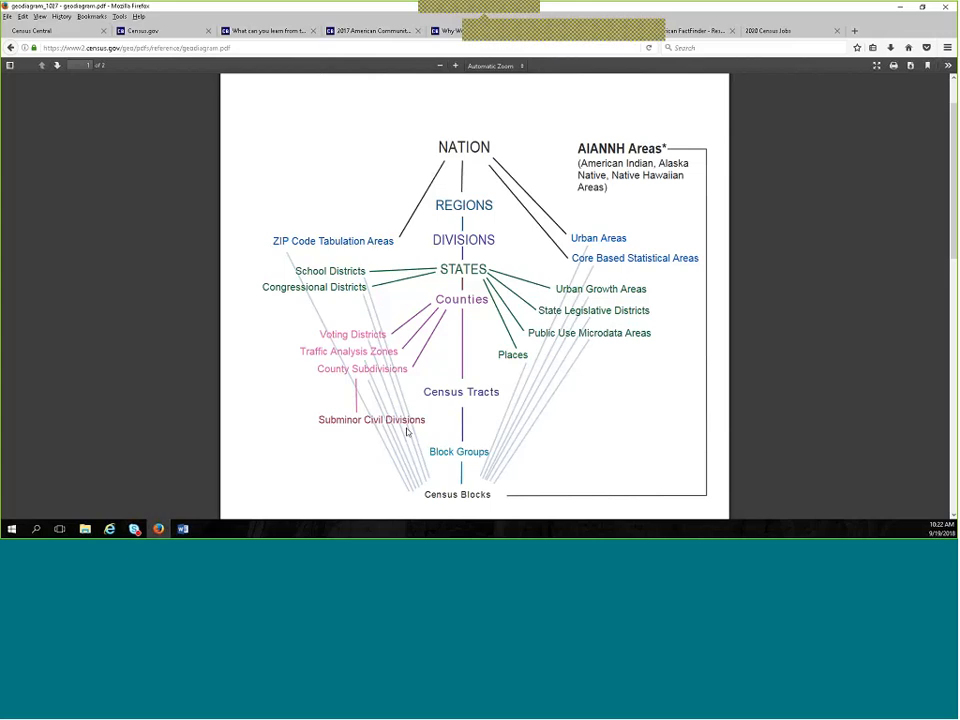
left_click(580, 30)
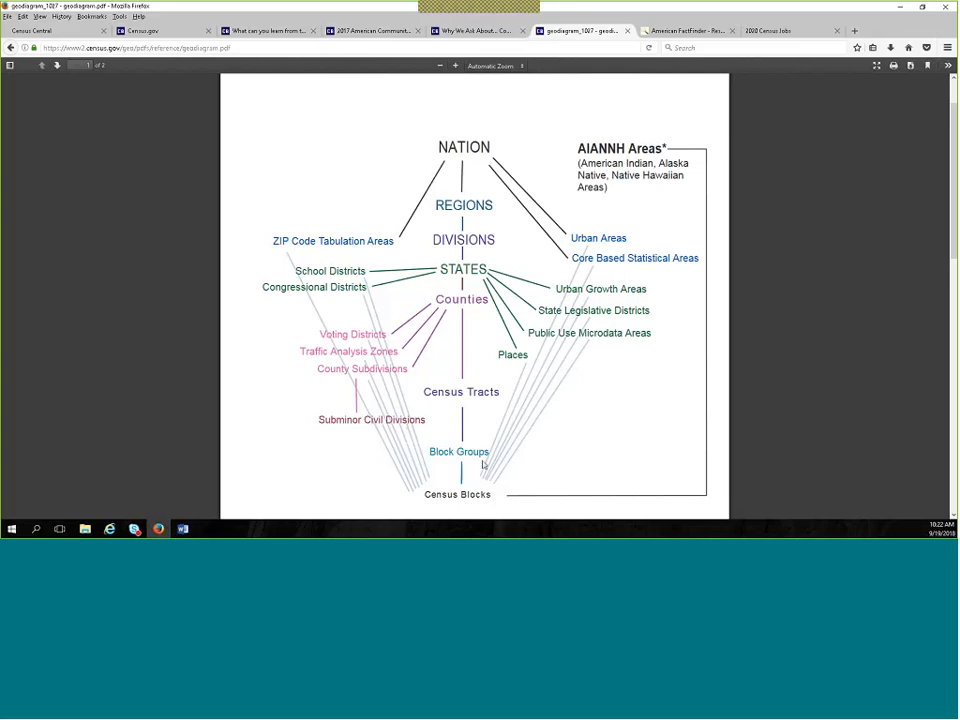
mouse_move(444, 466)
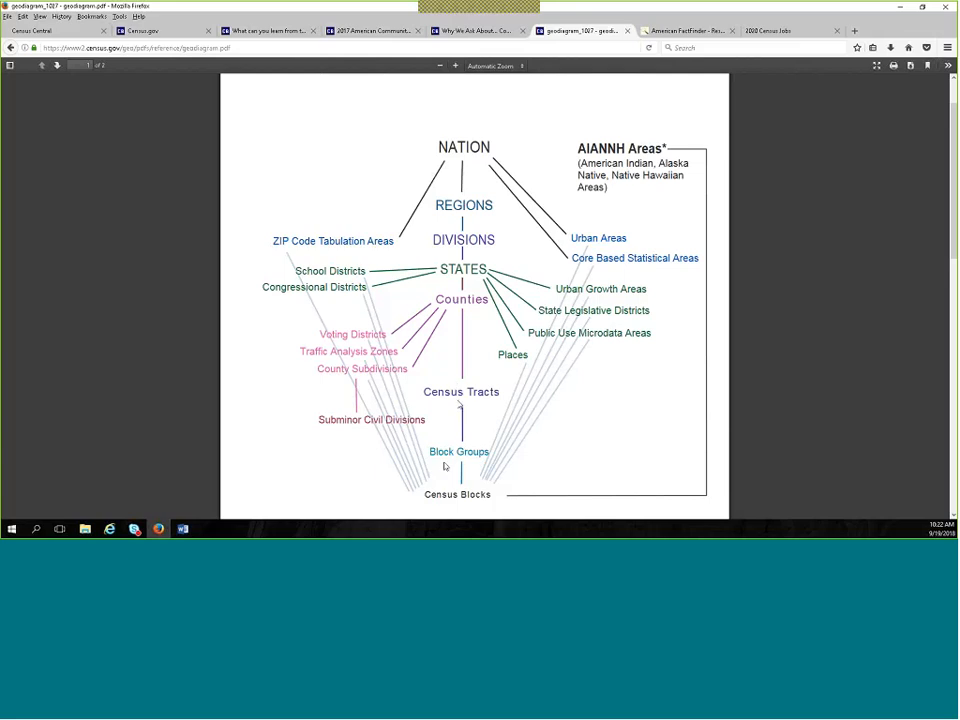
mouse_move(446, 508)
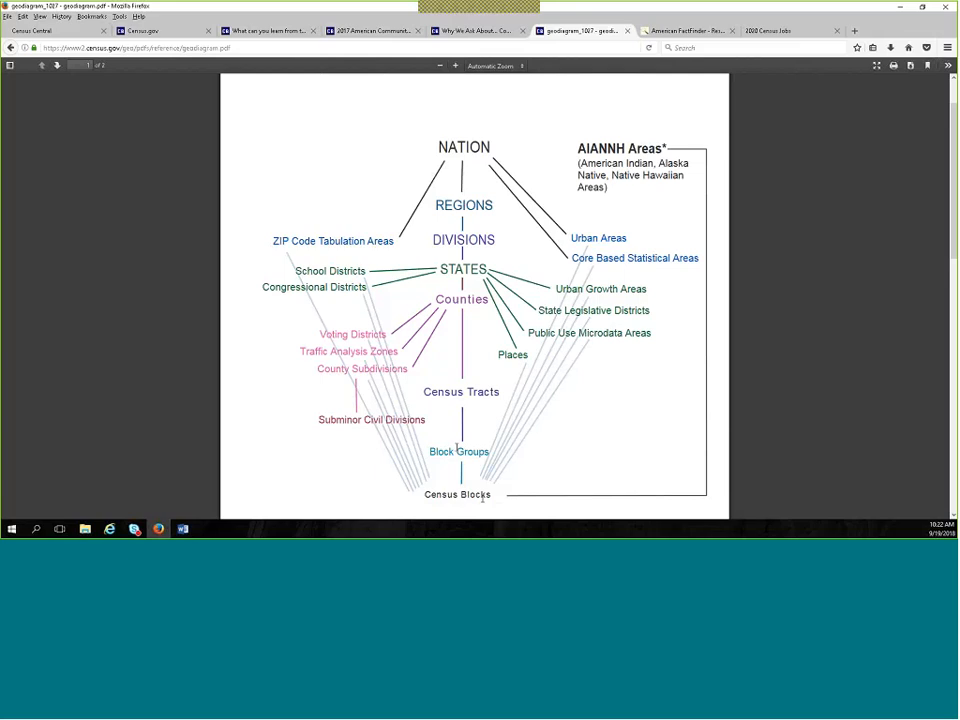
mouse_move(488, 424)
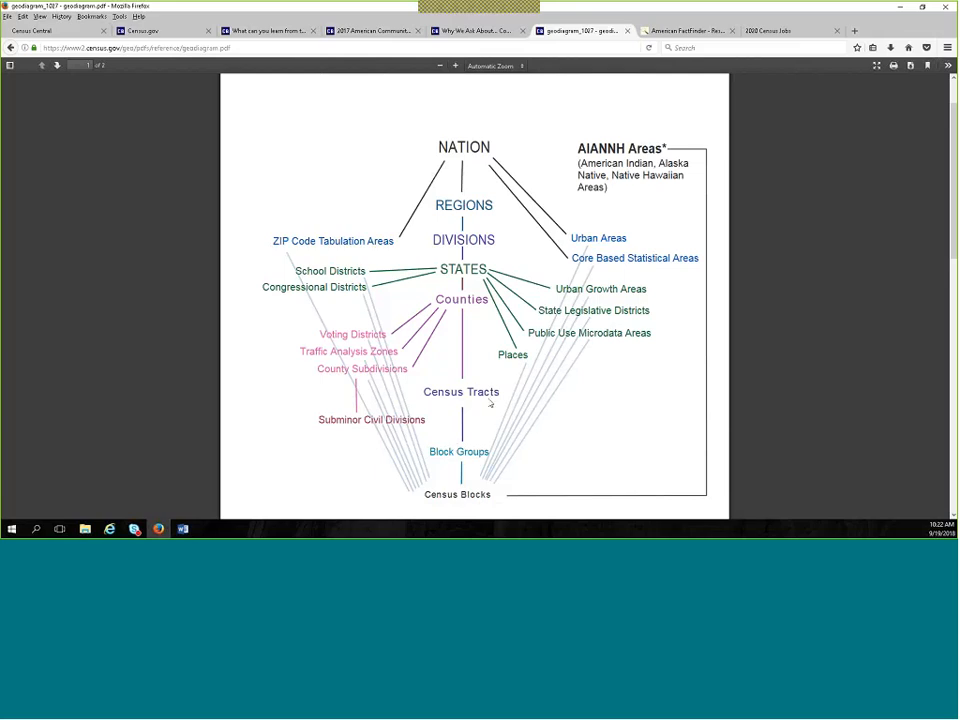
mouse_move(490, 404)
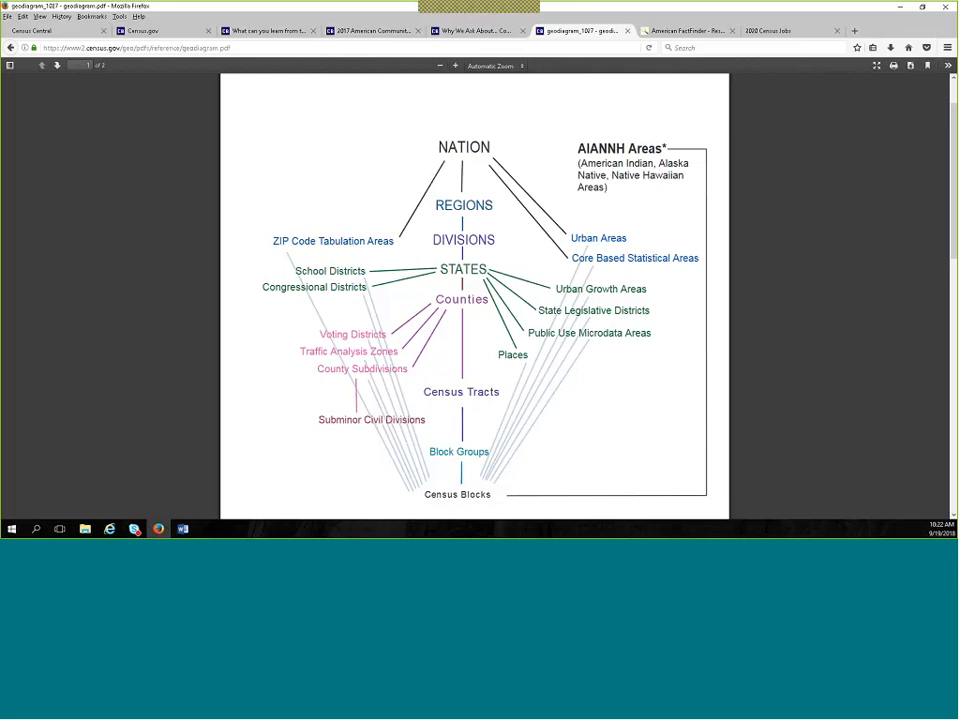
mouse_move(380, 160)
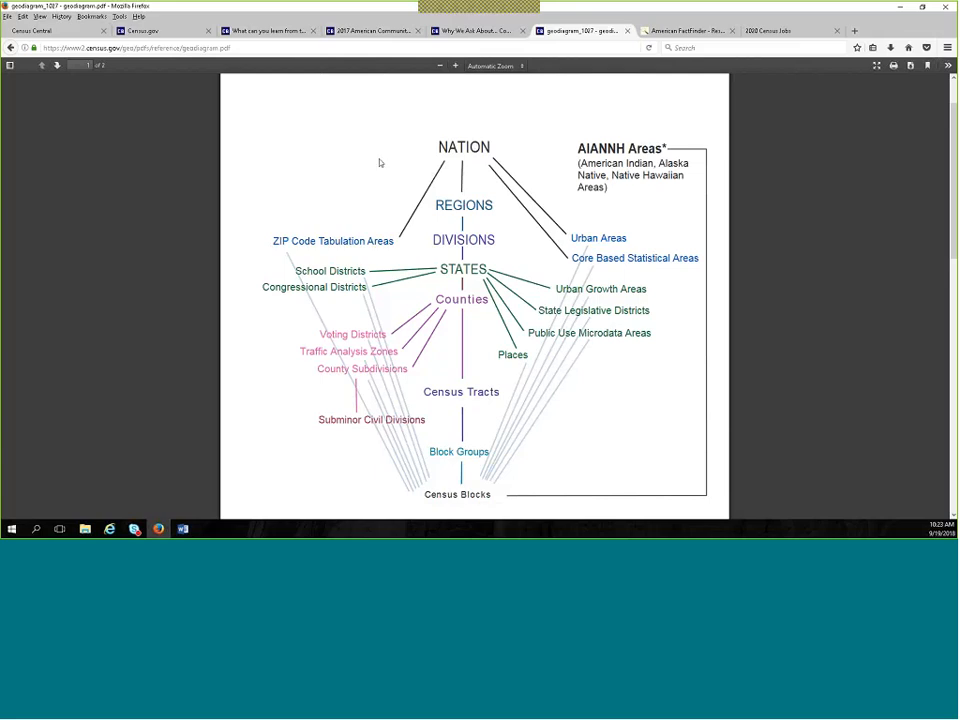
mouse_move(440, 498)
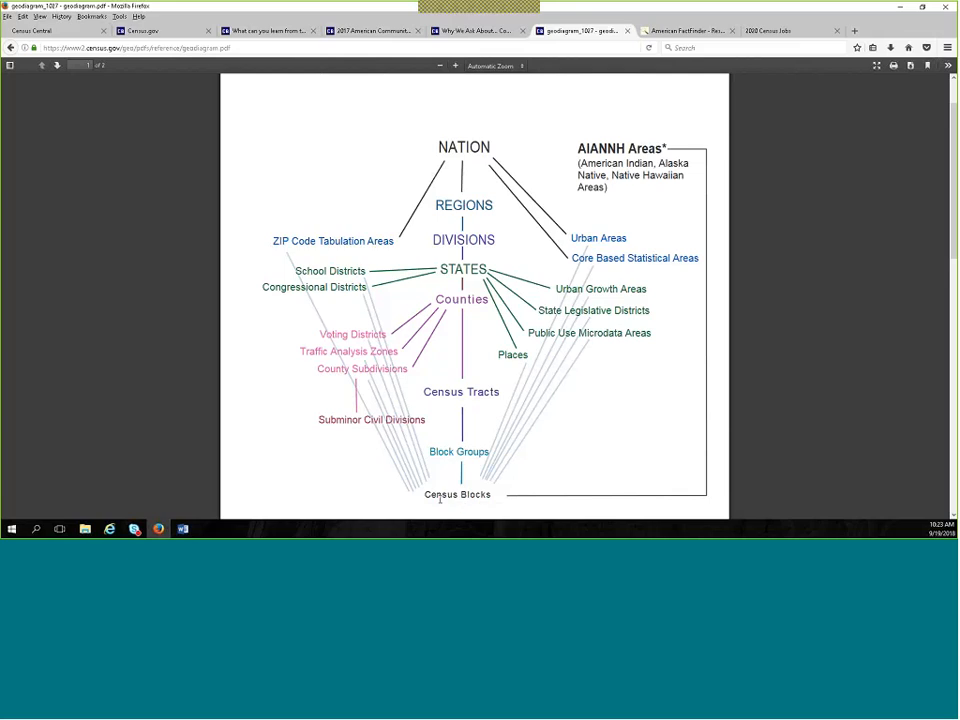
mouse_move(448, 504)
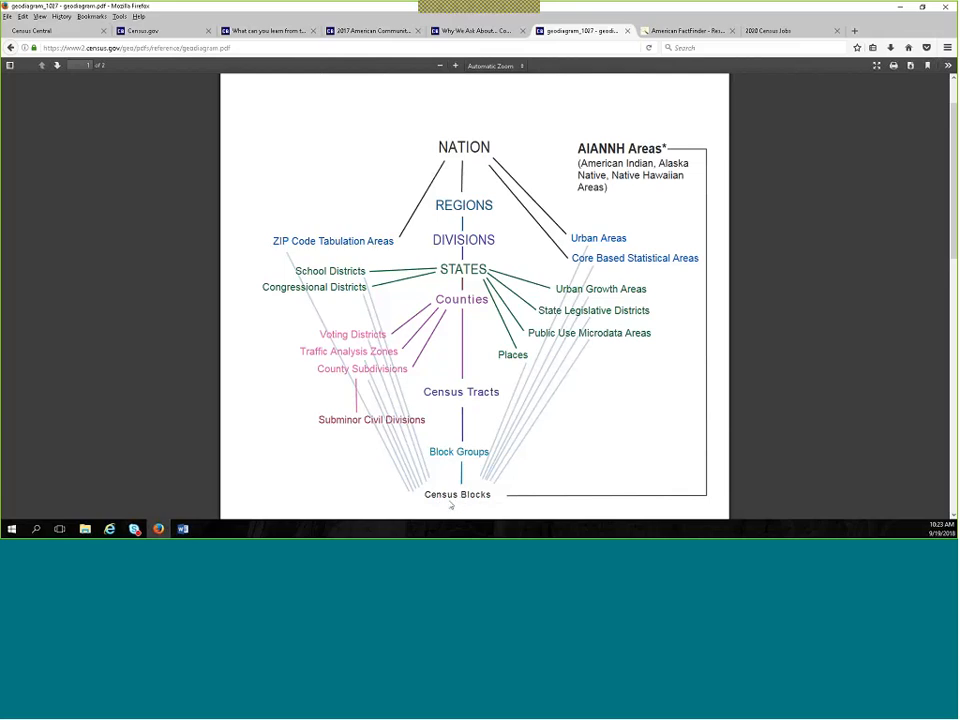
mouse_move(476, 508)
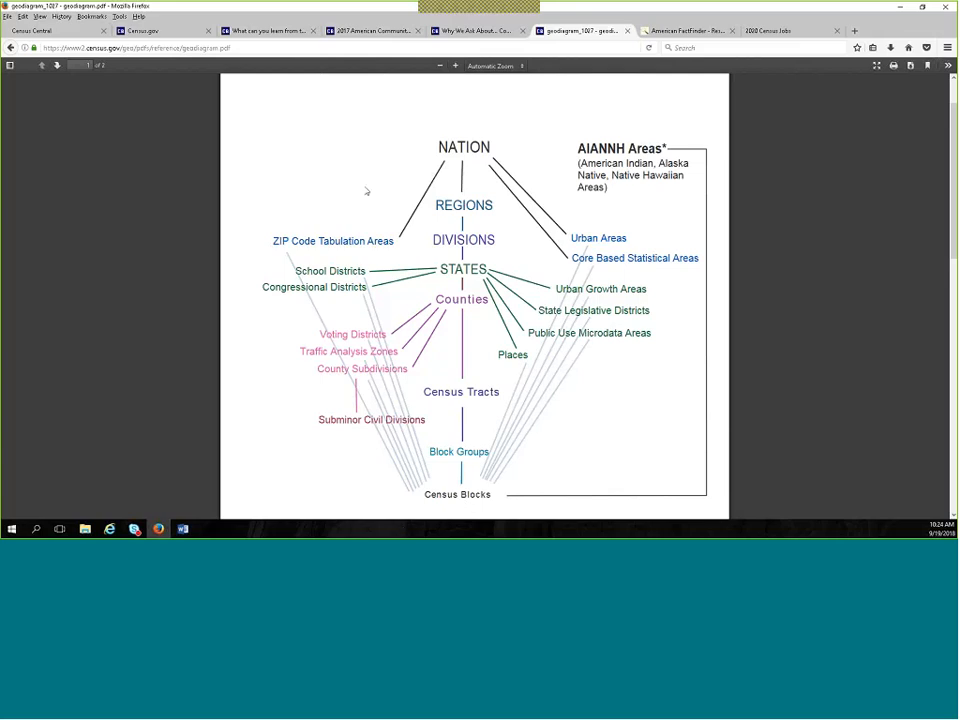
mouse_move(332, 176)
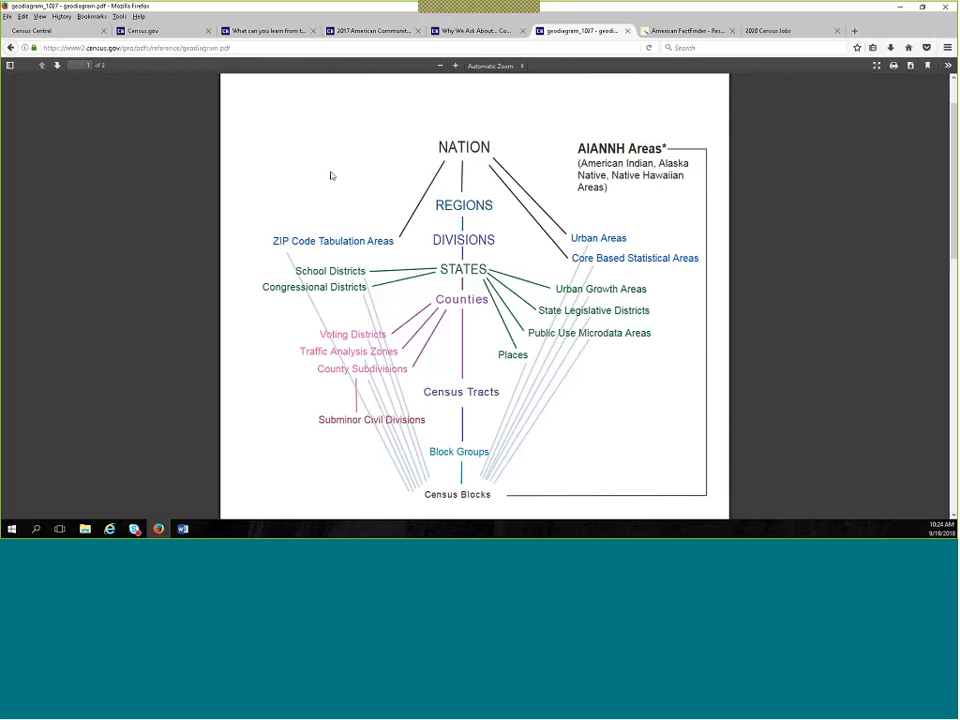
Return to the census.gov home page with the 2017 ACS single-year estimates feature.
left_click(164, 30)
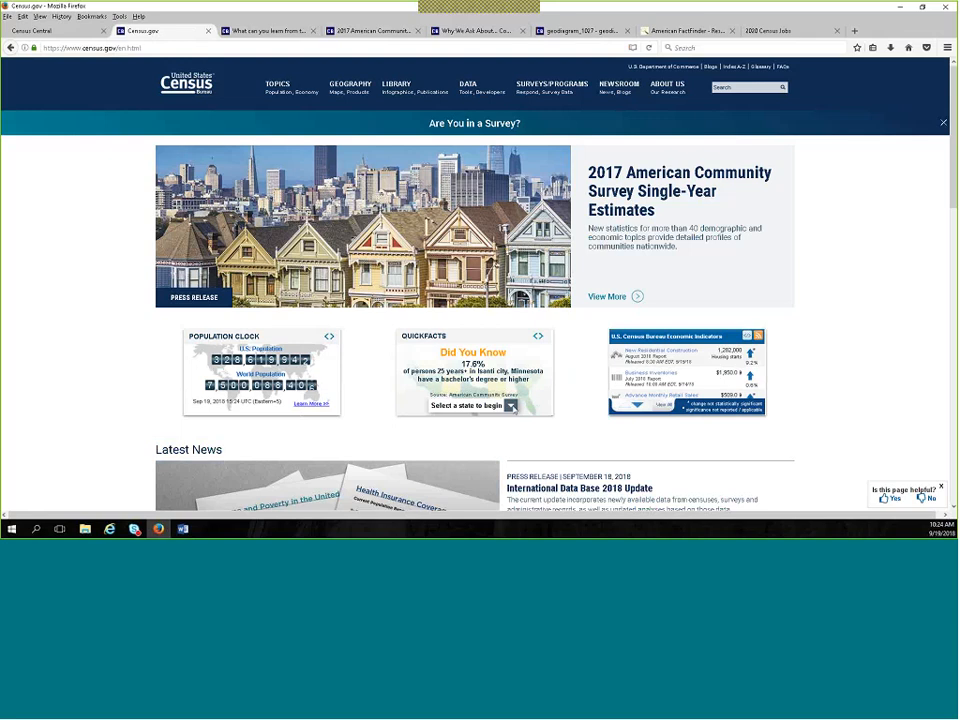
left_click(466, 406)
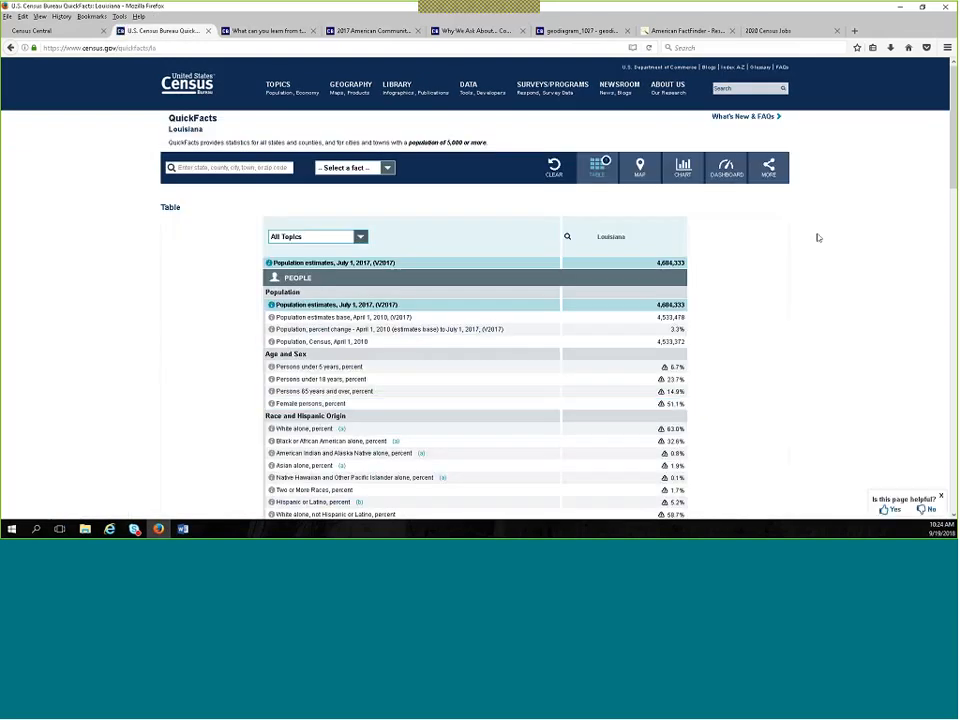
scroll("down", 3)
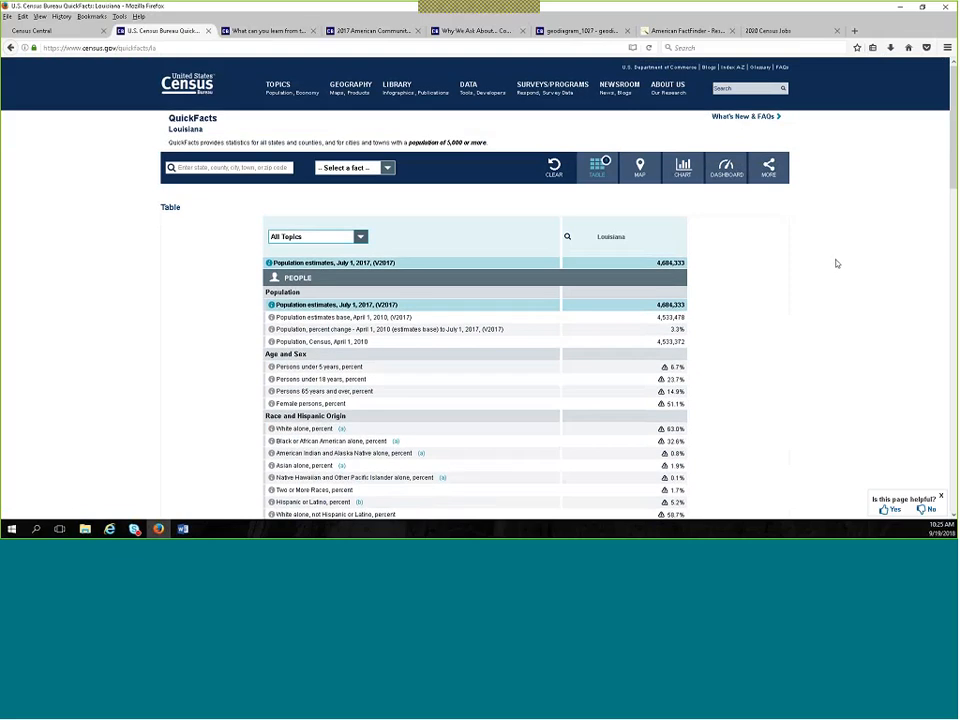
mouse_move(830, 374)
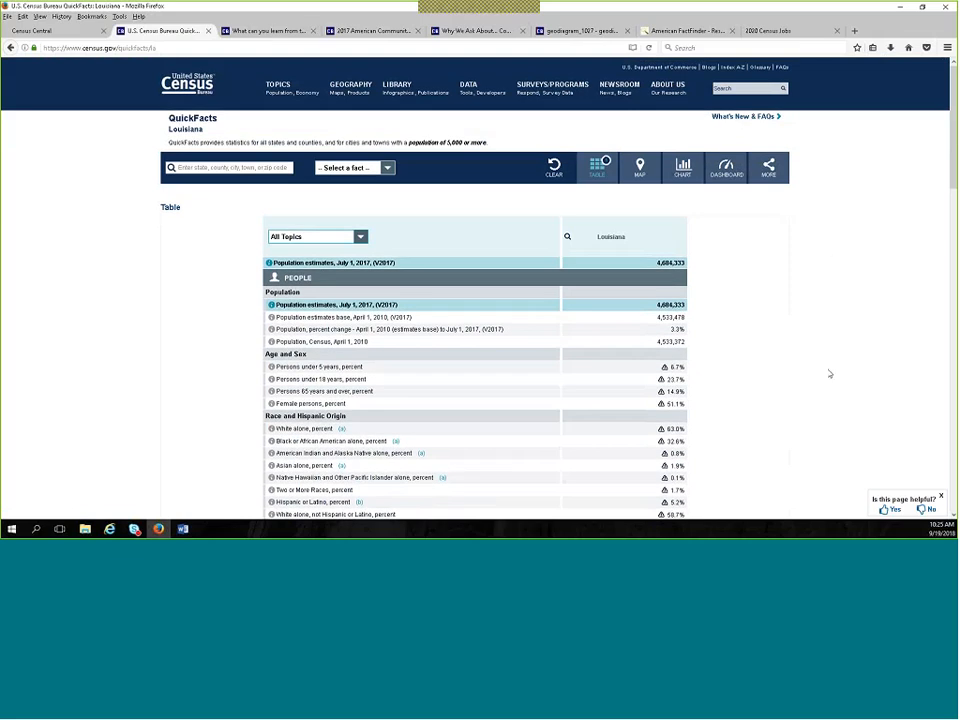
scroll("down", 3)
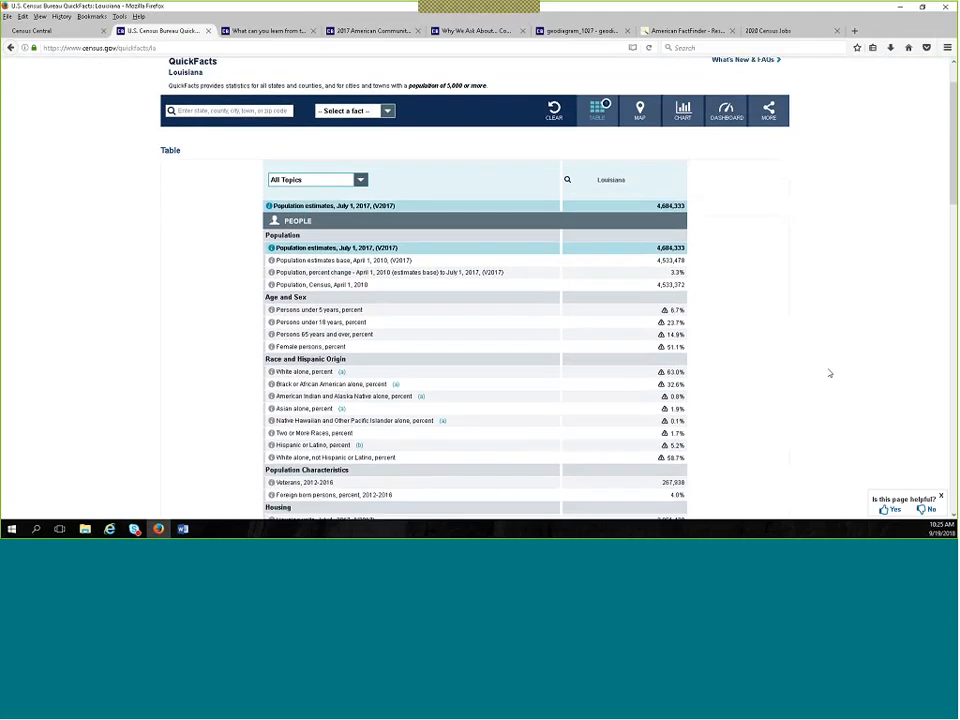
mouse_move(832, 370)
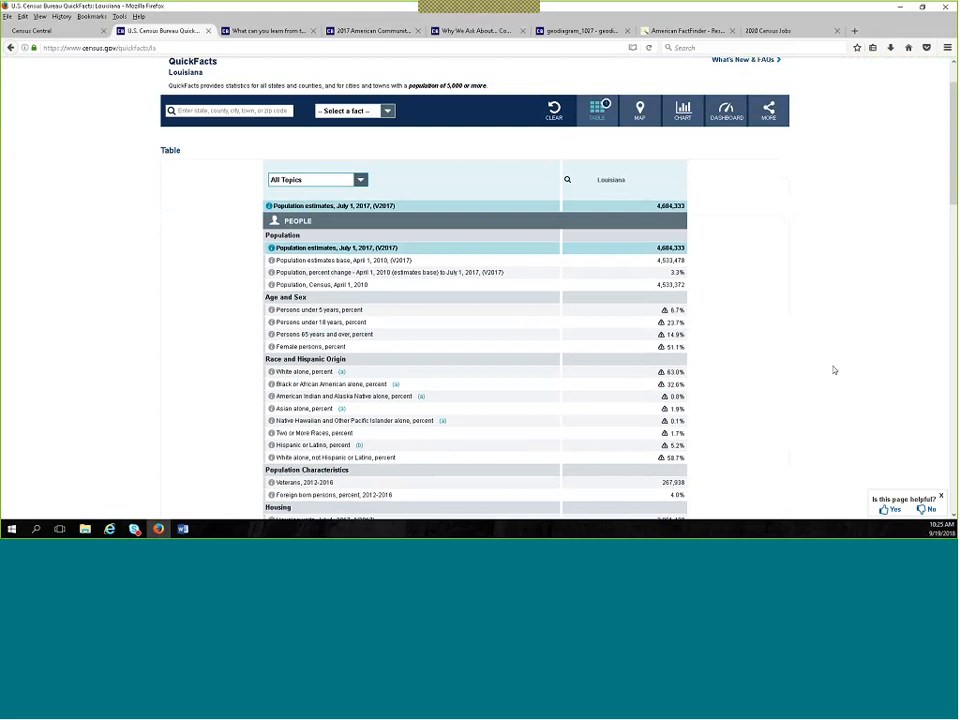
scroll("down", 3)
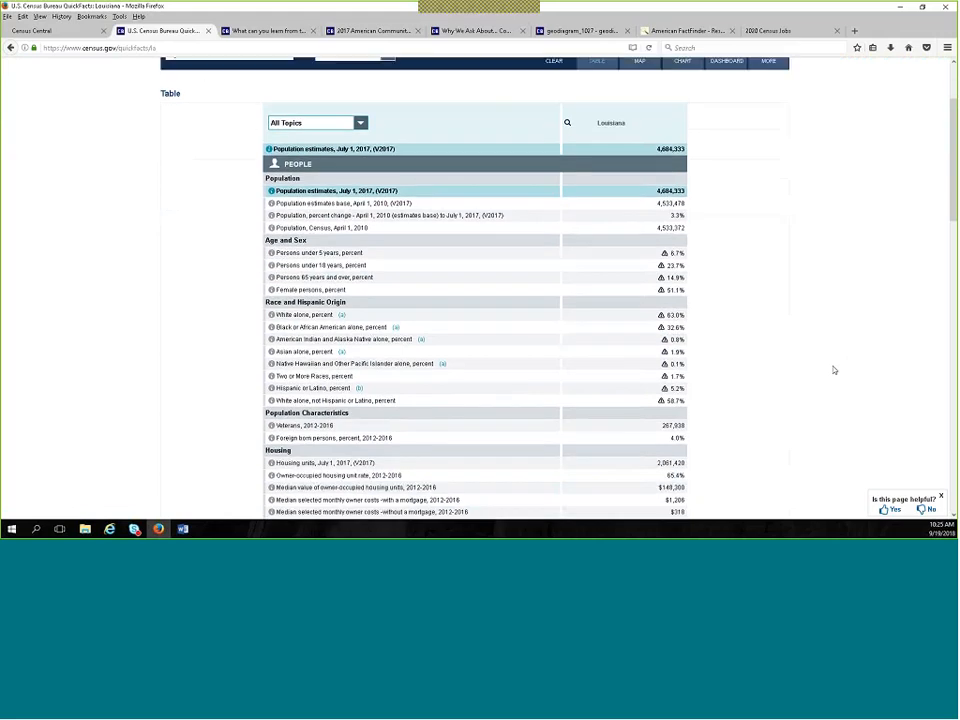
scroll("down", 3)
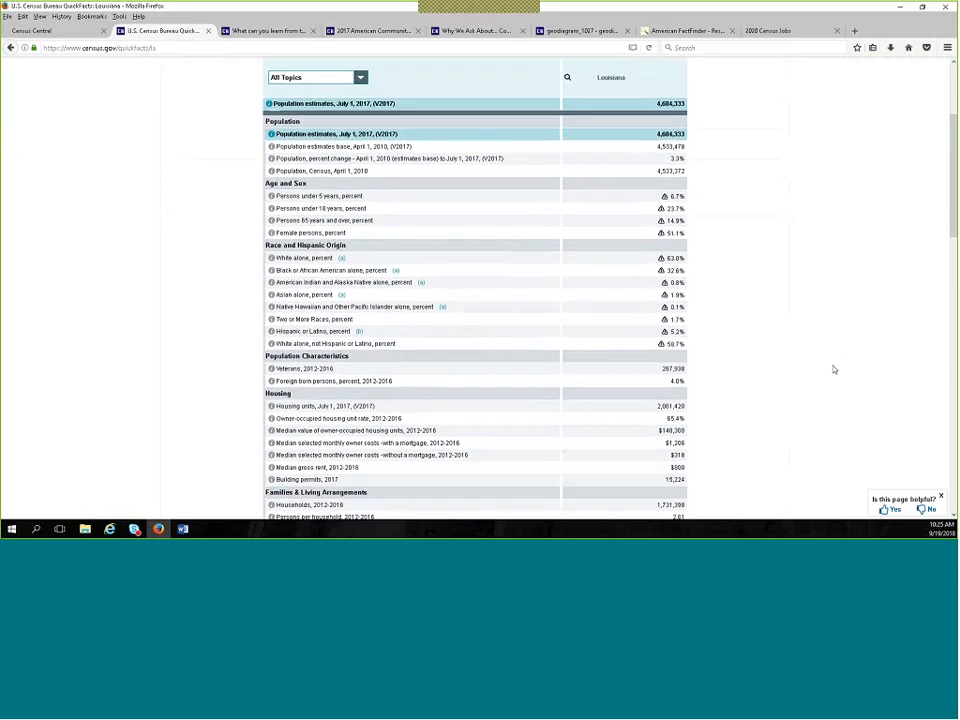
scroll("down", 3)
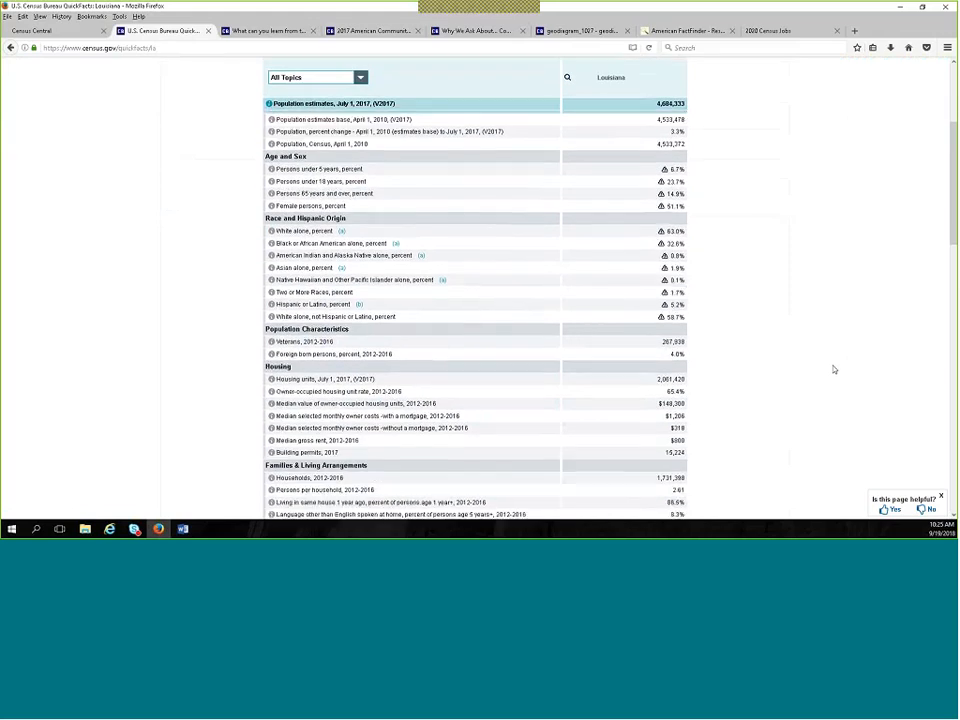
scroll("down", 3)
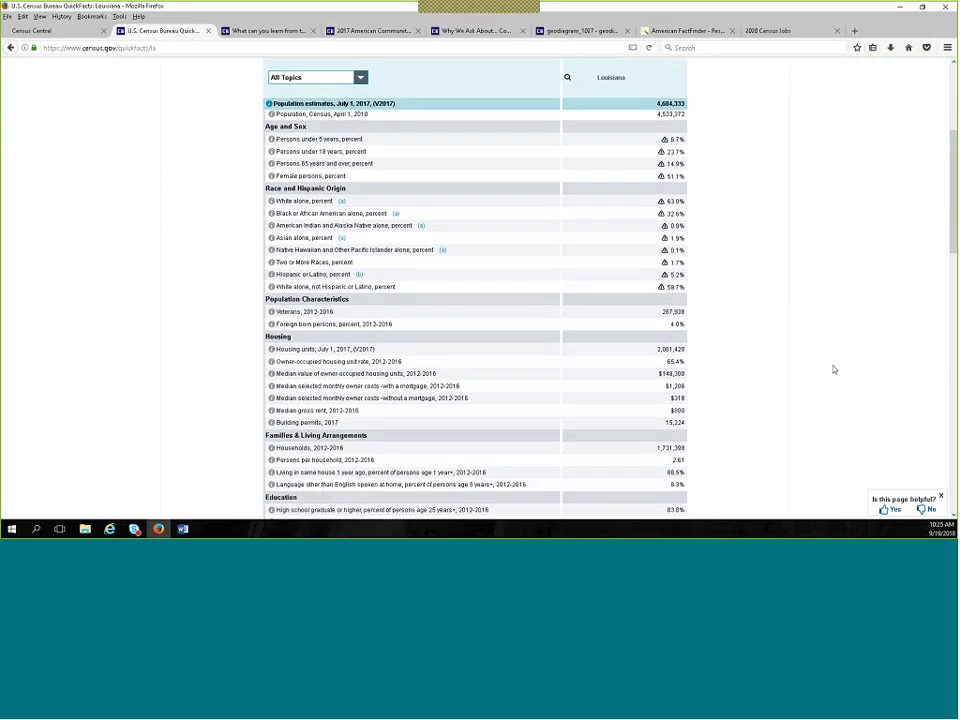
scroll("down", 3)
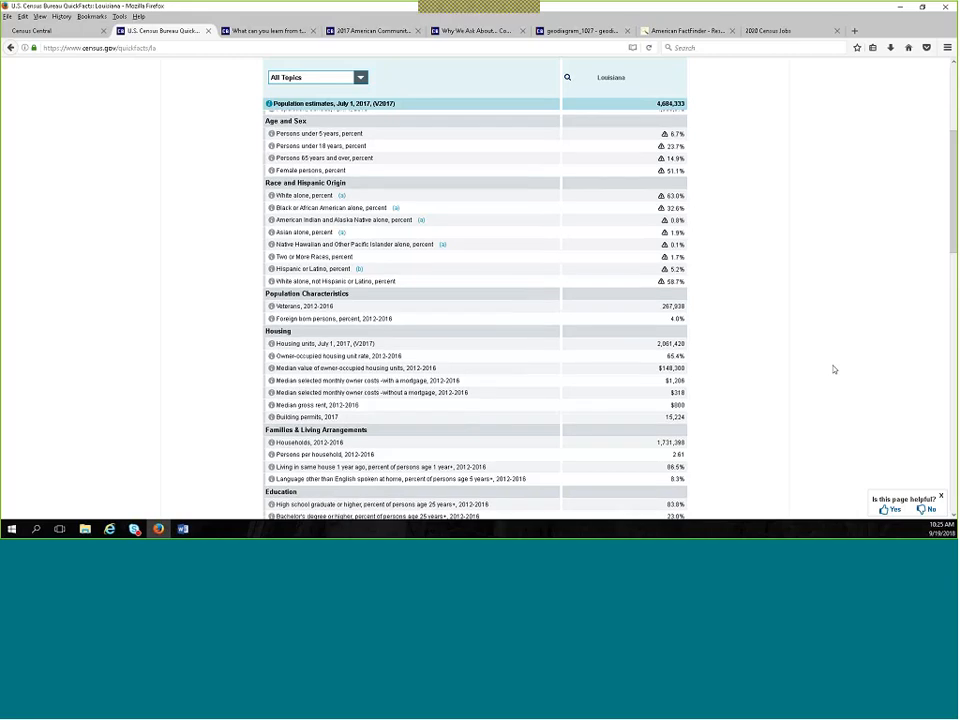
scroll("down", 3)
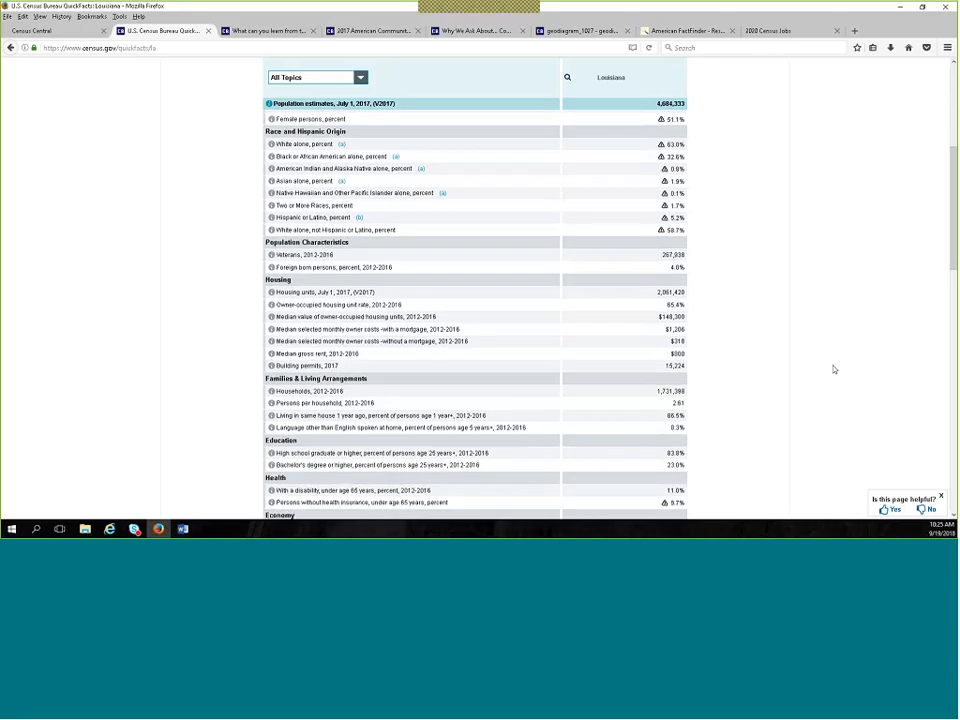
mouse_move(832, 352)
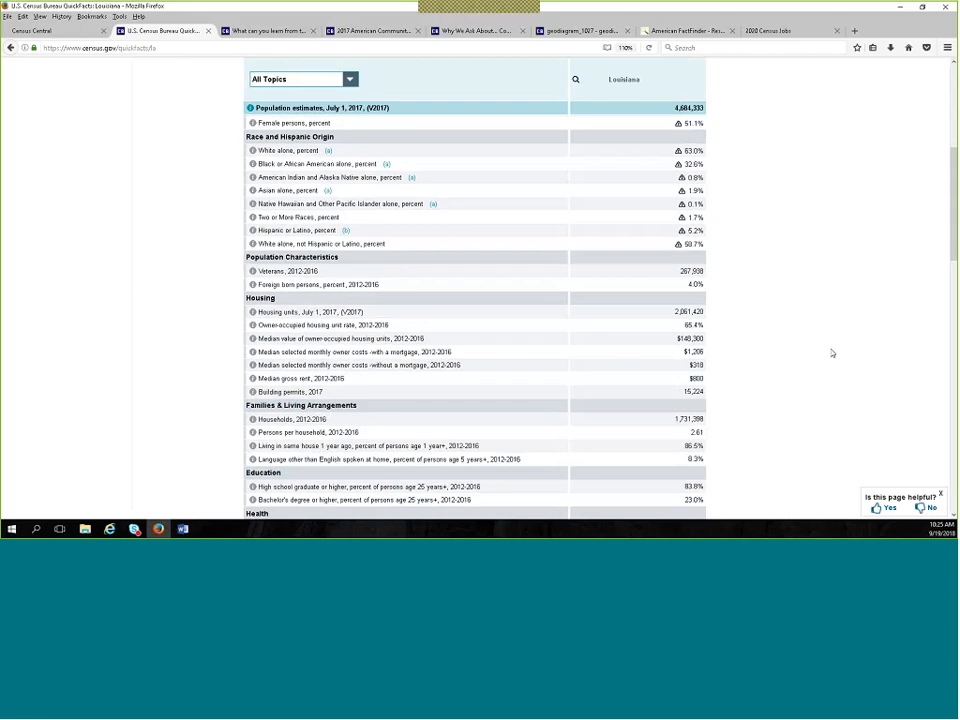
mouse_move(832, 352)
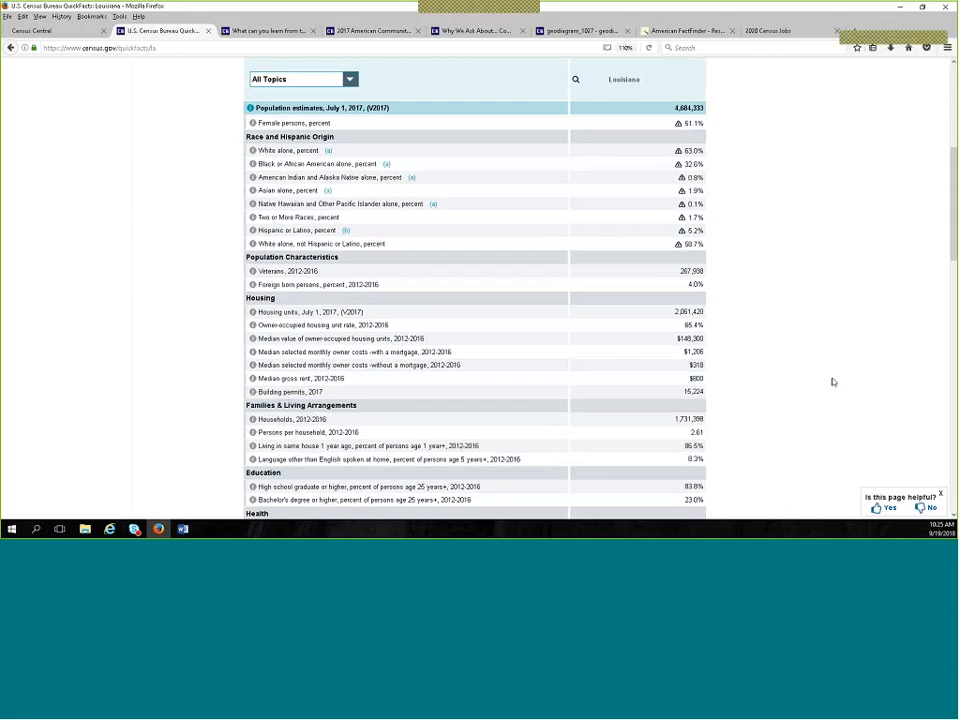
scroll("down", 3)
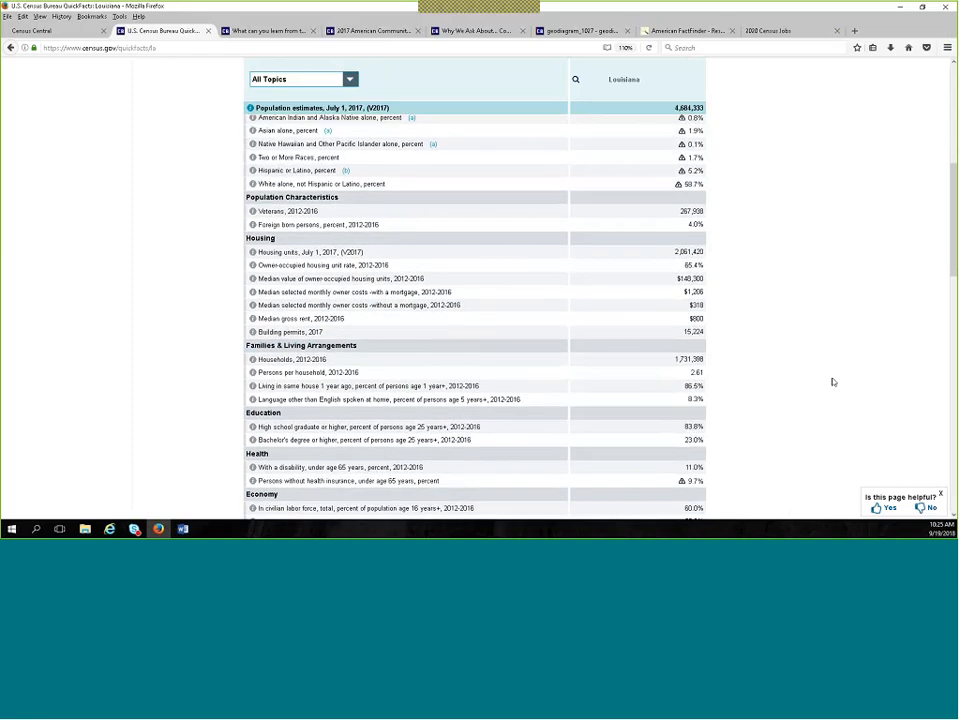
scroll("down", 3)
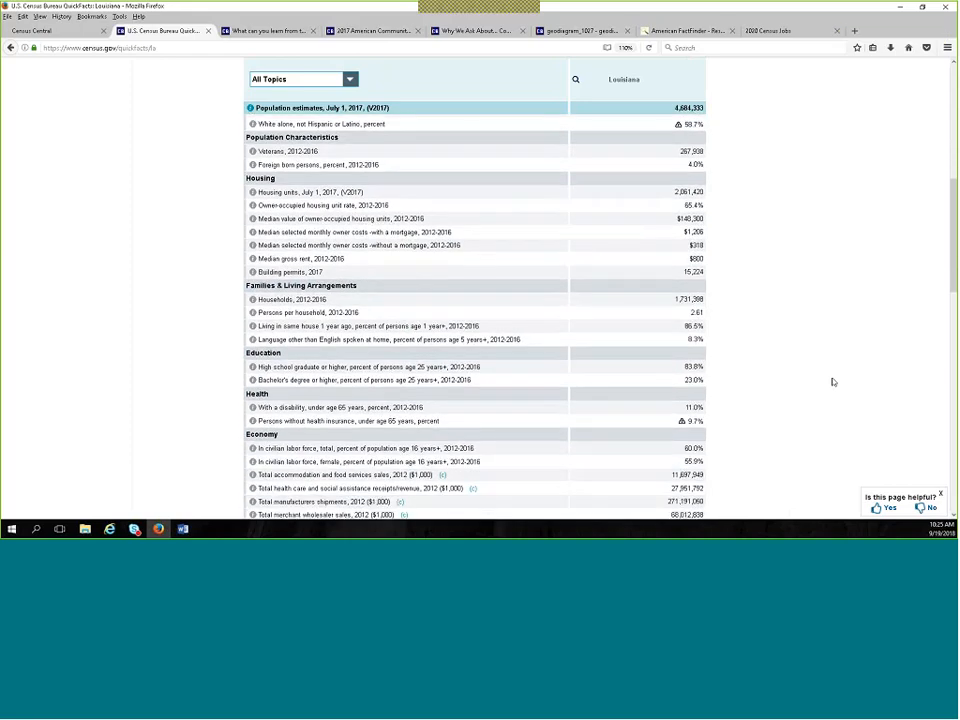
scroll("down", 3)
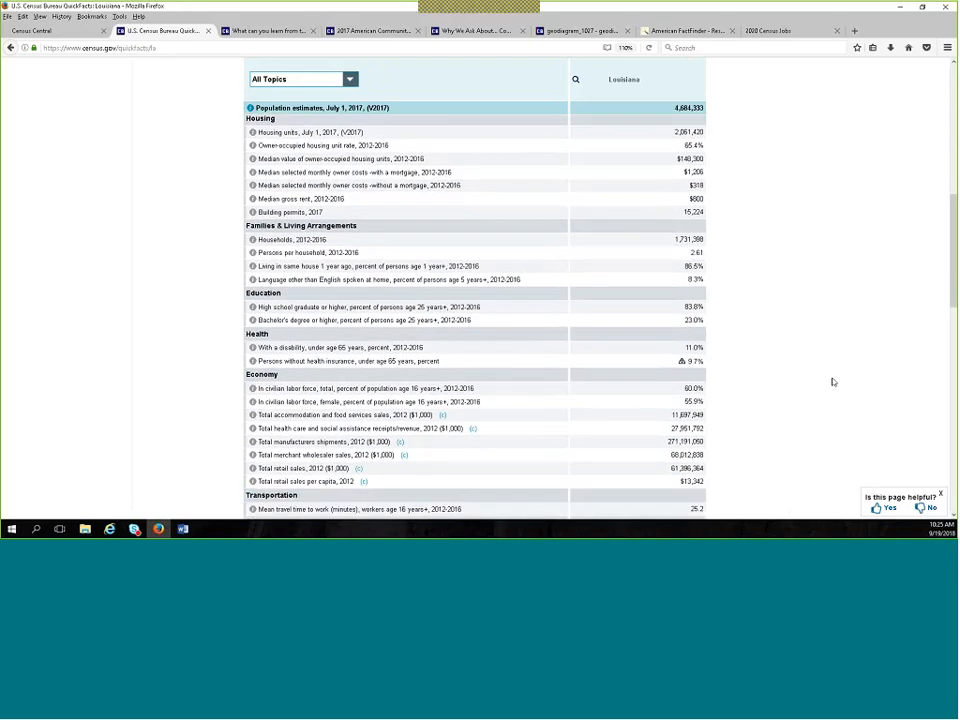
scroll("down", 3)
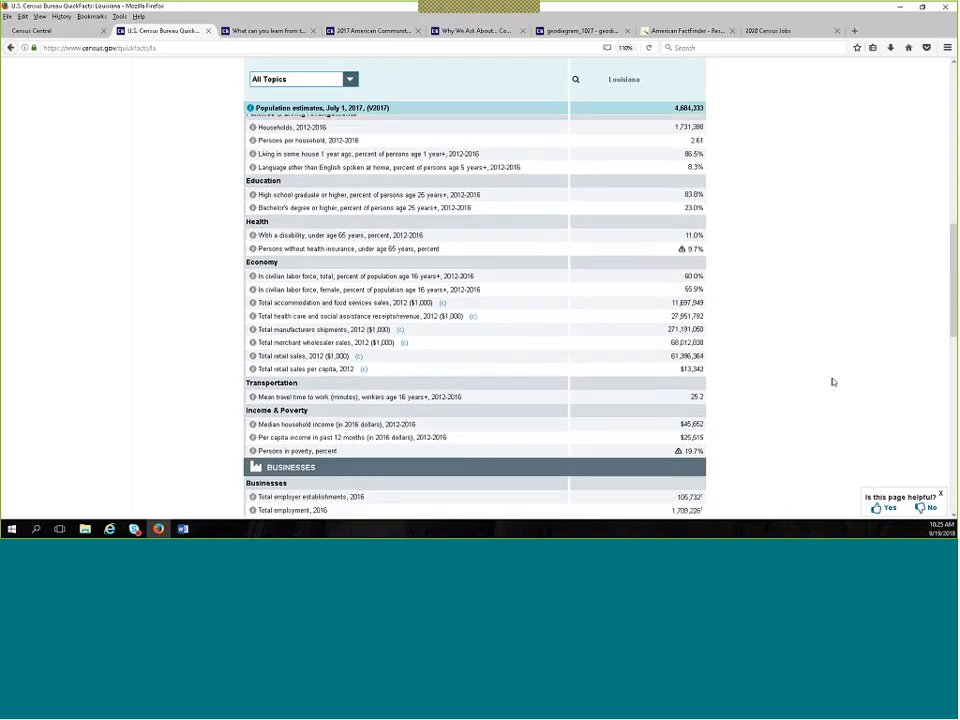
scroll("down", 3)
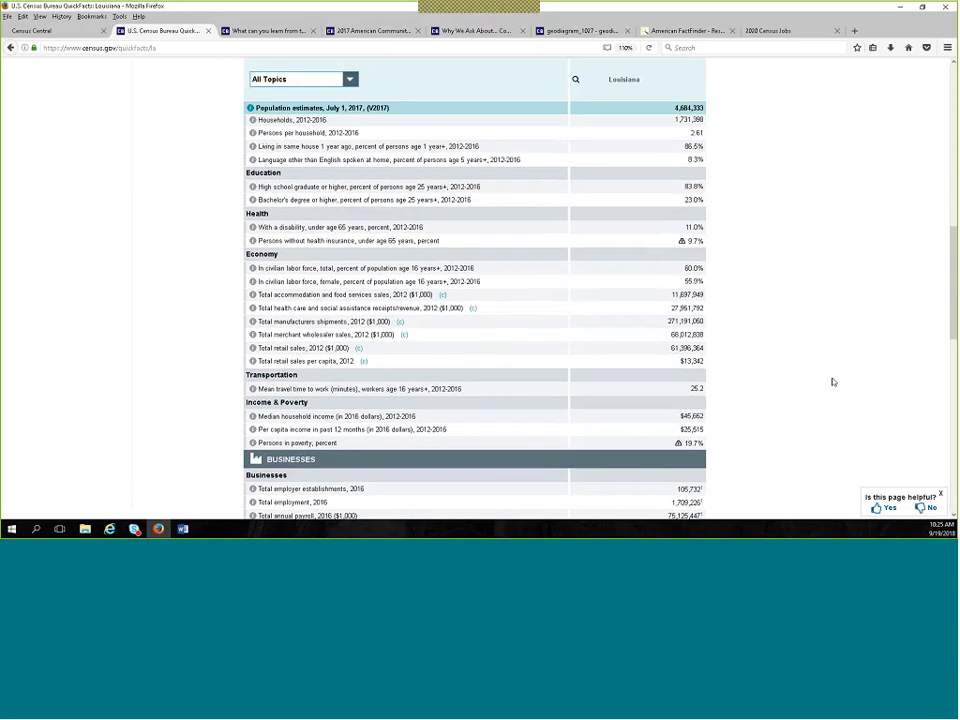
scroll("down", 3)
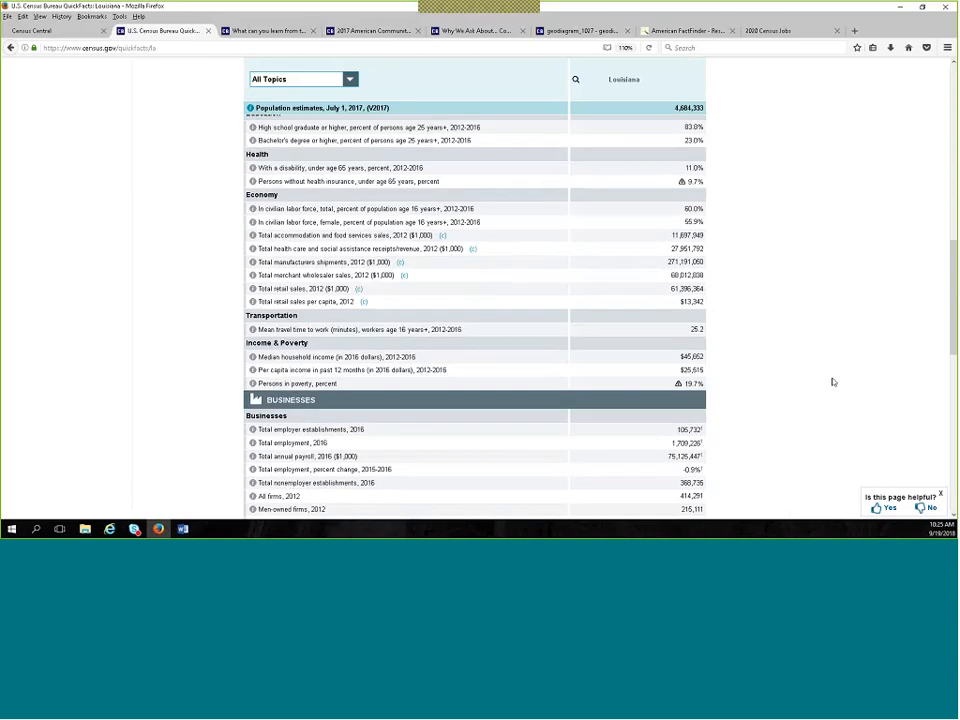
scroll("down", 3)
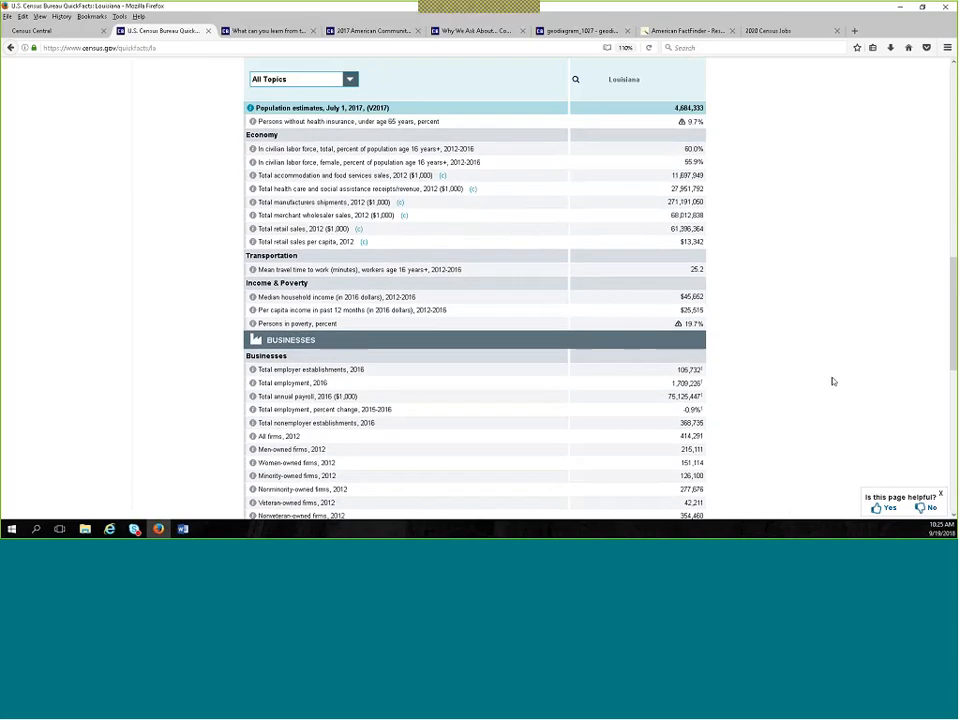
scroll("down", 3)
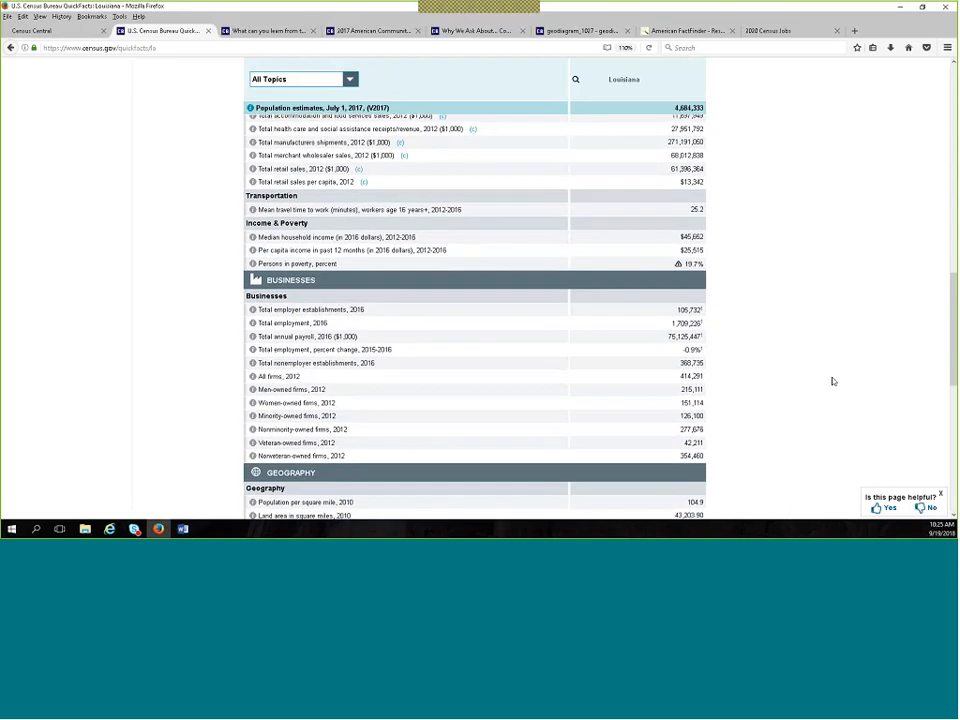
scroll("down", 3)
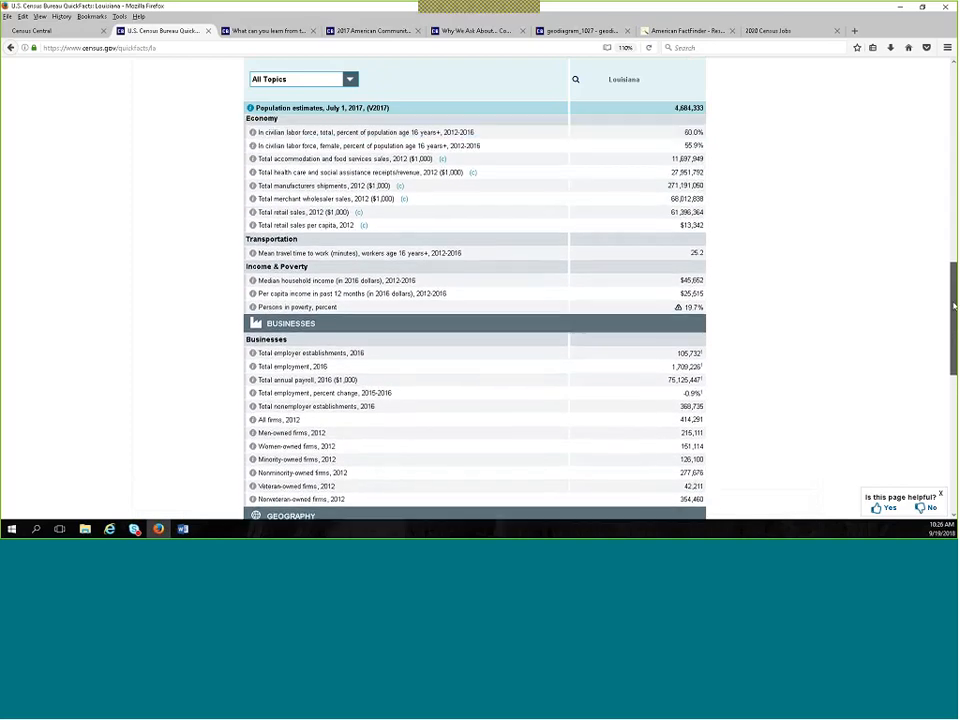
scroll("up", 3)
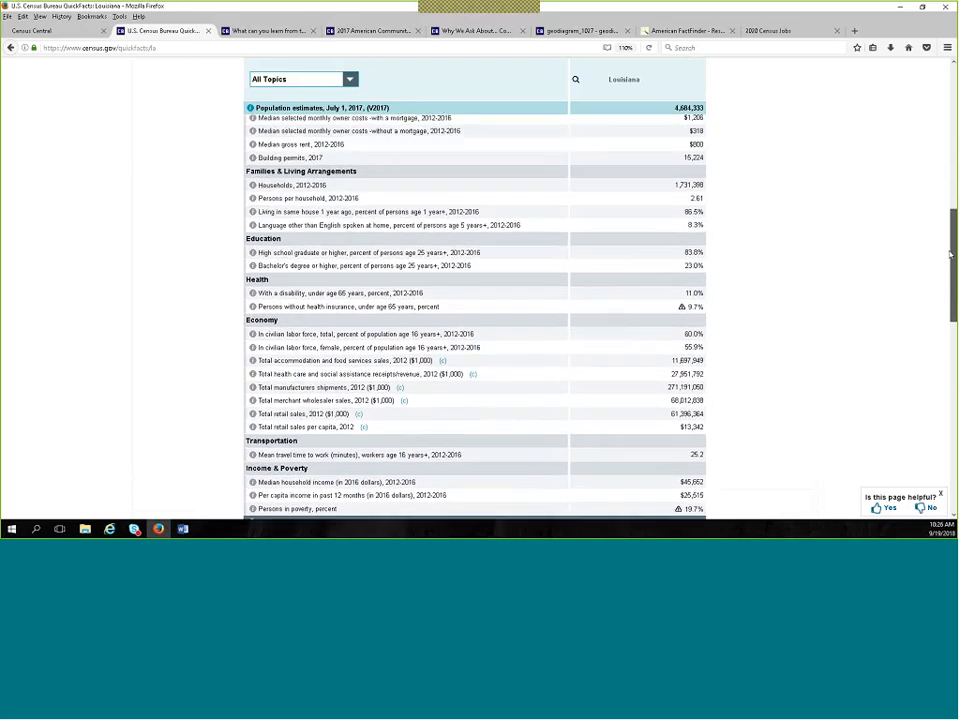
scroll("up", 3)
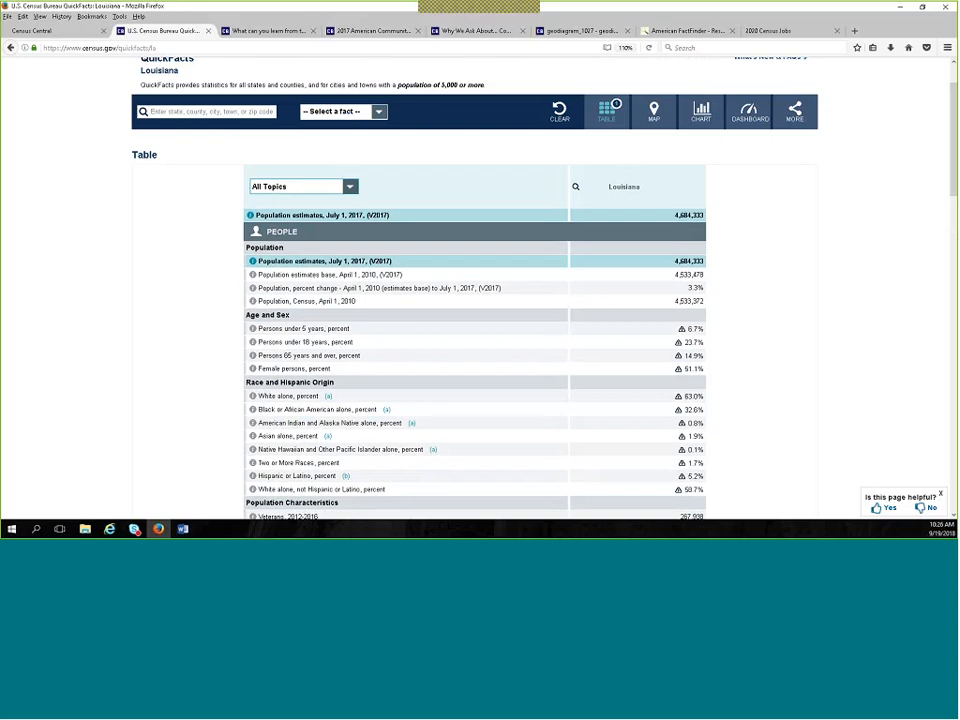
mouse_move(926, 356)
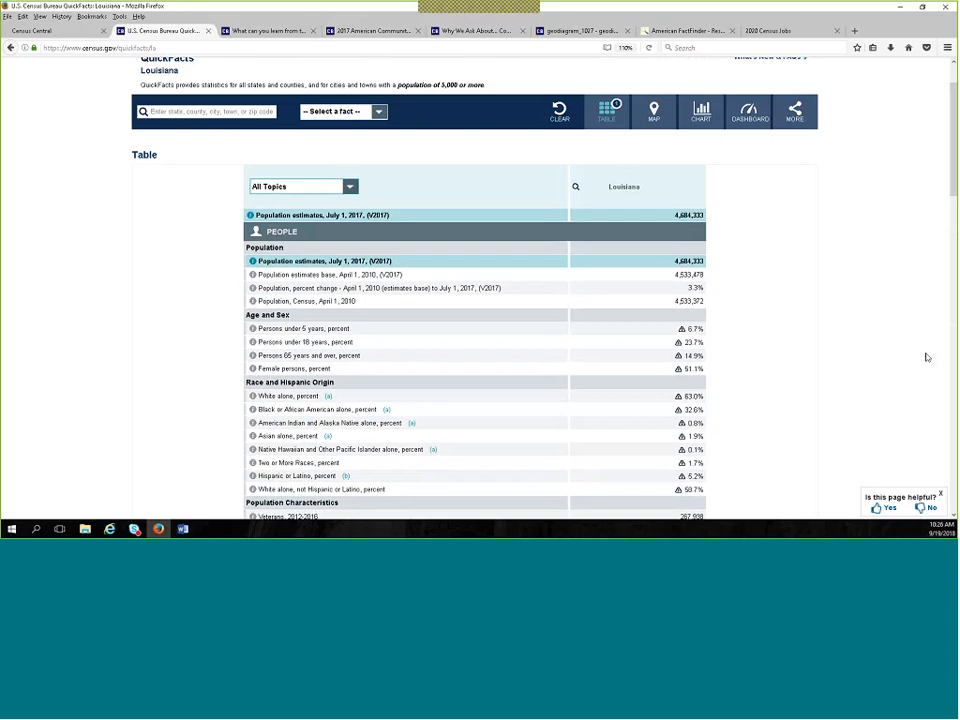
mouse_move(156, 250)
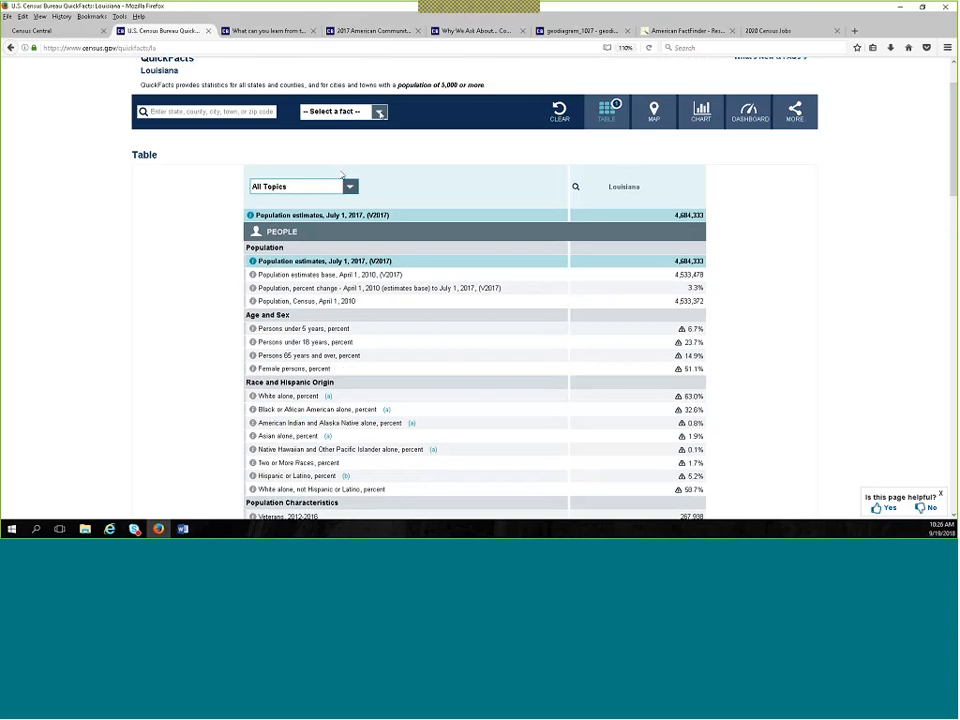
Scroll the Louisiana QuickFacts page down to the table's population, age, race and housing rows.
left_click(340, 112)
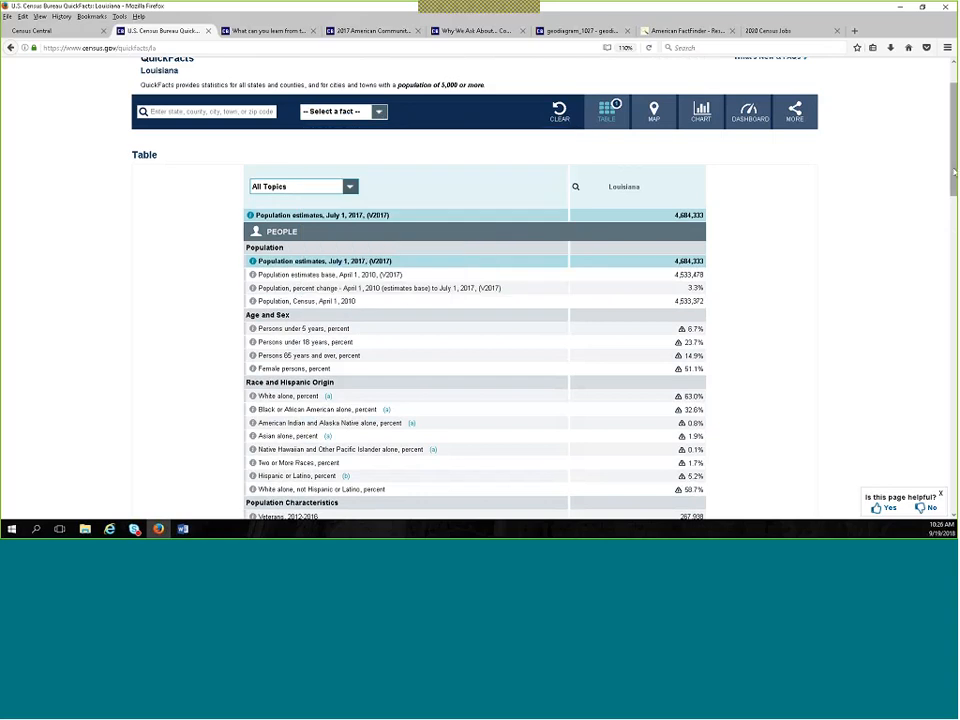
scroll("down", 3)
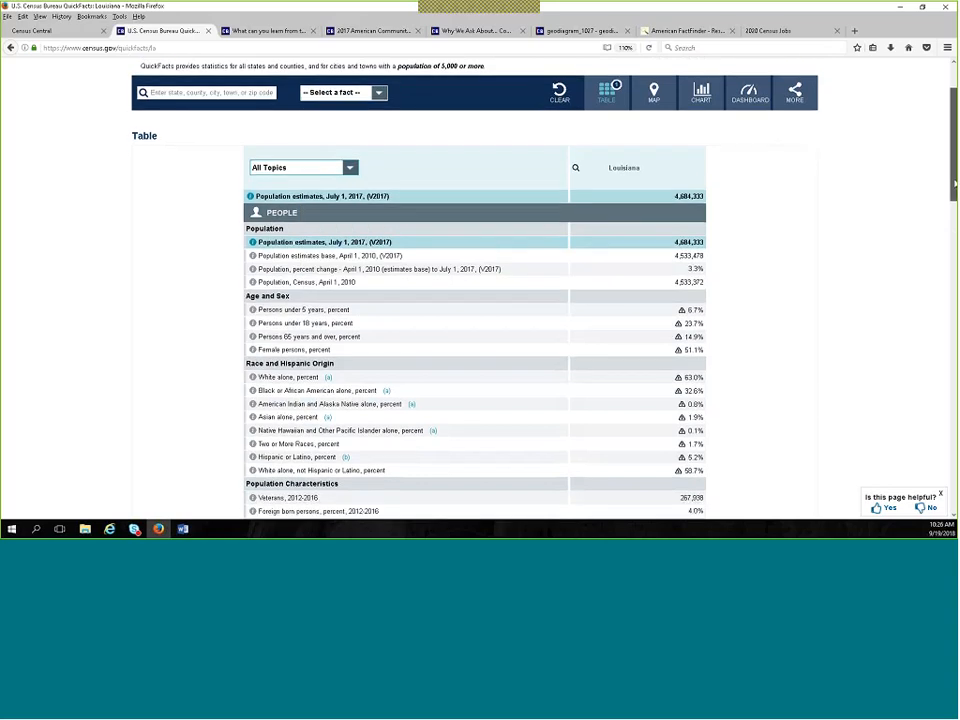
scroll("down", 3)
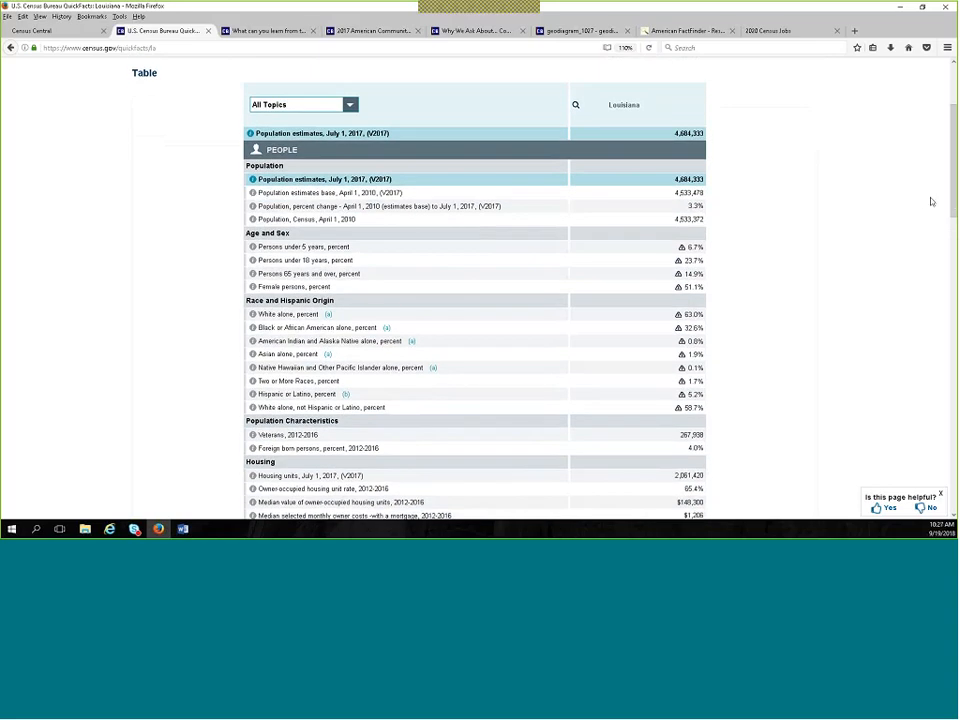
mouse_move(916, 202)
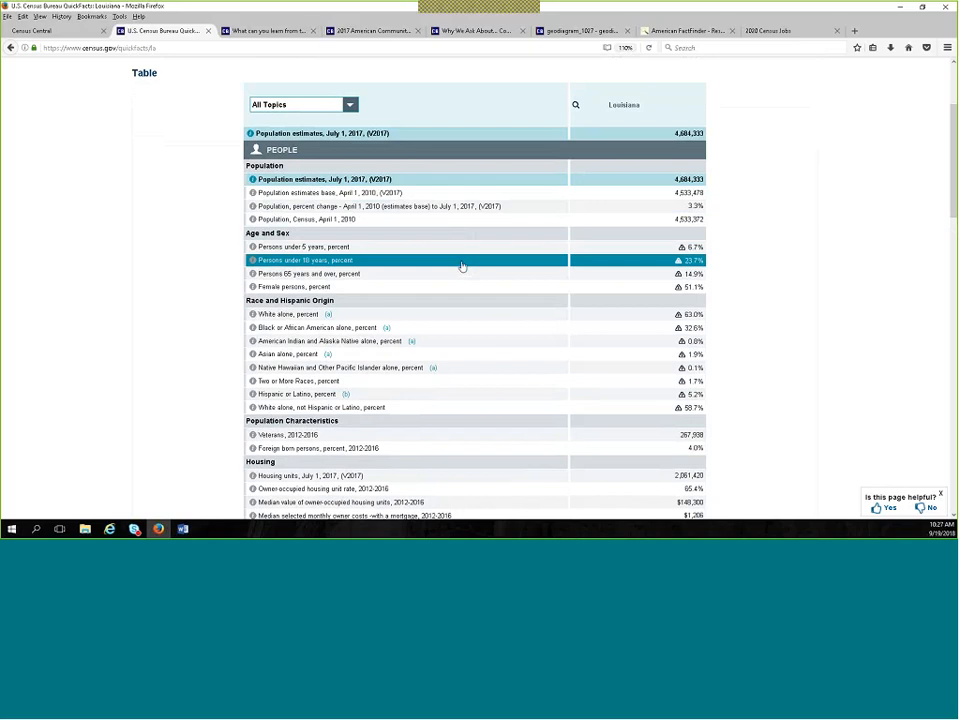
mouse_move(444, 264)
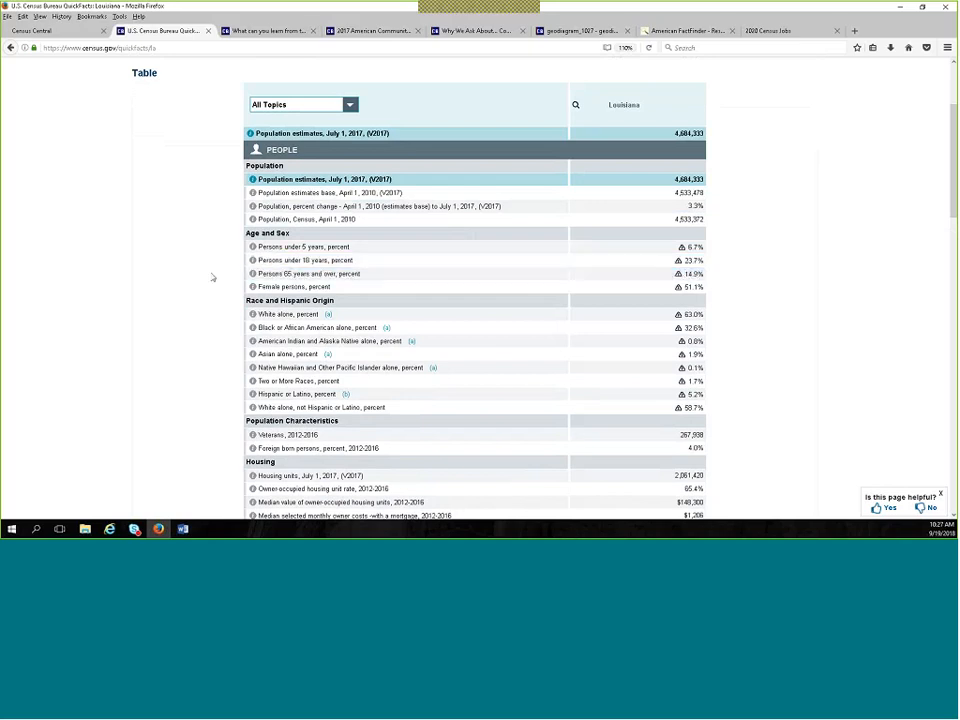
mouse_move(200, 298)
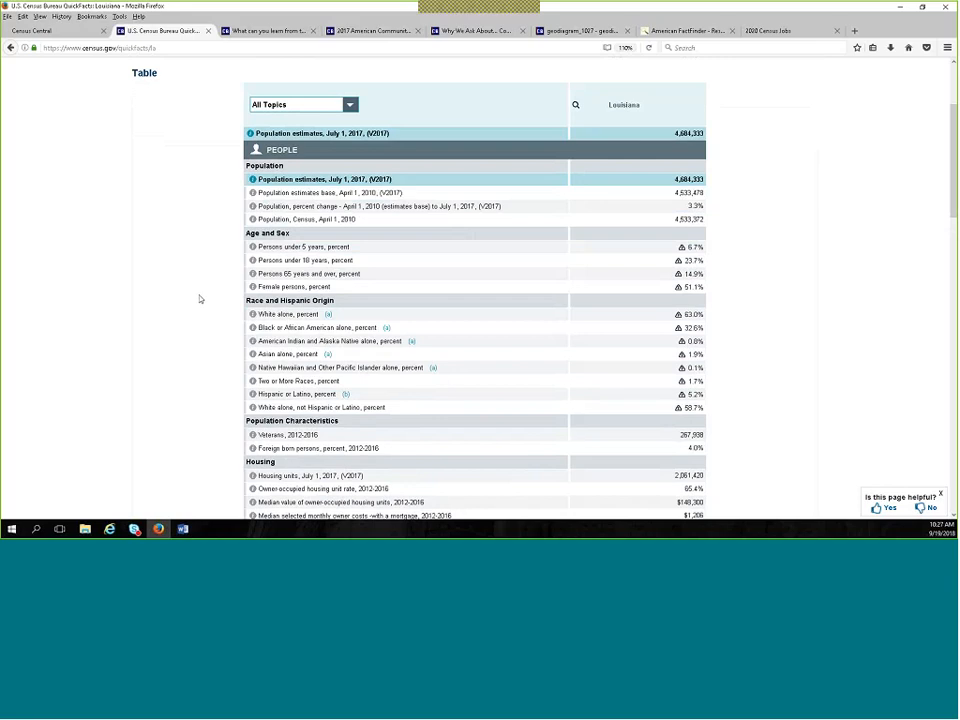
mouse_move(200, 308)
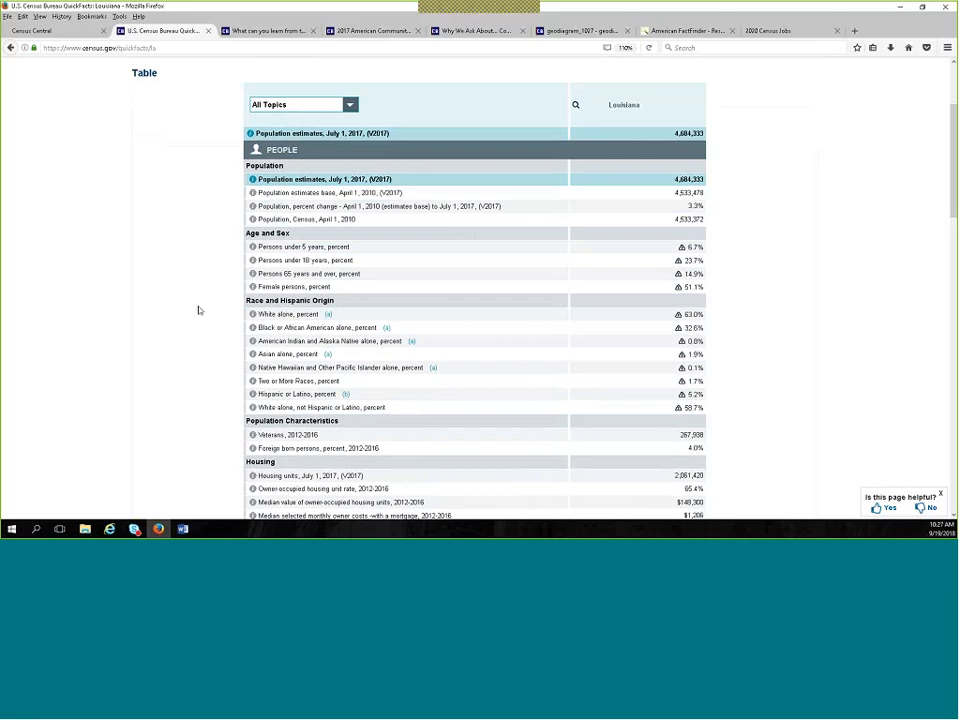
mouse_move(224, 440)
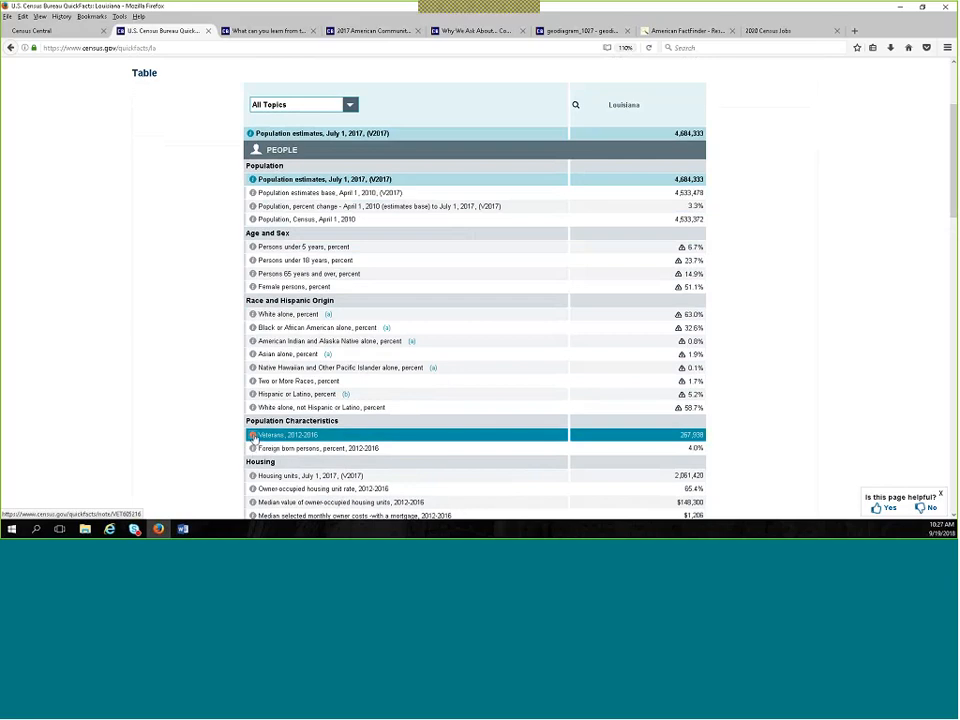
left_click(252, 434)
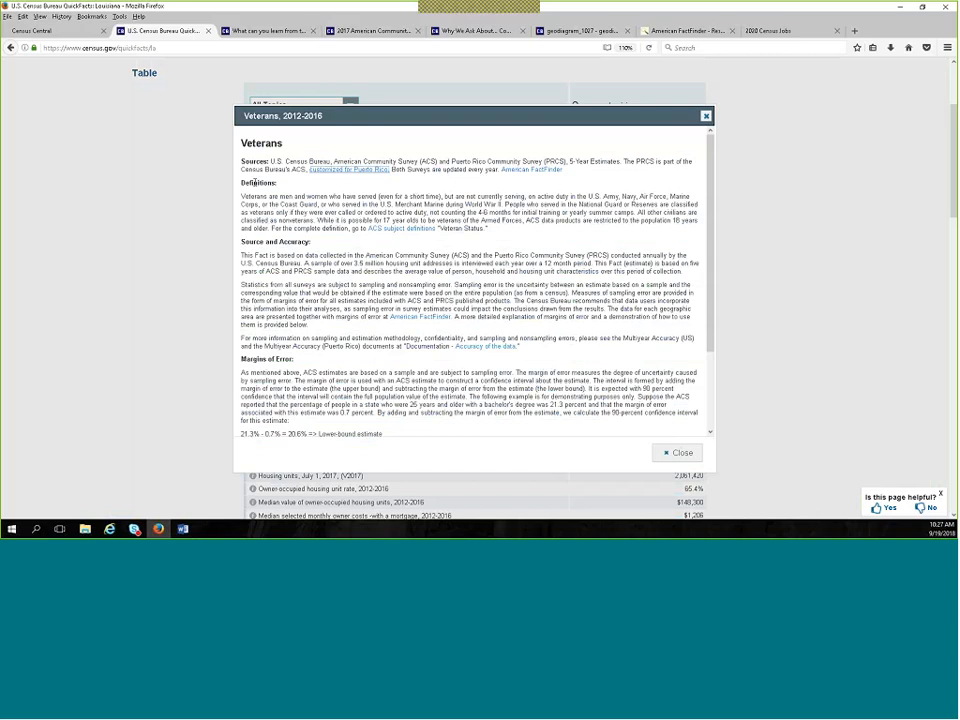
mouse_move(448, 180)
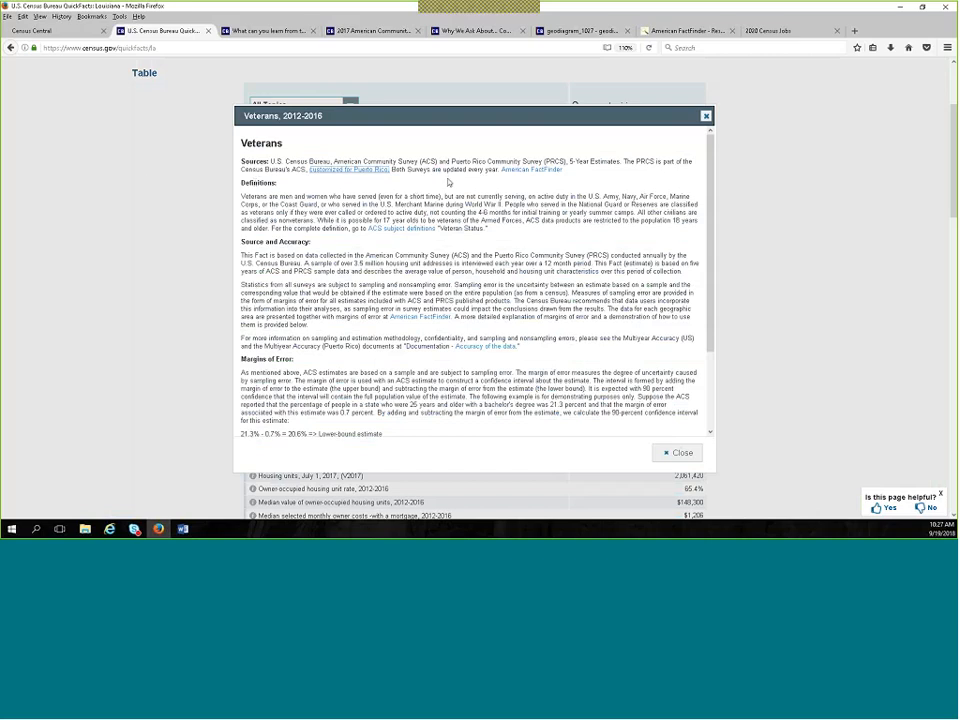
mouse_move(604, 180)
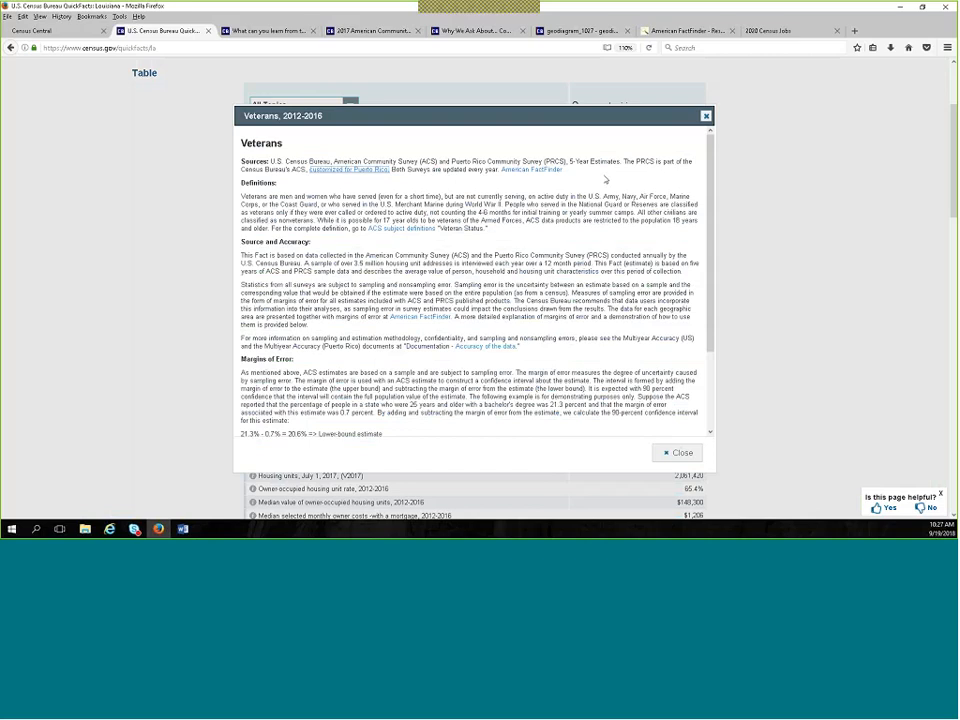
mouse_move(606, 180)
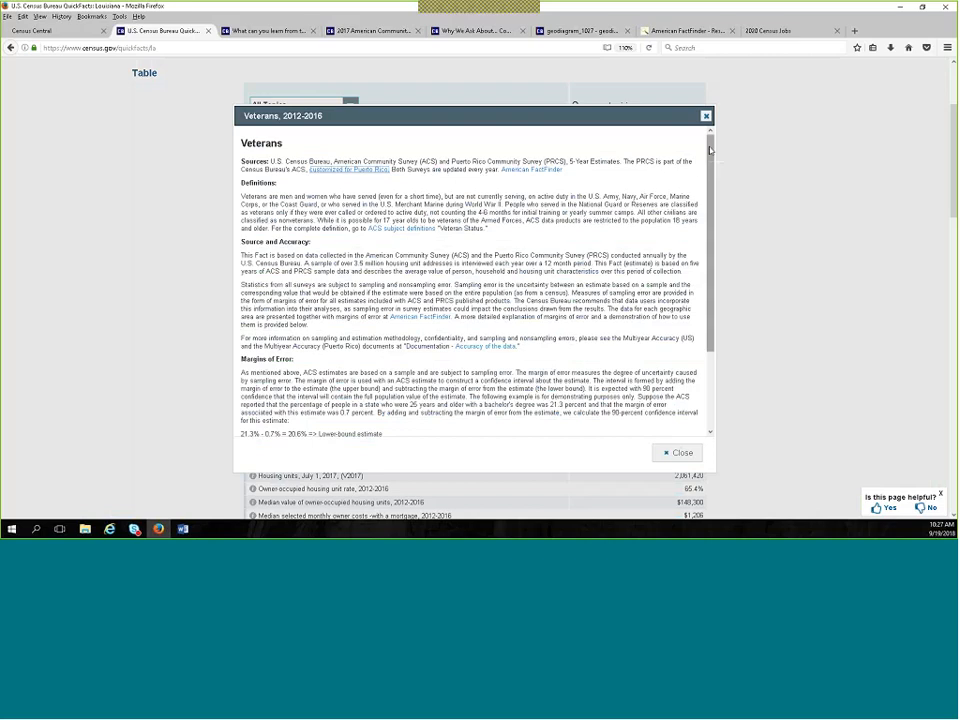
scroll("down", 3)
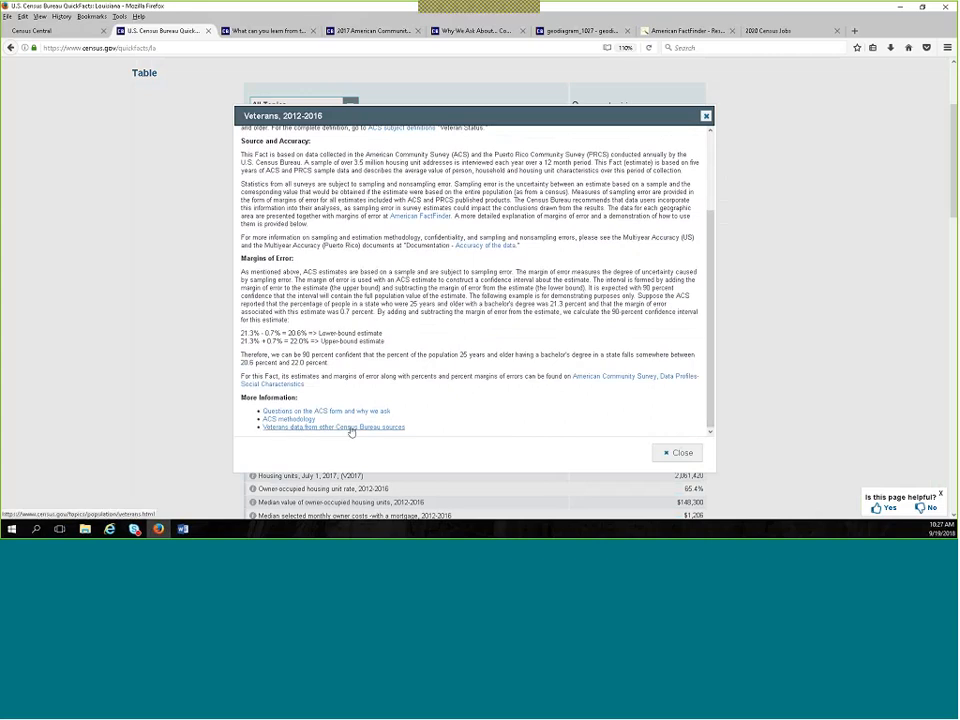
mouse_move(448, 444)
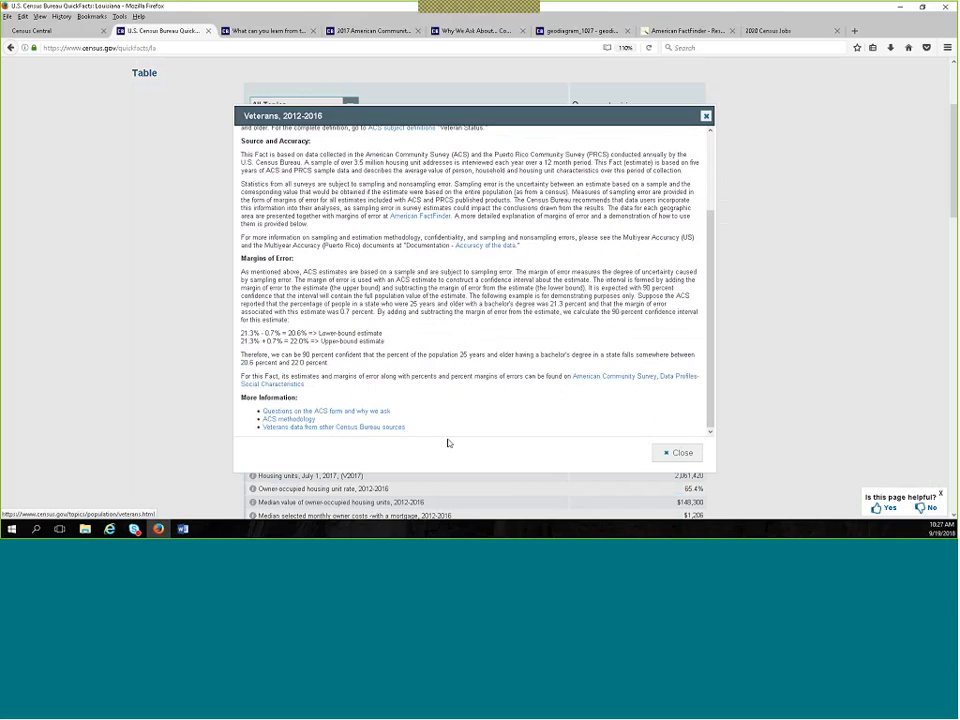
mouse_move(756, 386)
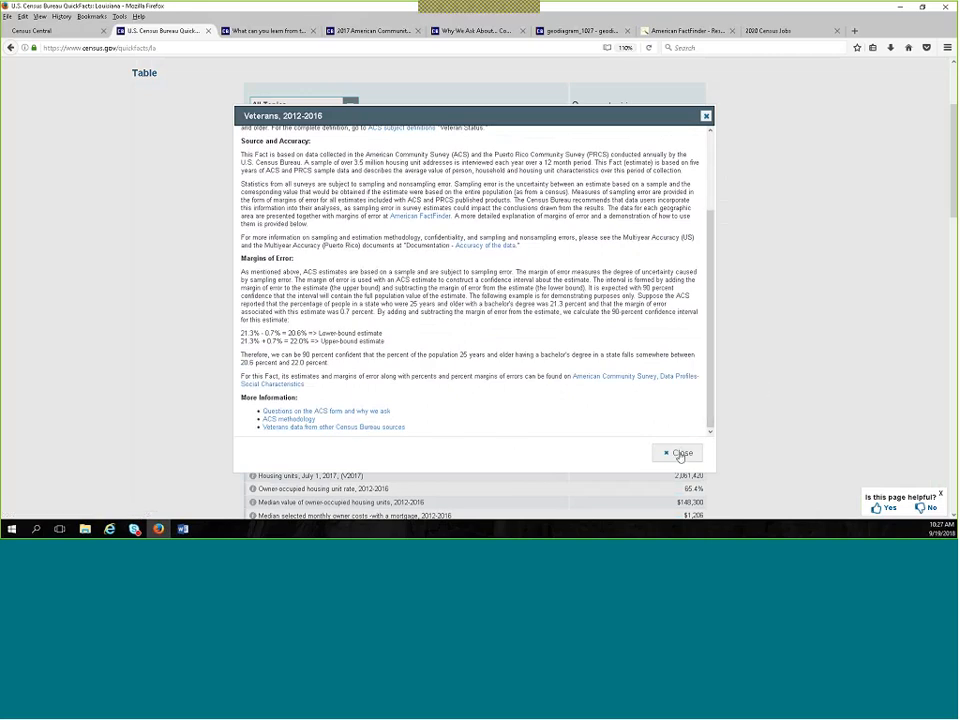
left_click(680, 452)
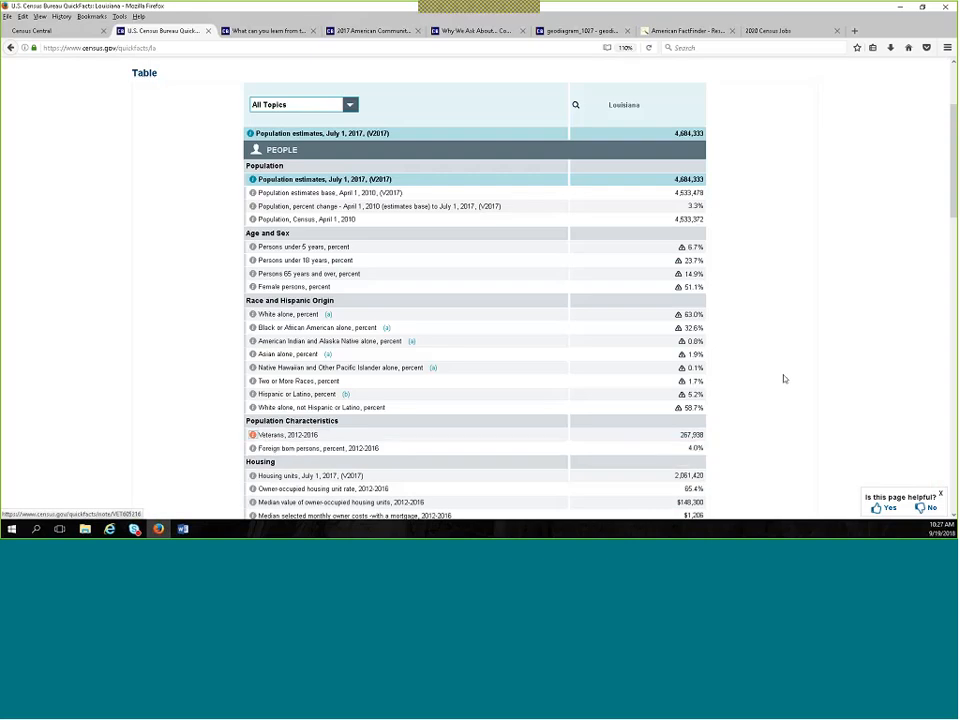
mouse_move(788, 318)
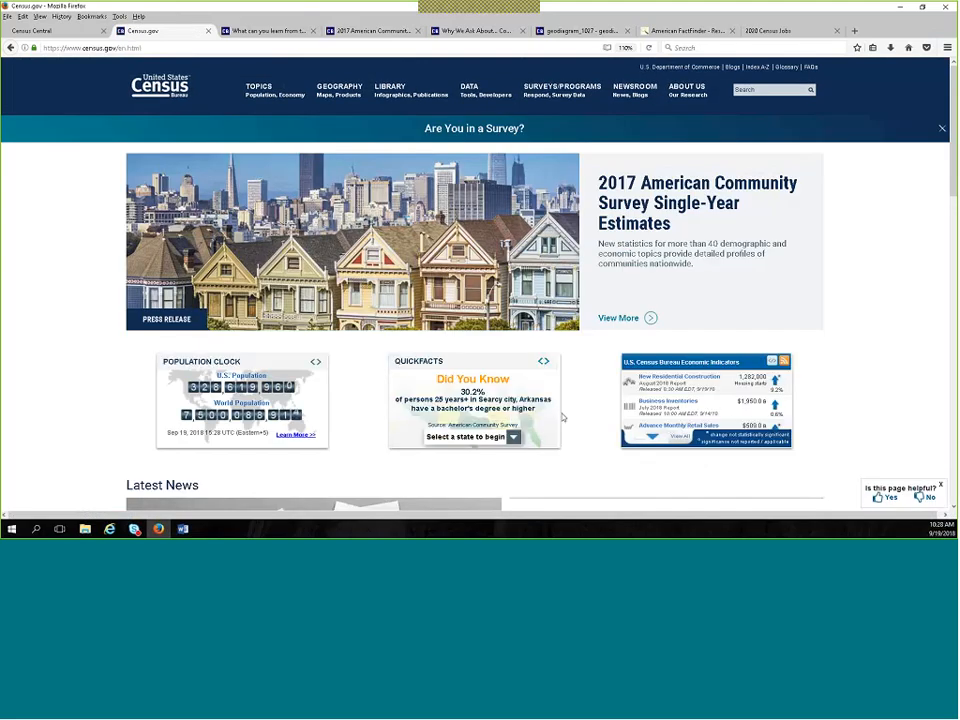
mouse_move(618, 304)
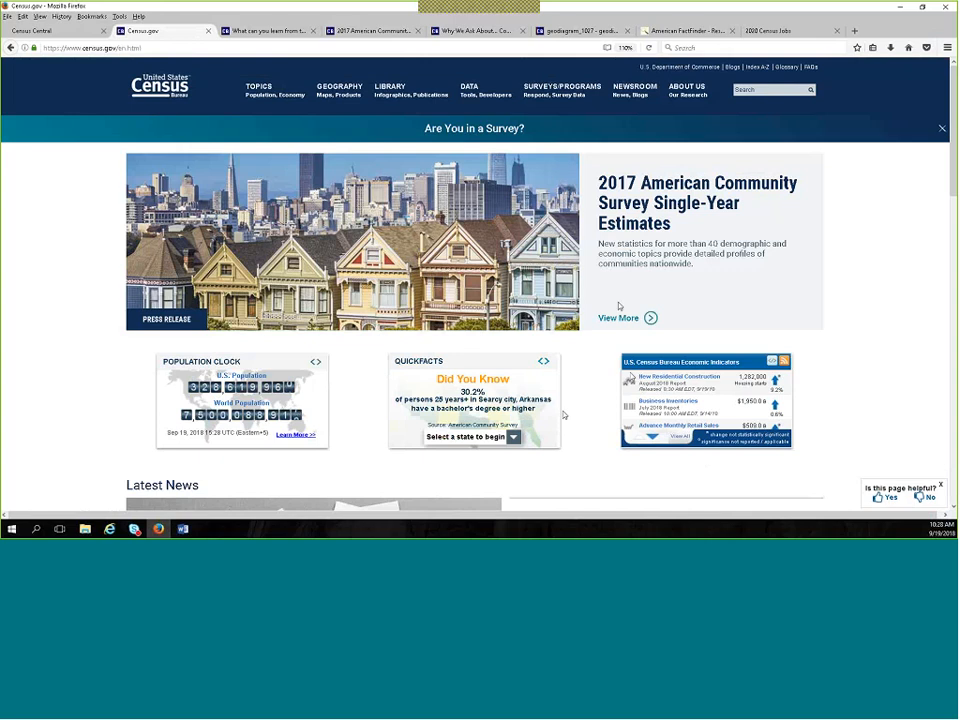
mouse_move(752, 152)
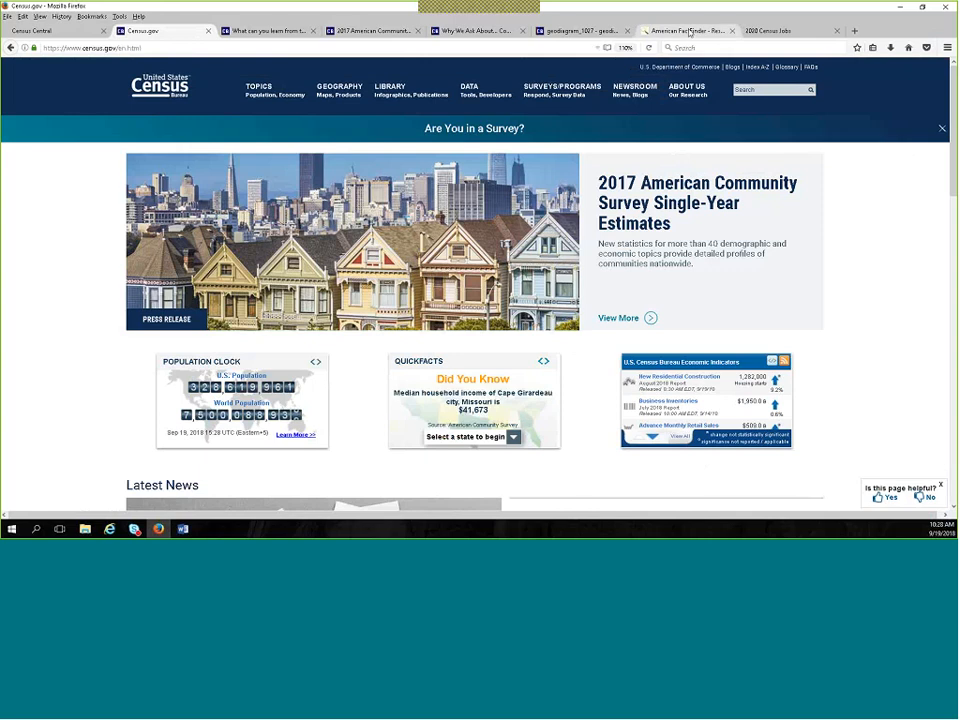
Return to the New Orleans city ACS demographic table and review its age, sex and race rows.
left_click(690, 32)
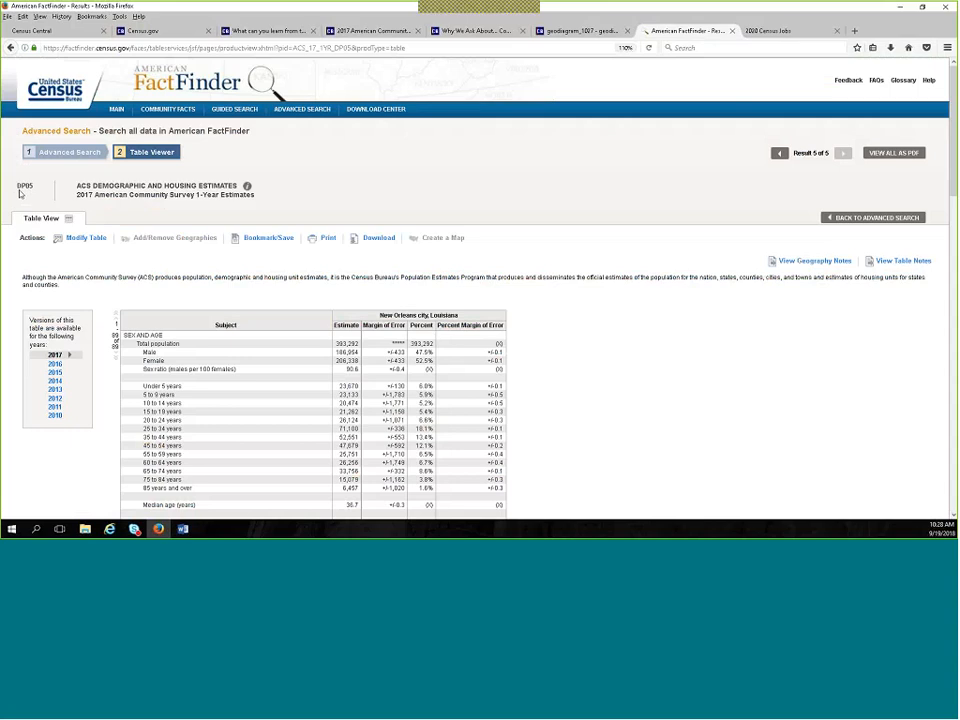
mouse_move(28, 198)
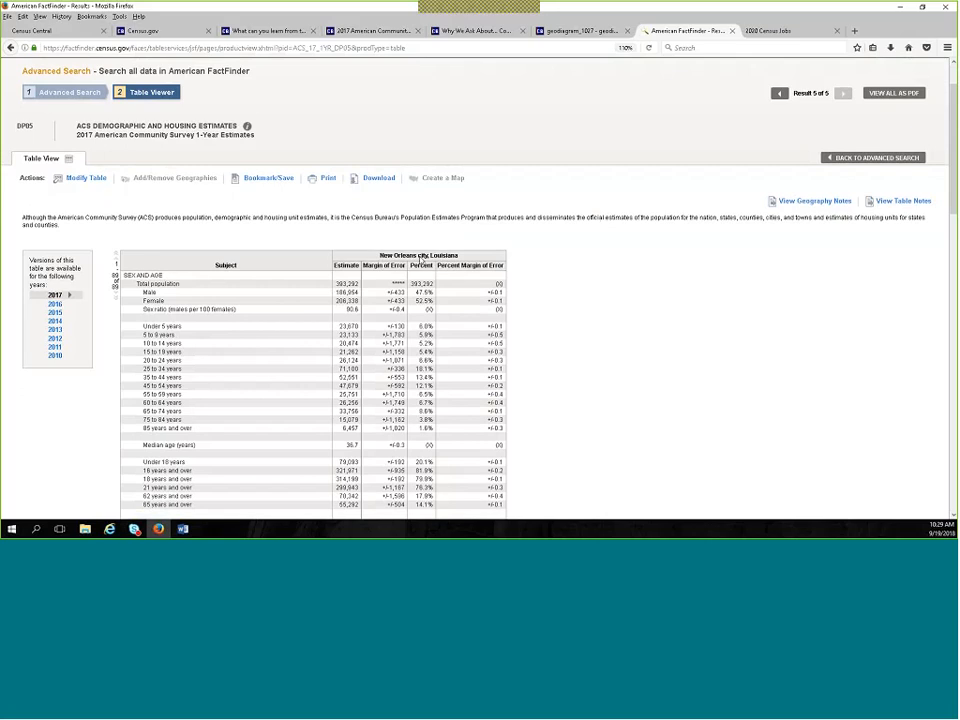
mouse_move(624, 288)
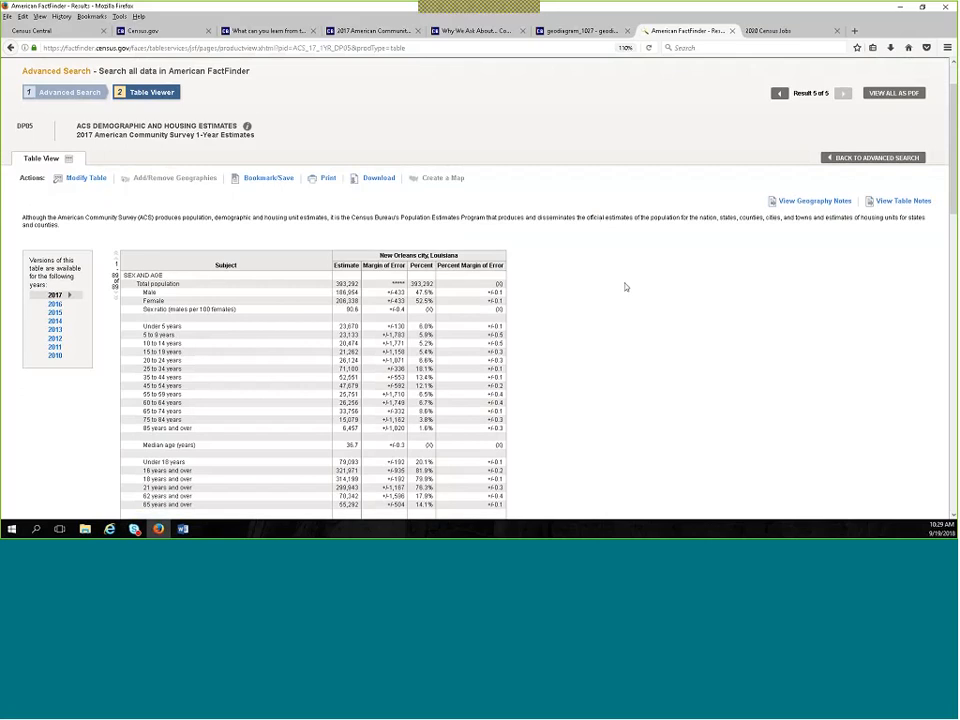
scroll("down", 3)
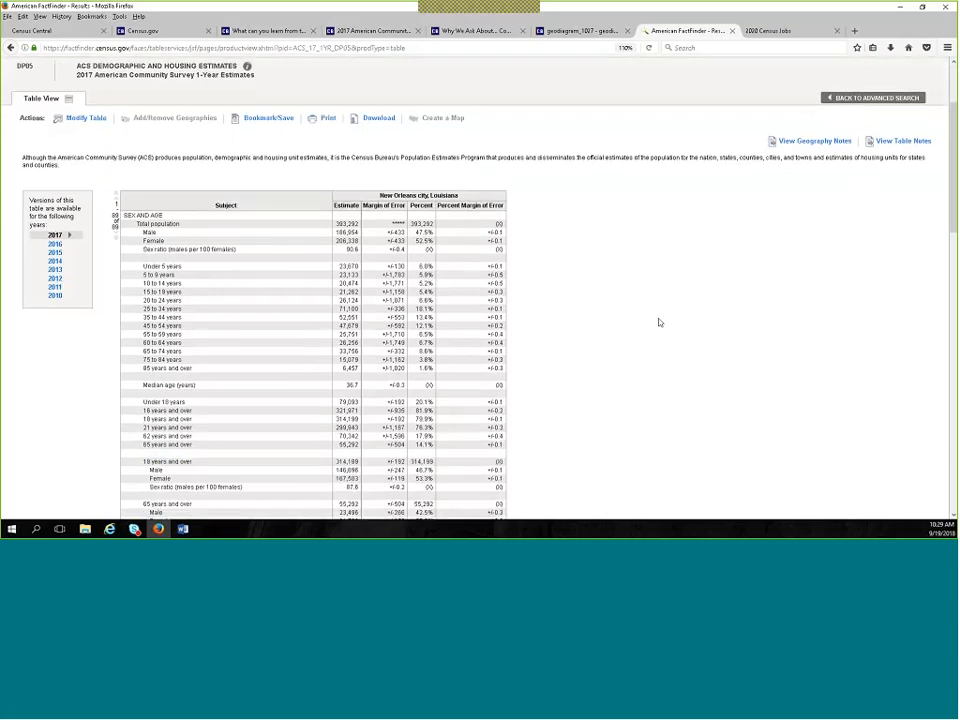
mouse_move(654, 318)
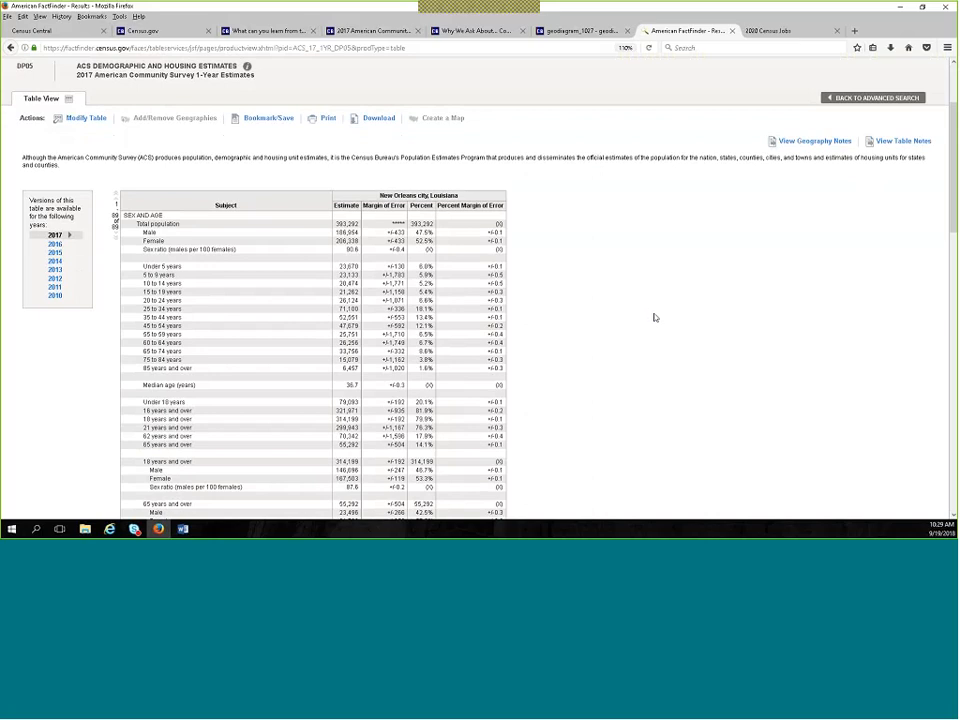
scroll("down", 3)
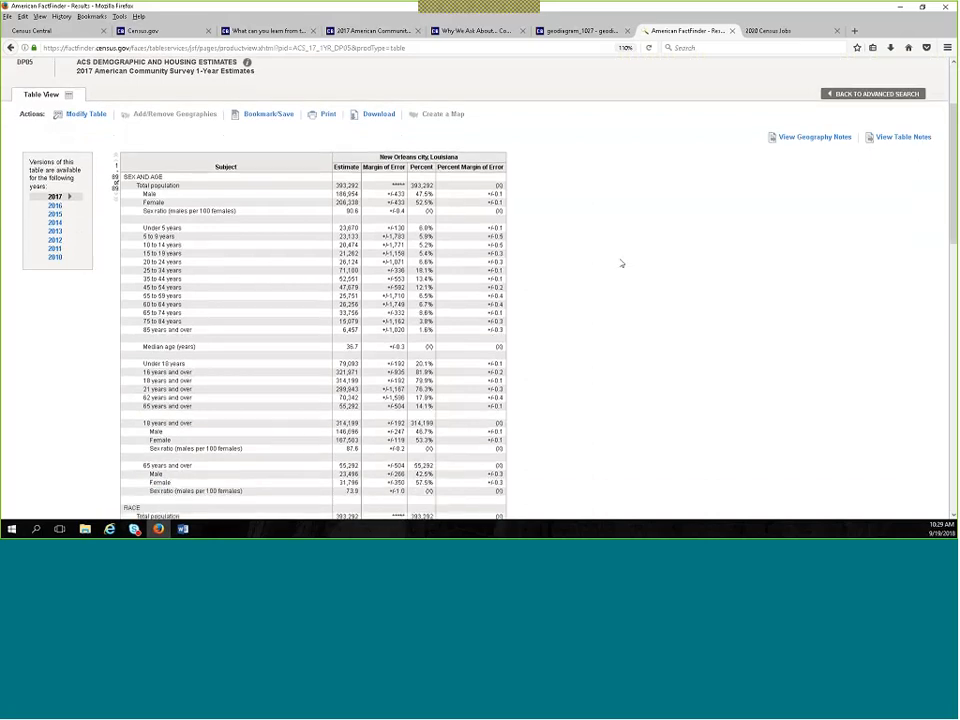
scroll("down", 3)
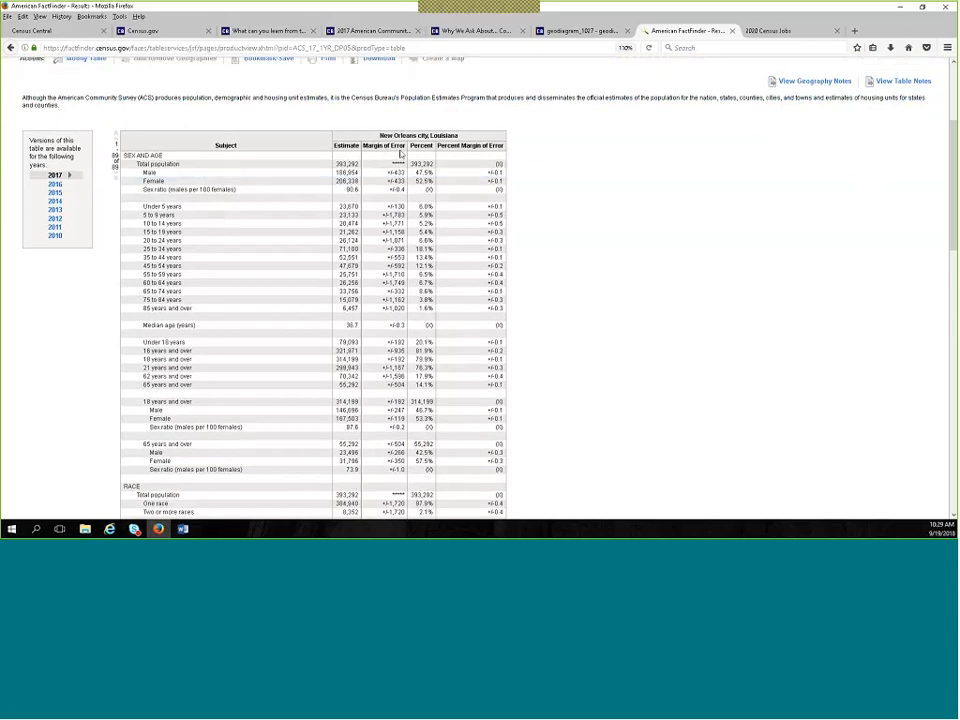
mouse_move(222, 108)
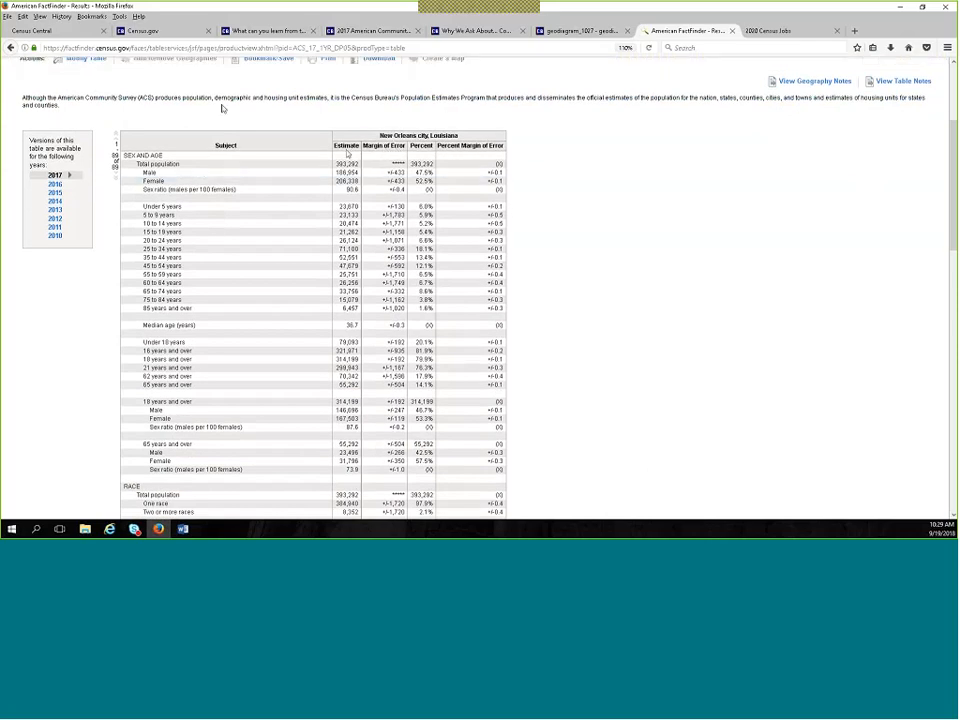
mouse_move(592, 284)
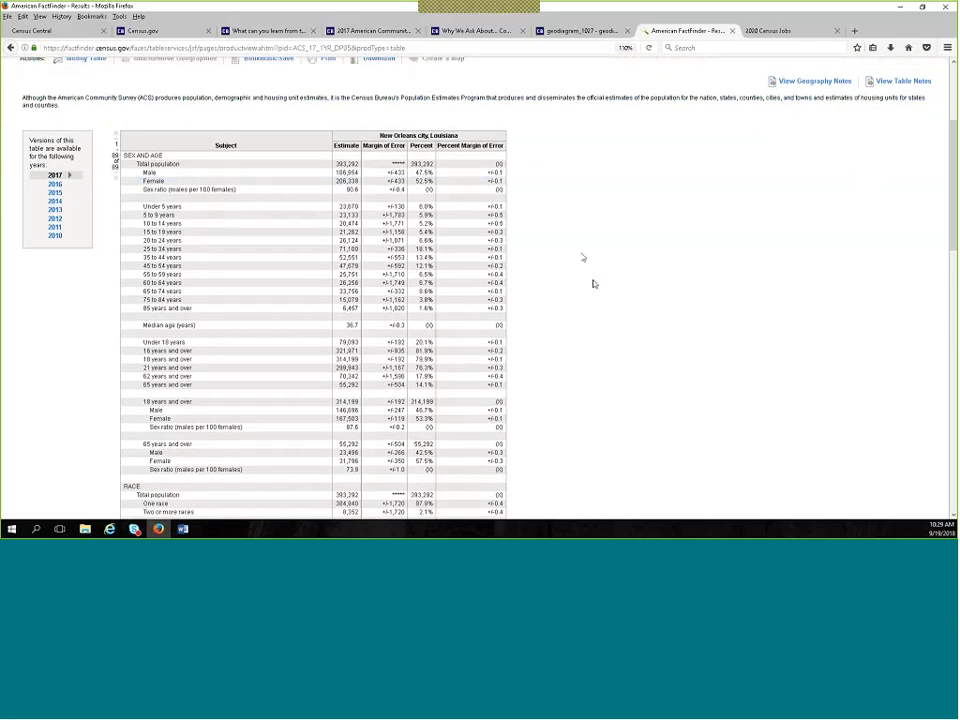
scroll("down", 3)
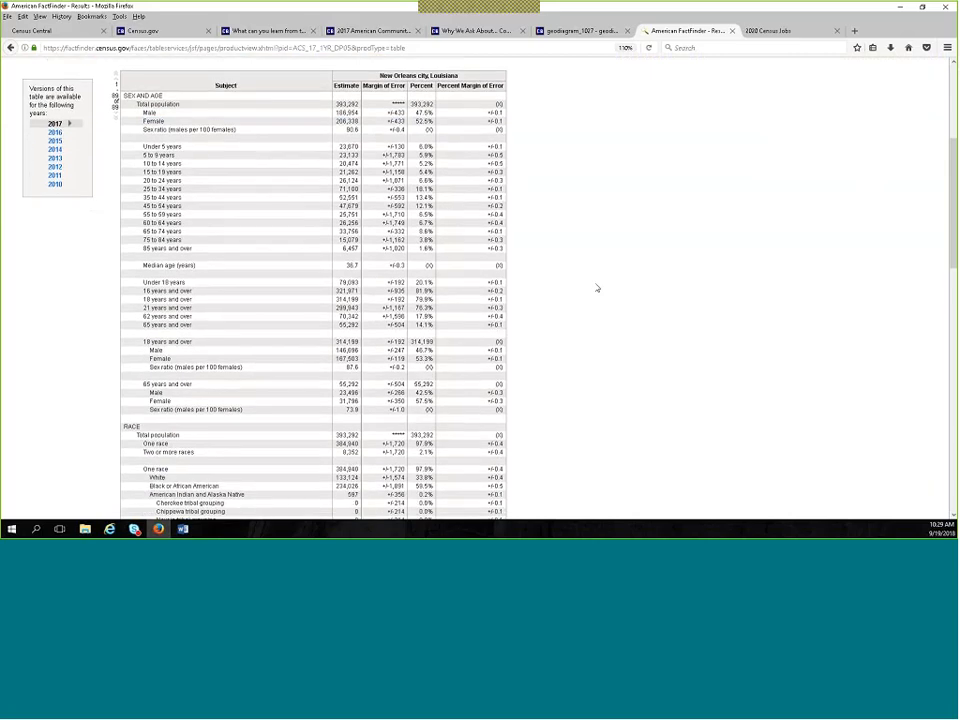
mouse_move(634, 304)
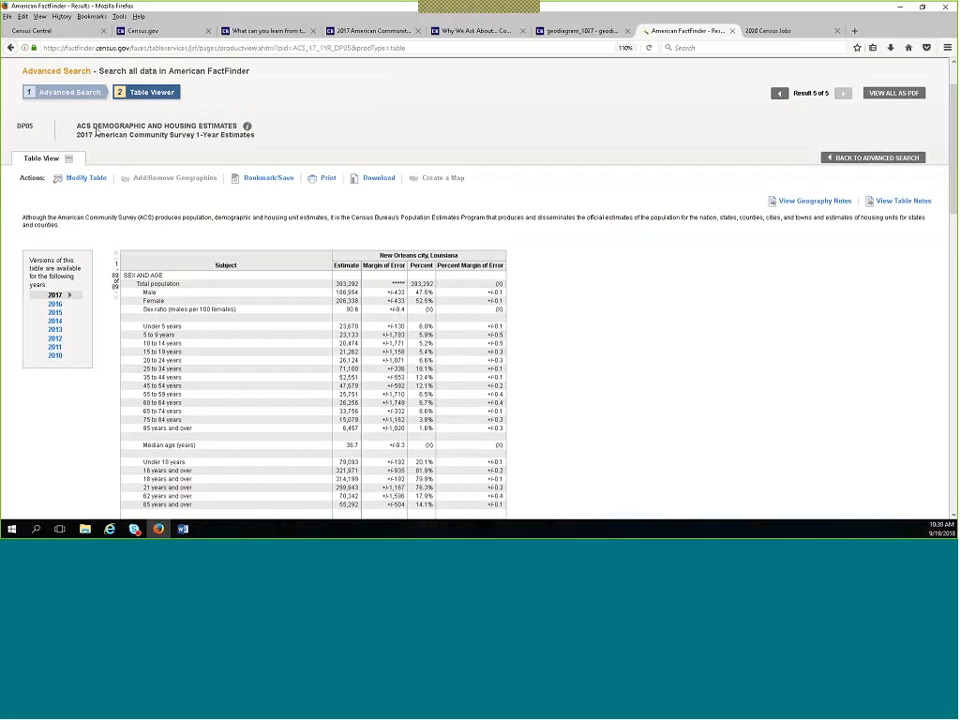
mouse_move(120, 136)
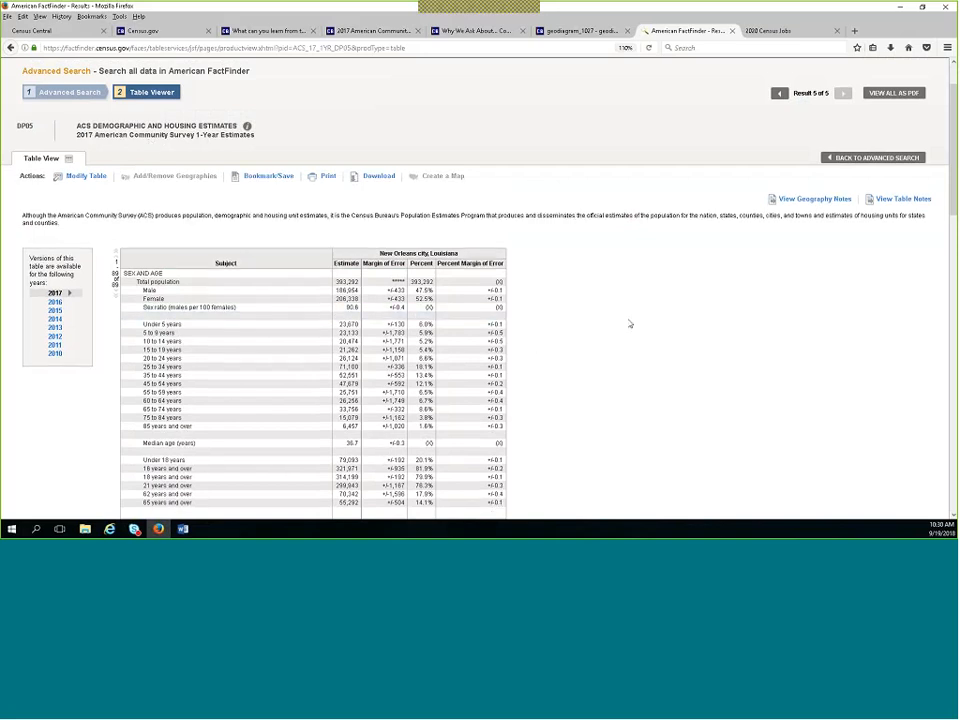
scroll("down", 3)
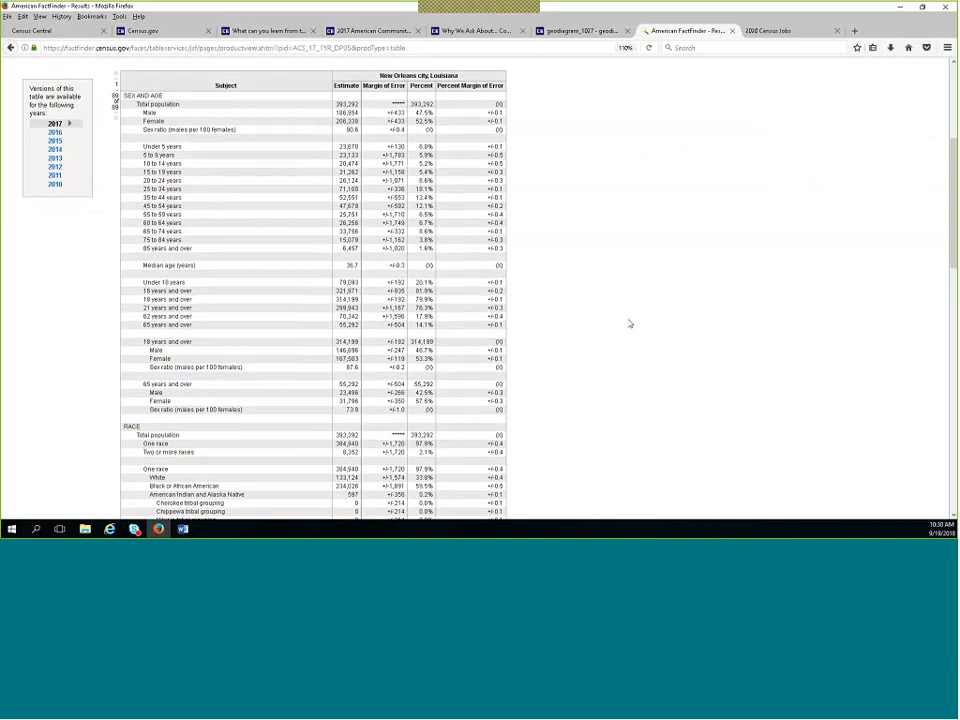
mouse_move(620, 318)
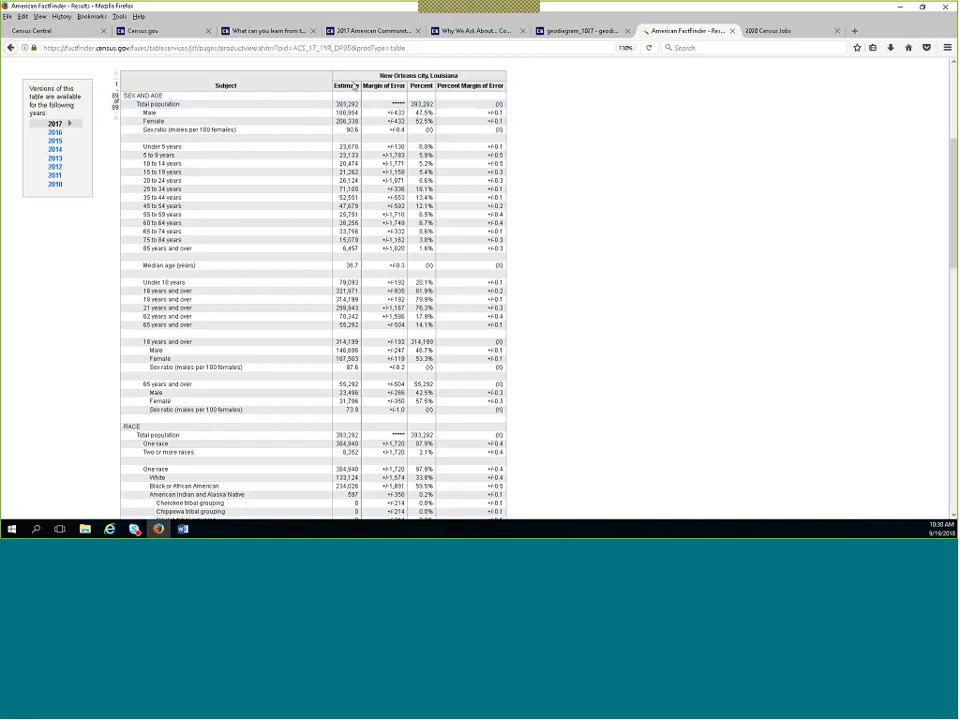
mouse_move(408, 88)
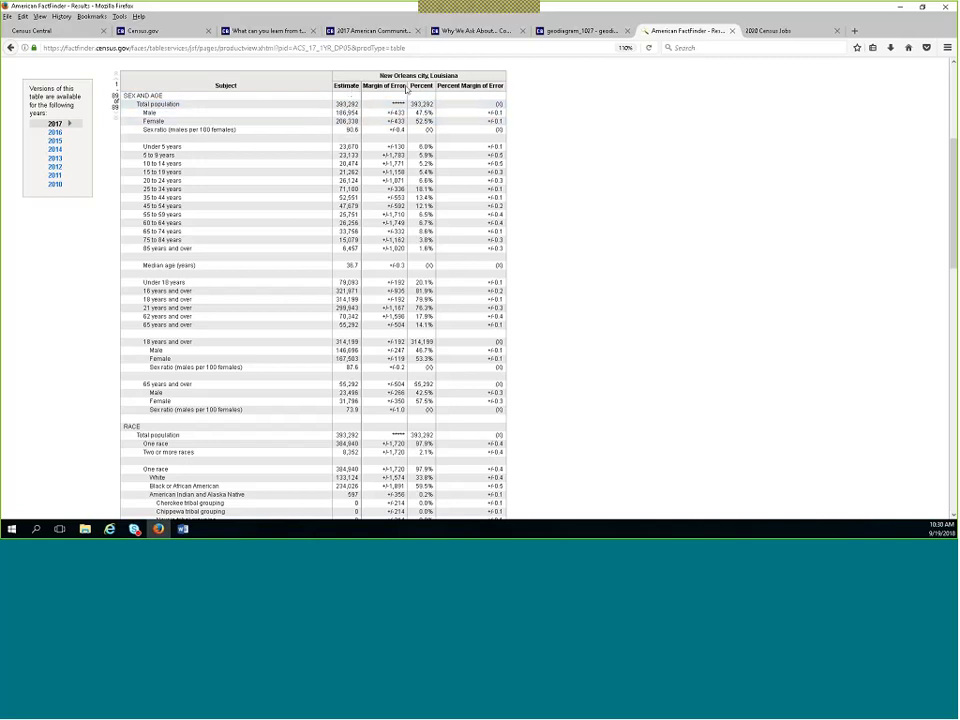
mouse_move(428, 92)
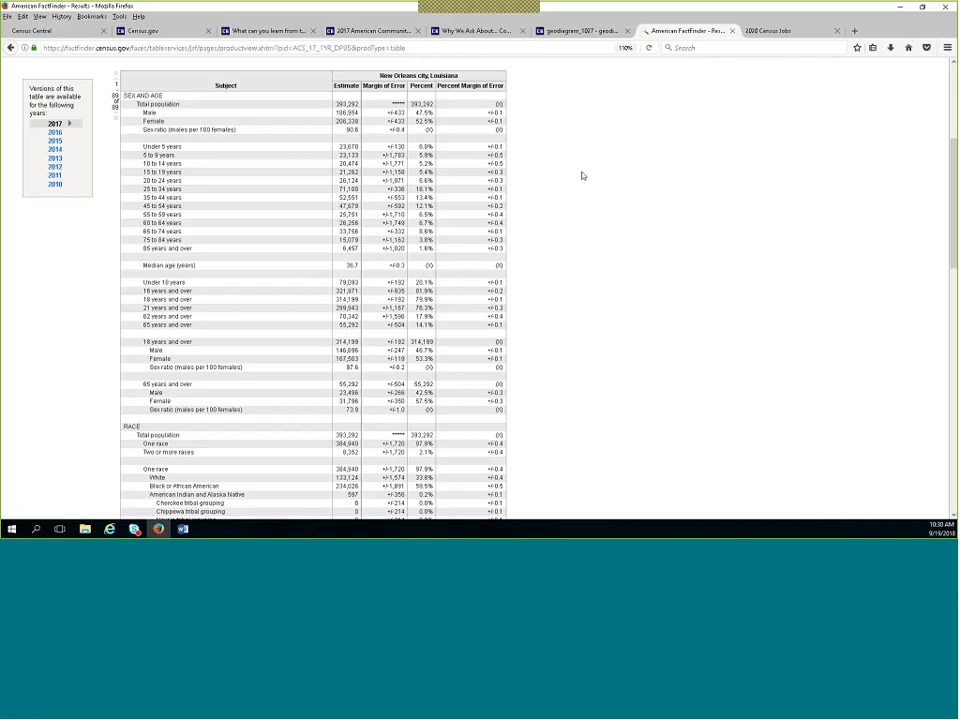
mouse_move(608, 264)
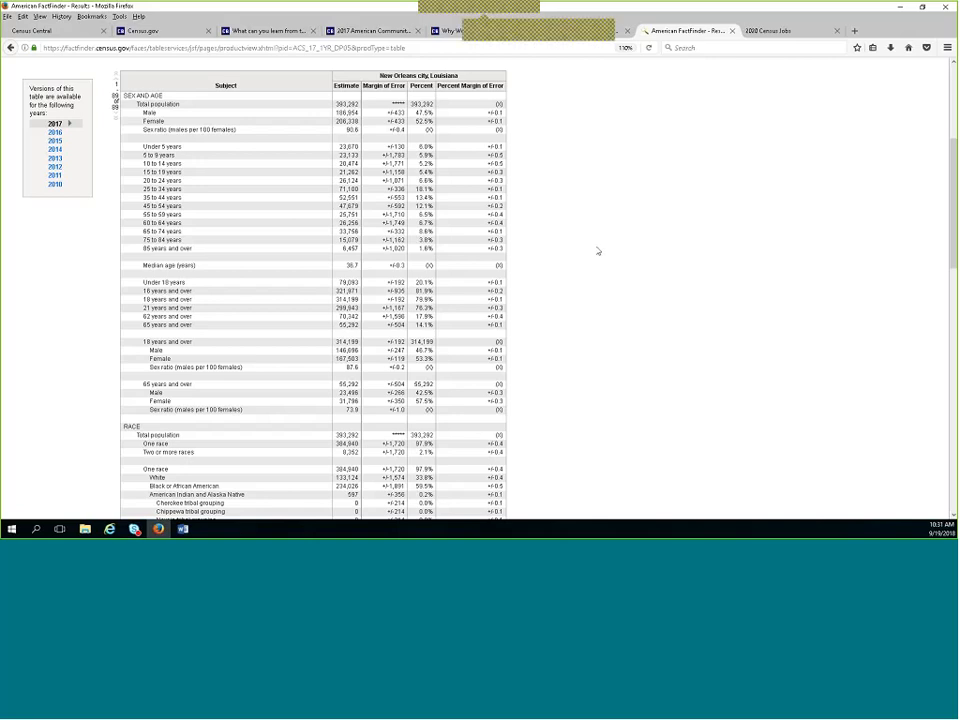
mouse_move(562, 220)
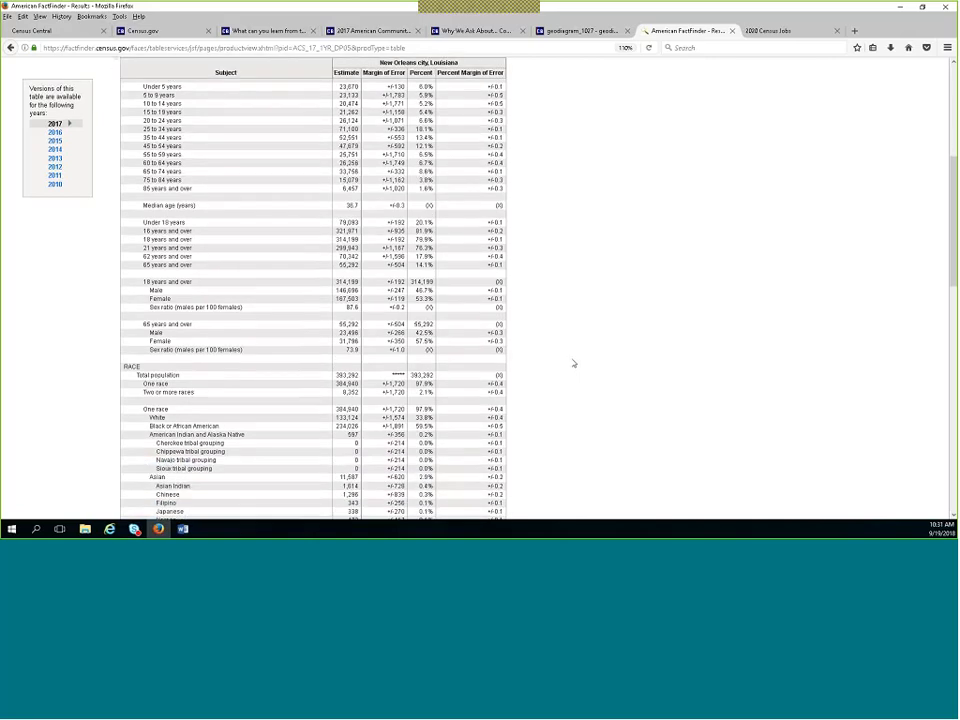
scroll("down", 3)
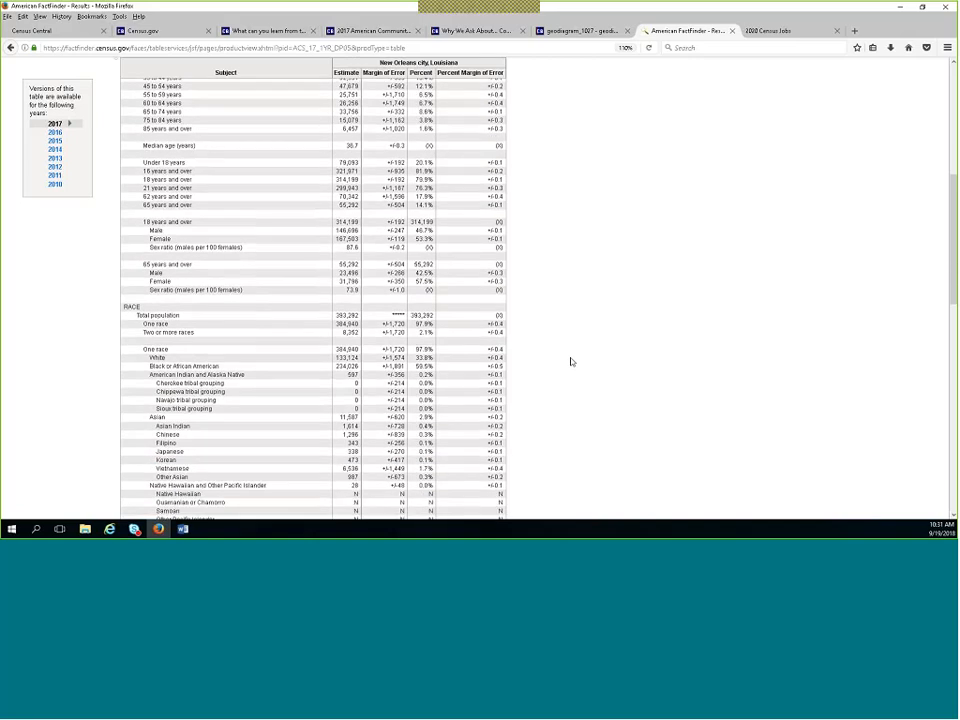
scroll("down", 3)
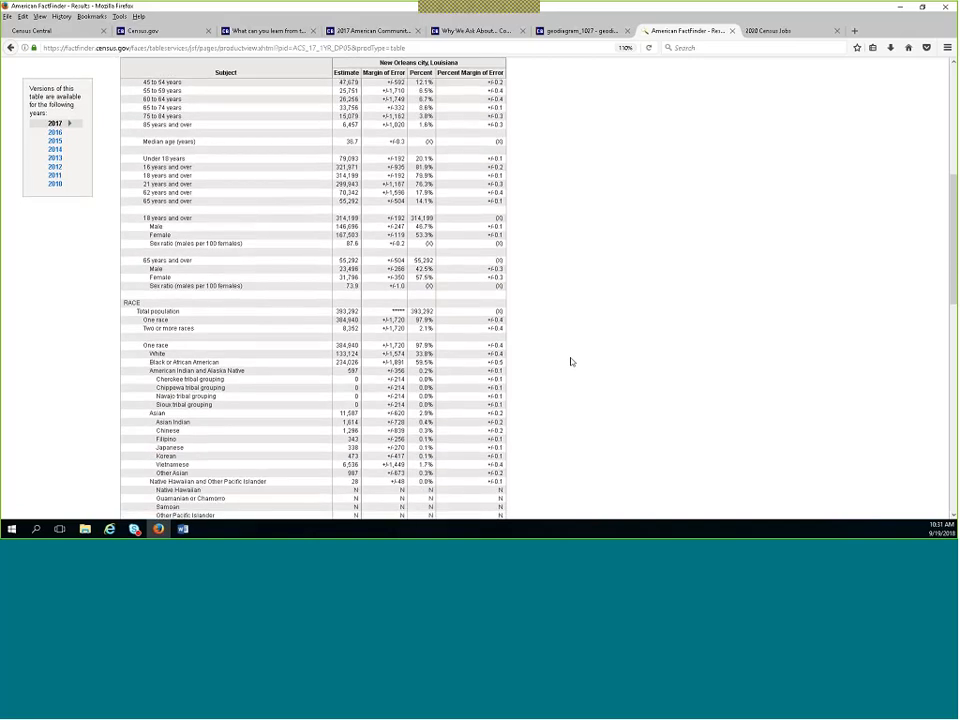
scroll("down", 3)
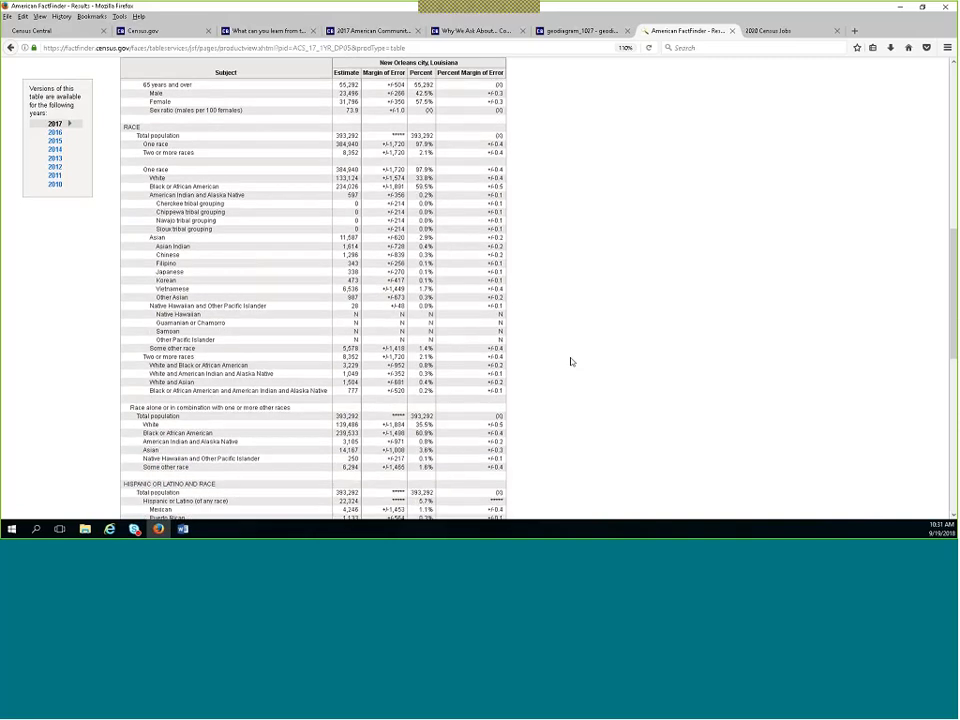
scroll("down", 3)
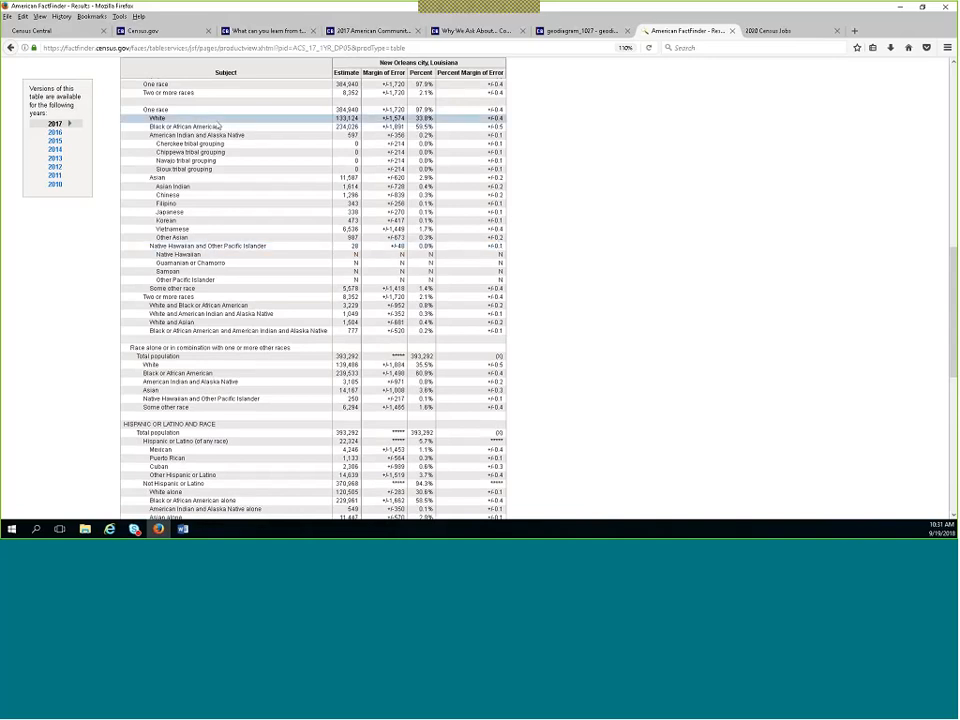
mouse_move(256, 138)
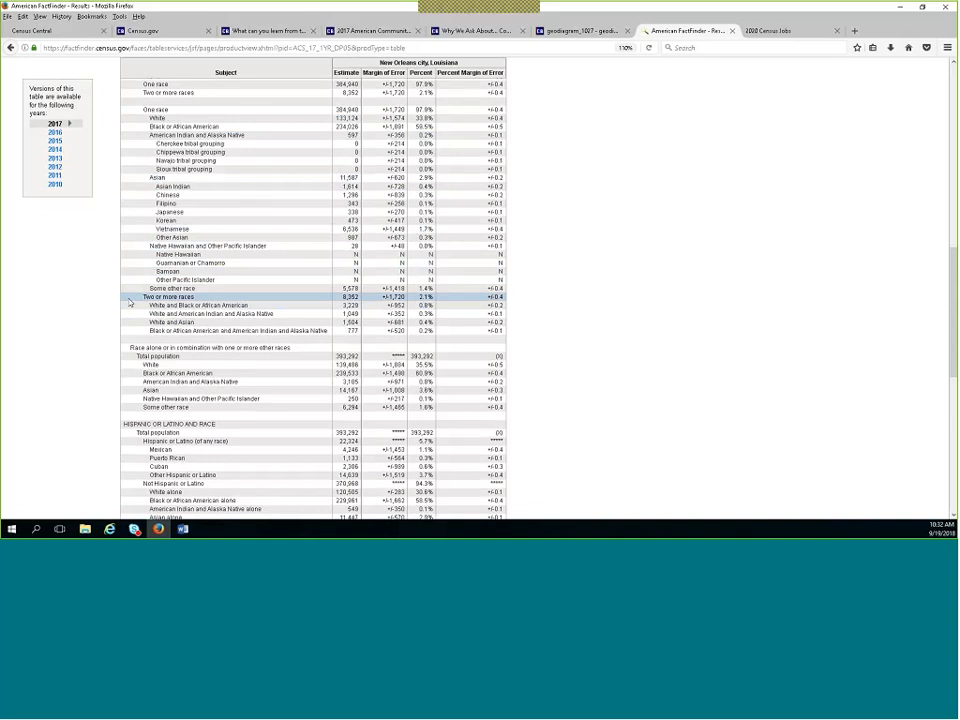
mouse_move(130, 302)
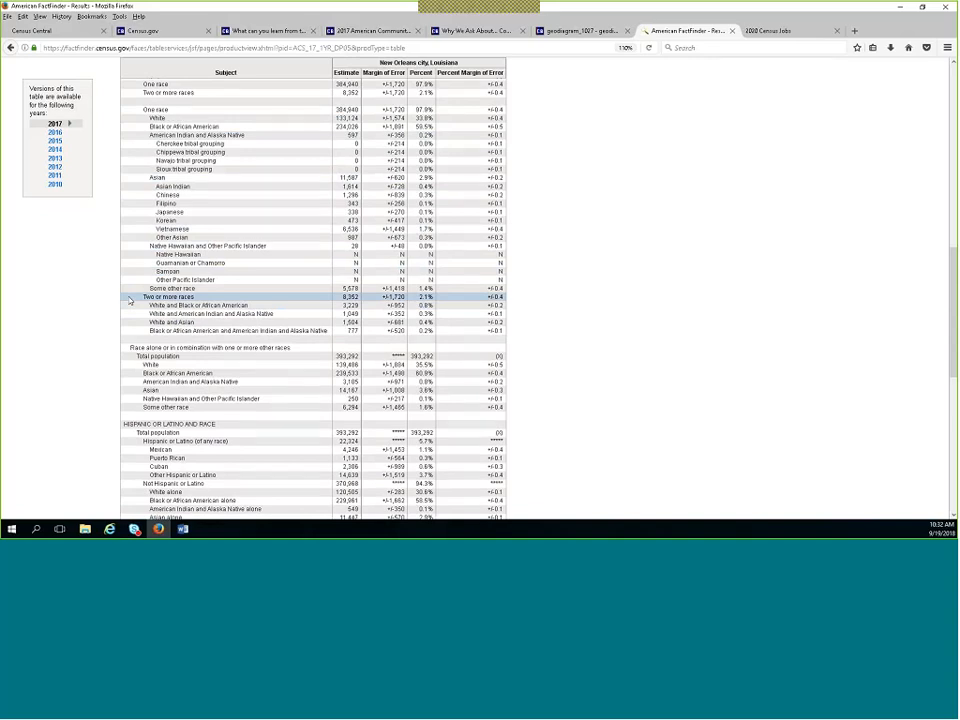
left_click(200, 304)
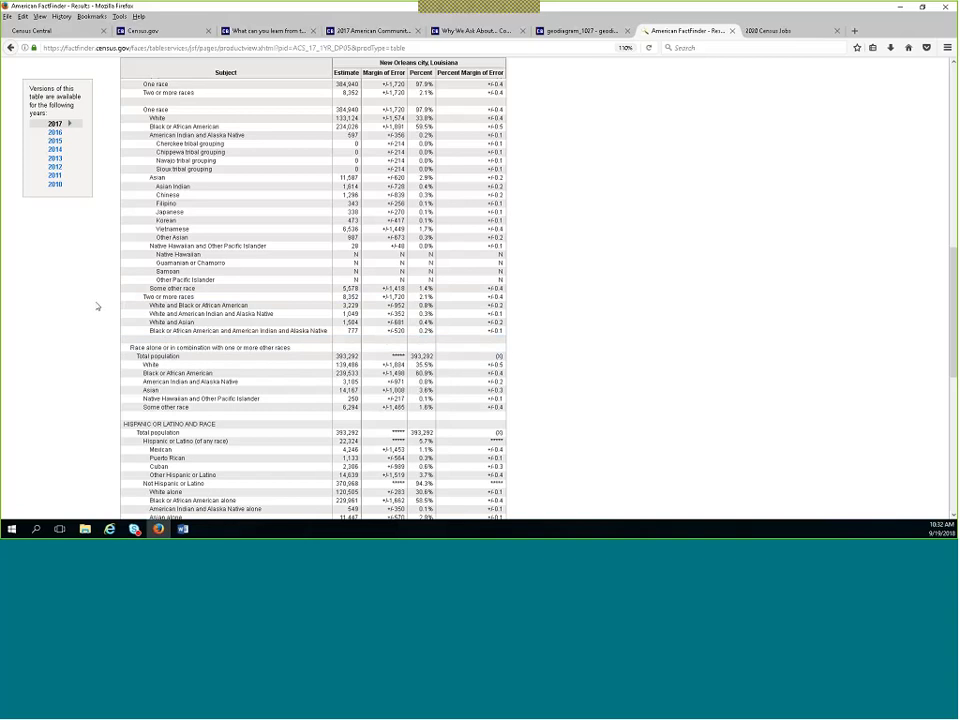
mouse_move(110, 328)
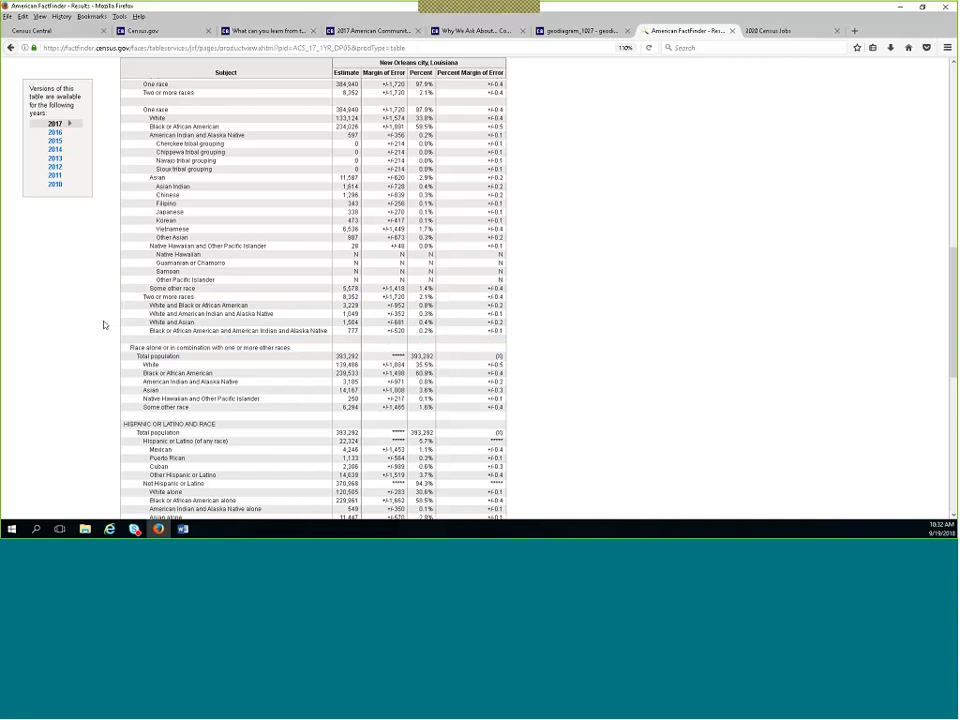
mouse_move(122, 120)
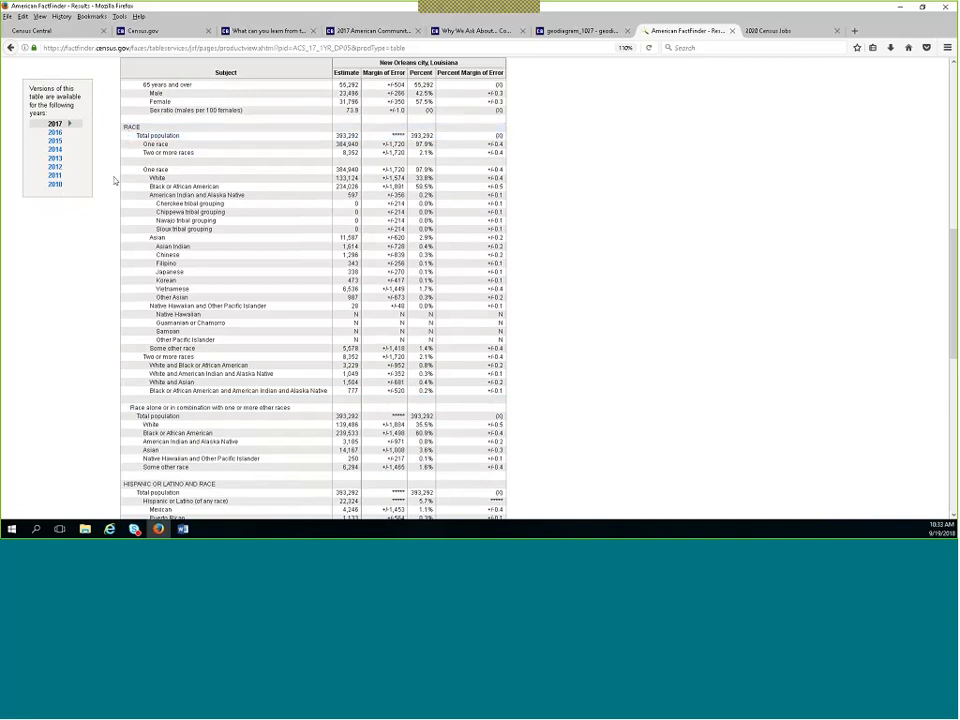
mouse_move(100, 352)
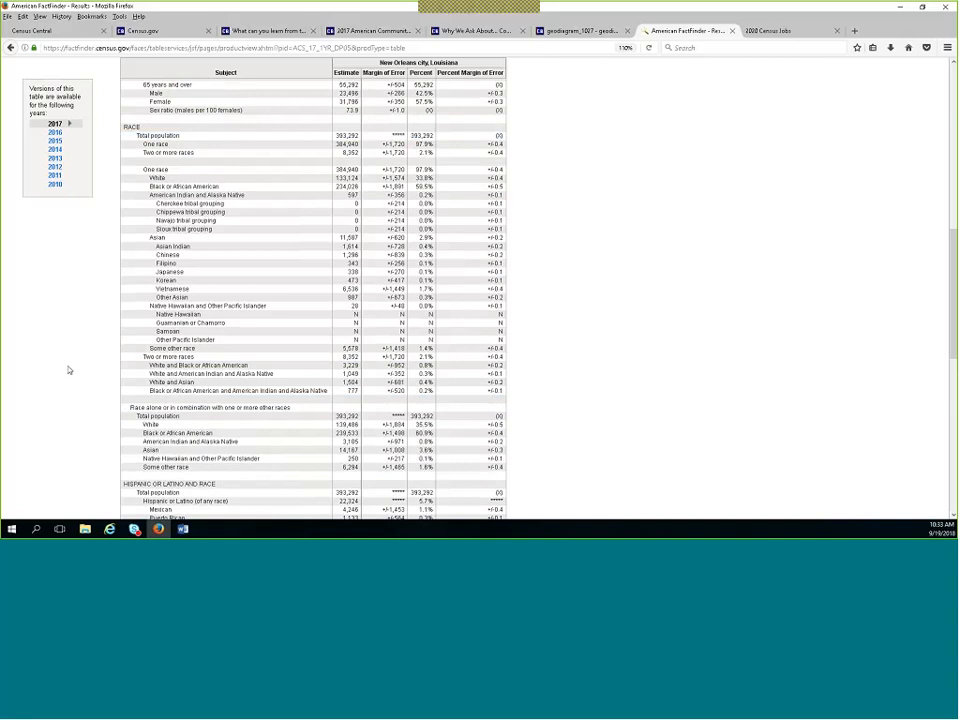
scroll("down", 3)
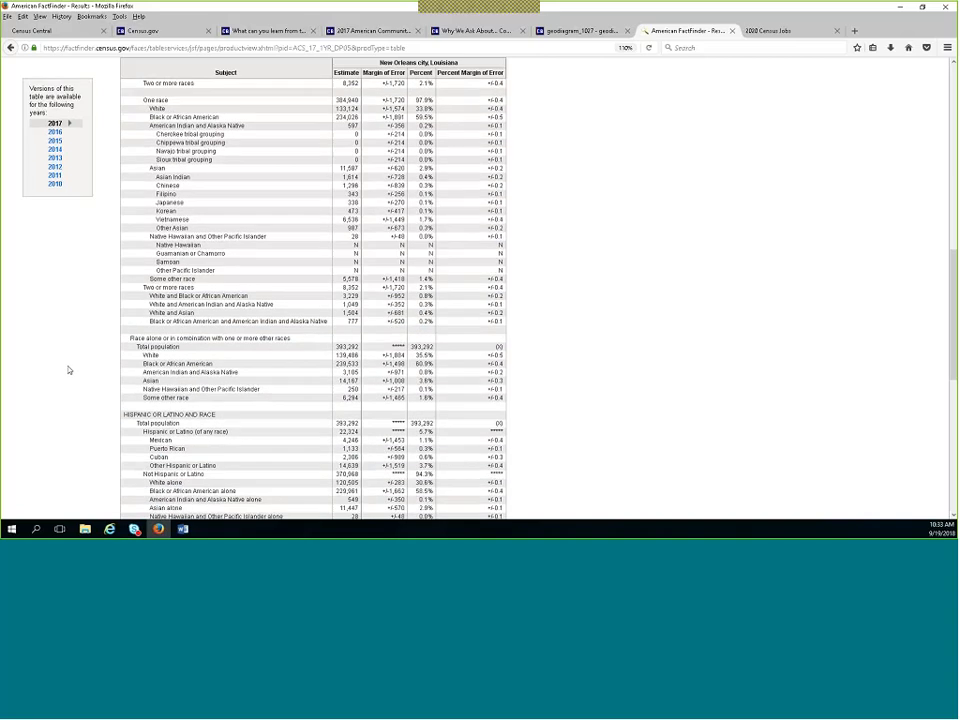
scroll("down", 3)
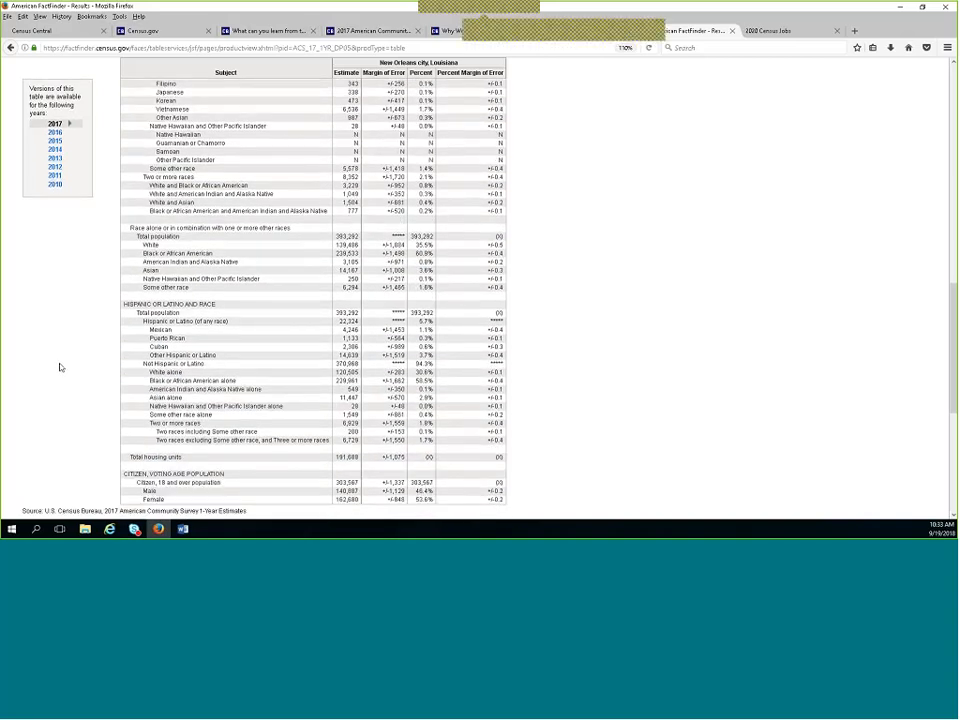
scroll("down", 3)
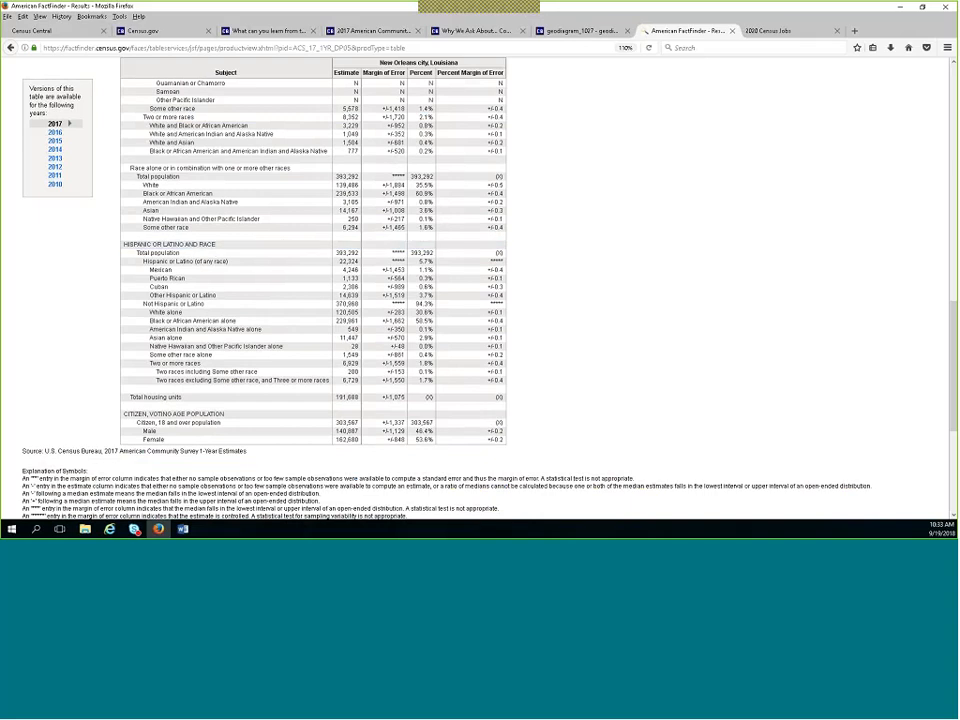
mouse_move(82, 318)
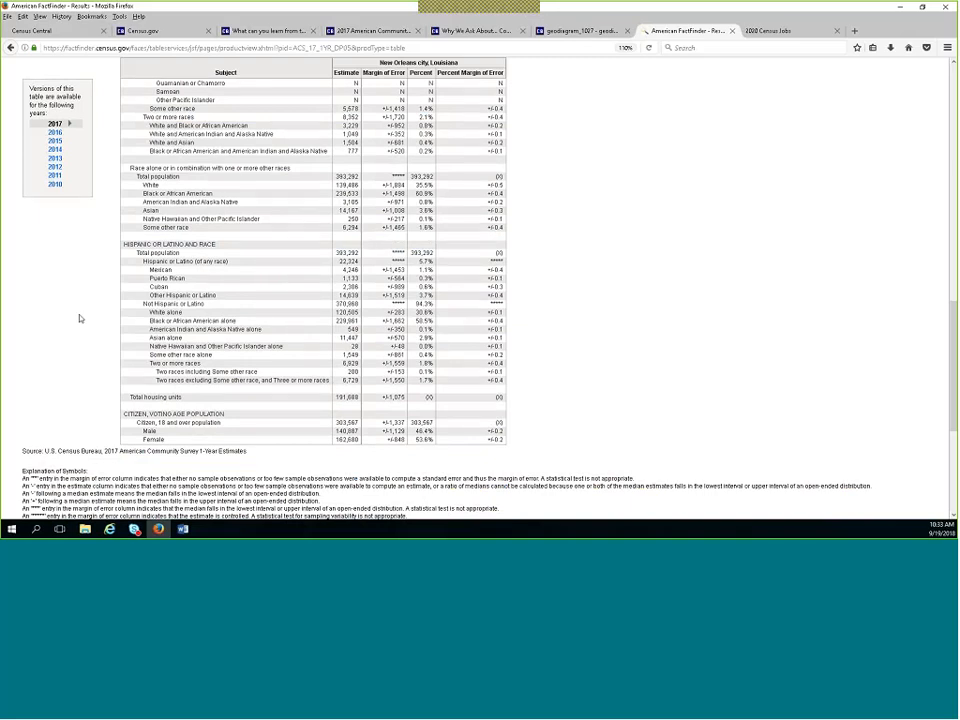
mouse_move(88, 304)
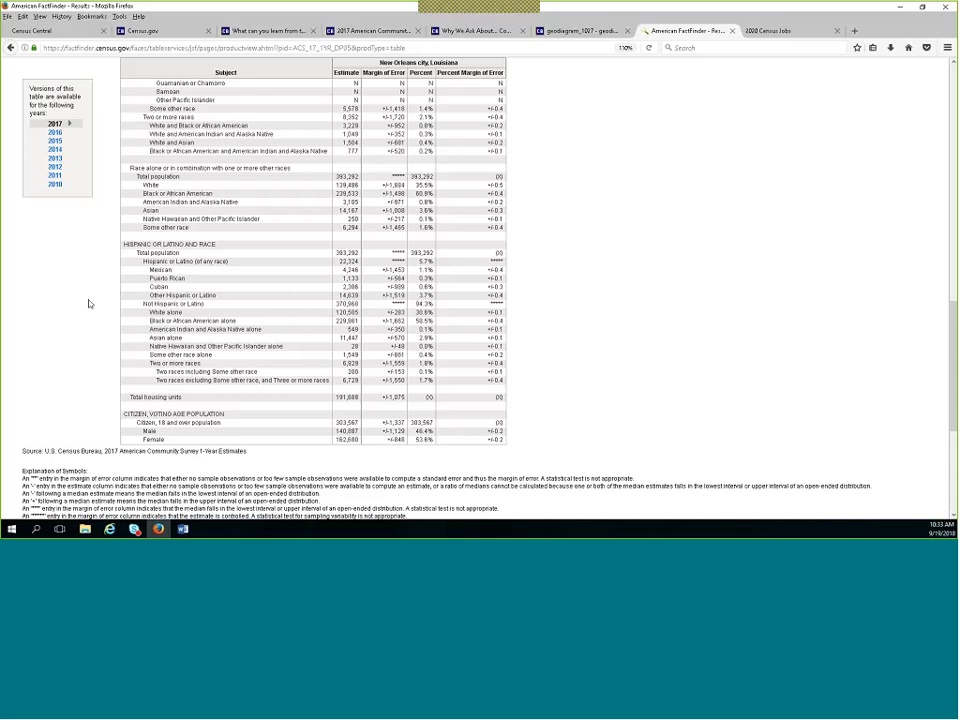
mouse_move(82, 318)
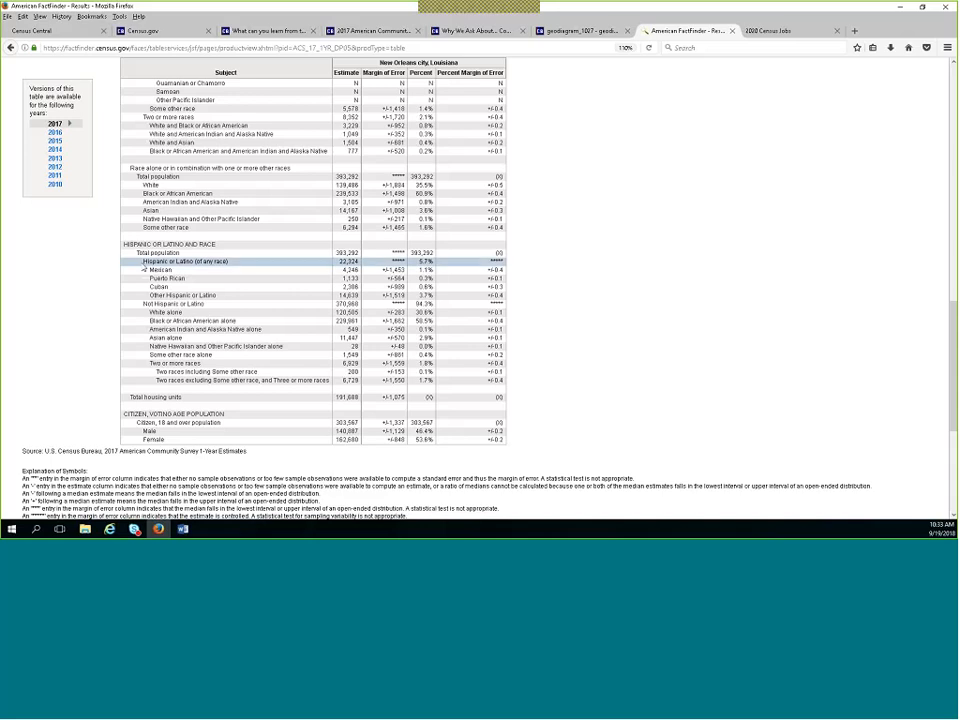
mouse_move(144, 268)
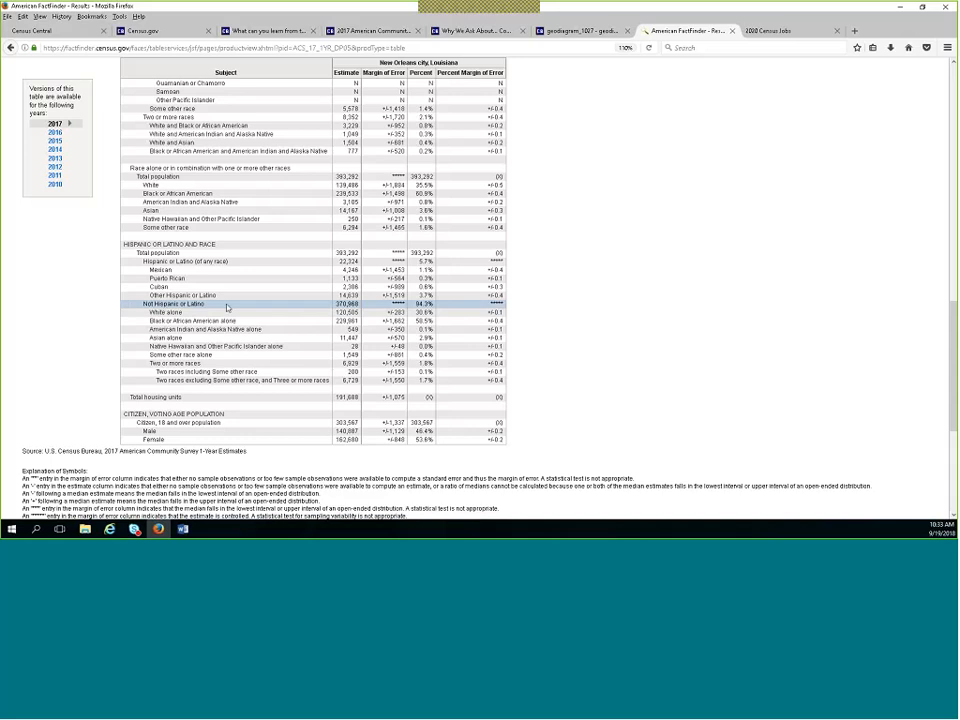
mouse_move(224, 308)
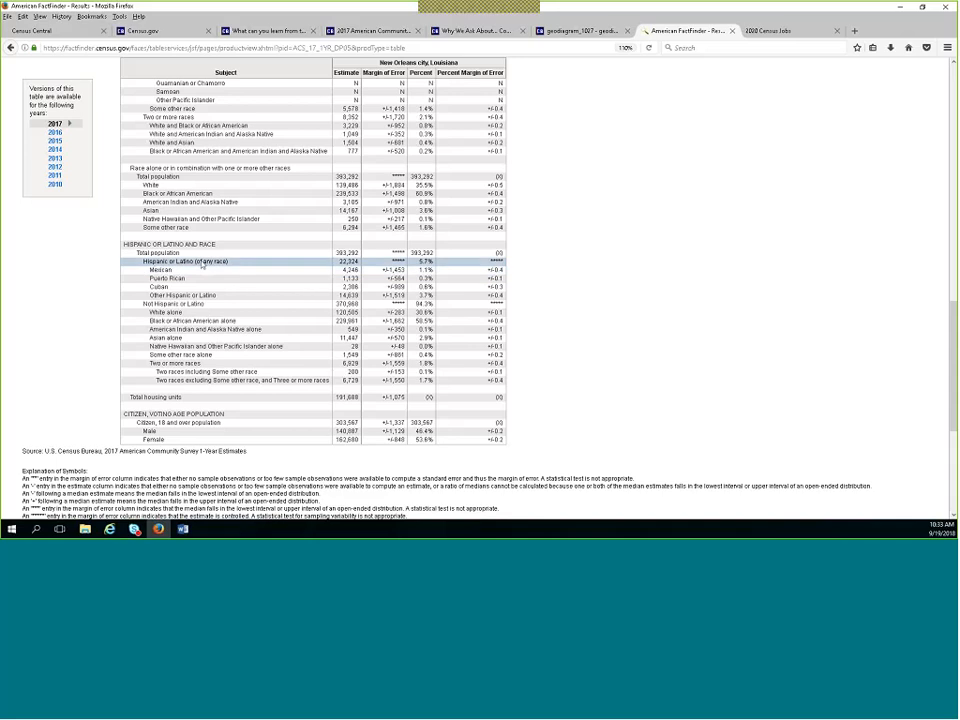
mouse_move(180, 278)
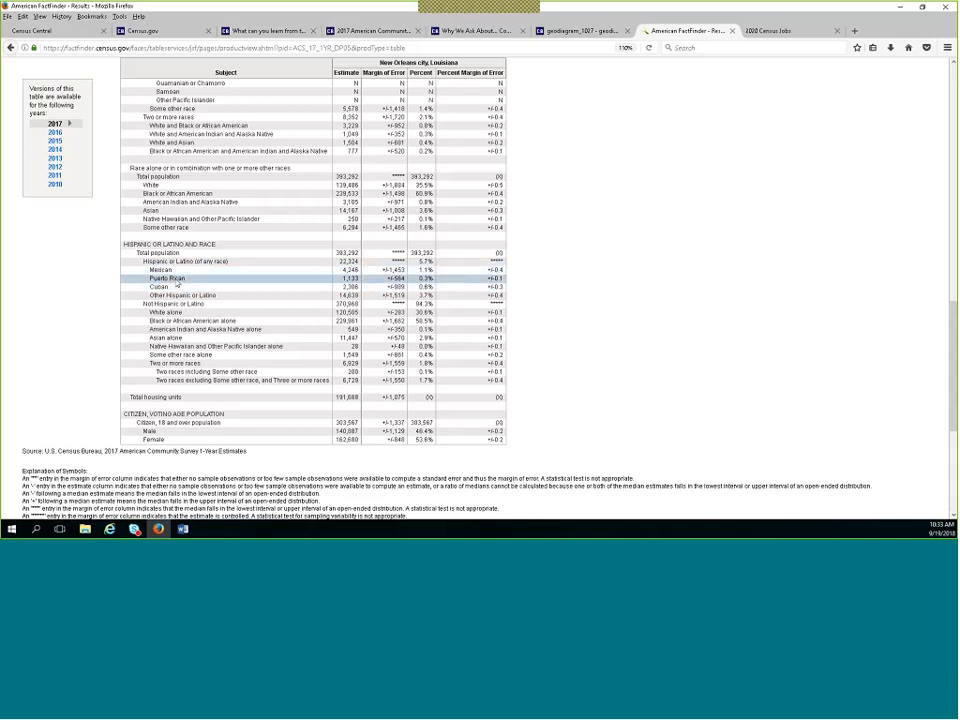
mouse_move(184, 296)
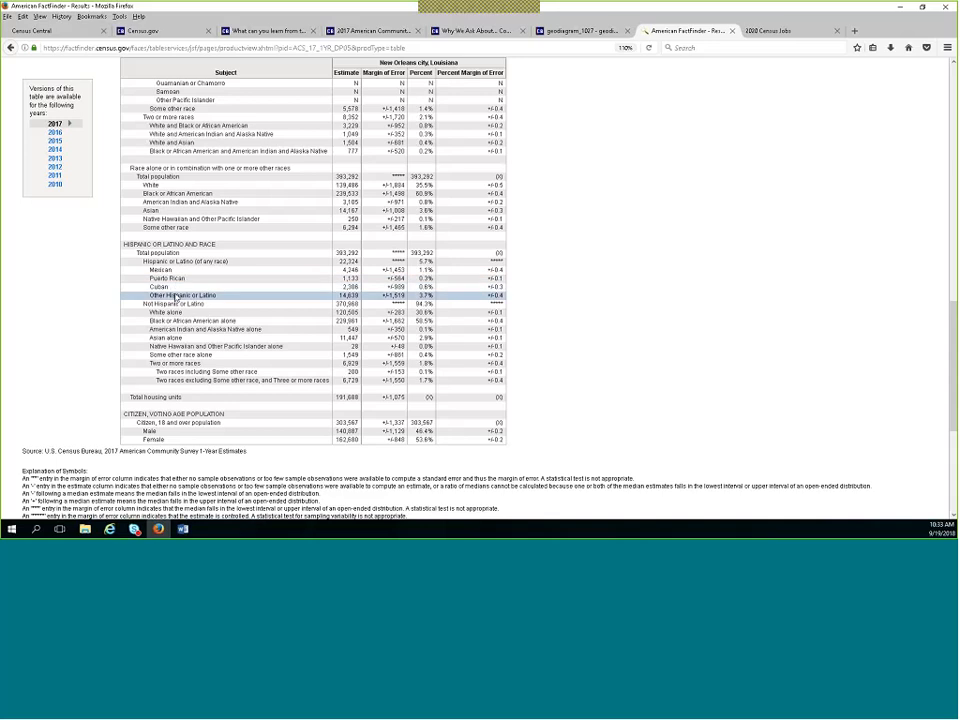
left_click(180, 304)
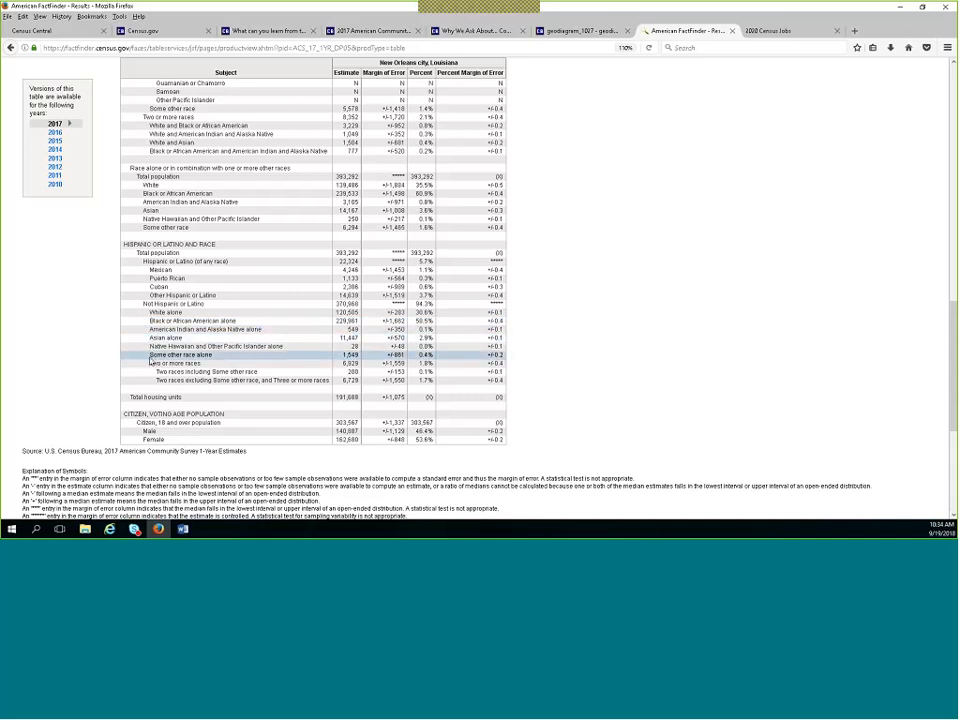
mouse_move(176, 364)
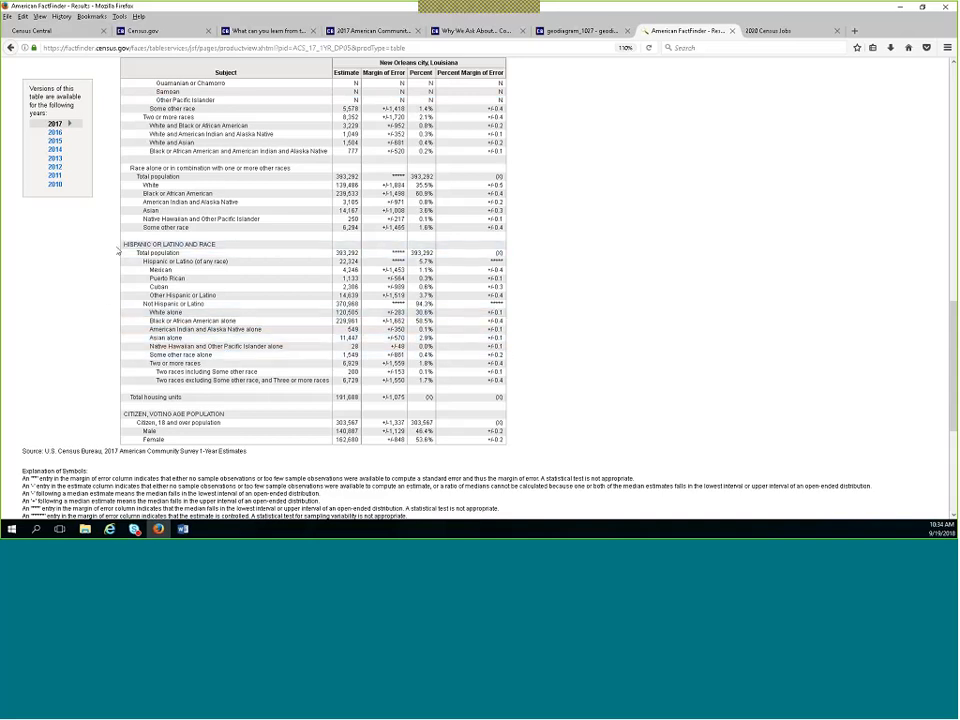
mouse_move(100, 328)
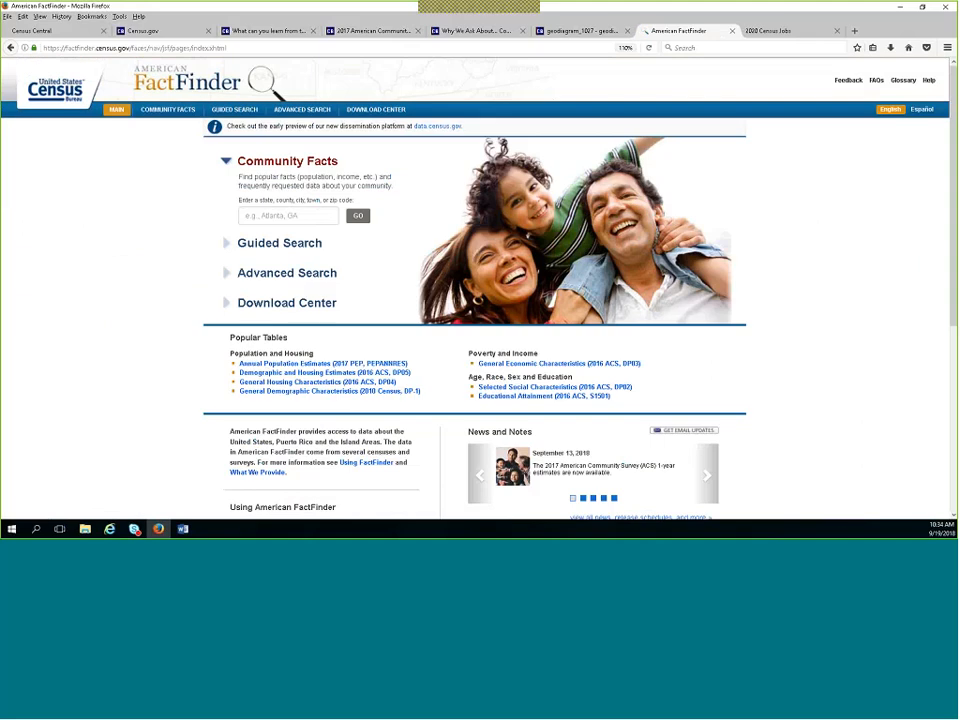
mouse_move(288, 272)
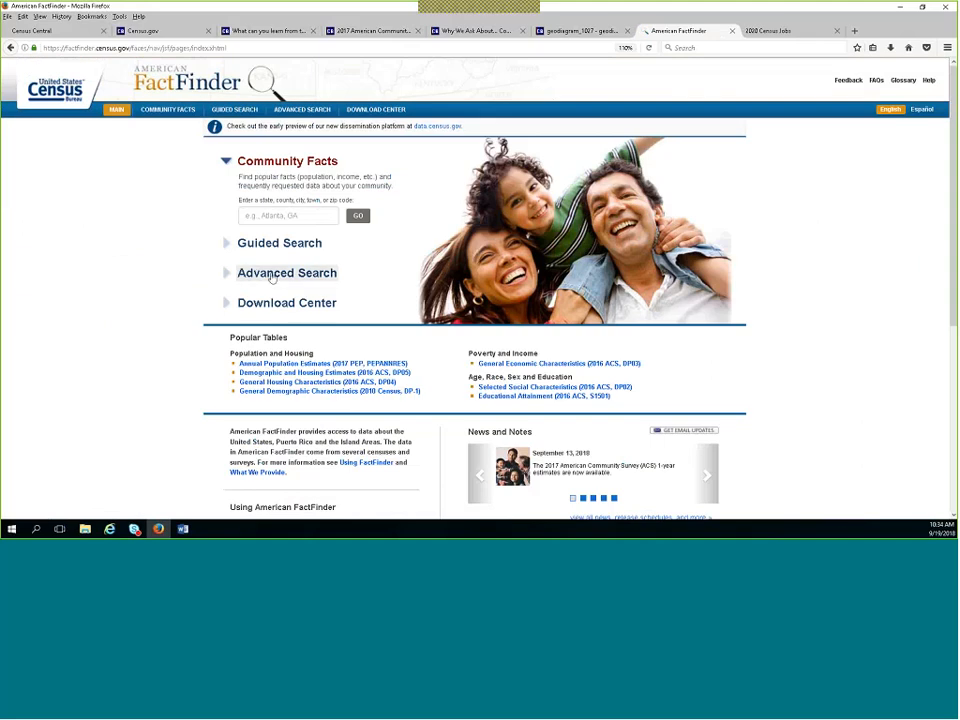
Start an Advanced Search and search for the DP04 tables.
left_click(288, 272)
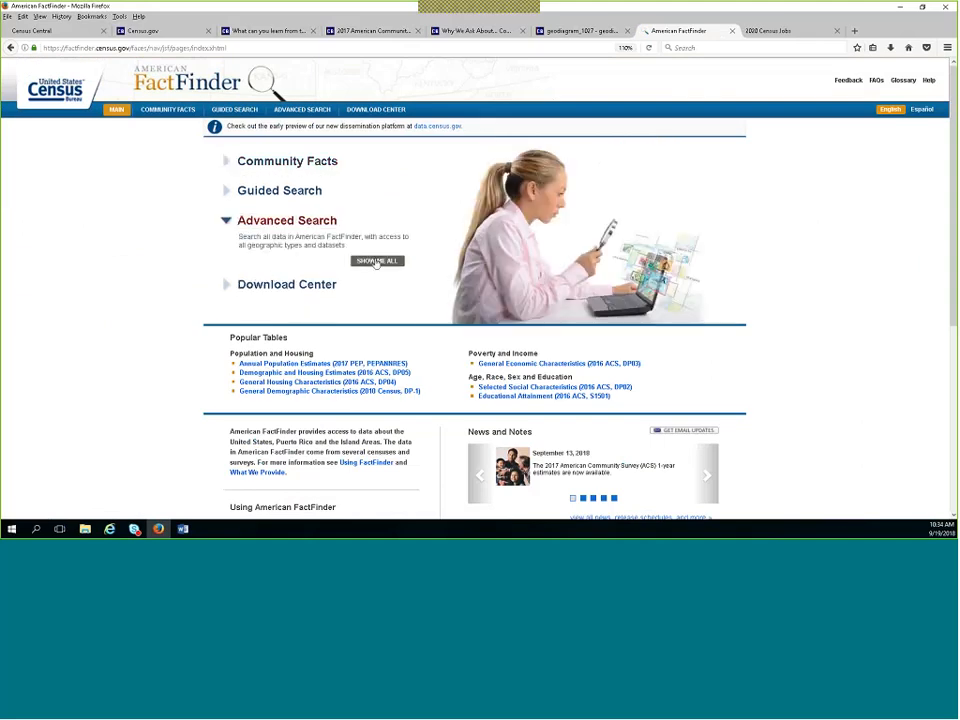
left_click(376, 260)
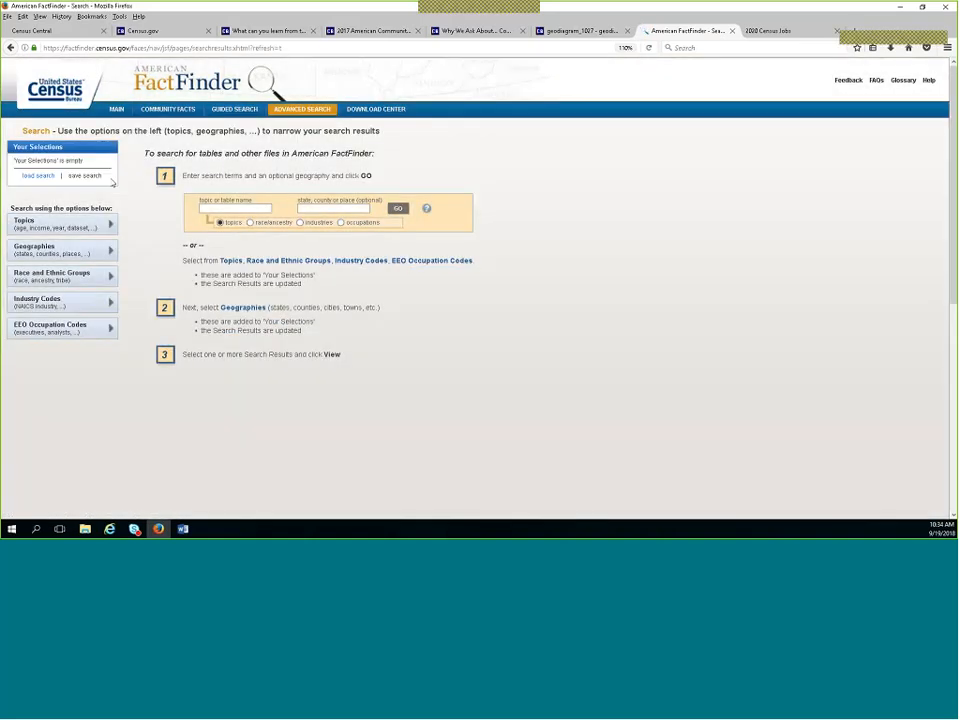
left_click(236, 206)
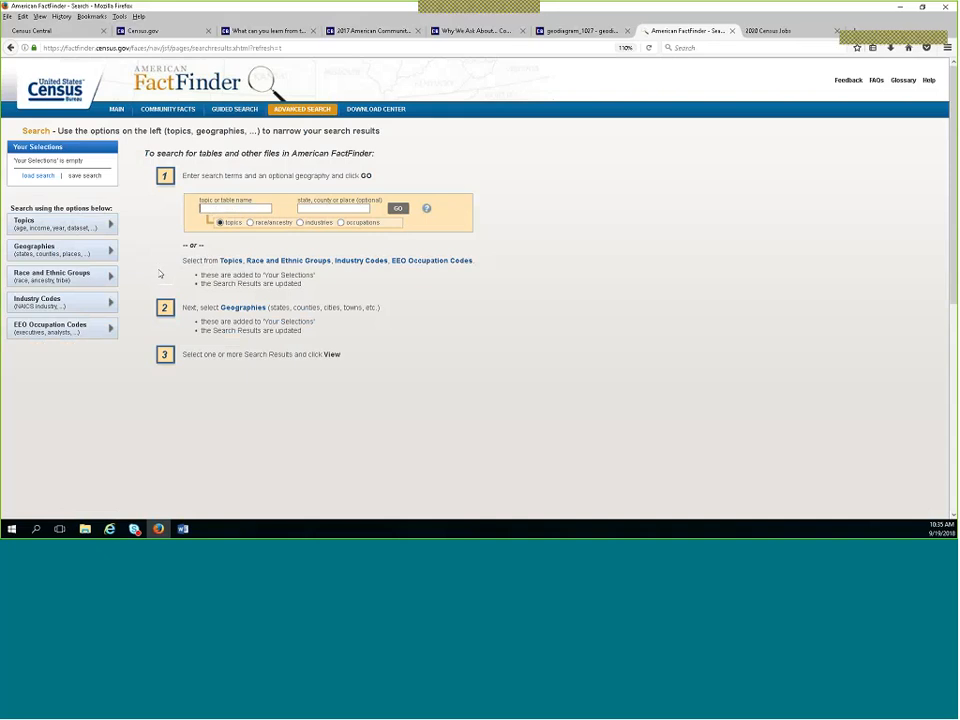
type("D")
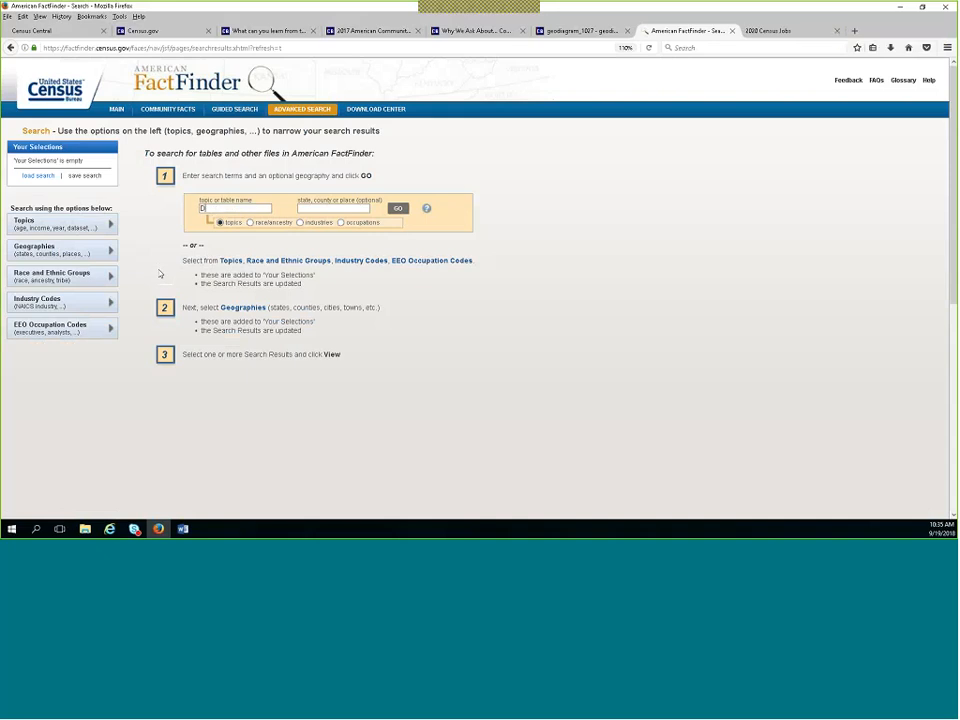
type("P04")
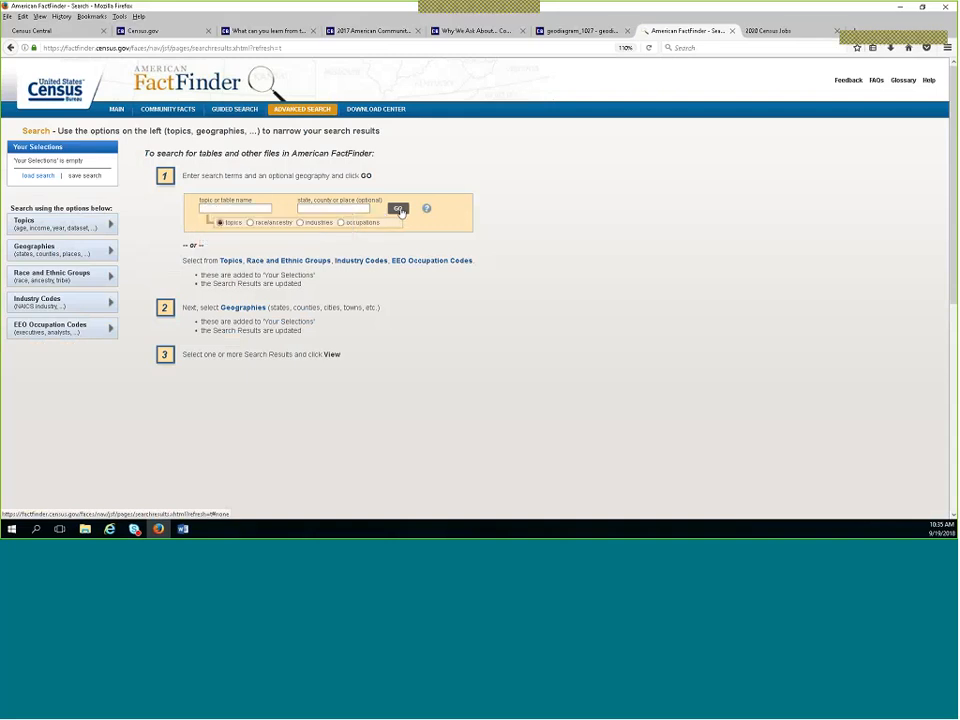
left_click(398, 208)
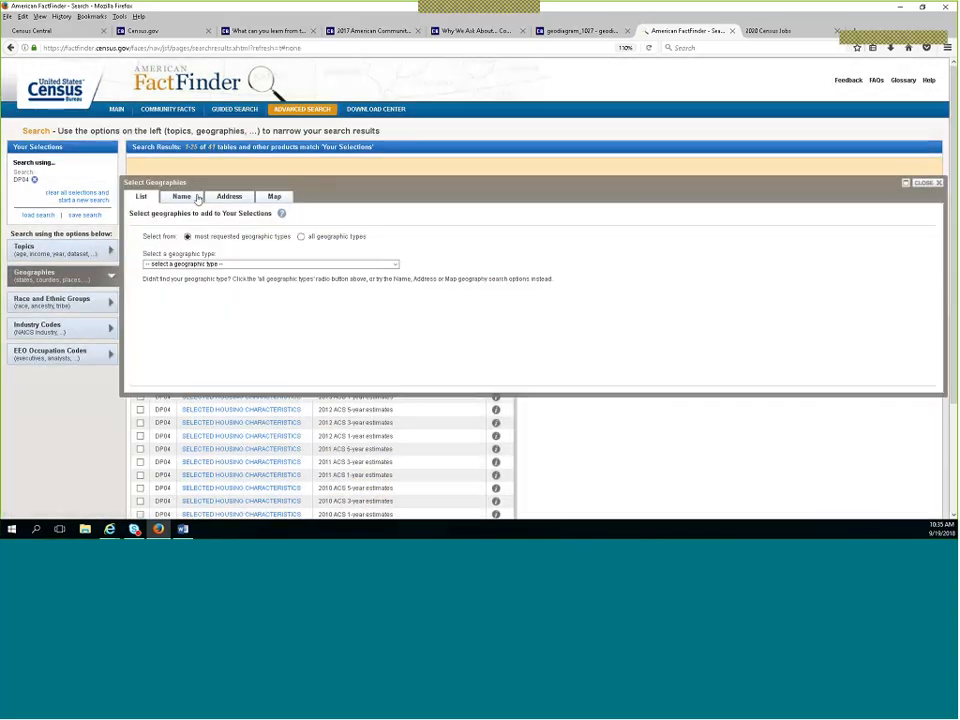
Find the geography 'Dallas city, Texas' by name and add it to Your Selections.
left_click(182, 196)
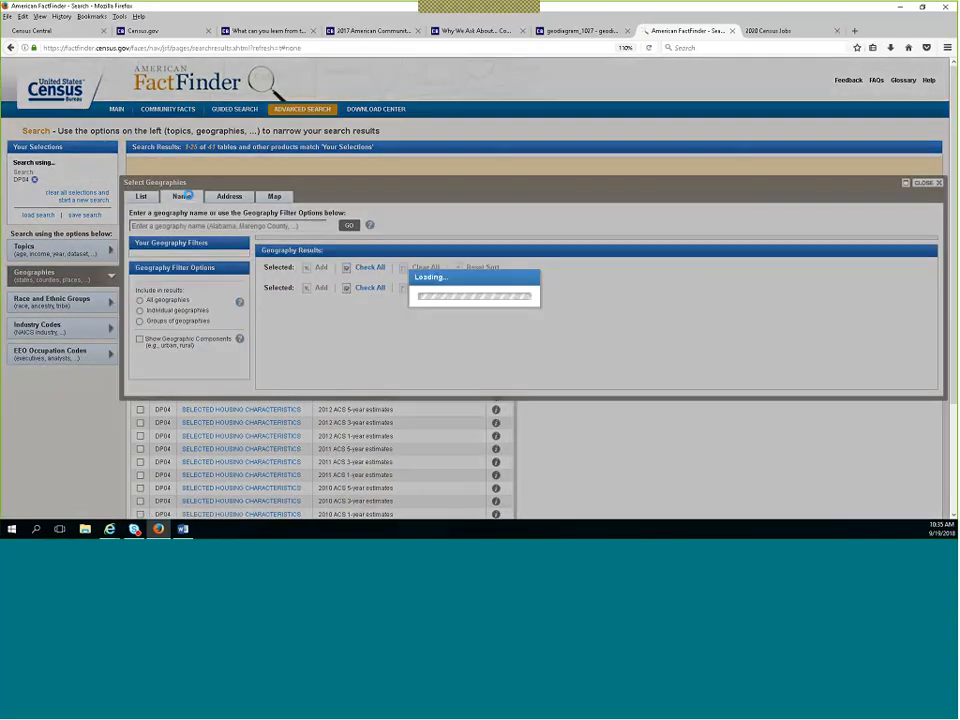
left_click(180, 196)
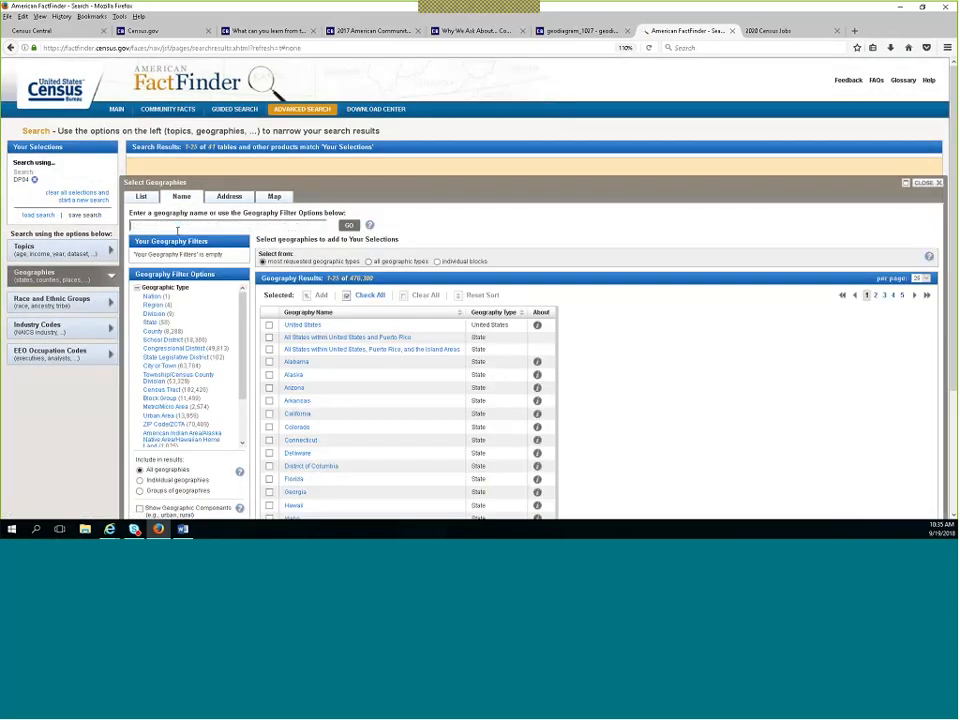
type("Dallas")
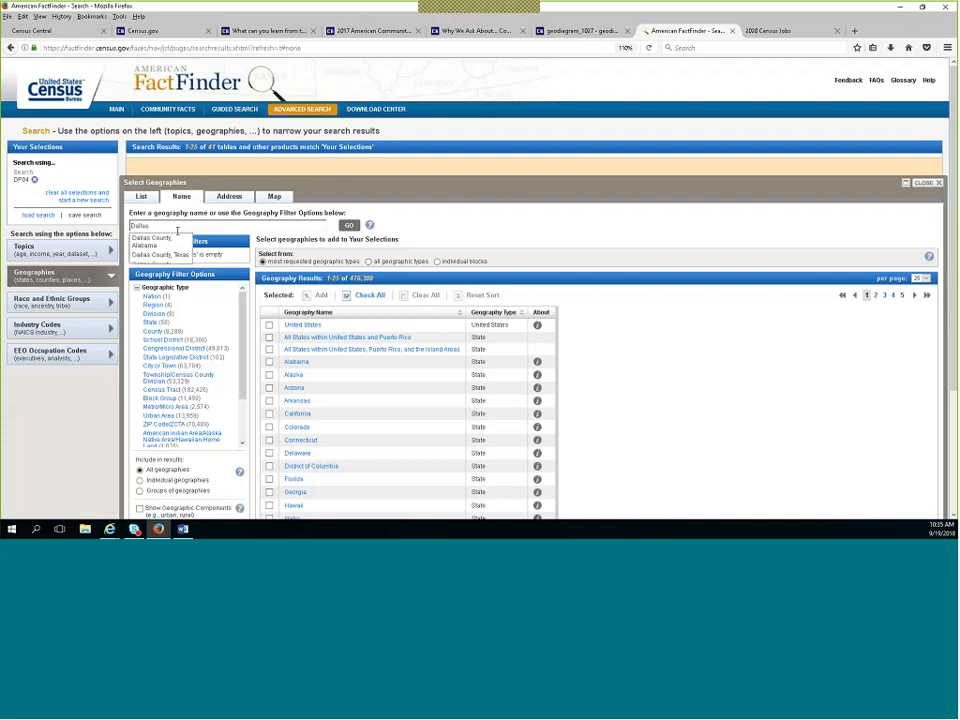
type("Dallas")
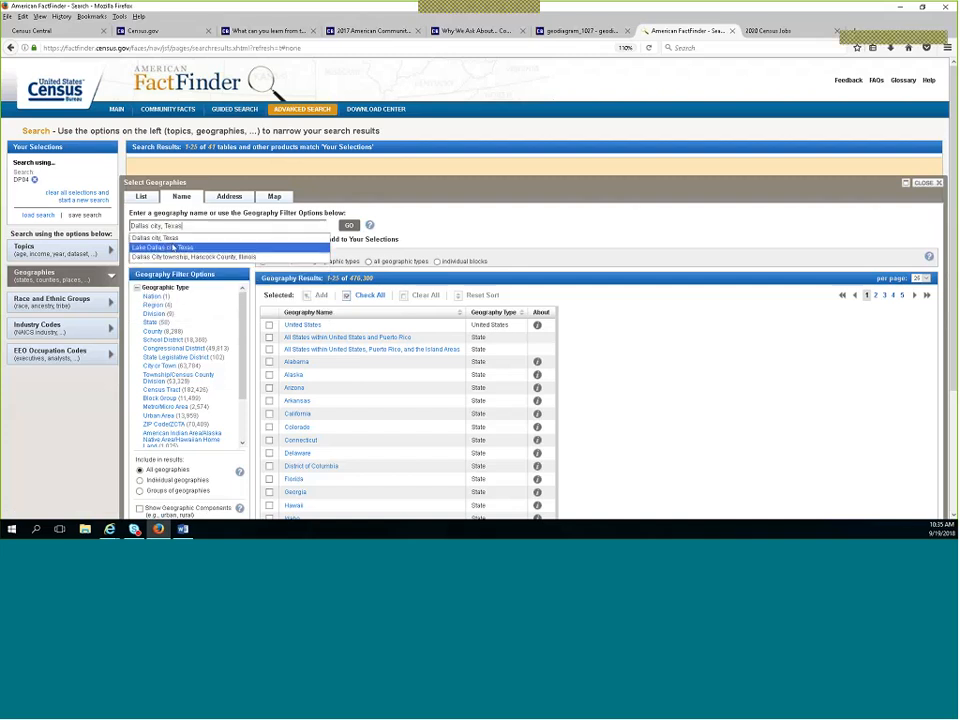
left_click(348, 224)
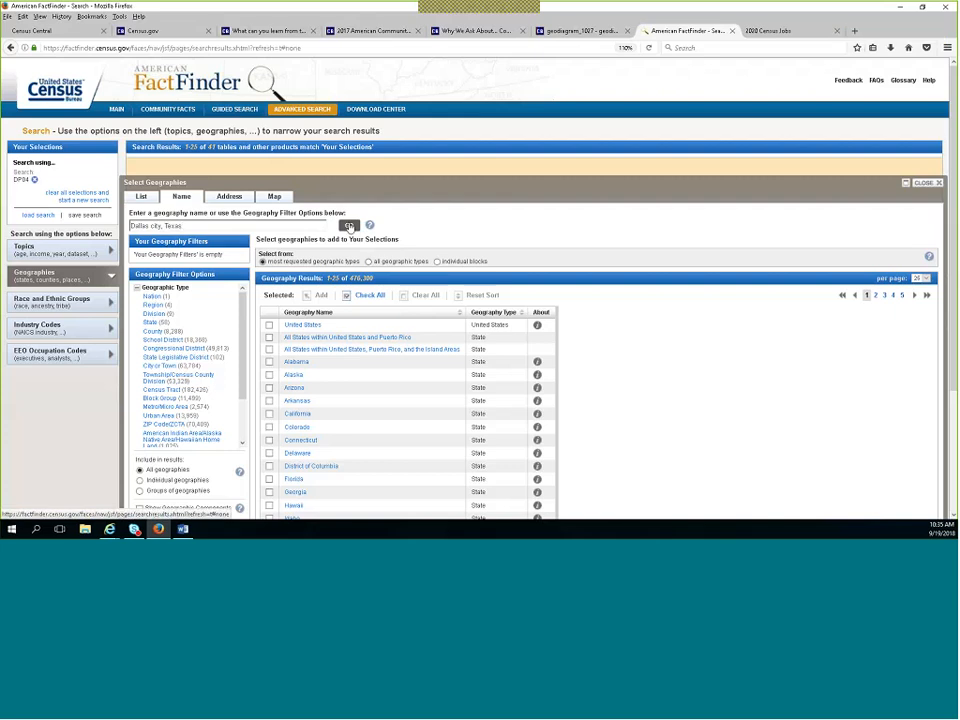
left_click(348, 224)
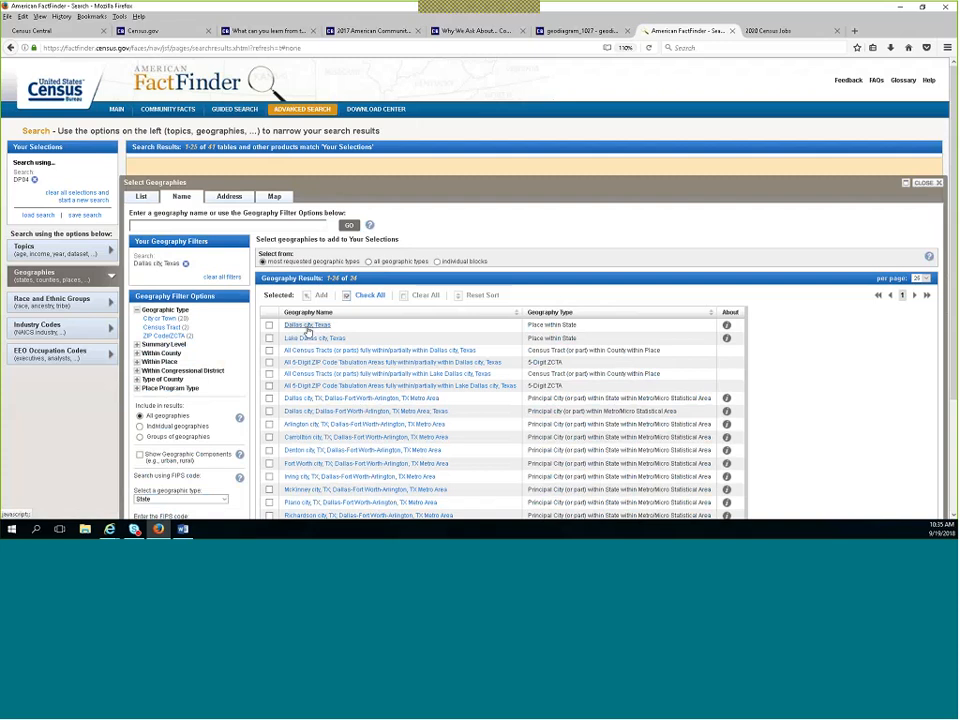
left_click(308, 324)
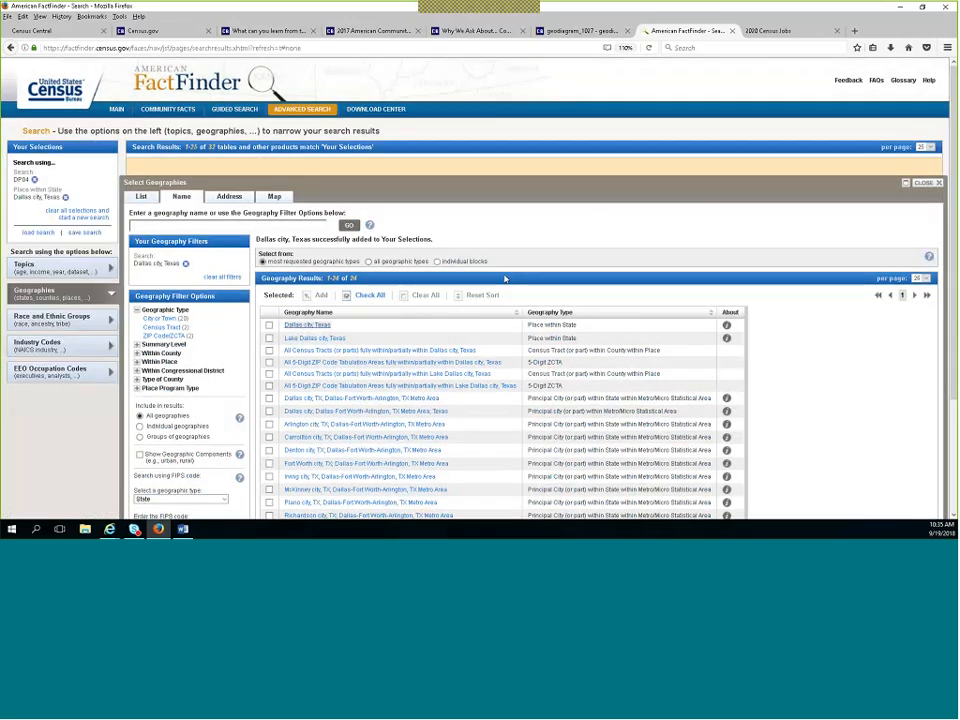
View the 2017 ACS 1-year DP04 Selected Housing Characteristics table for Dallas city, Texas.
left_click(936, 182)
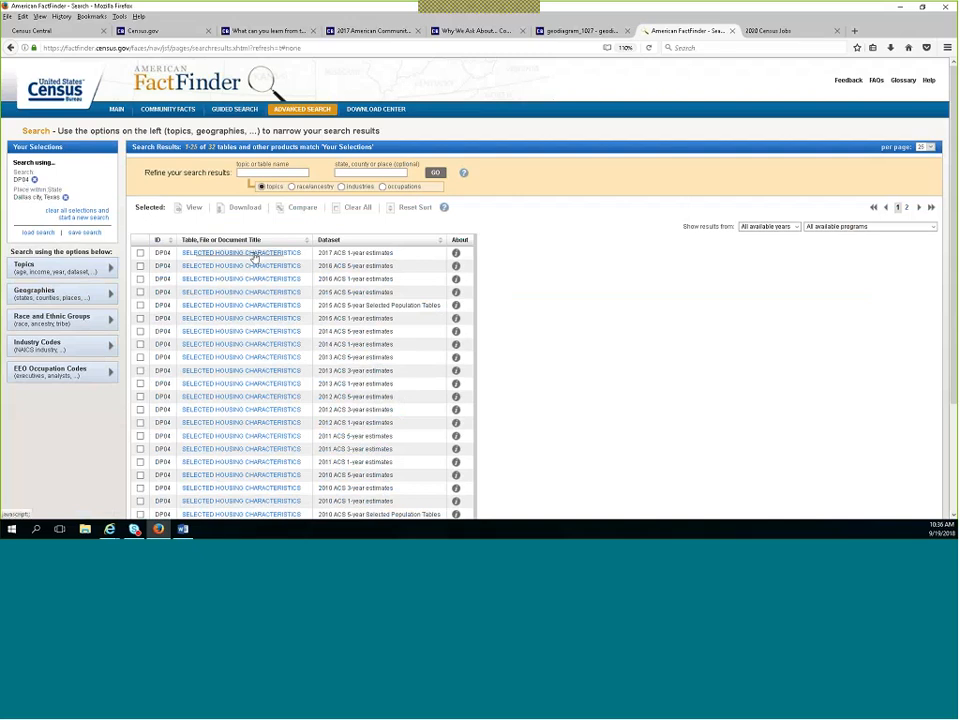
left_click(140, 252)
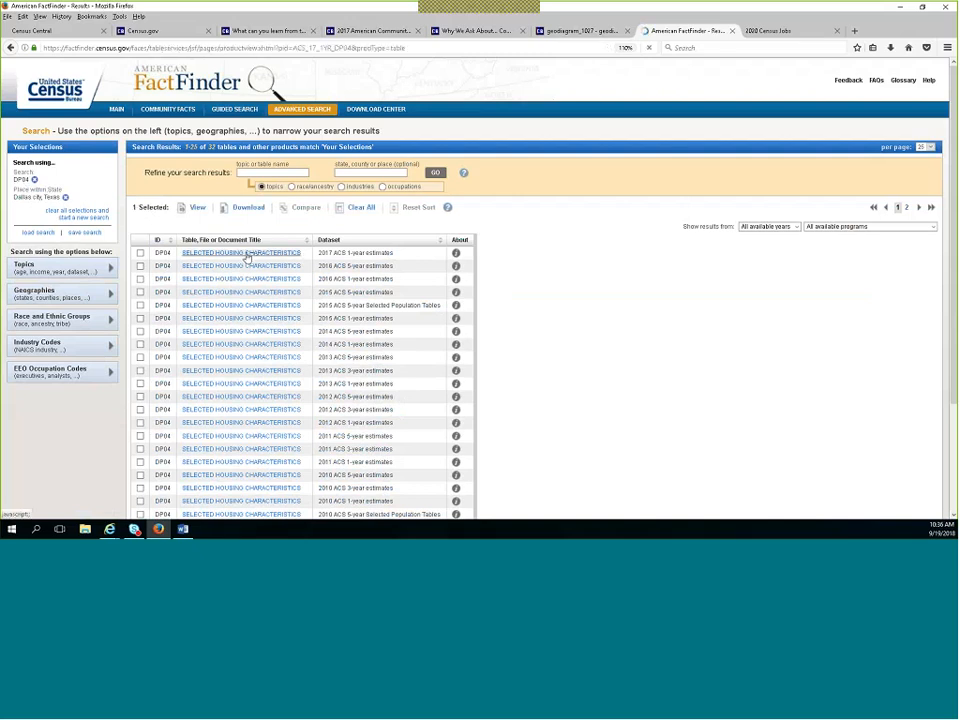
left_click(240, 252)
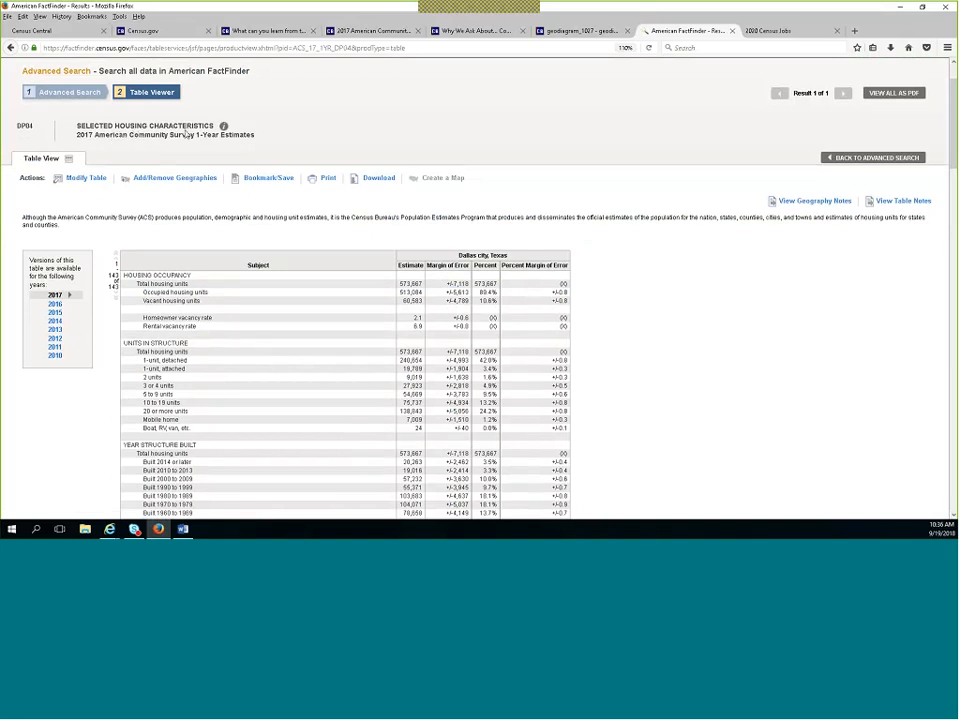
scroll("down", 3)
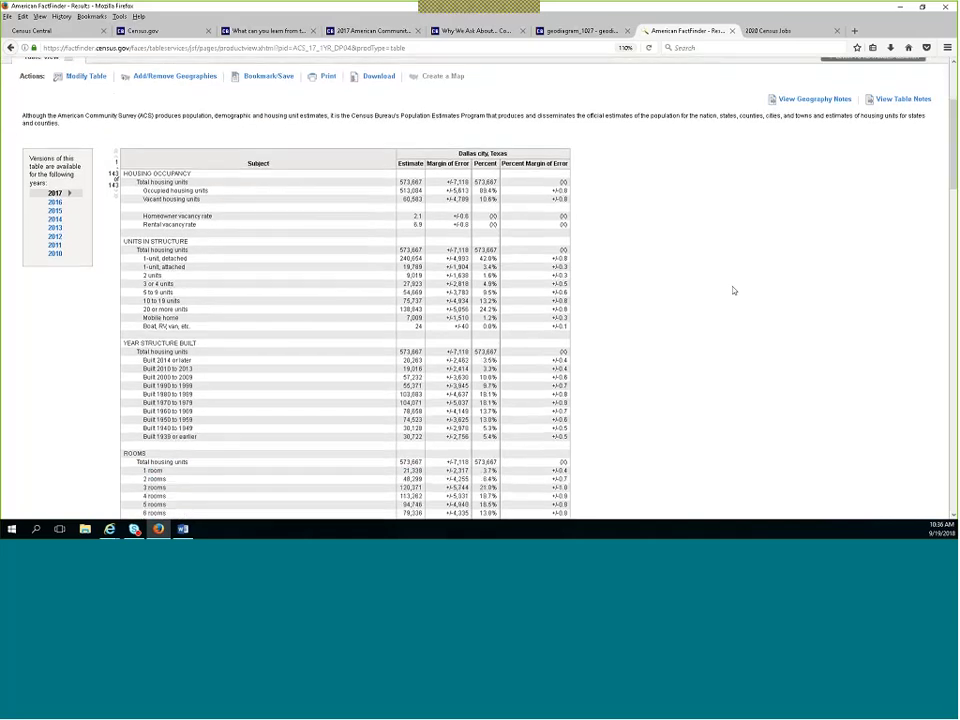
scroll("down", 3)
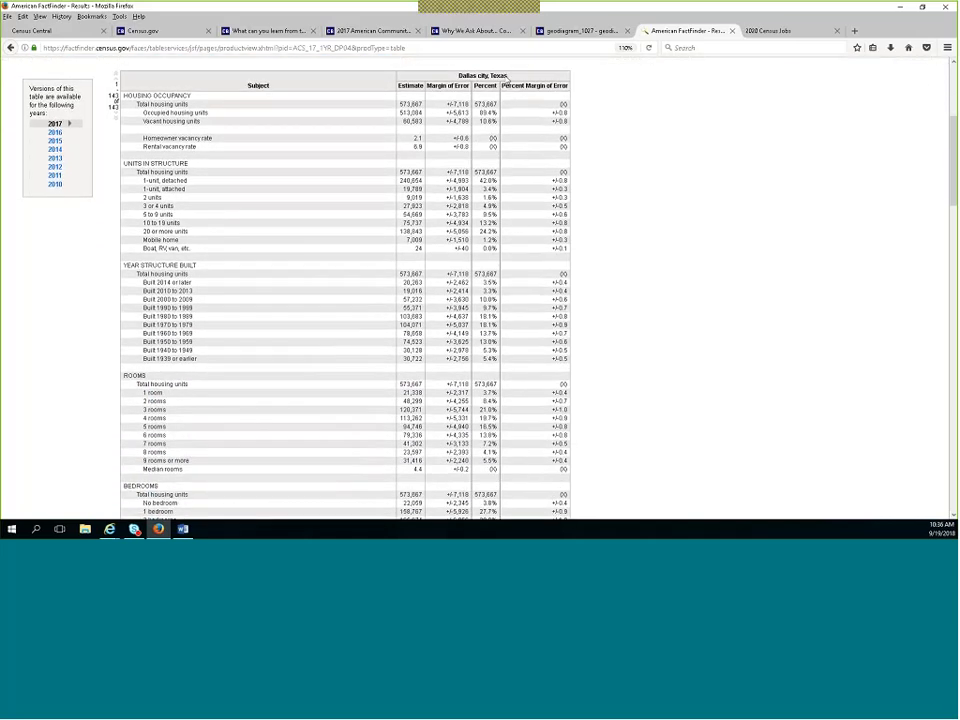
mouse_move(496, 112)
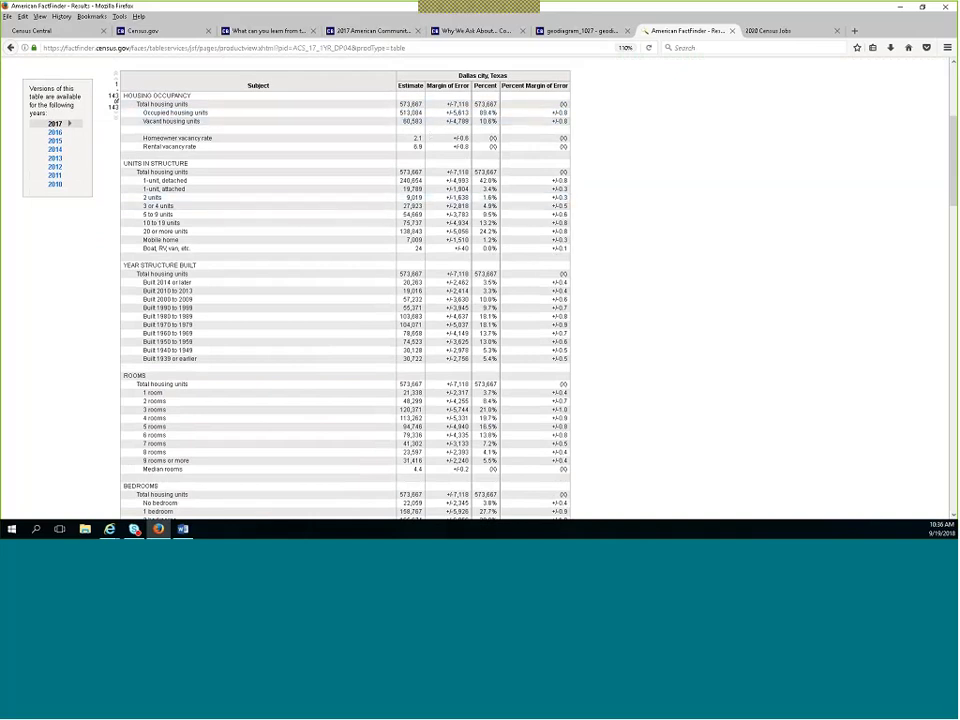
left_click(164, 180)
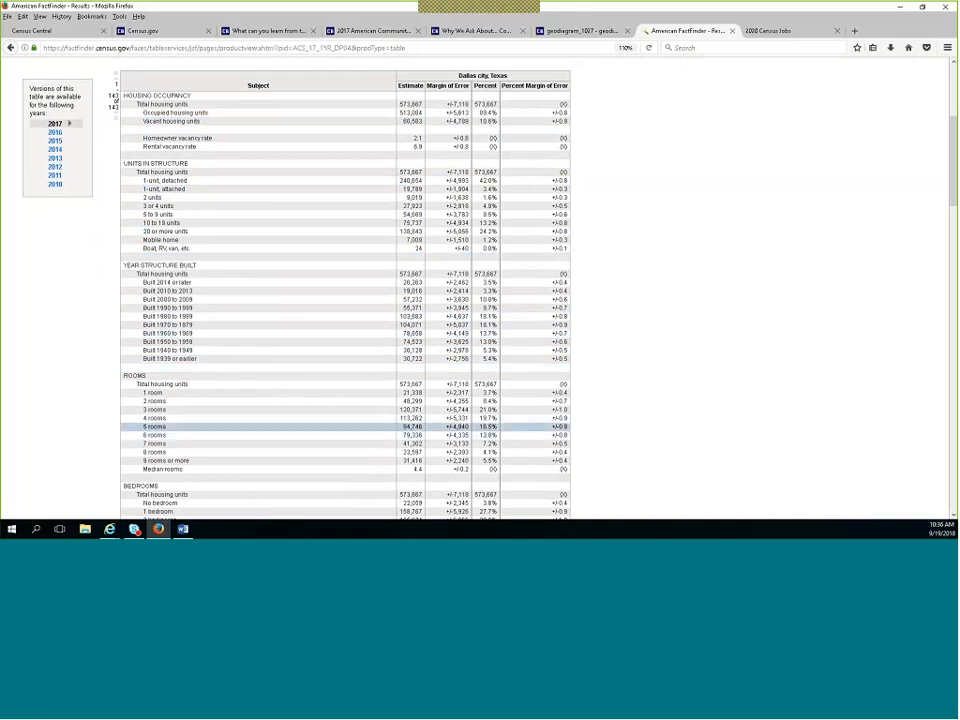
scroll("down", 3)
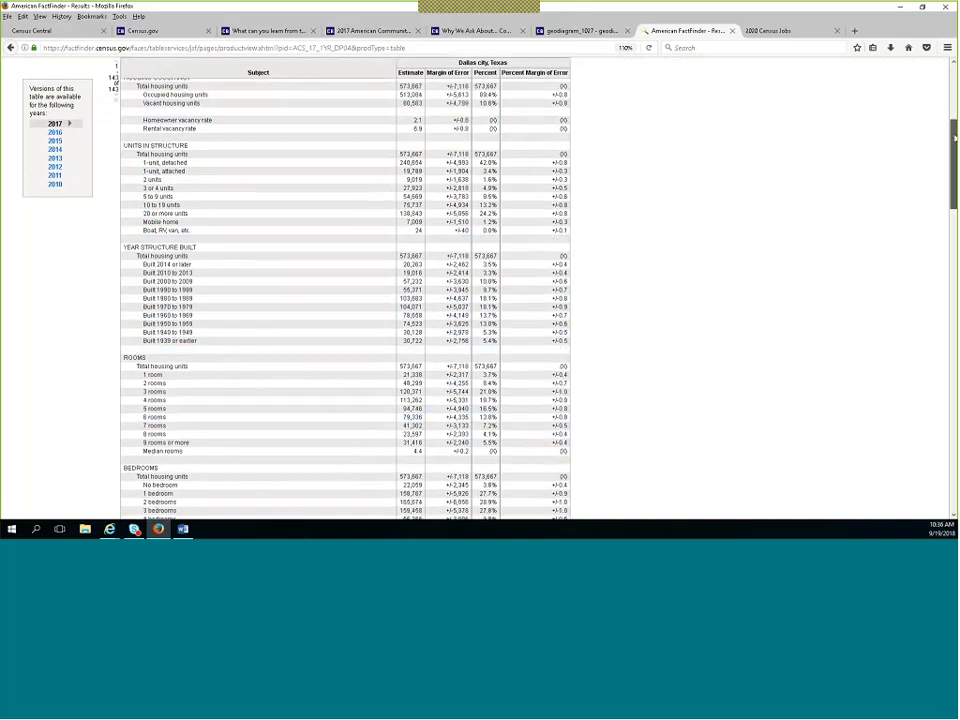
scroll("down", 3)
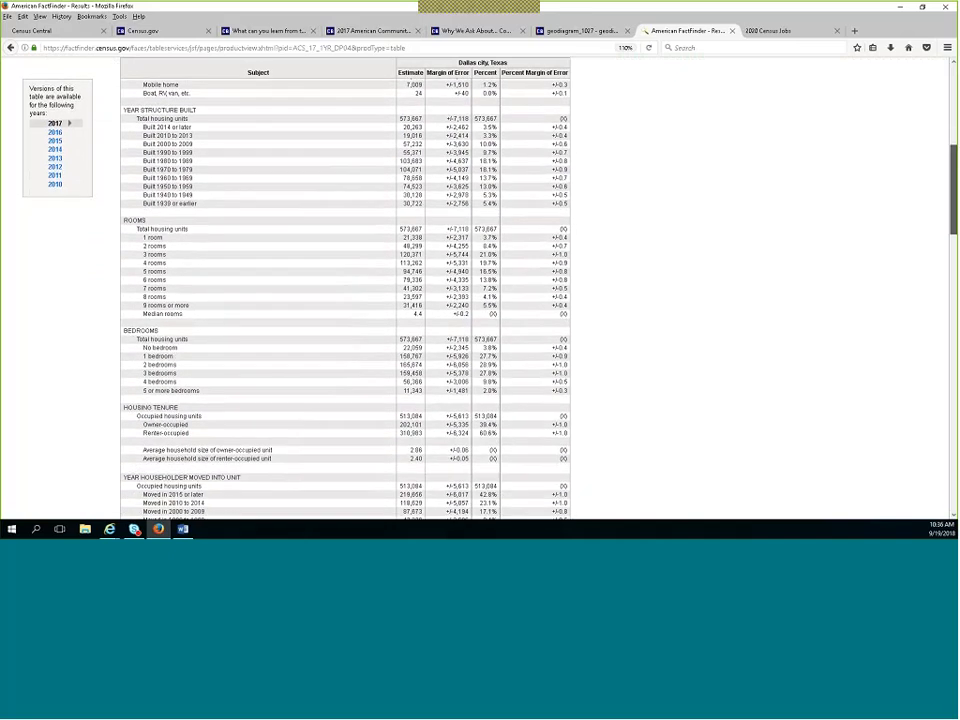
scroll("down", 3)
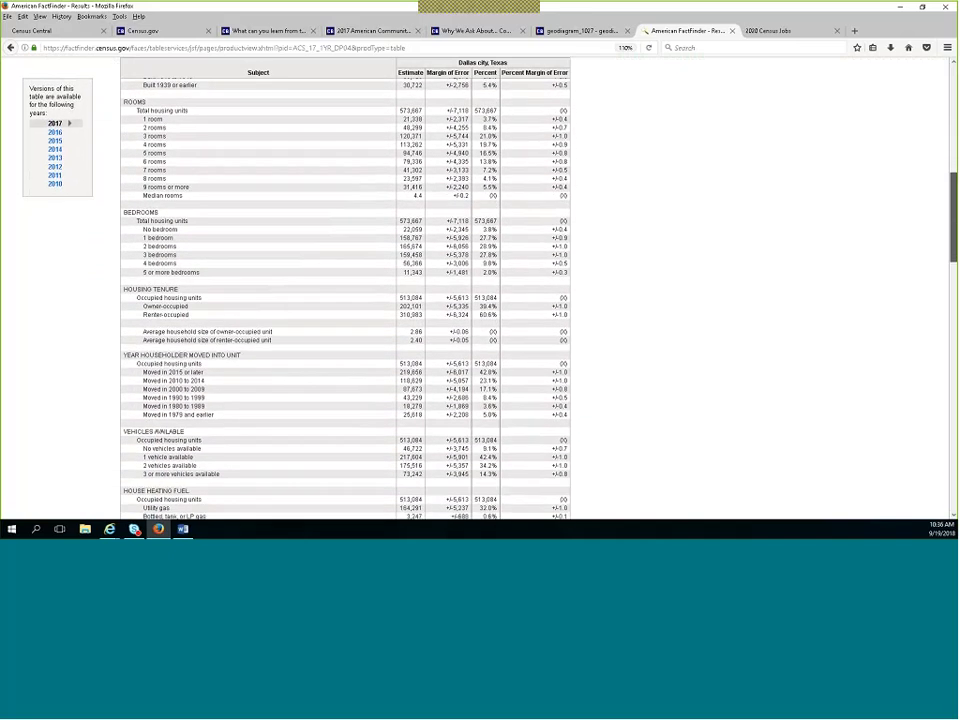
scroll("down", 3)
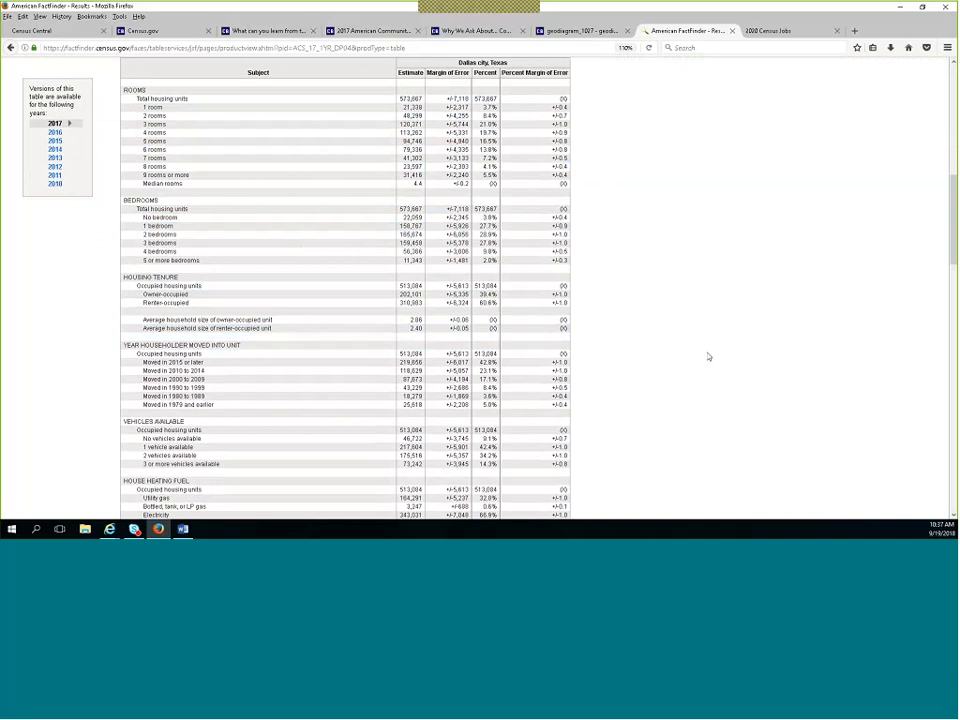
mouse_move(708, 356)
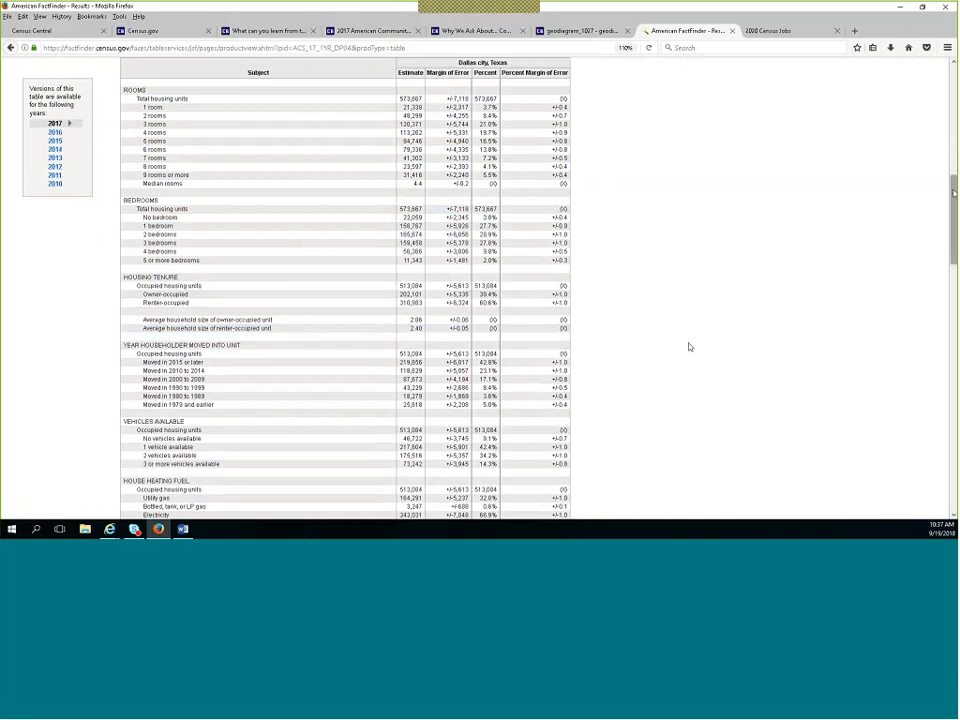
scroll("down", 3)
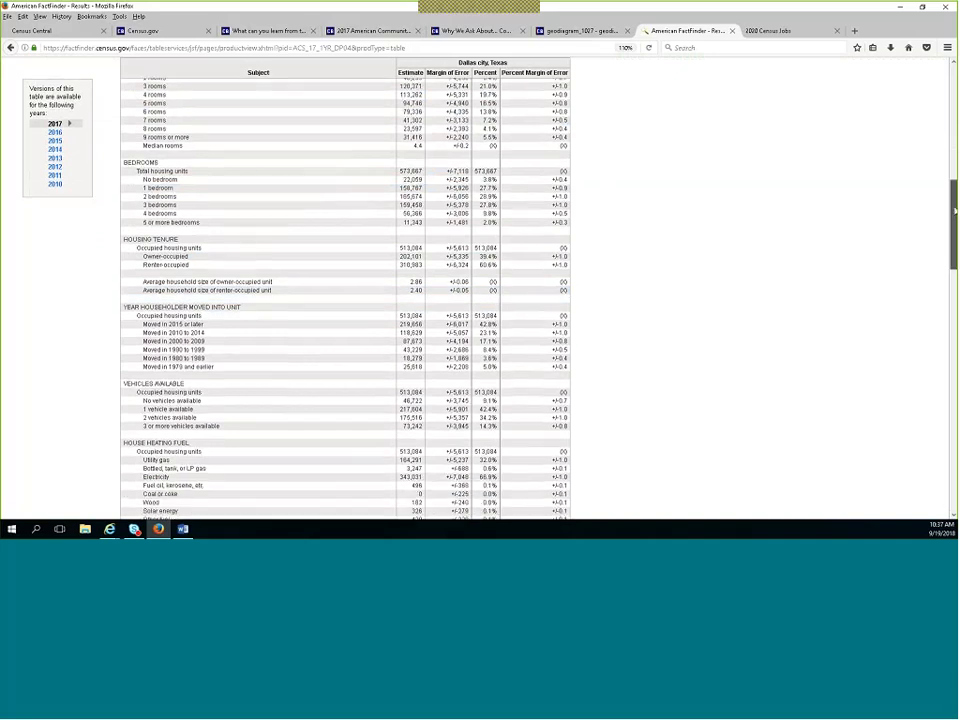
scroll("down", 3)
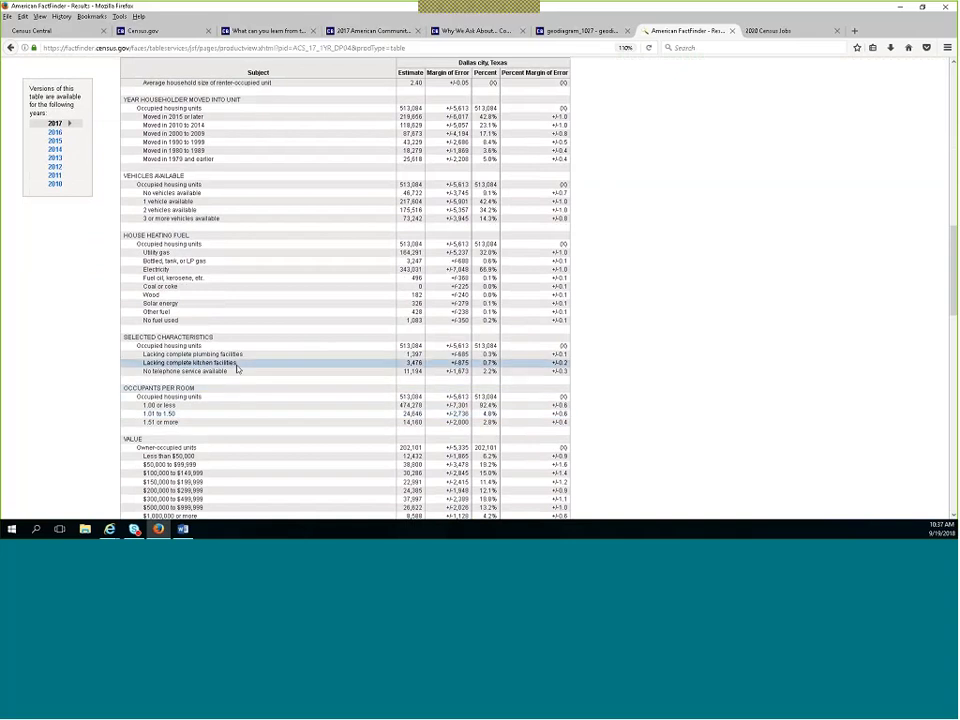
left_click(190, 354)
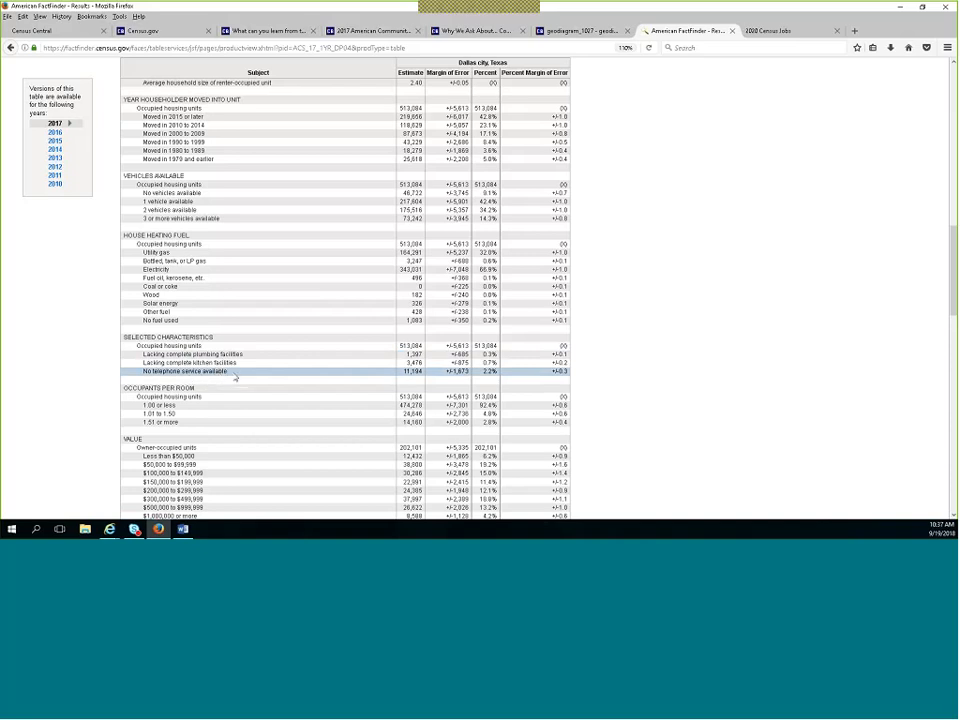
mouse_move(236, 374)
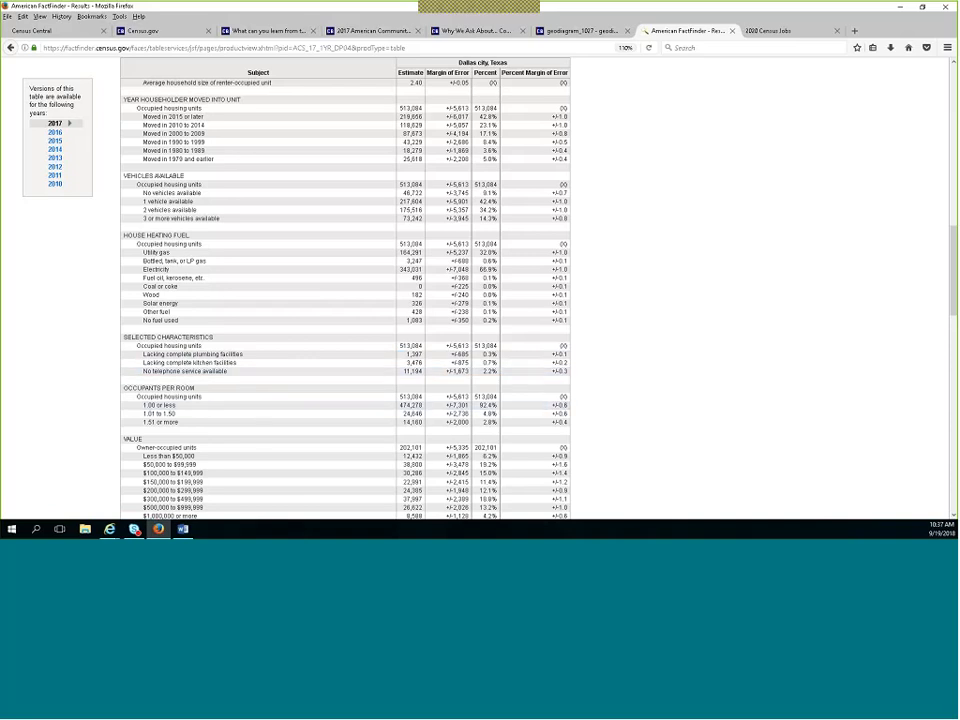
scroll("down", 3)
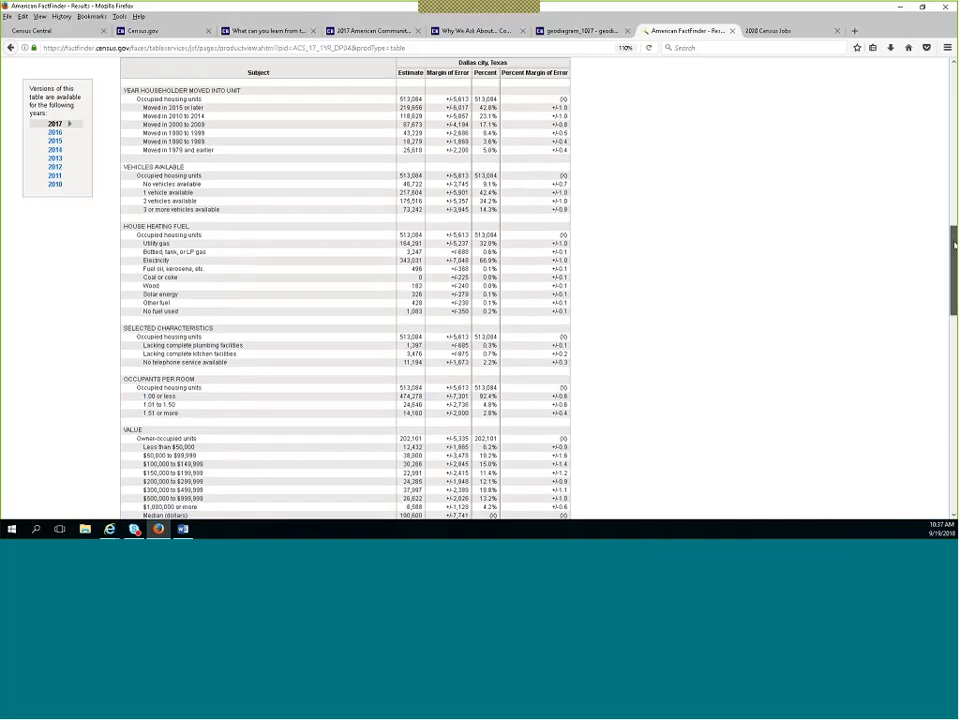
scroll("down", 3)
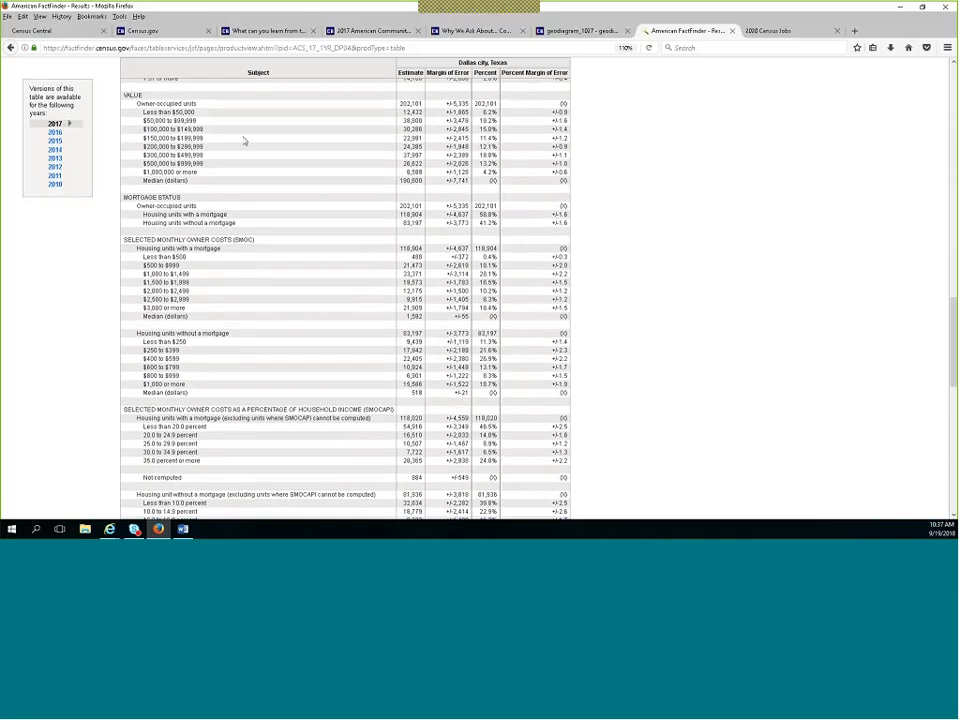
mouse_move(220, 120)
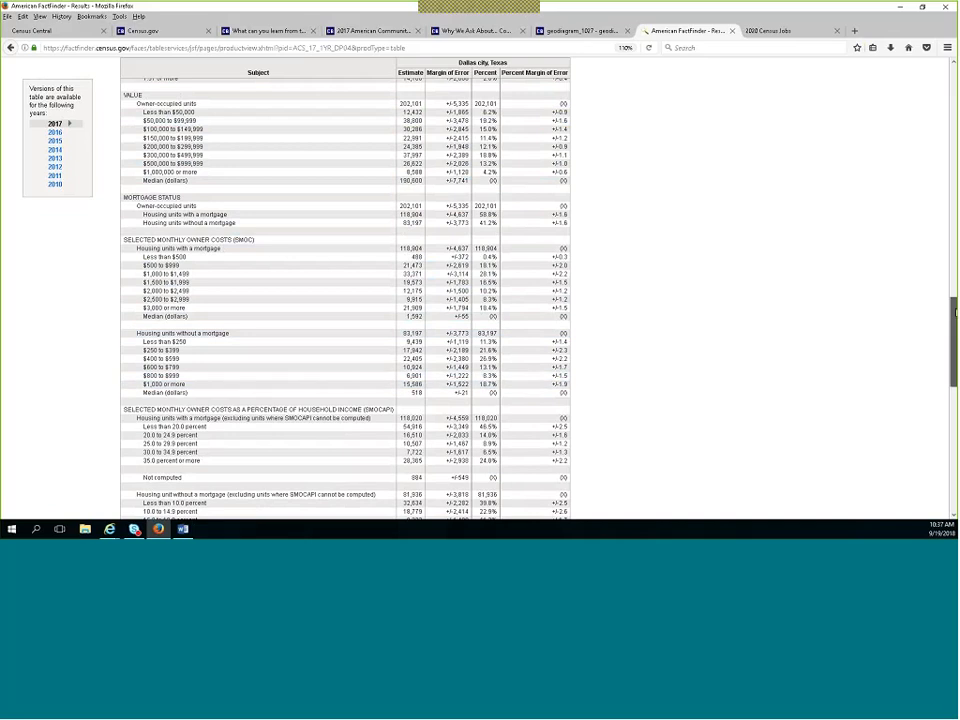
scroll("down", 3)
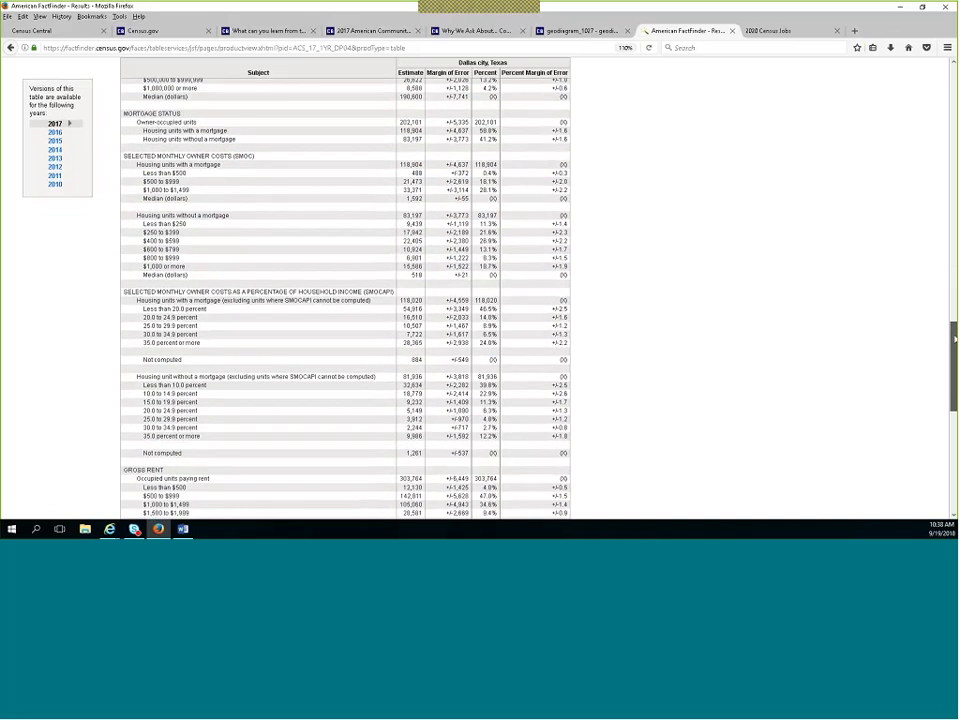
scroll("down", 3)
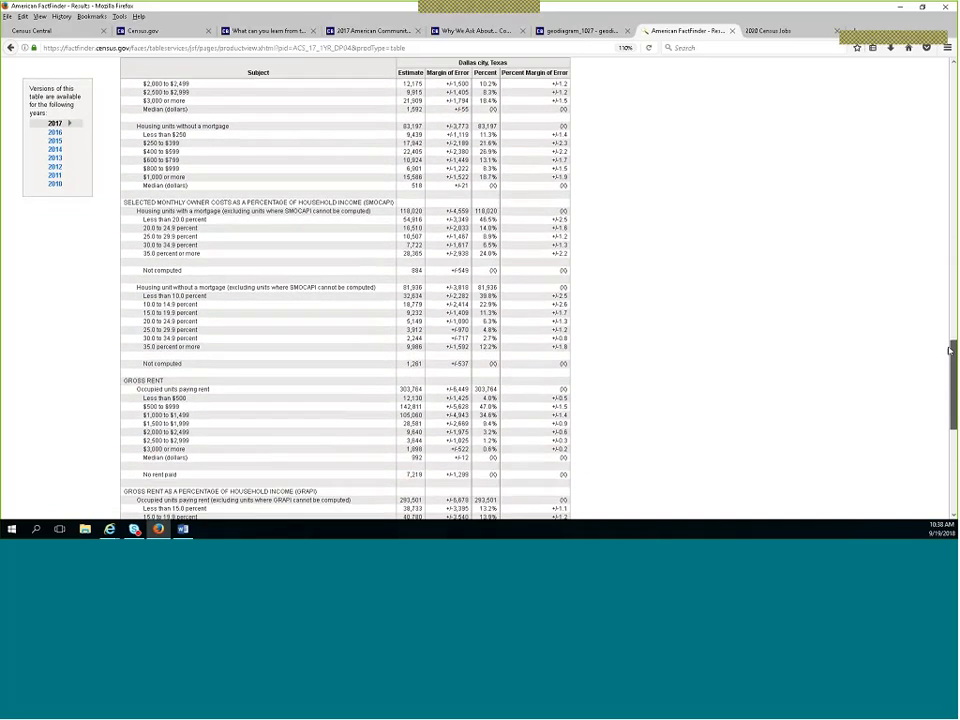
scroll("down", 3)
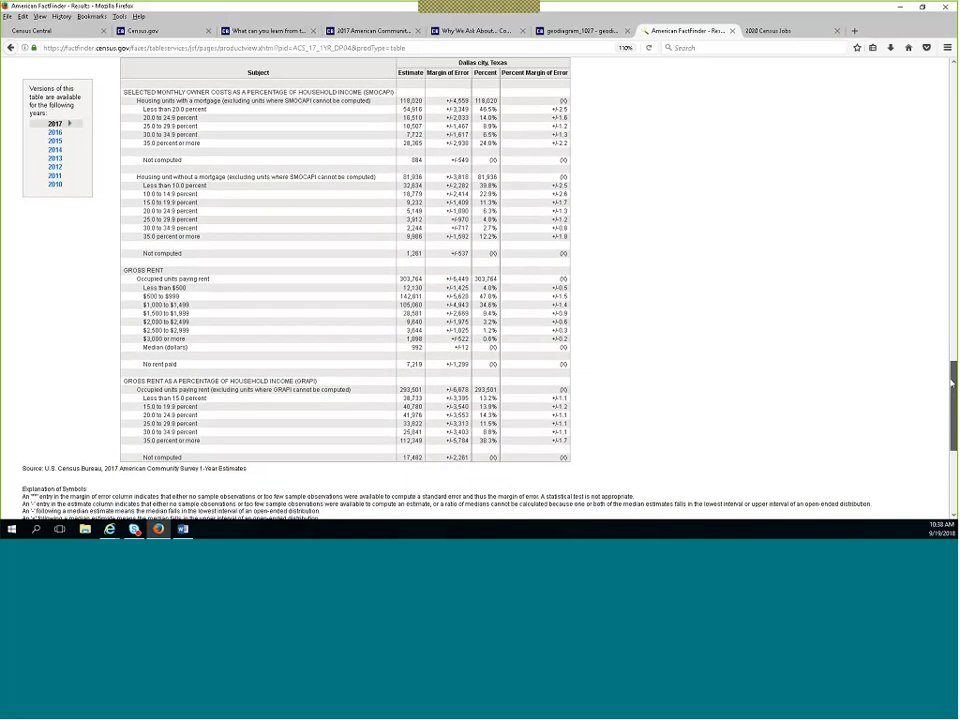
scroll("down", 3)
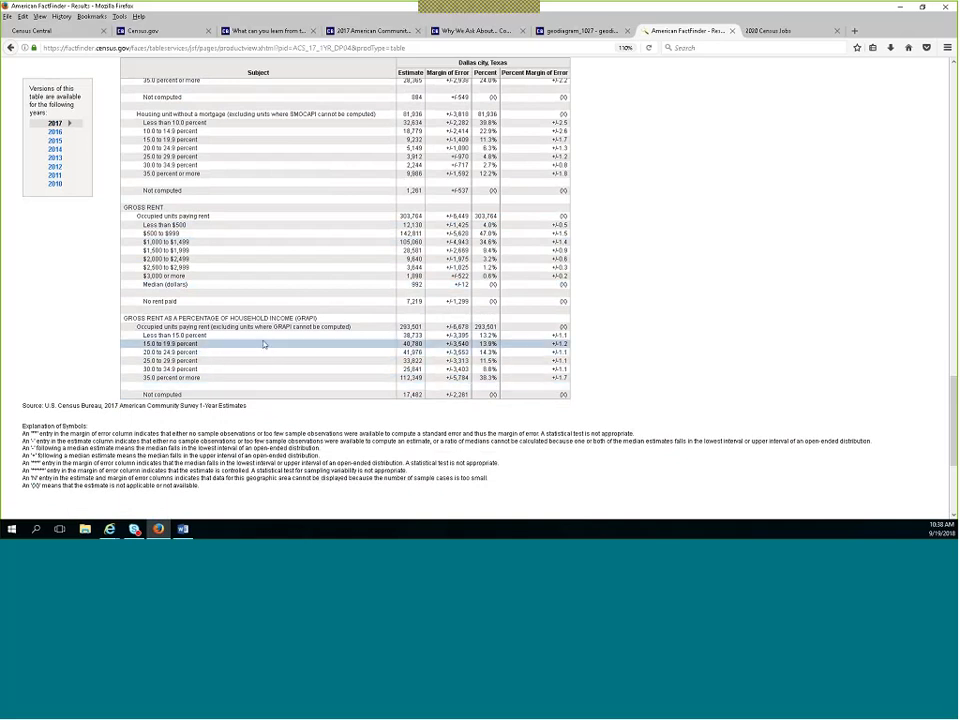
mouse_move(268, 336)
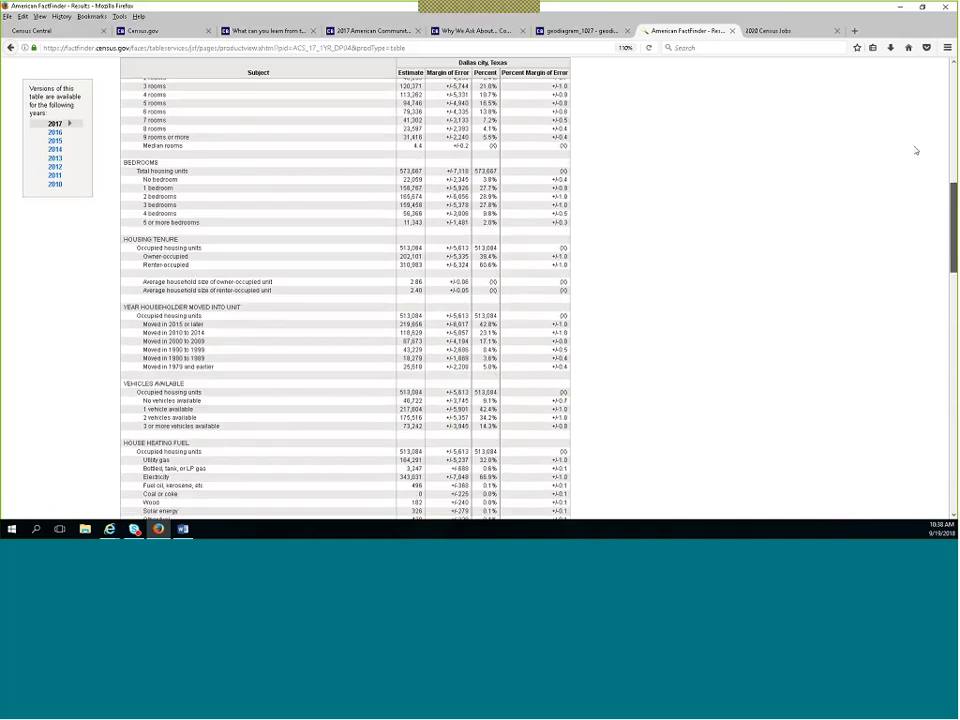
Search the Dallas city results for 'dp03' Selected Economic Characteristics tables.
scroll("up", 3)
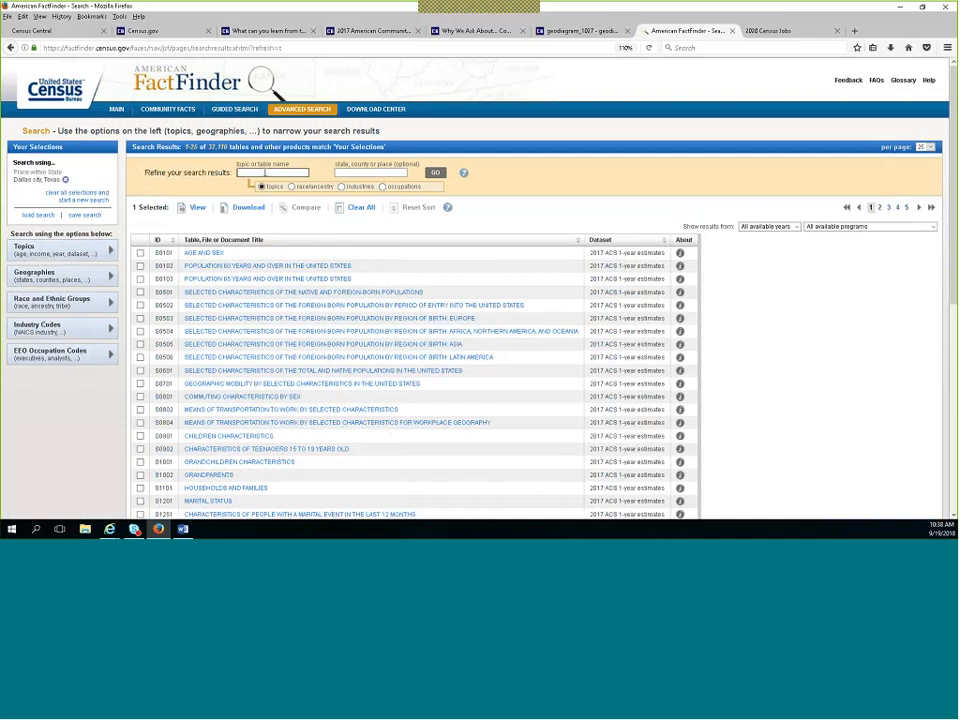
type("dp03")
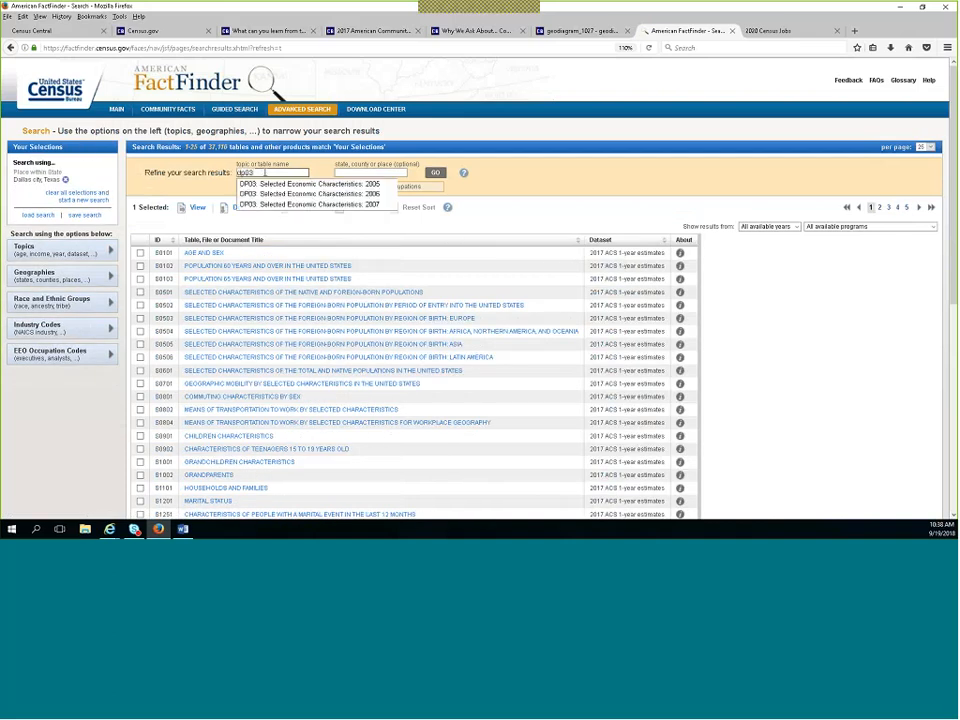
mouse_move(310, 192)
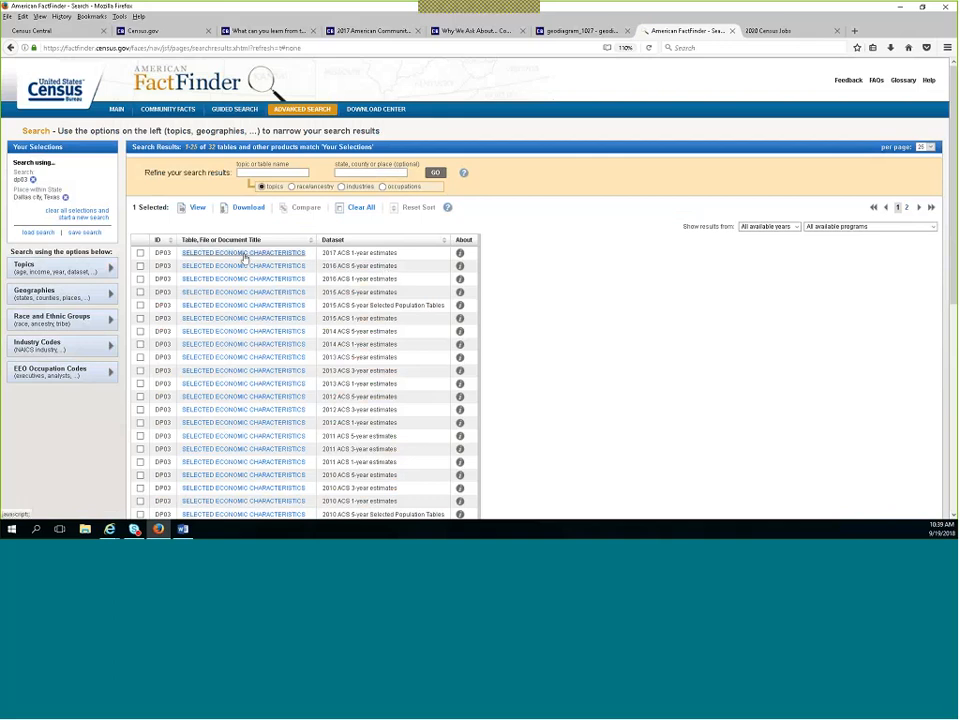
View the 2017 ACS 1-year DP03 table for Dallas city and read down to Income and Benefits.
left_click(244, 252)
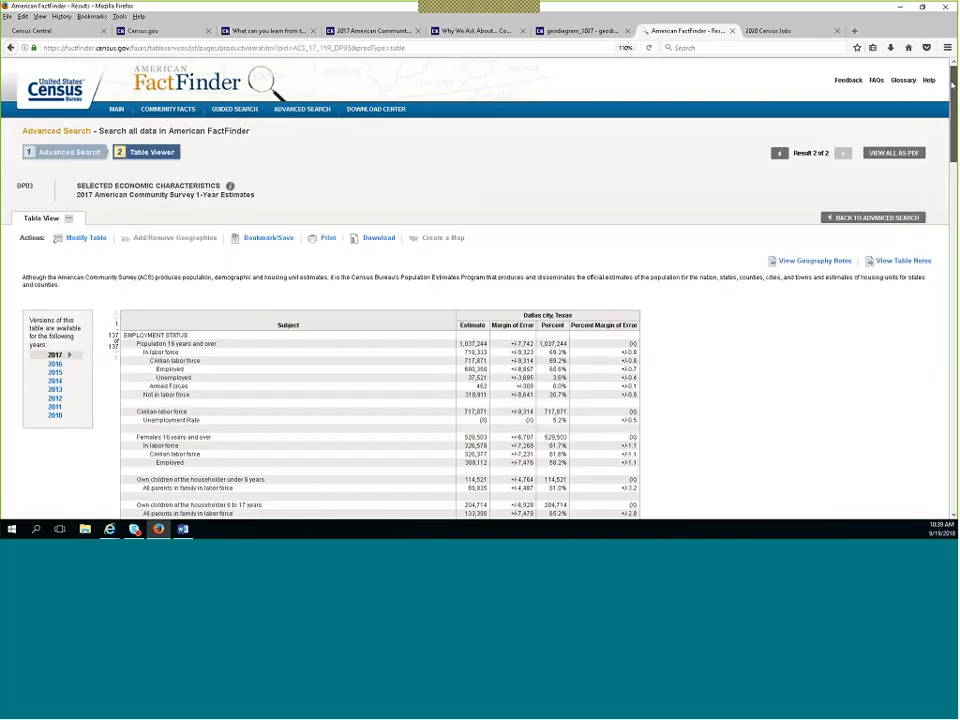
scroll("down", 3)
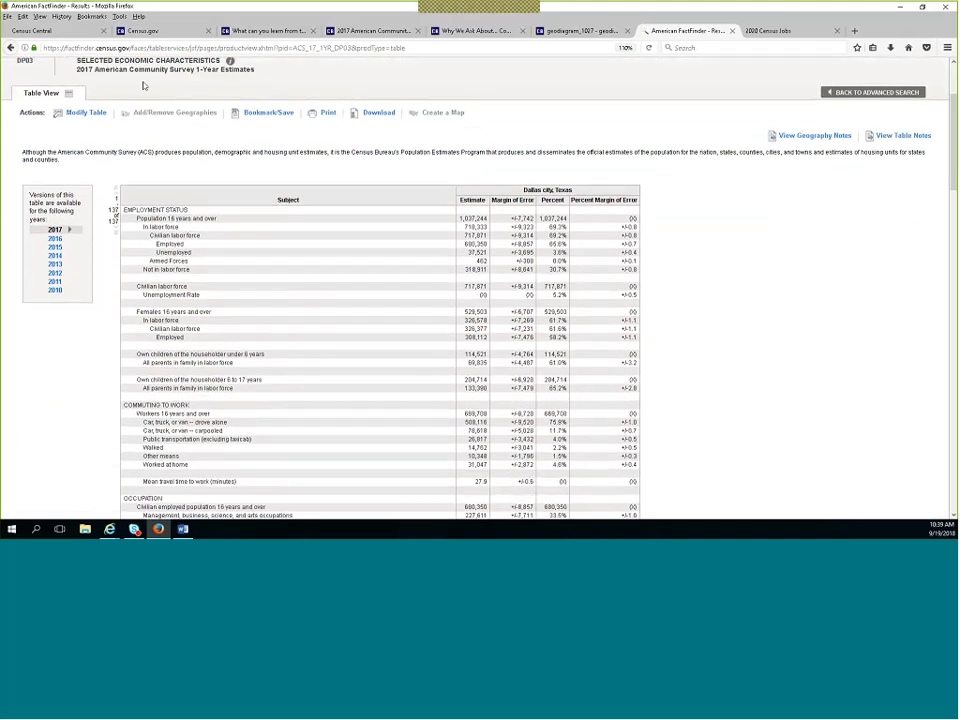
mouse_move(620, 176)
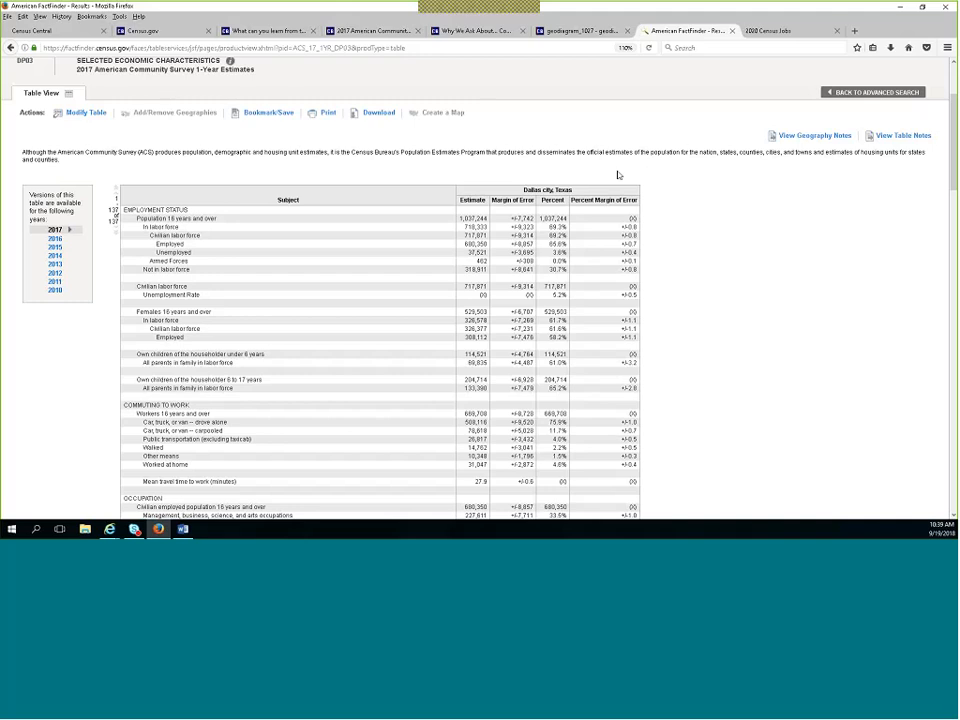
mouse_move(676, 344)
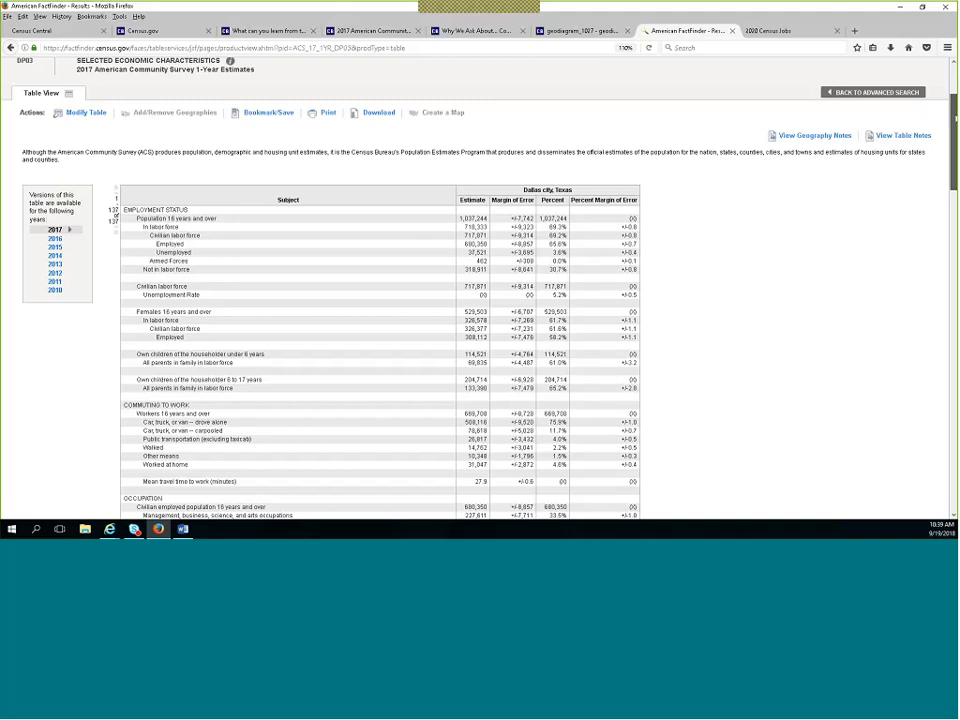
scroll("down", 3)
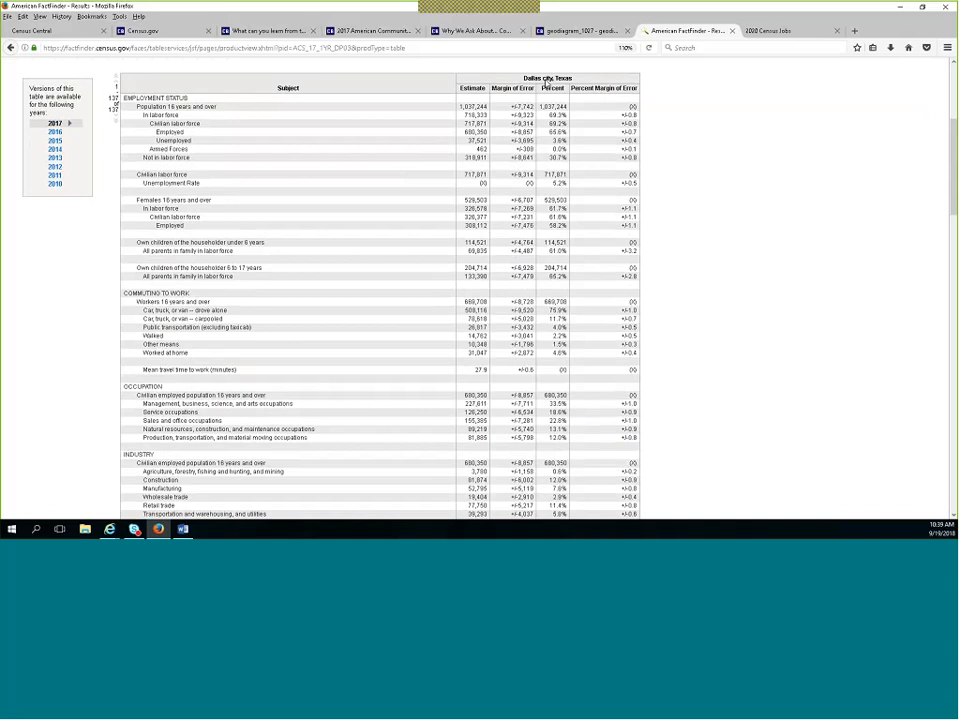
mouse_move(436, 140)
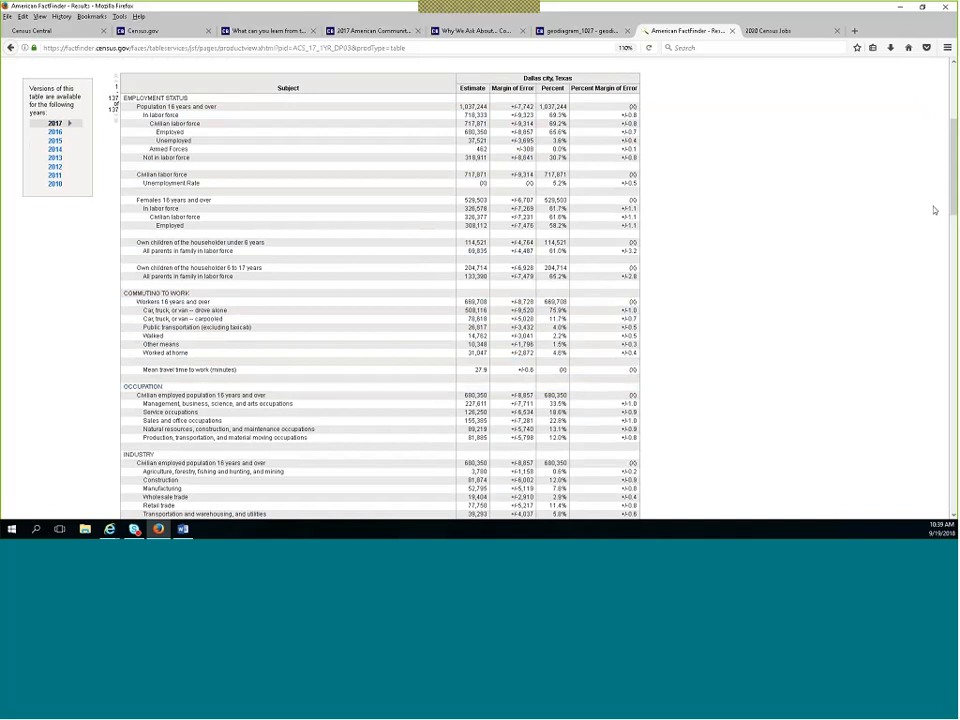
scroll("down", 3)
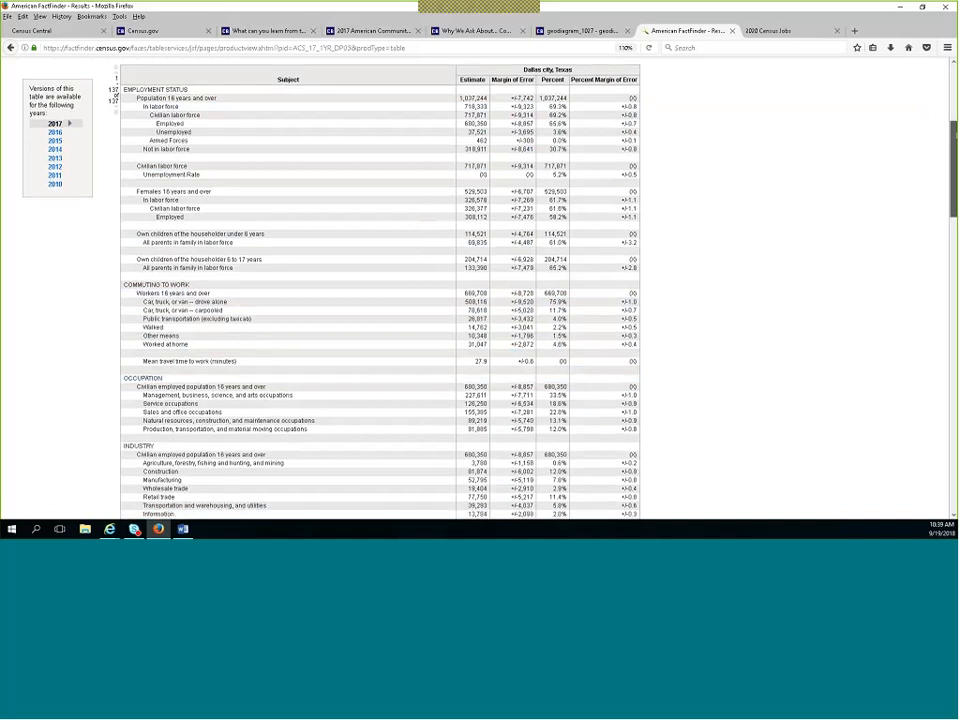
scroll("down", 3)
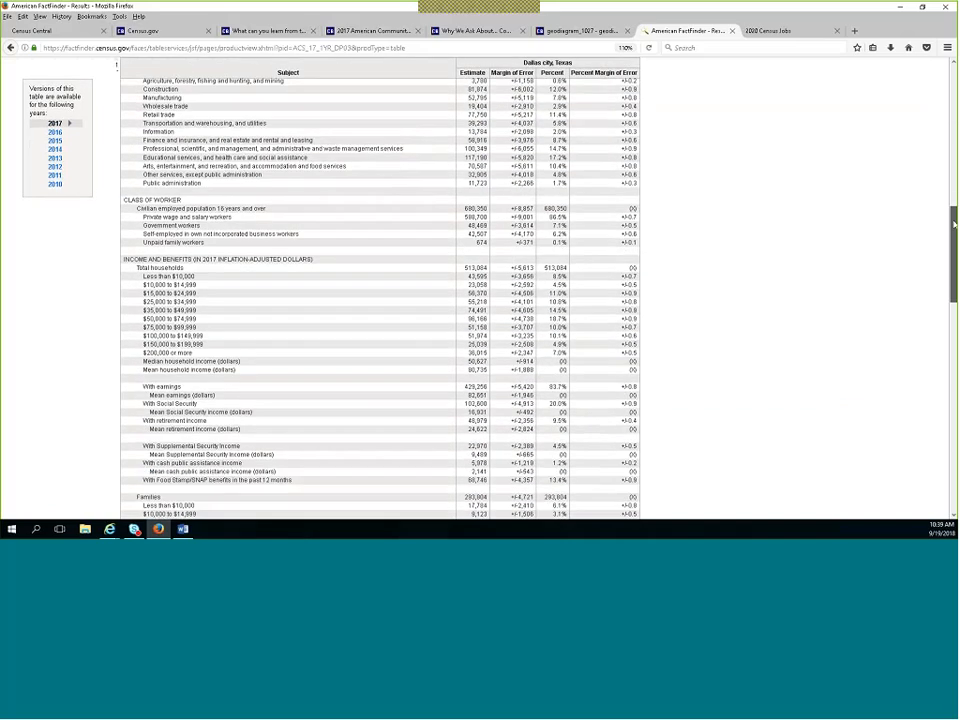
scroll("down", 3)
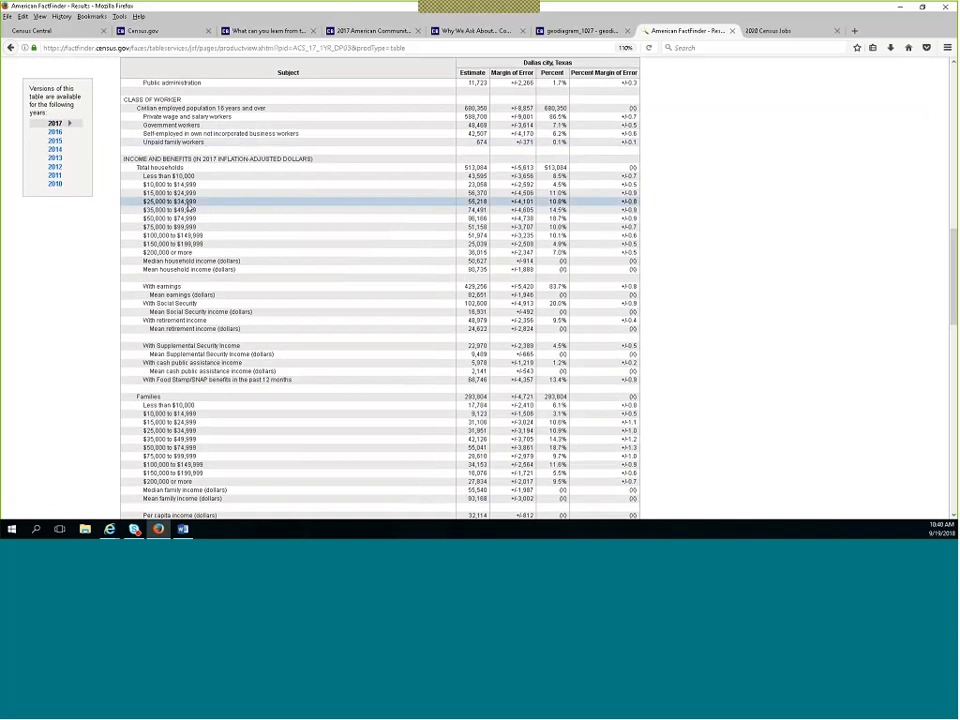
Mark the Total households, Less than $10,000 and Families income rows.
left_click(170, 432)
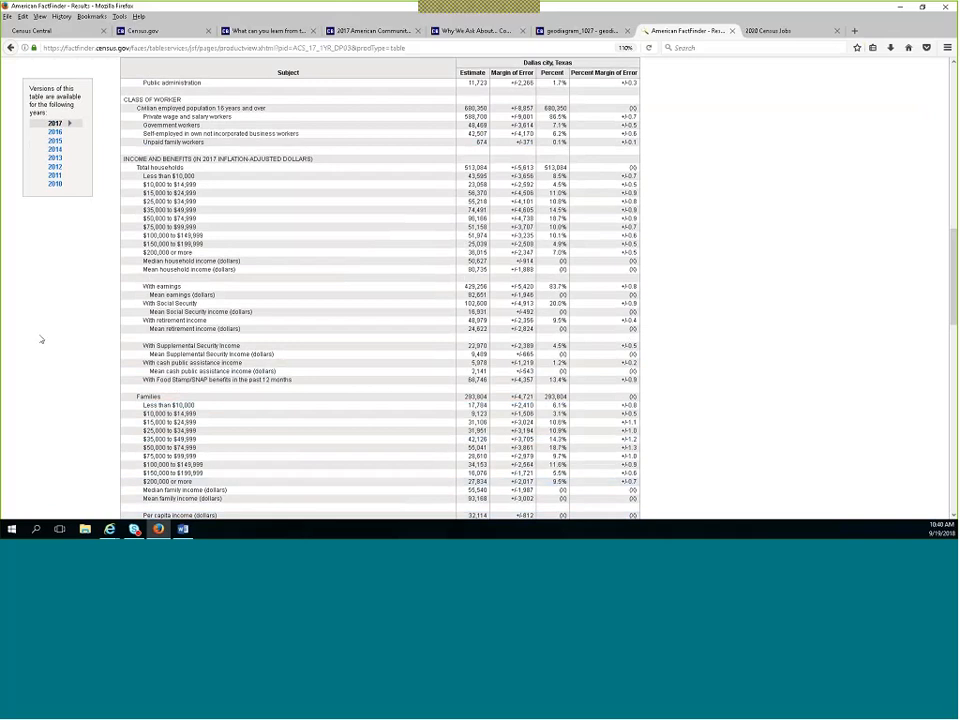
mouse_move(40, 340)
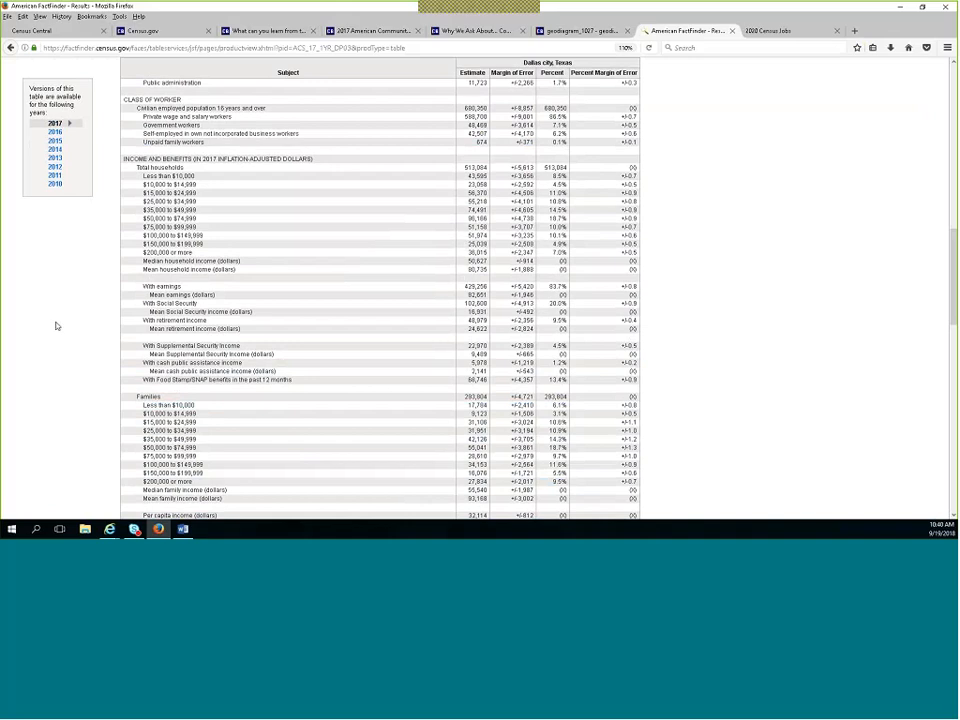
left_click(196, 176)
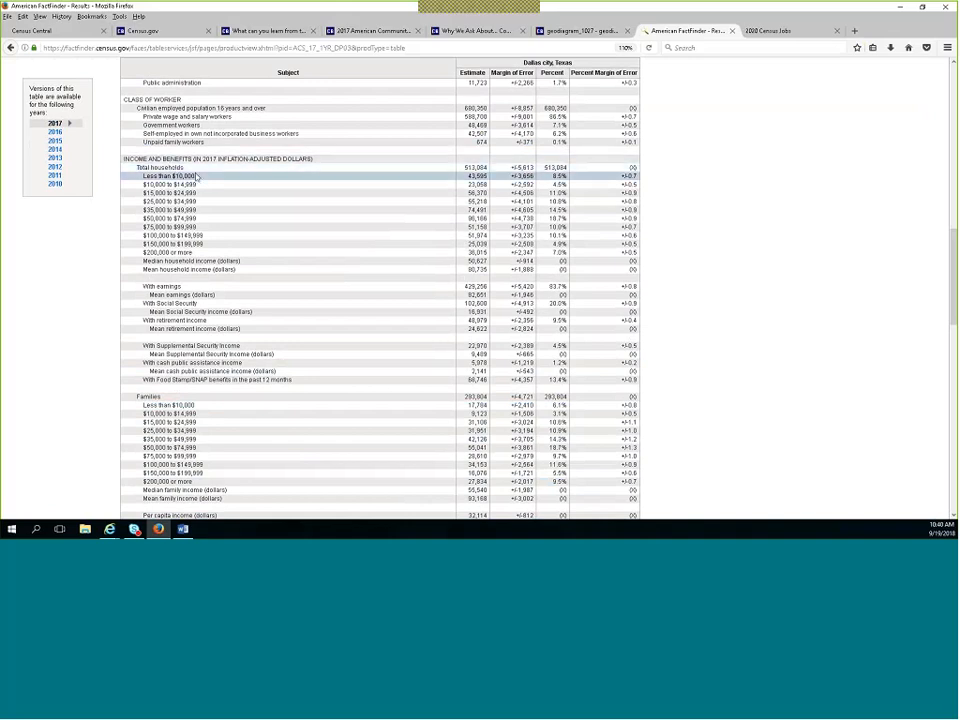
left_click(160, 168)
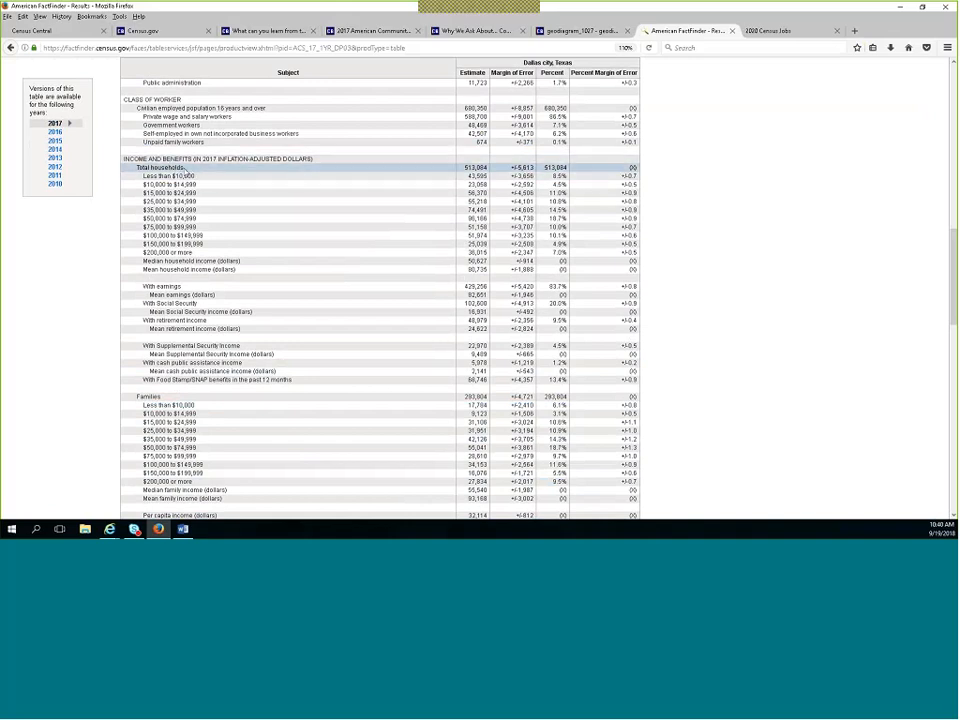
left_click(148, 396)
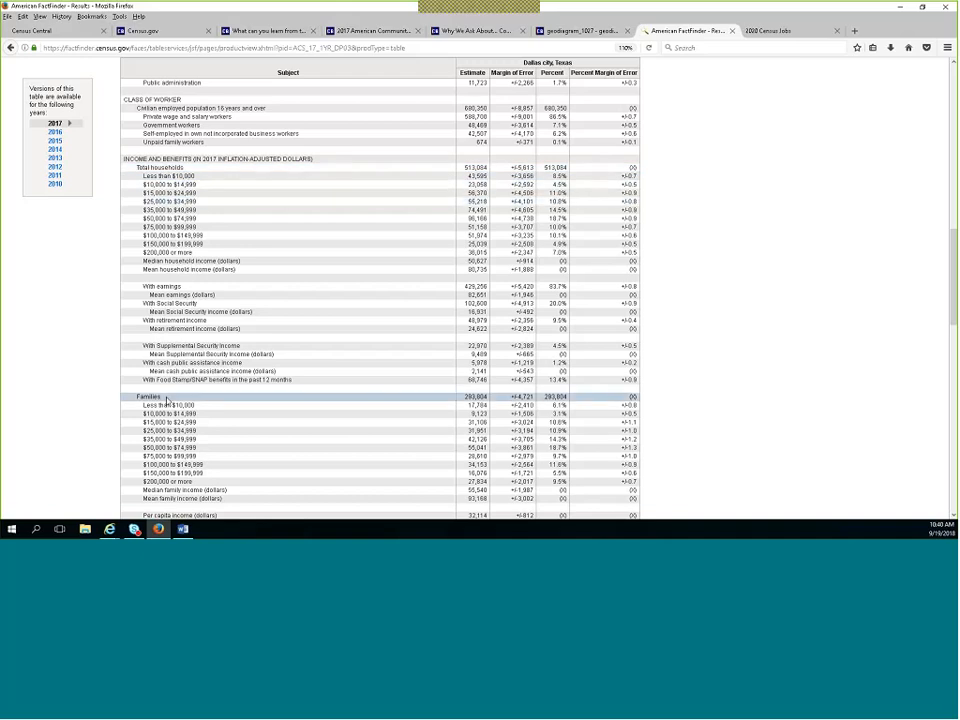
mouse_move(228, 404)
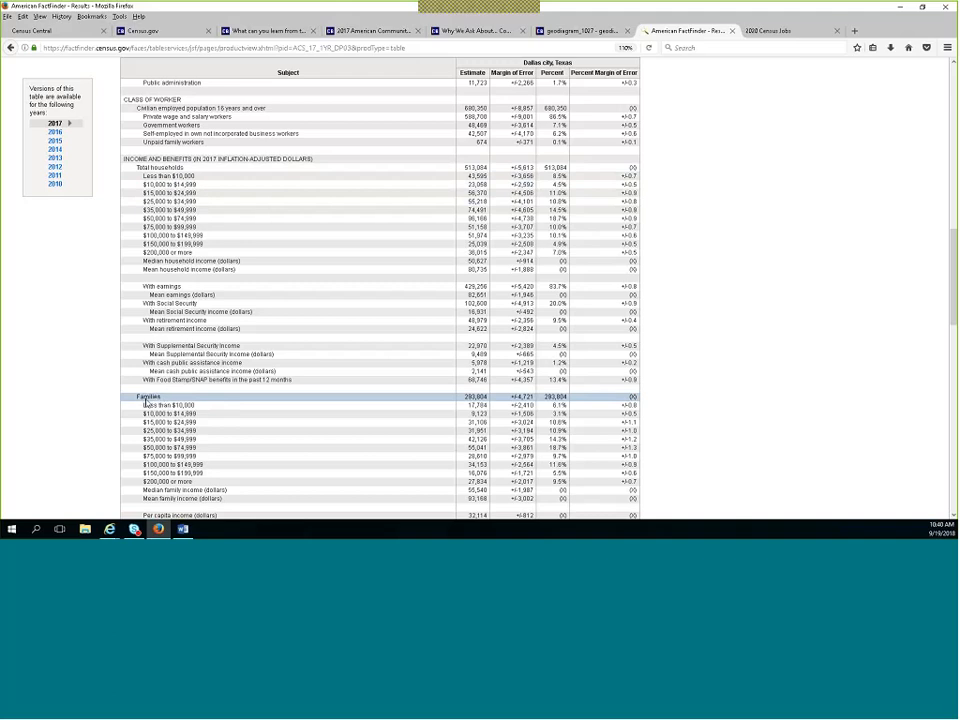
mouse_move(152, 402)
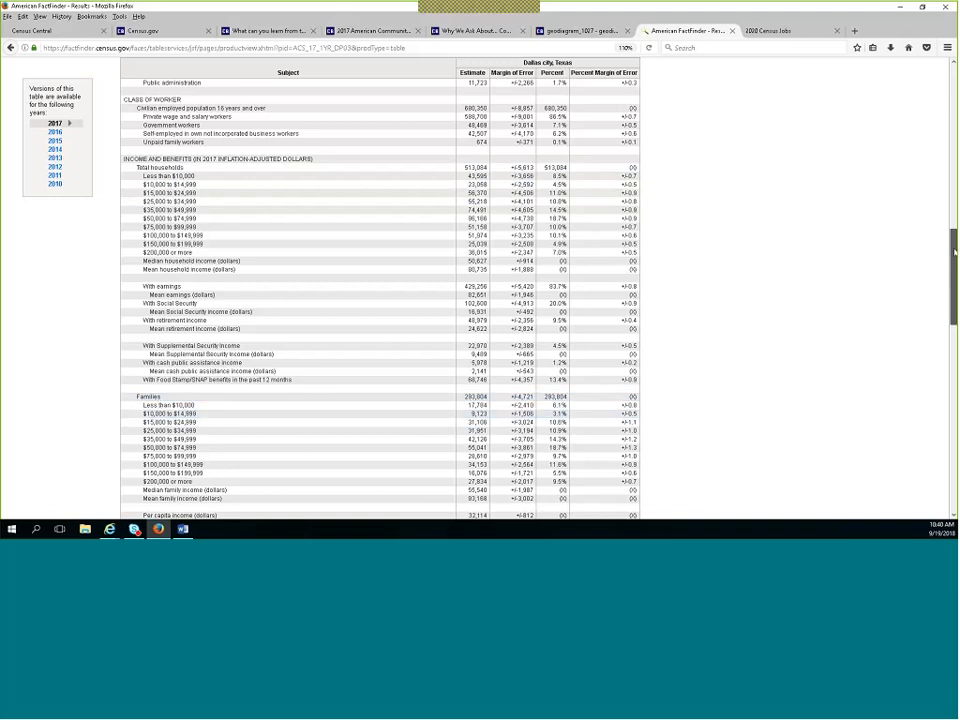
scroll("down", 3)
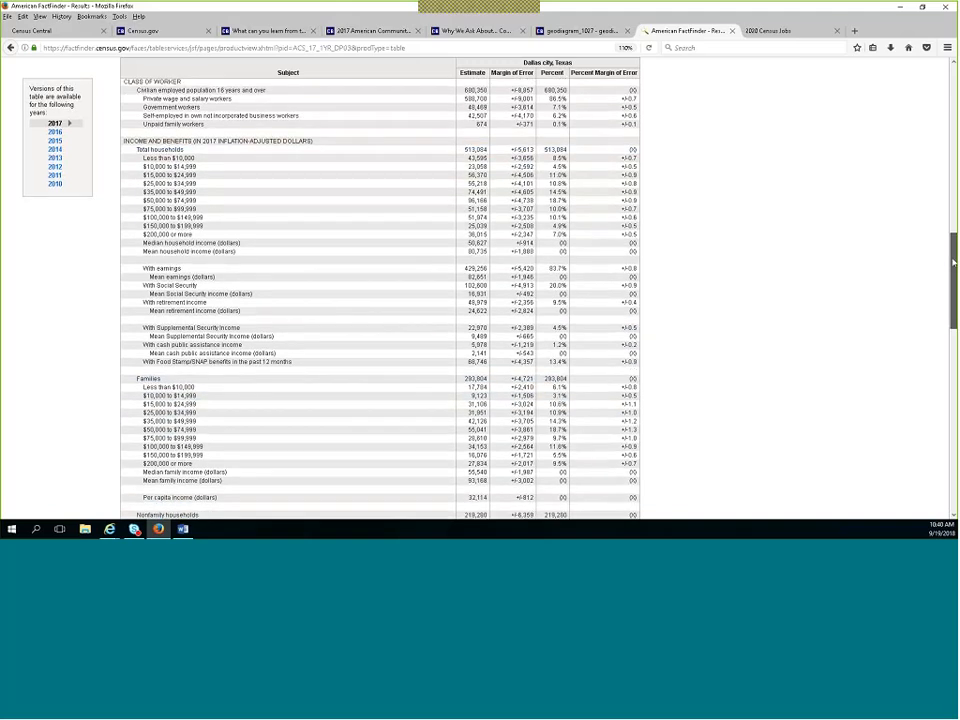
scroll("down", 3)
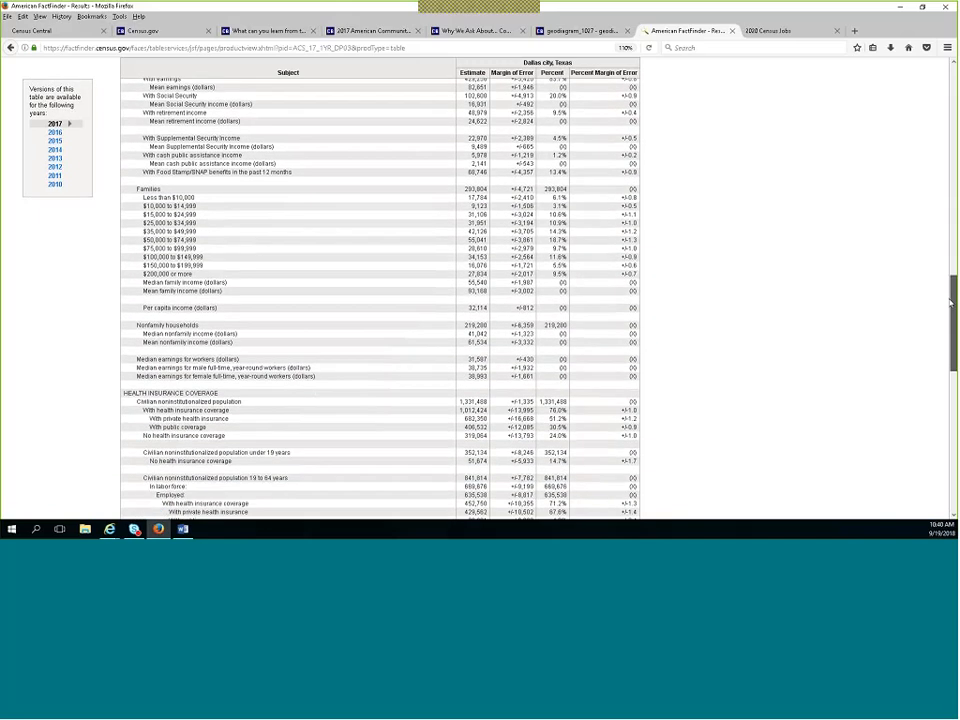
scroll("down", 3)
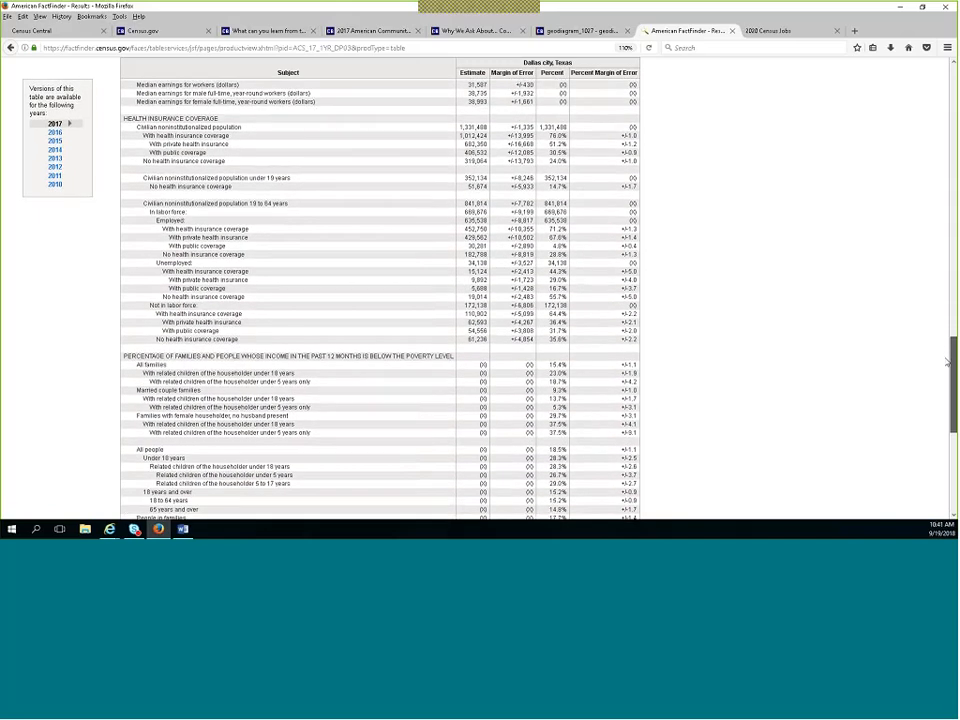
scroll("down", 3)
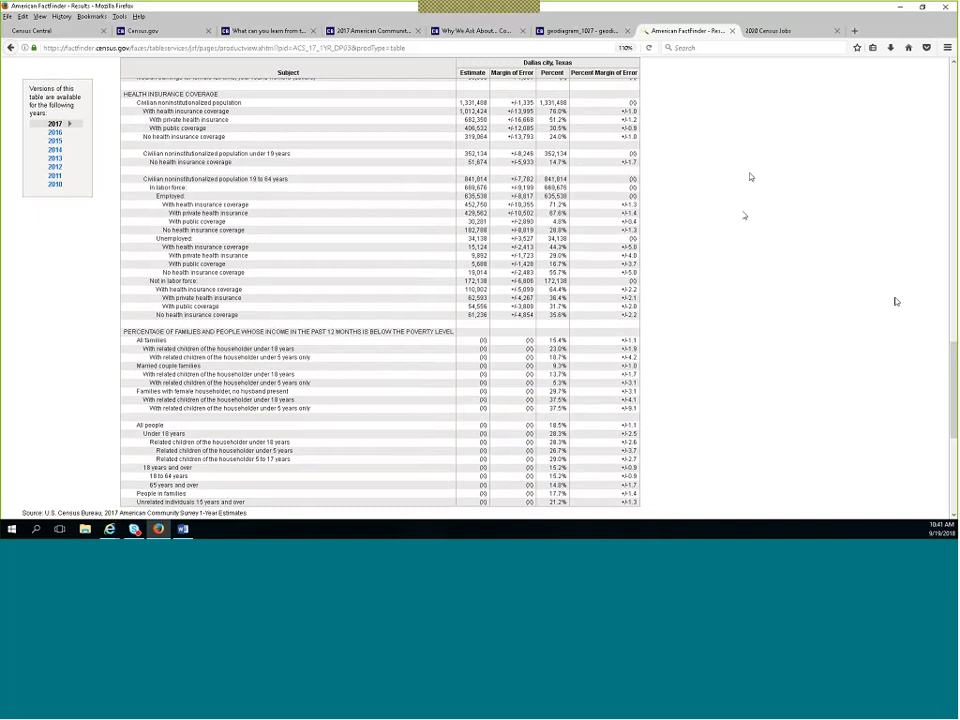
mouse_move(800, 320)
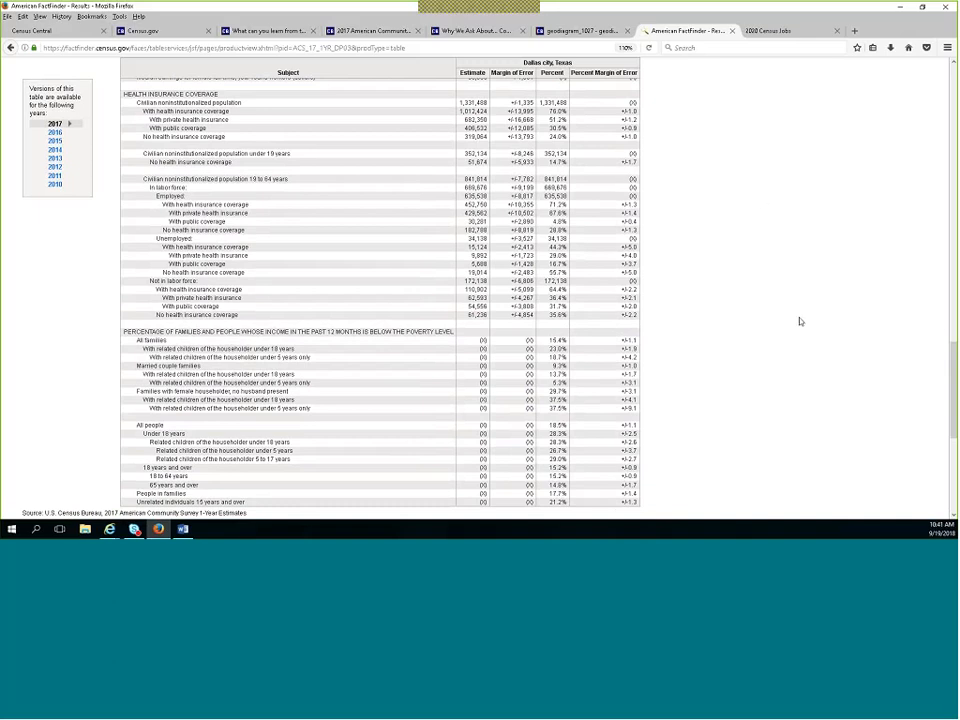
mouse_move(812, 324)
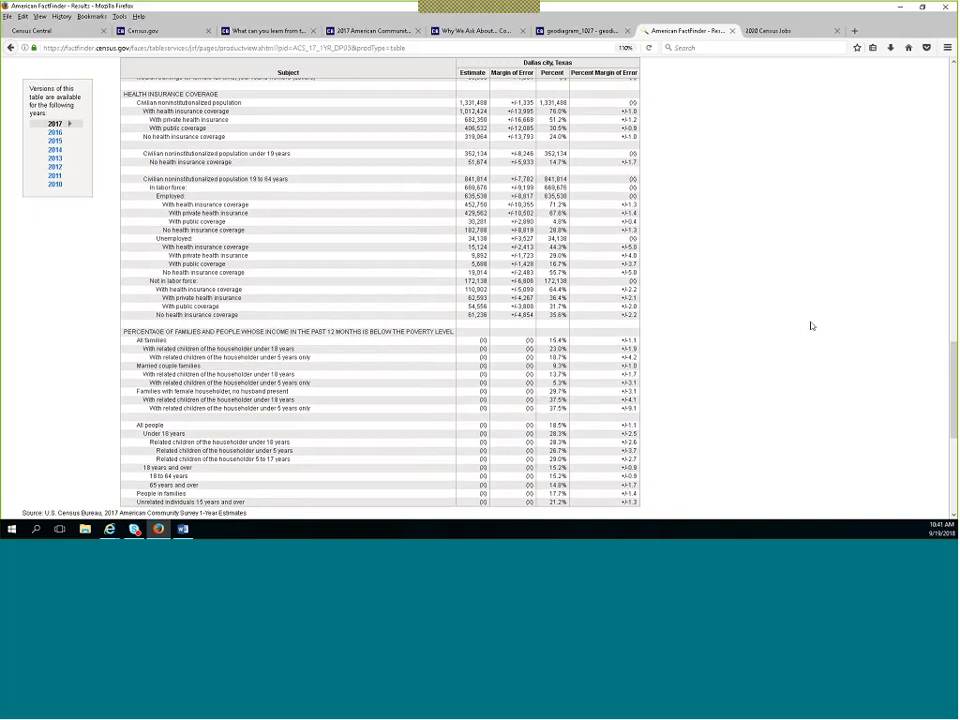
mouse_move(824, 362)
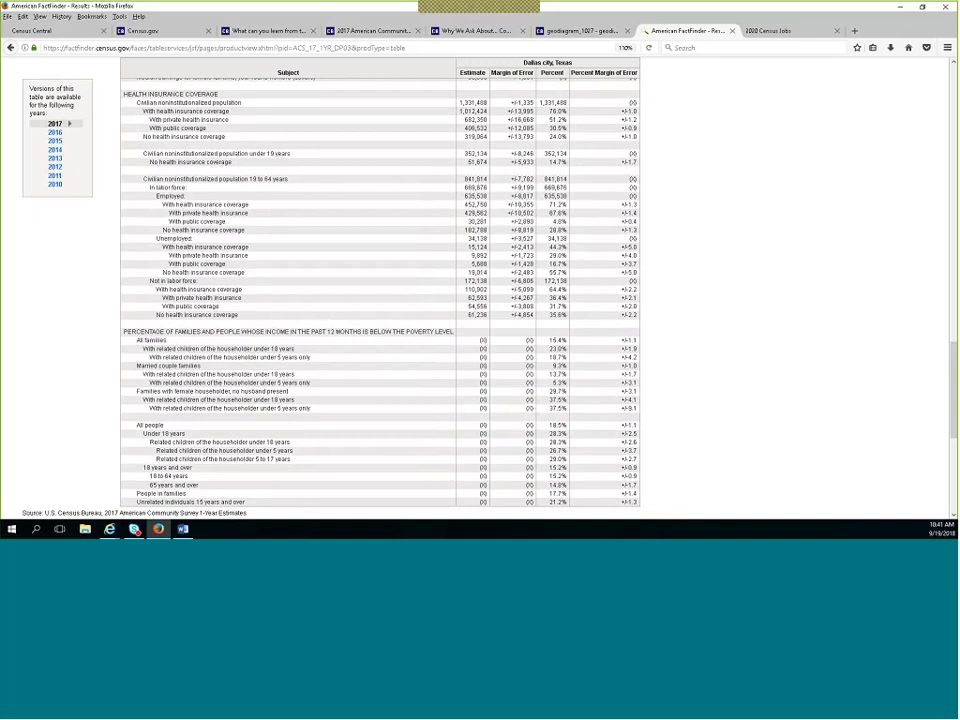
mouse_move(860, 384)
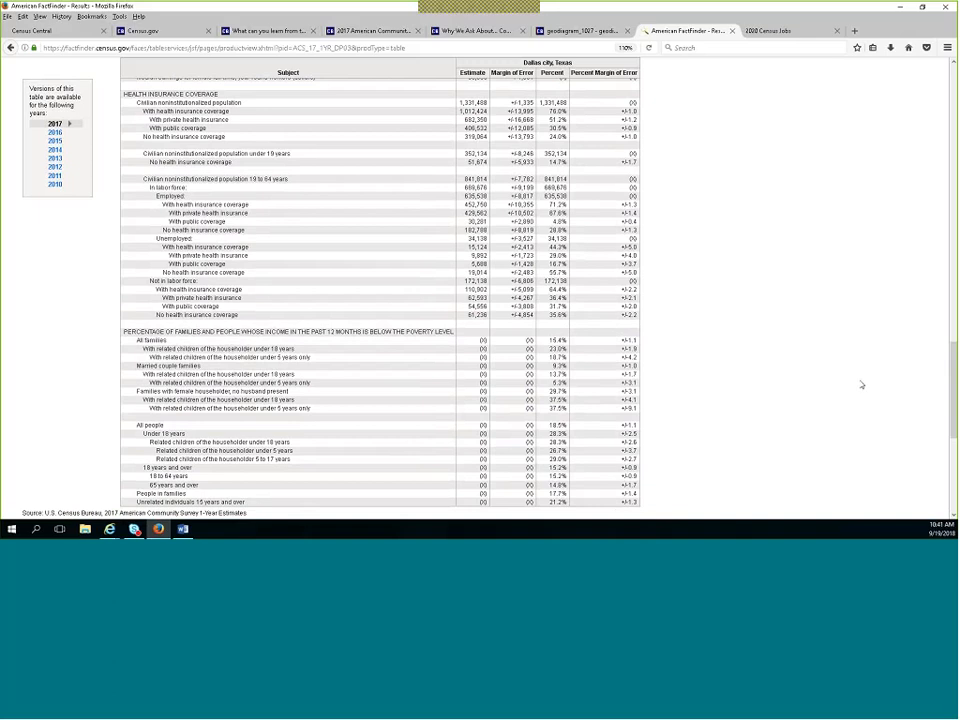
mouse_move(848, 380)
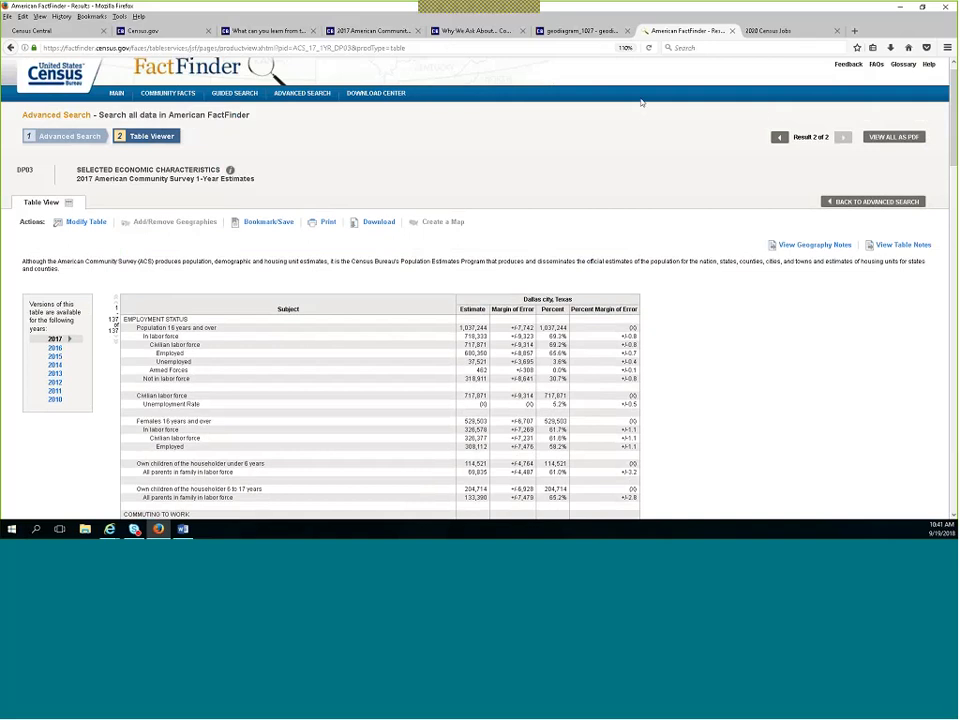
mouse_move(902, 64)
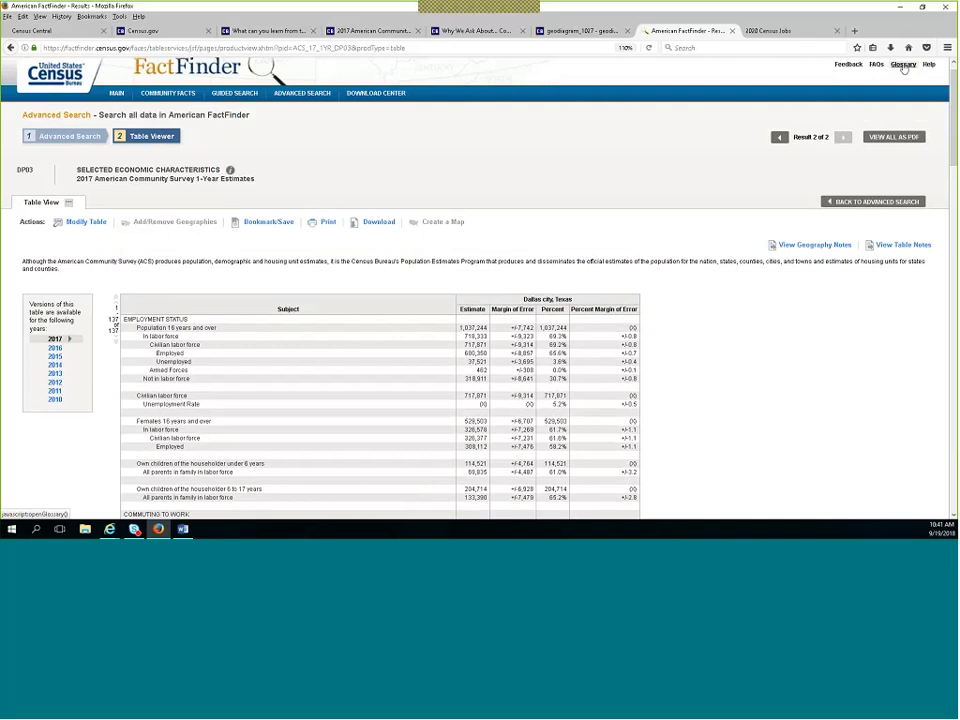
mouse_move(816, 116)
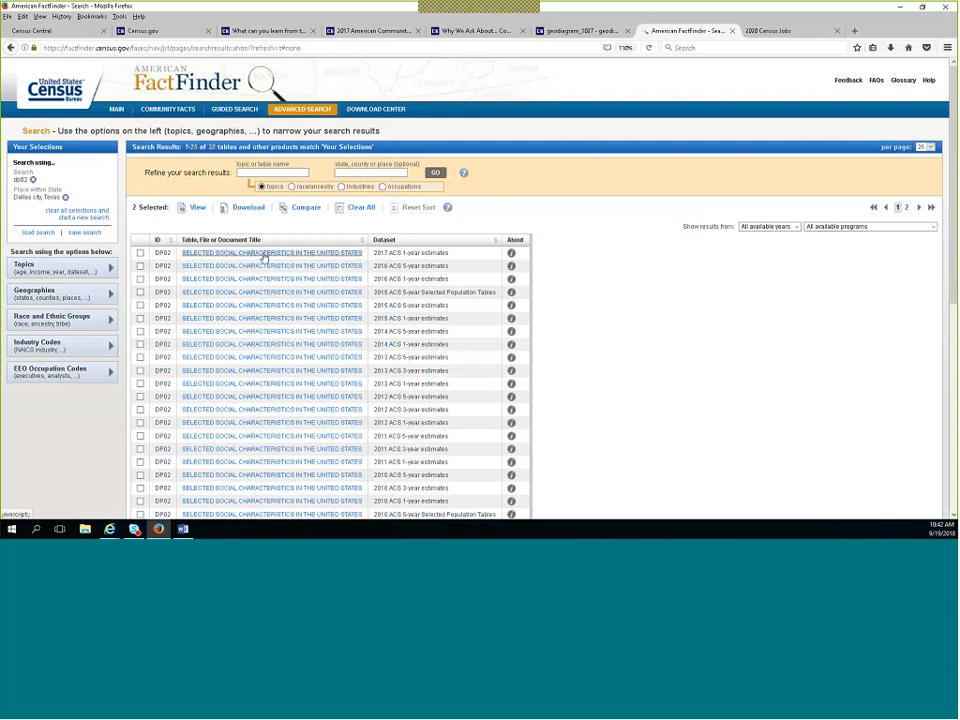
mouse_move(288, 256)
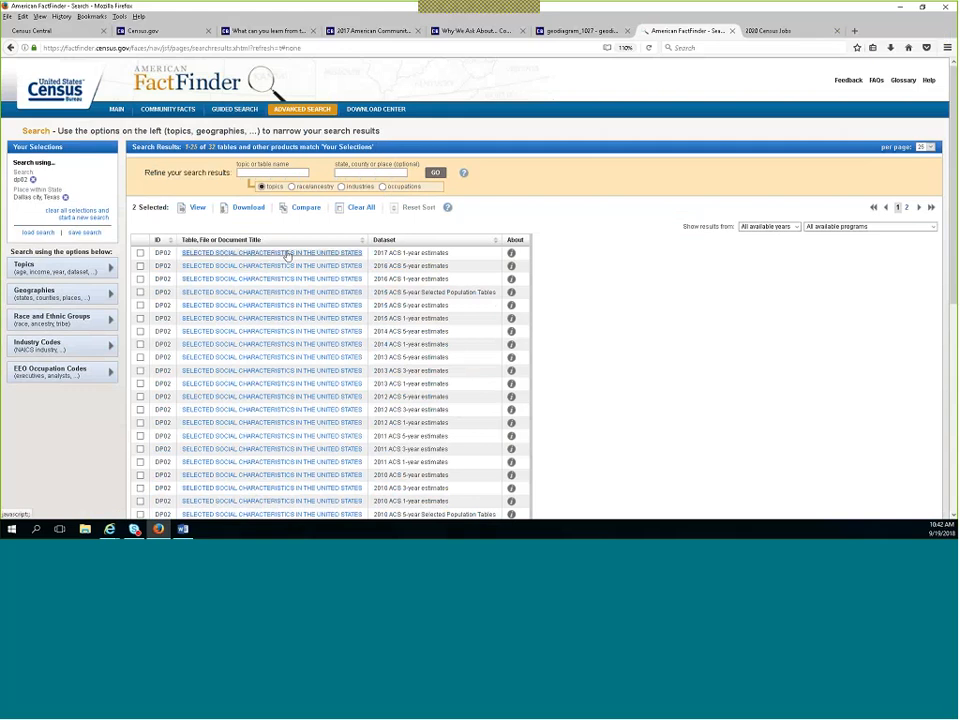
left_click(270, 252)
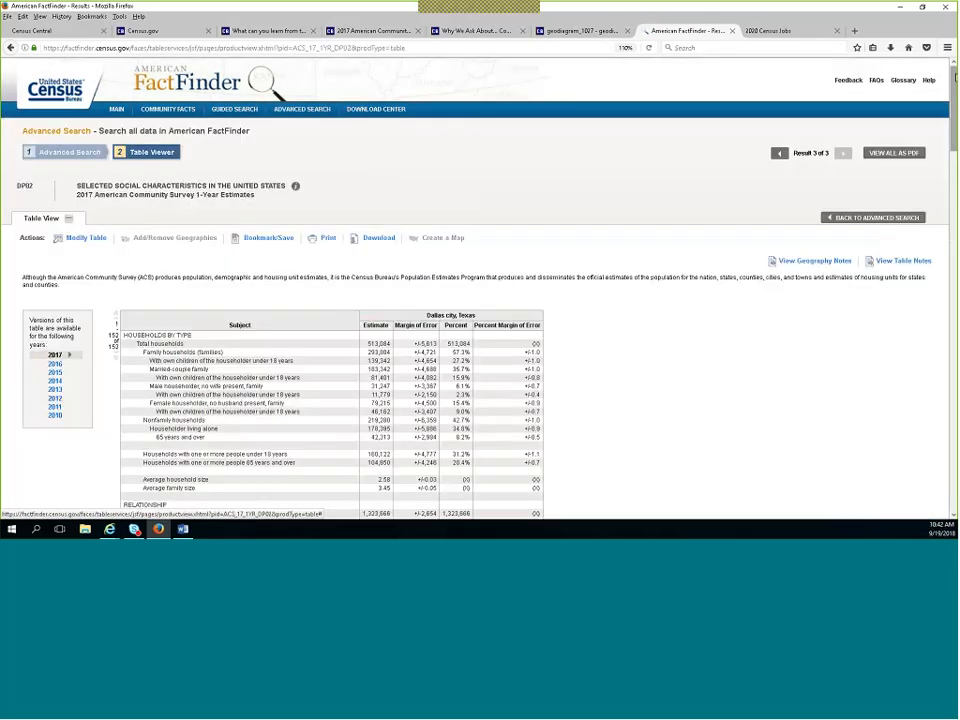
scroll("down", 3)
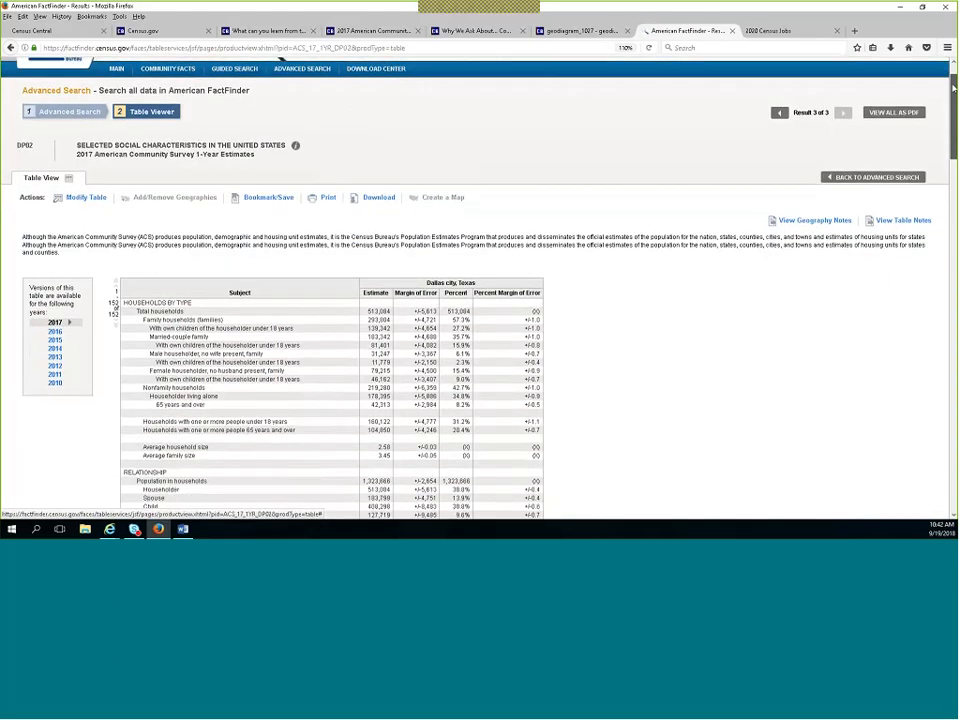
scroll("down", 3)
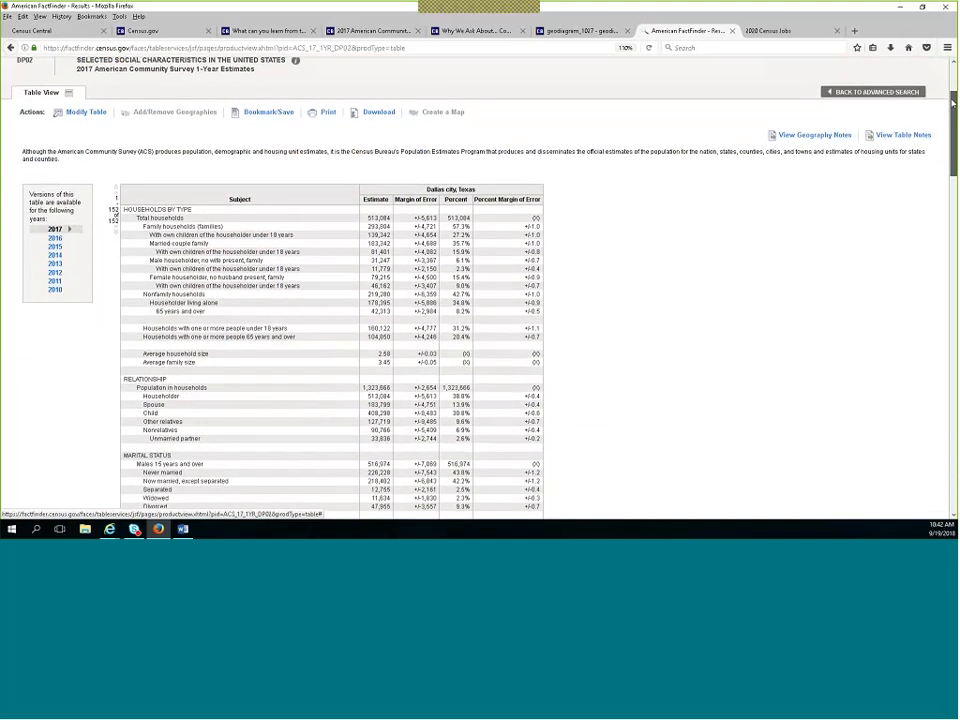
scroll("down", 3)
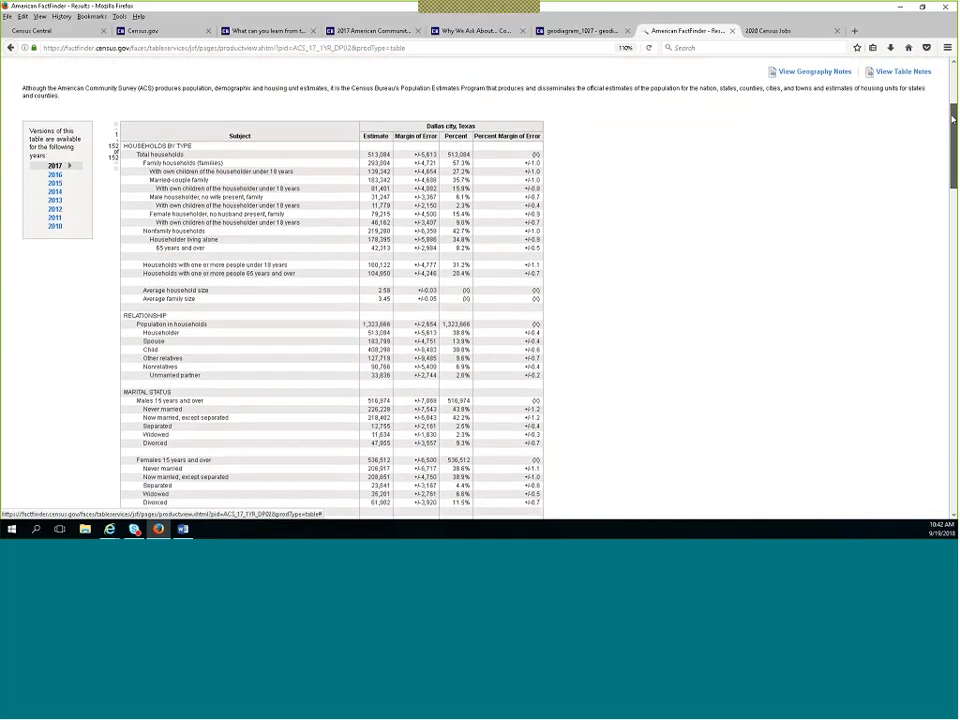
scroll("down", 3)
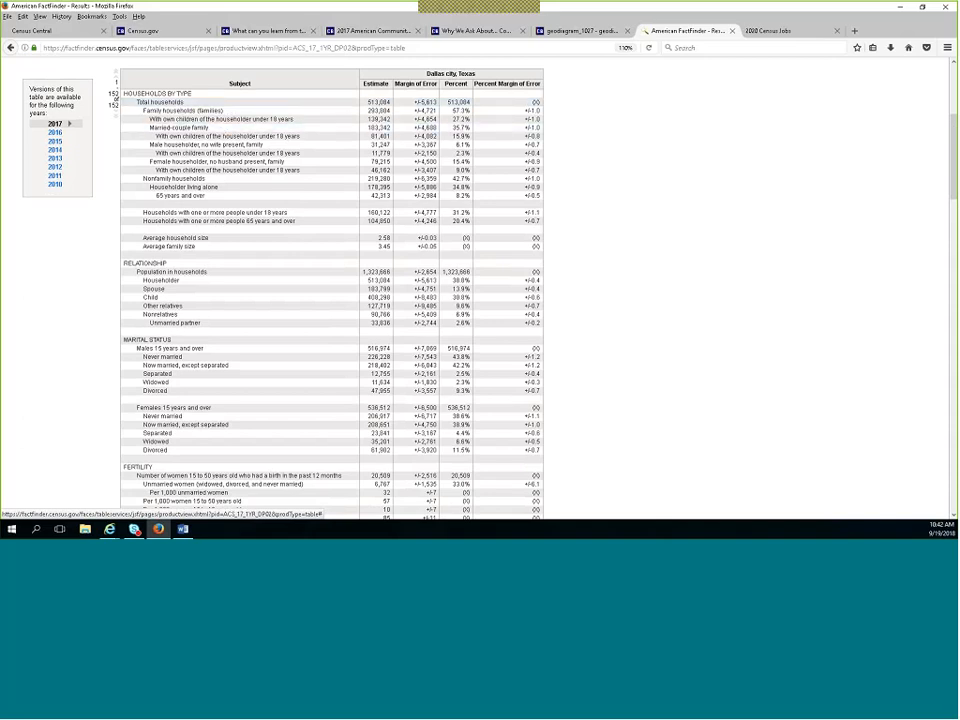
left_click(260, 170)
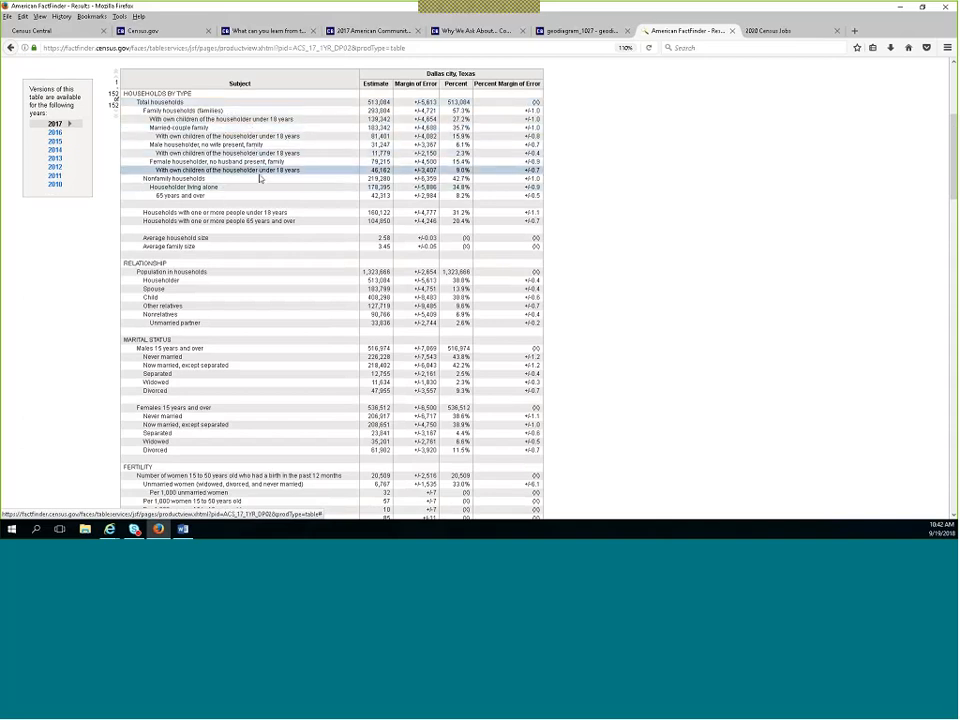
mouse_move(316, 160)
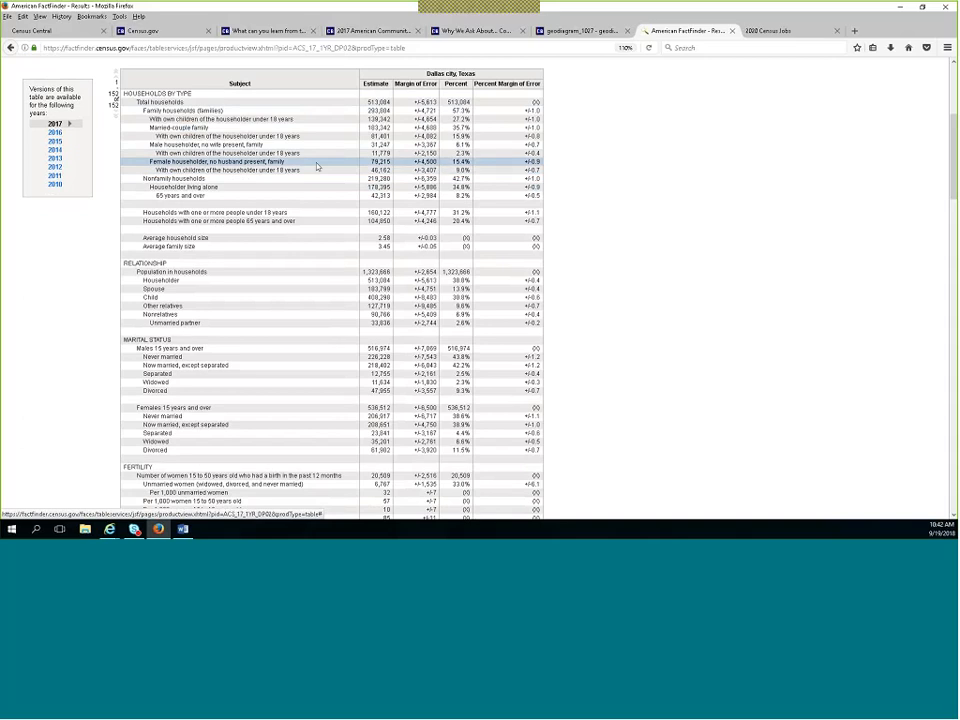
mouse_move(240, 170)
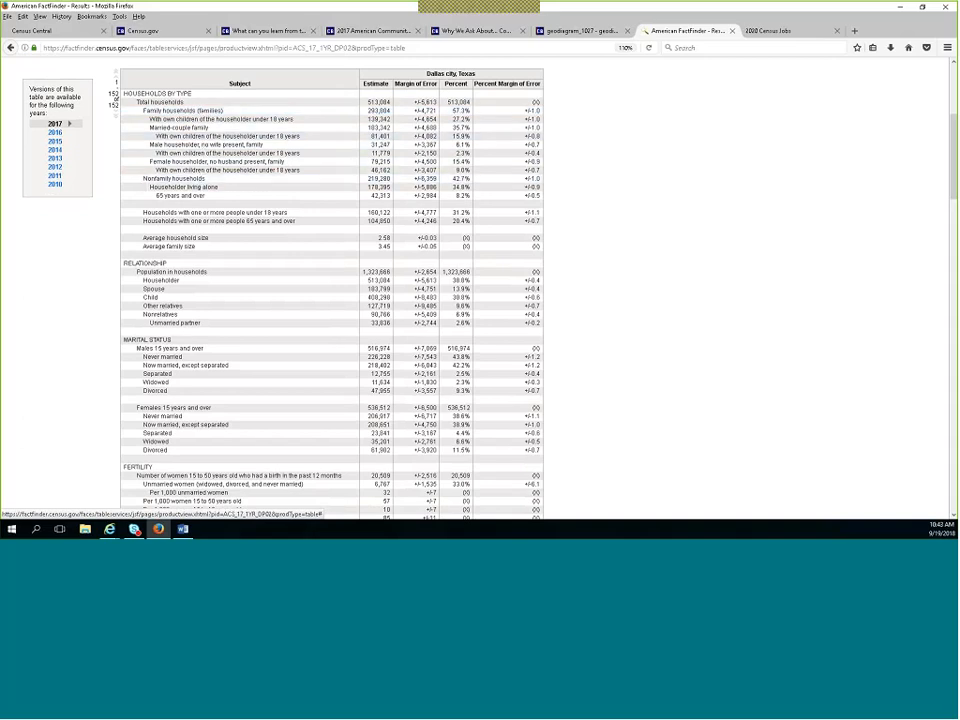
left_click(156, 100)
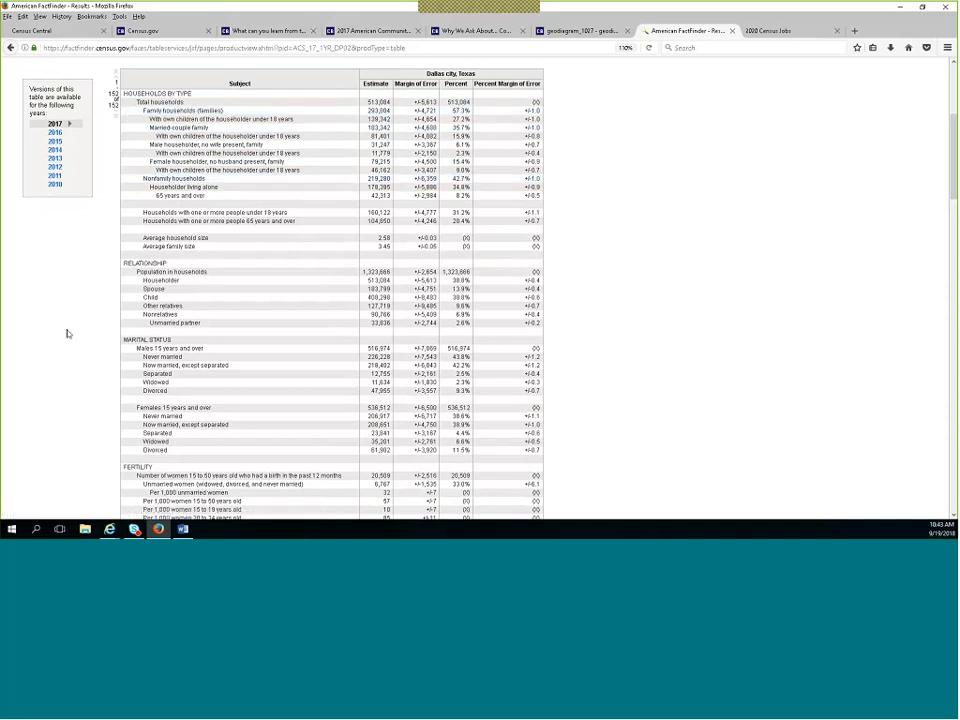
mouse_move(160, 280)
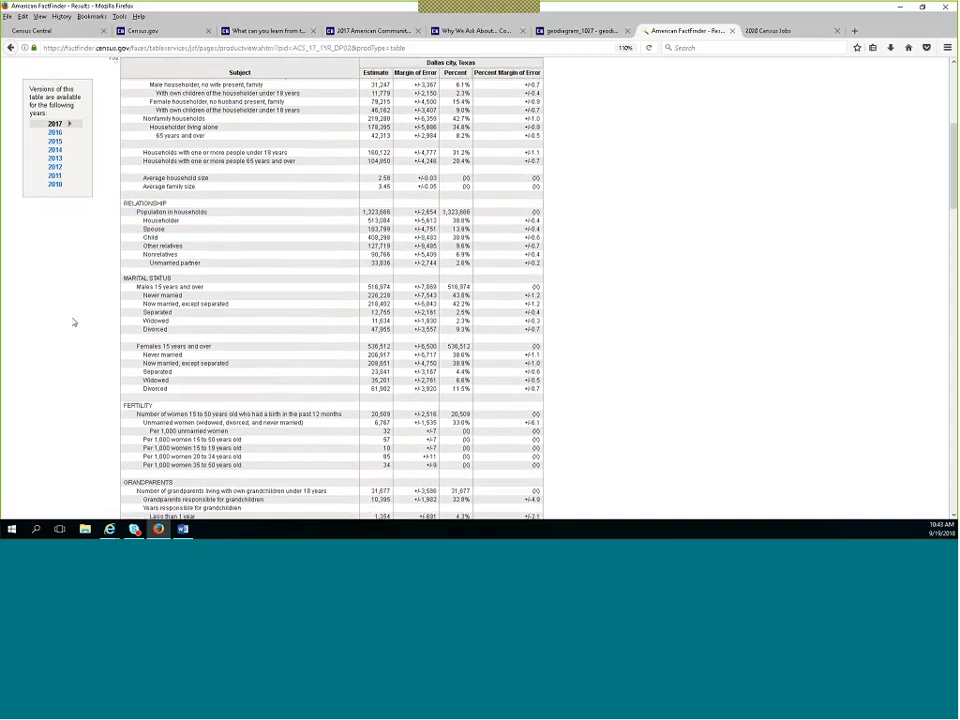
scroll("down", 3)
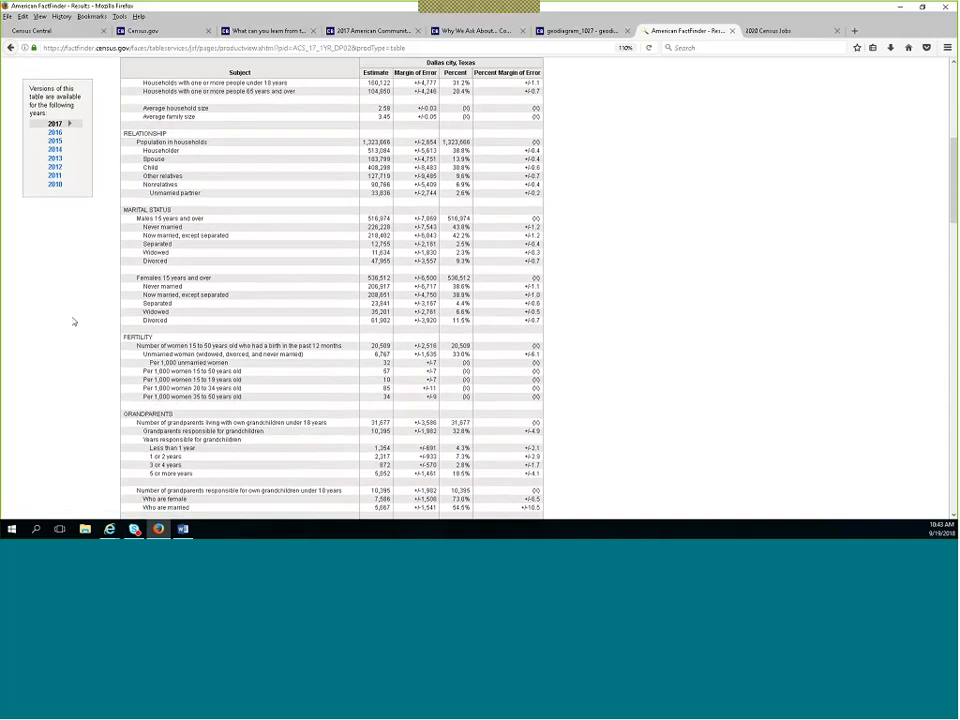
scroll("down", 3)
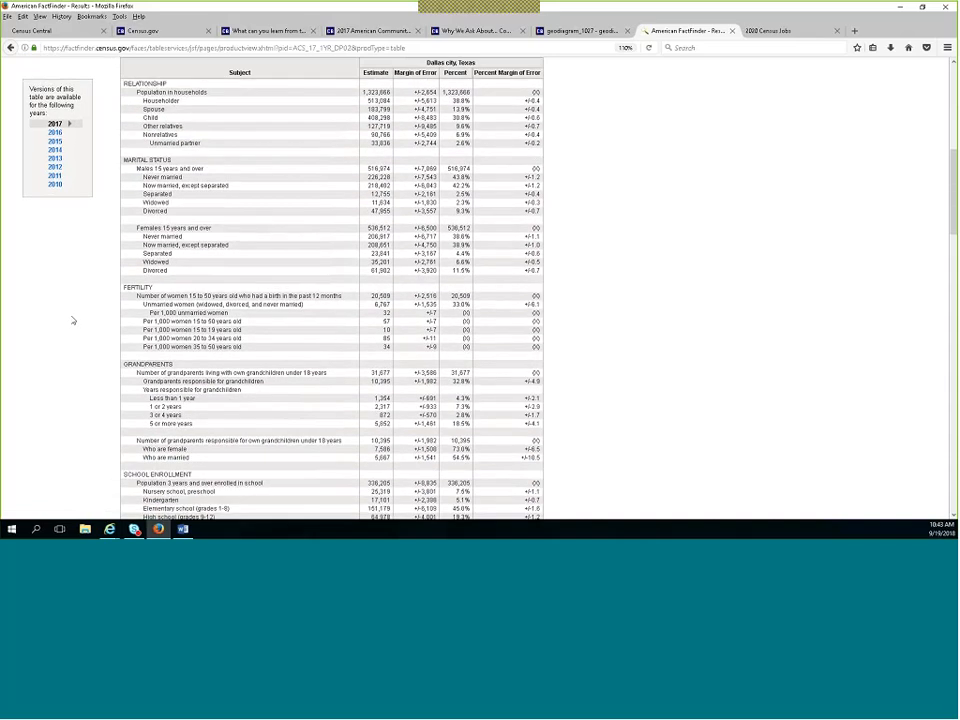
mouse_move(96, 234)
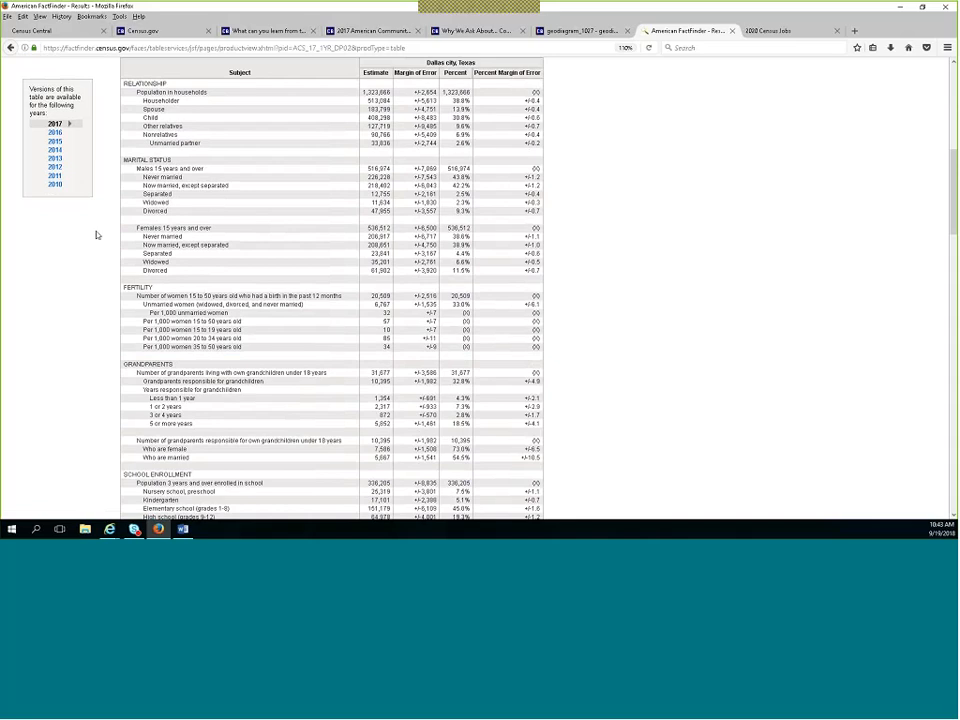
mouse_move(80, 320)
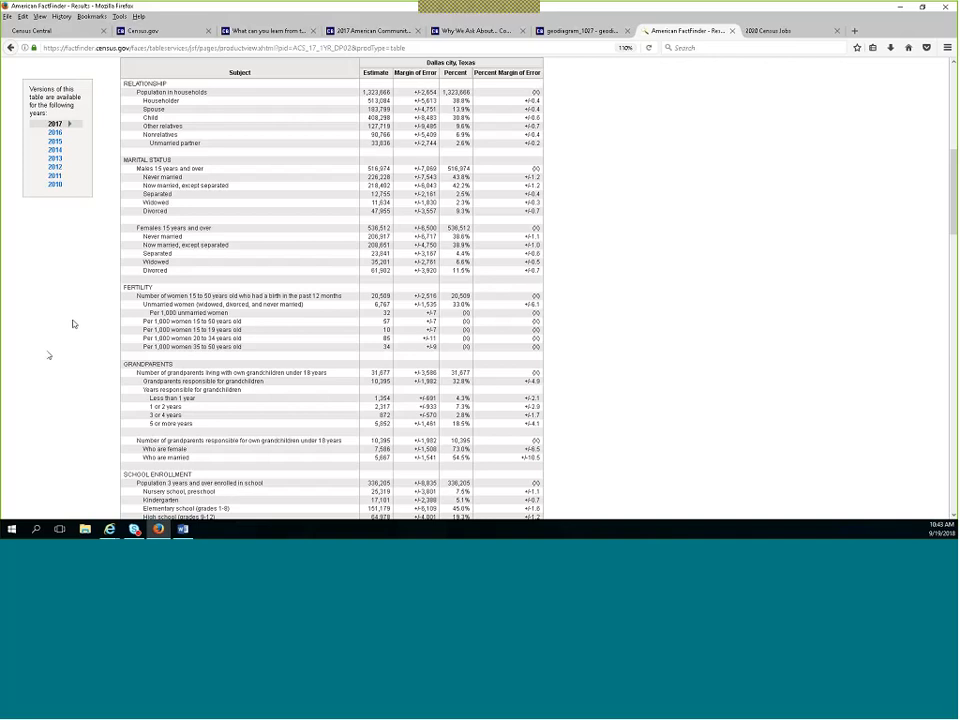
mouse_move(96, 394)
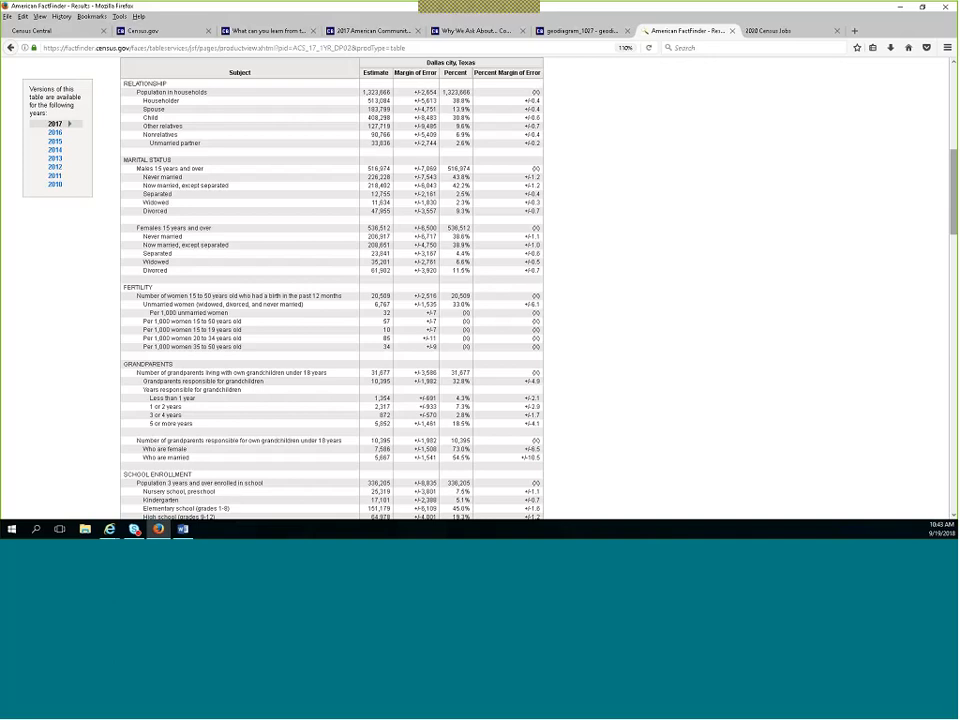
scroll("down", 3)
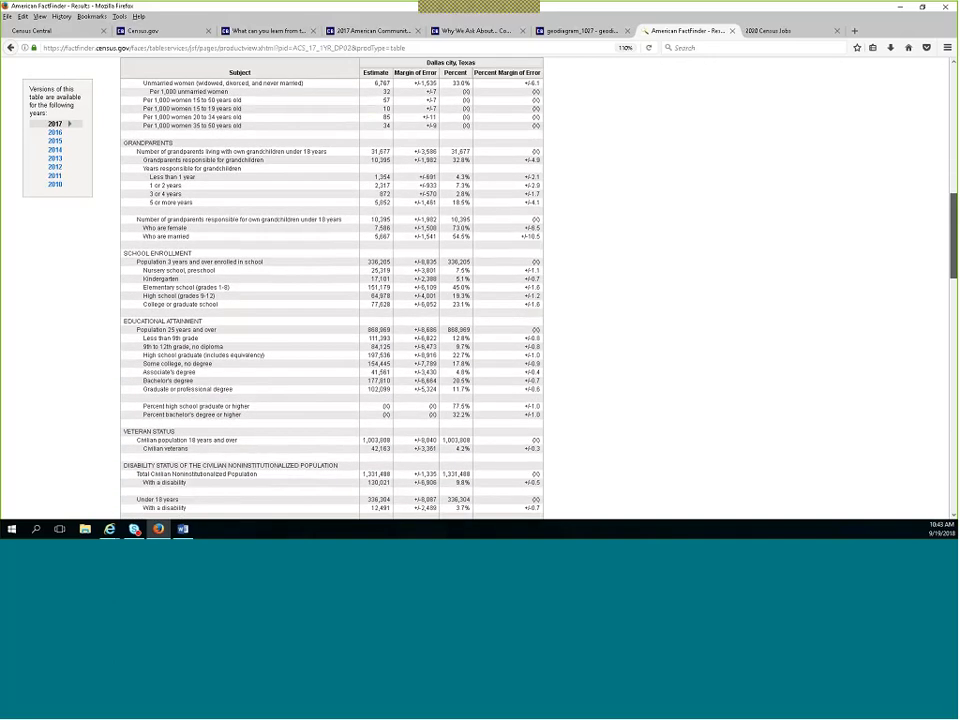
scroll("down", 3)
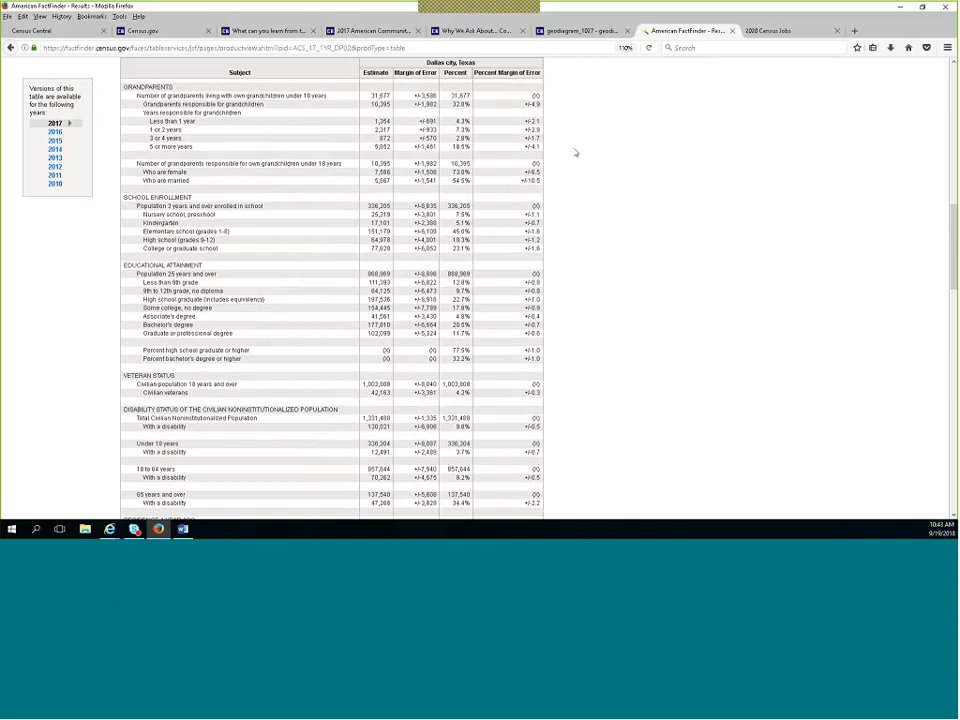
mouse_move(584, 212)
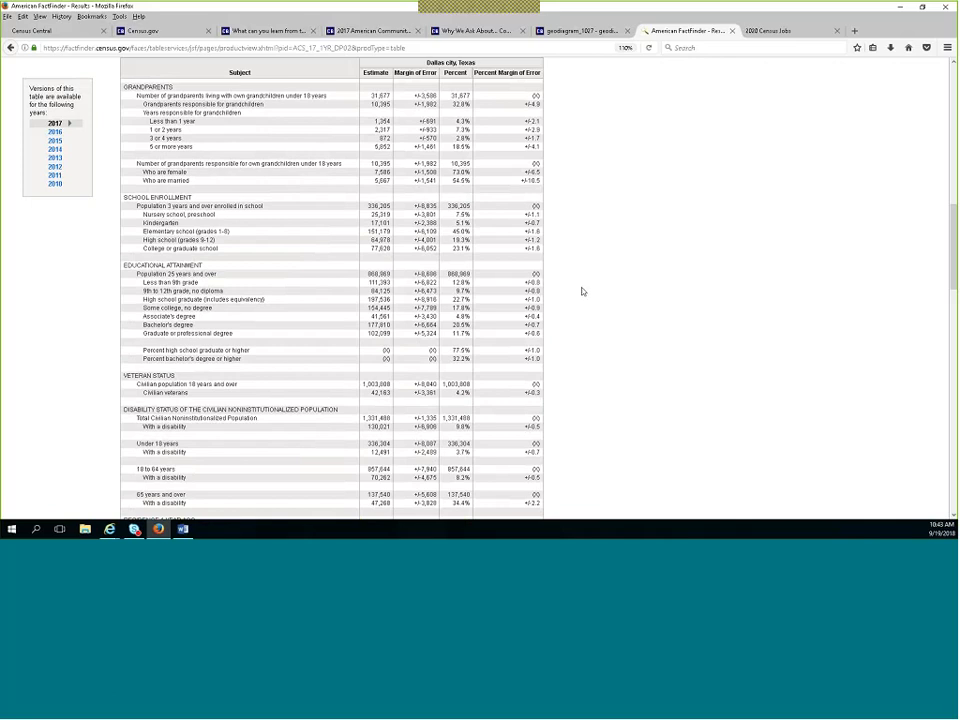
mouse_move(600, 334)
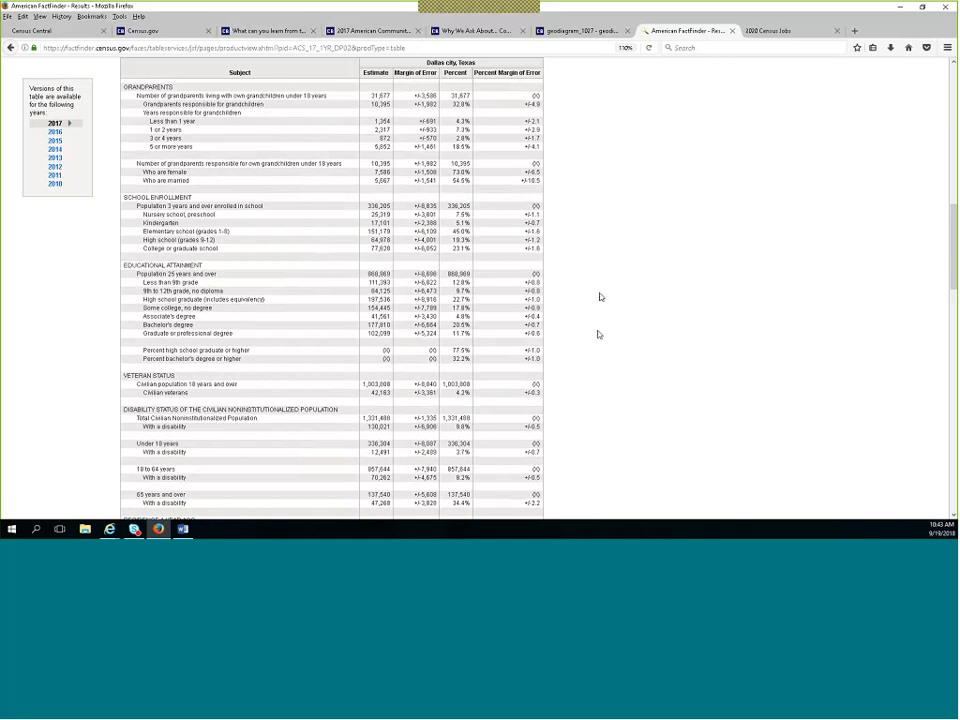
mouse_move(576, 390)
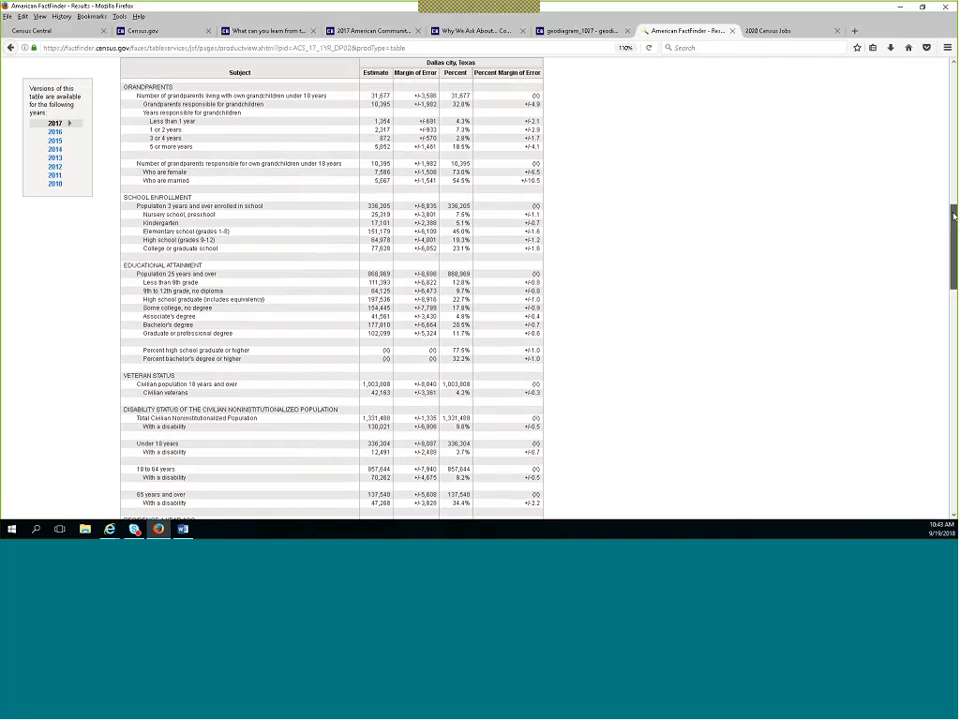
scroll("down", 3)
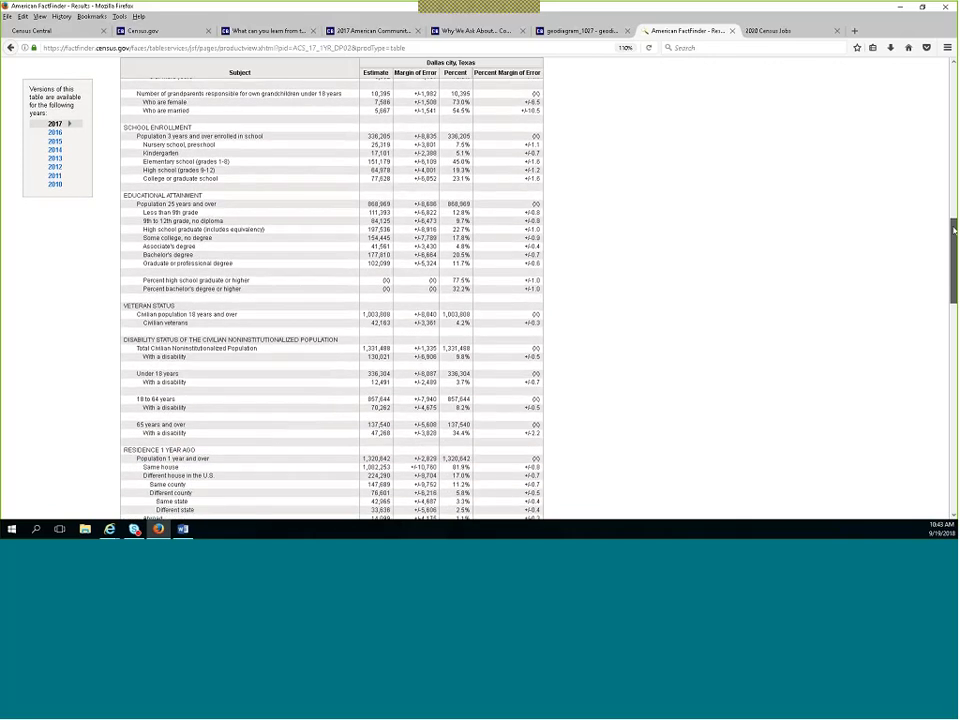
scroll("down", 3)
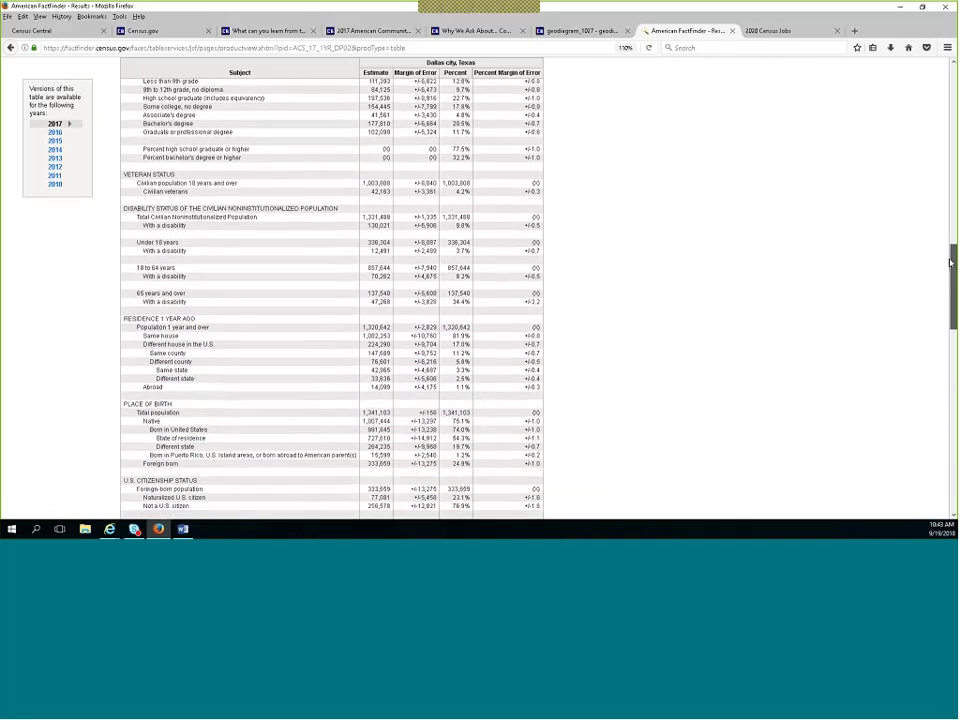
scroll("down", 3)
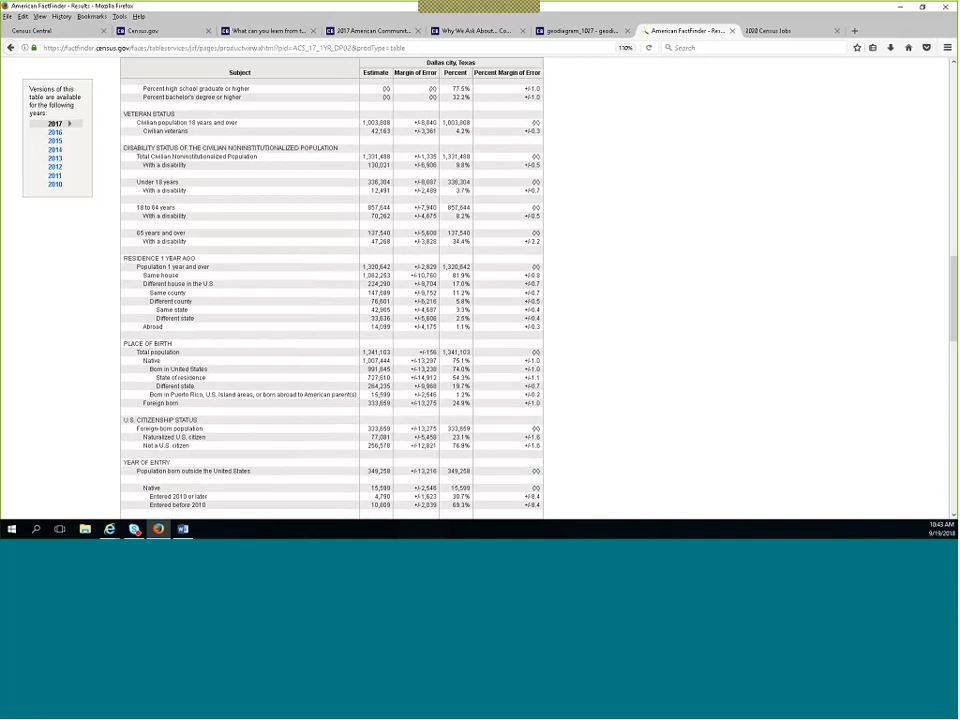
mouse_move(572, 168)
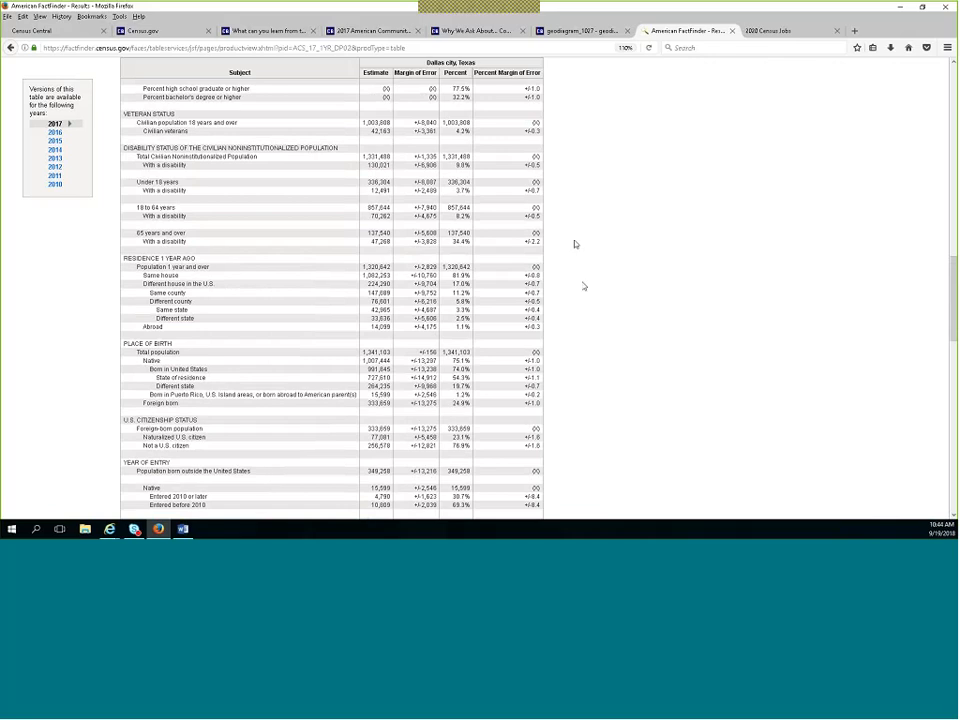
mouse_move(586, 300)
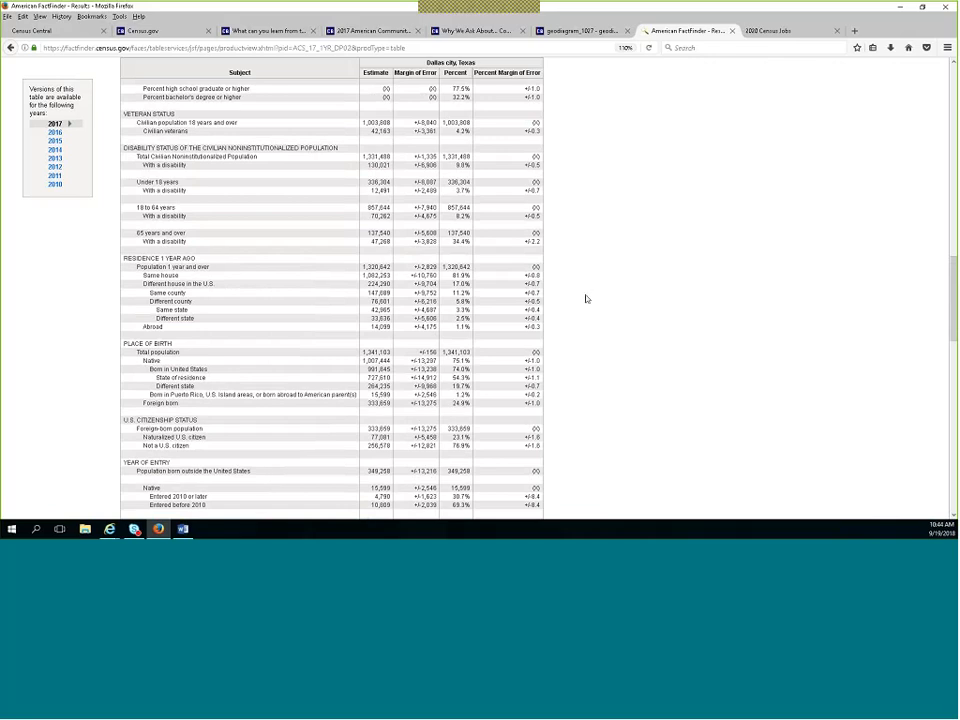
mouse_move(580, 384)
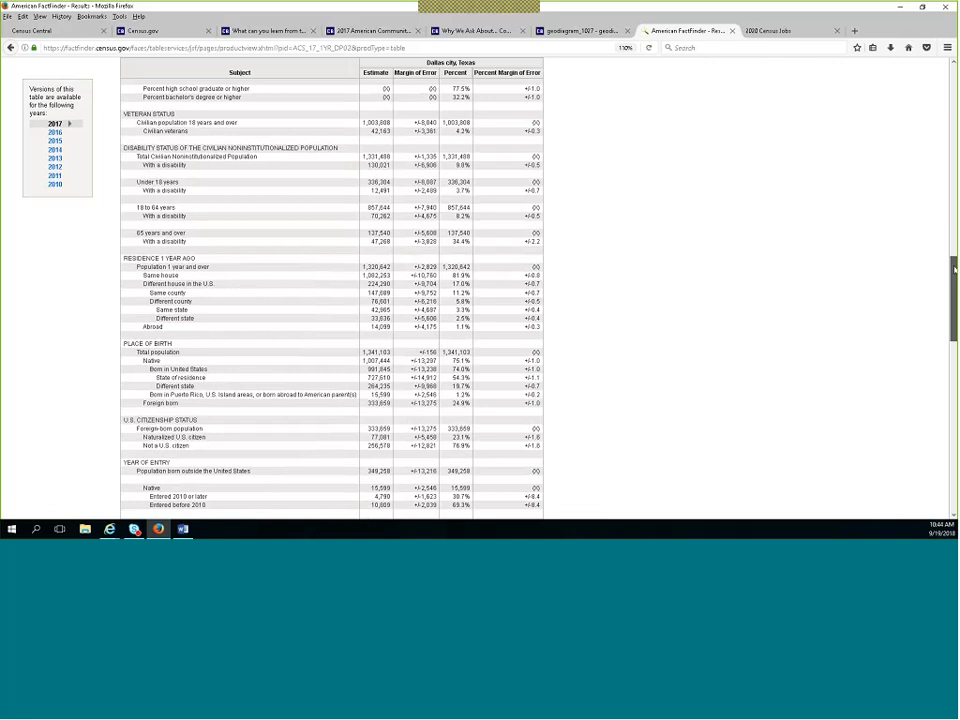
scroll("down", 3)
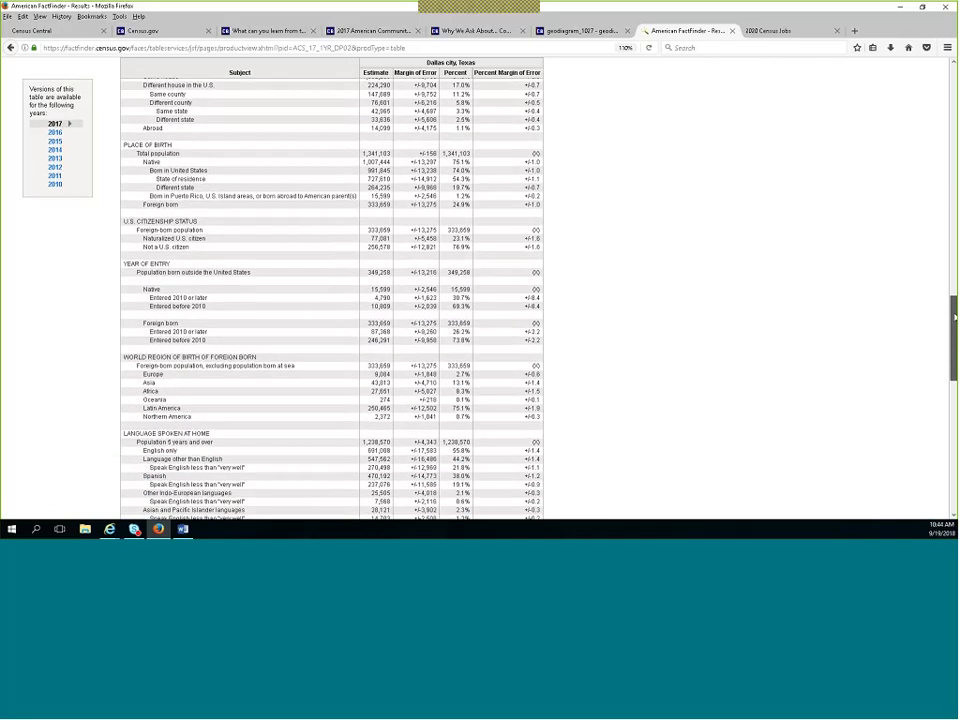
scroll("down", 3)
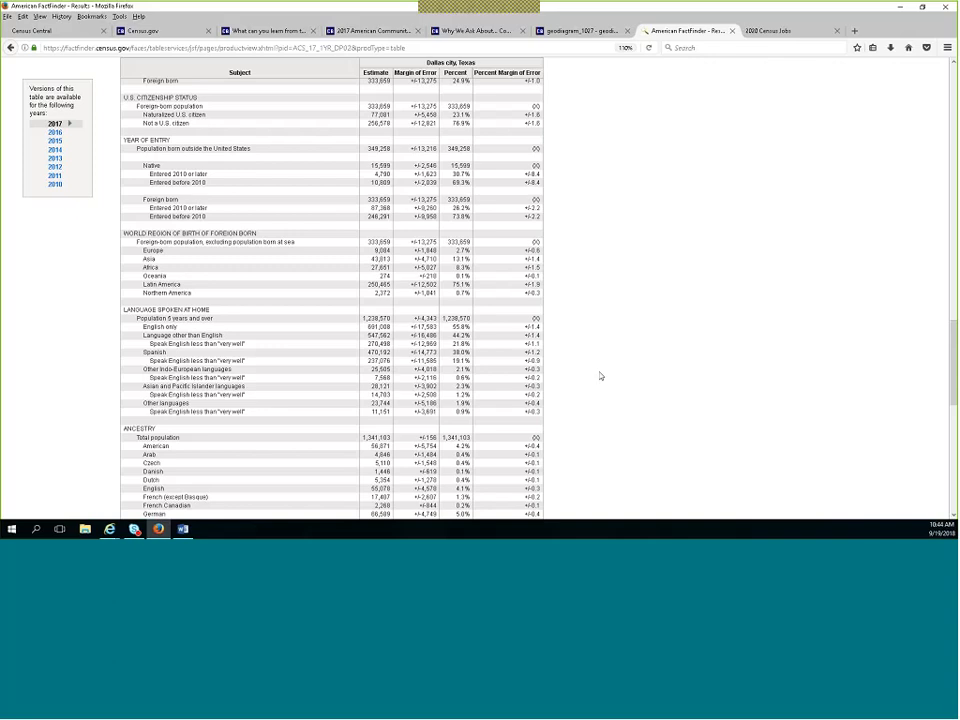
scroll("down", 3)
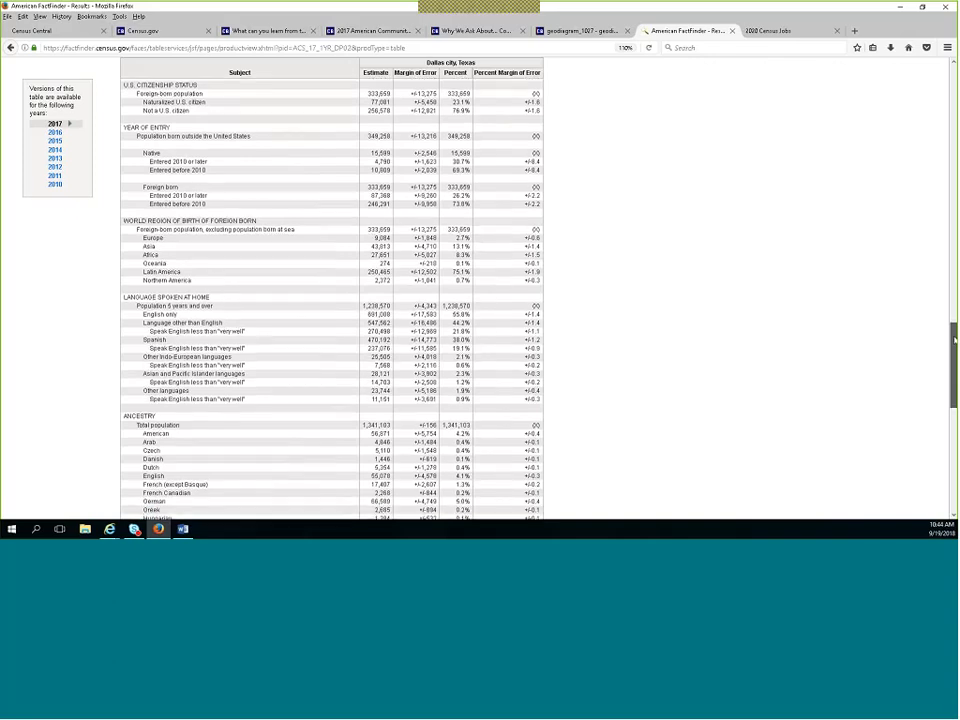
scroll("down", 3)
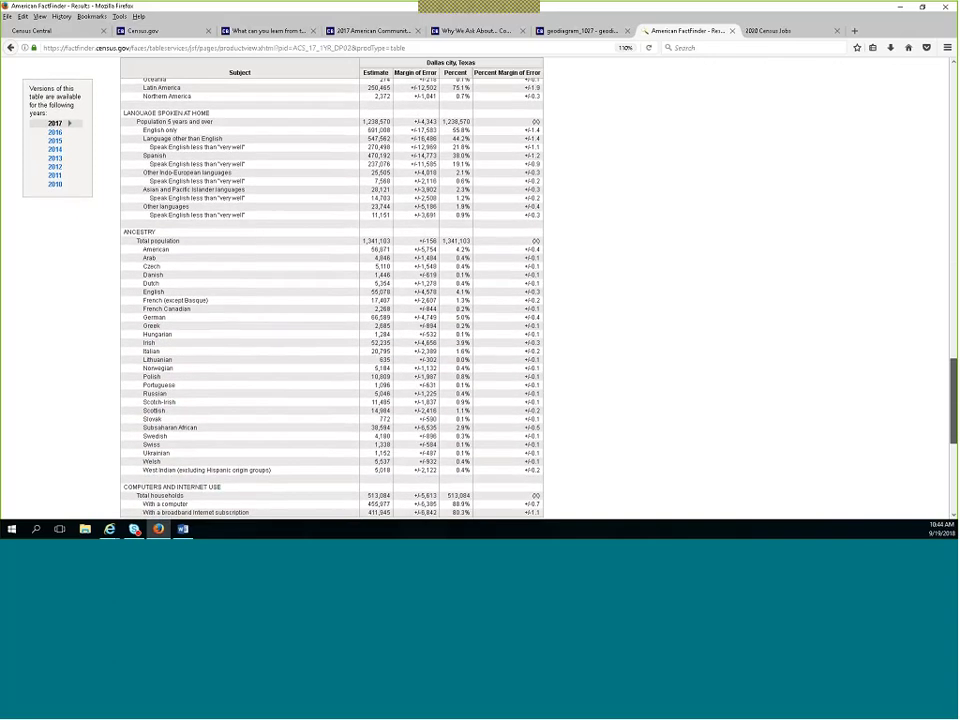
scroll("down", 3)
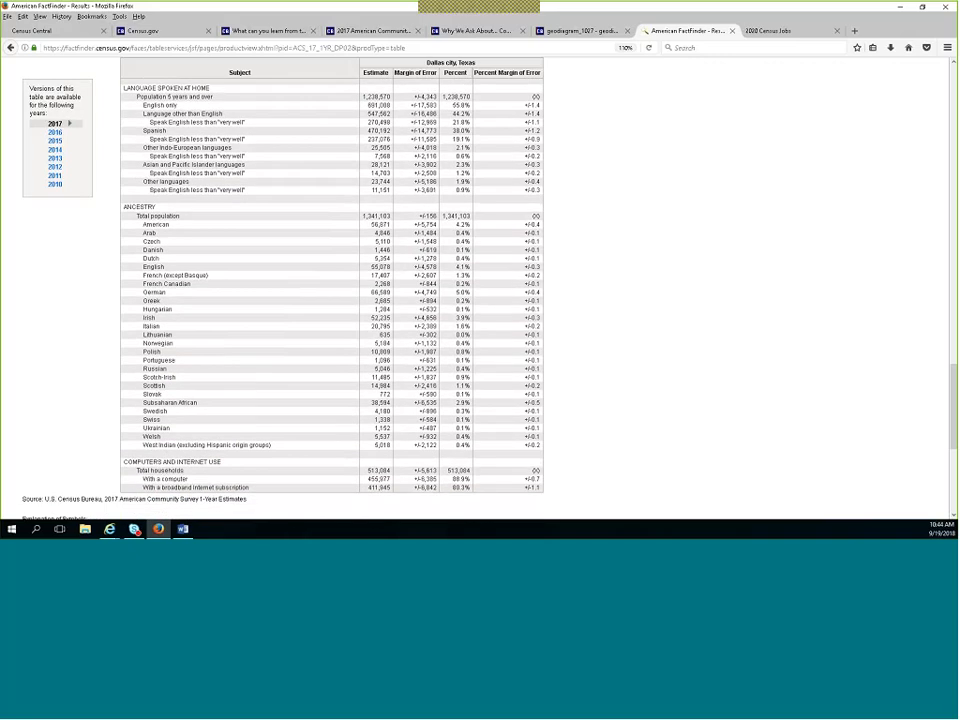
mouse_move(708, 400)
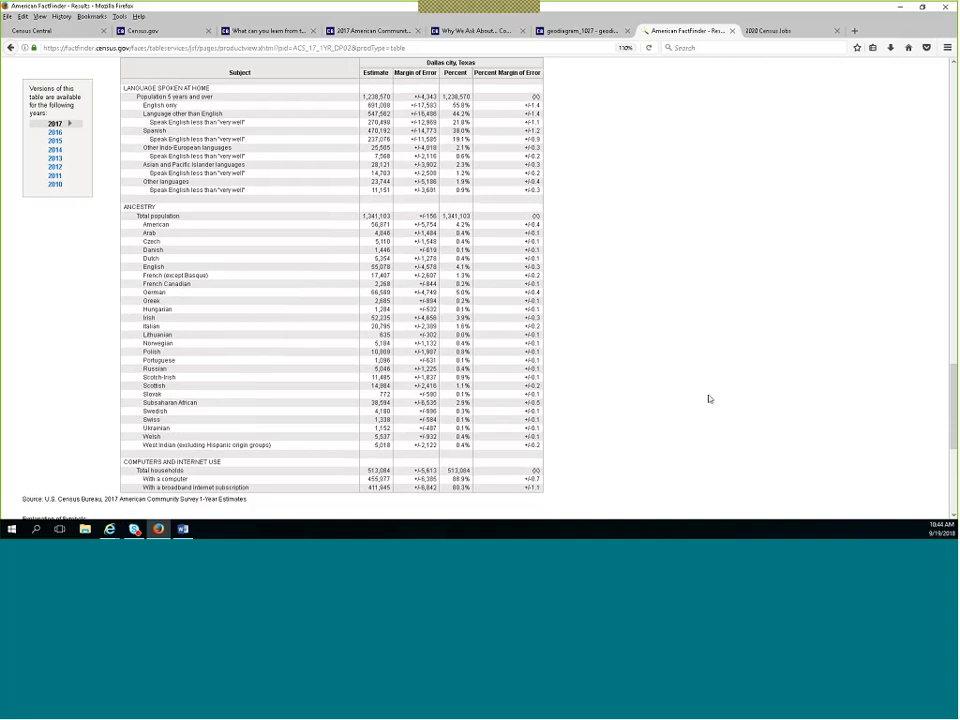
mouse_move(714, 400)
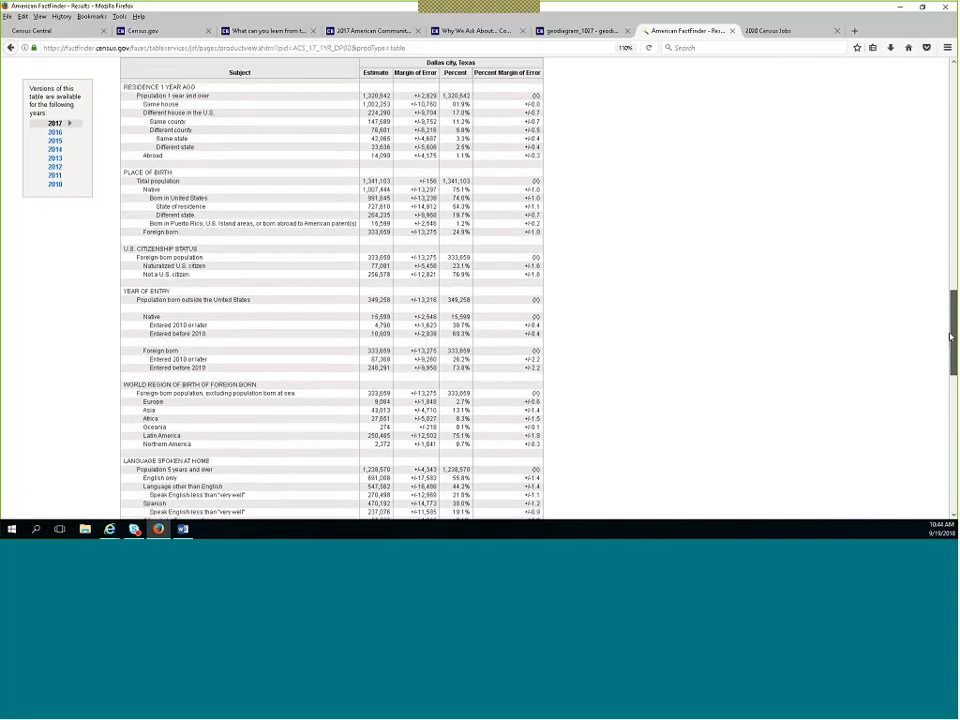
scroll("down", 3)
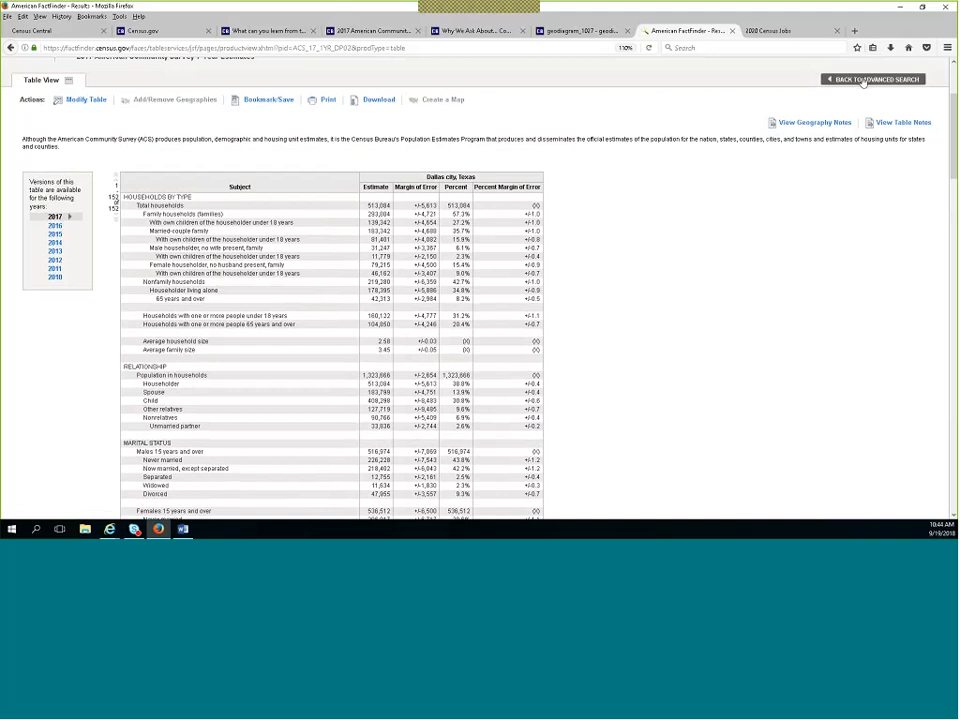
Refine the Dallas city results to 'dp1' and choose the 2010 general population and housing profile.
left_click(872, 80)
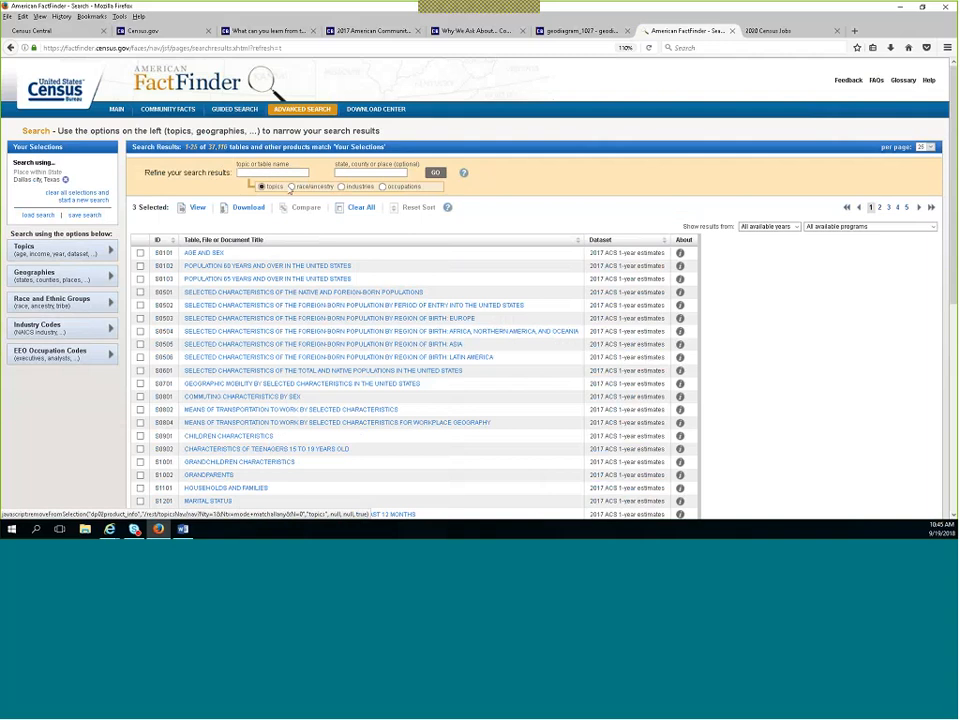
type("dp1")
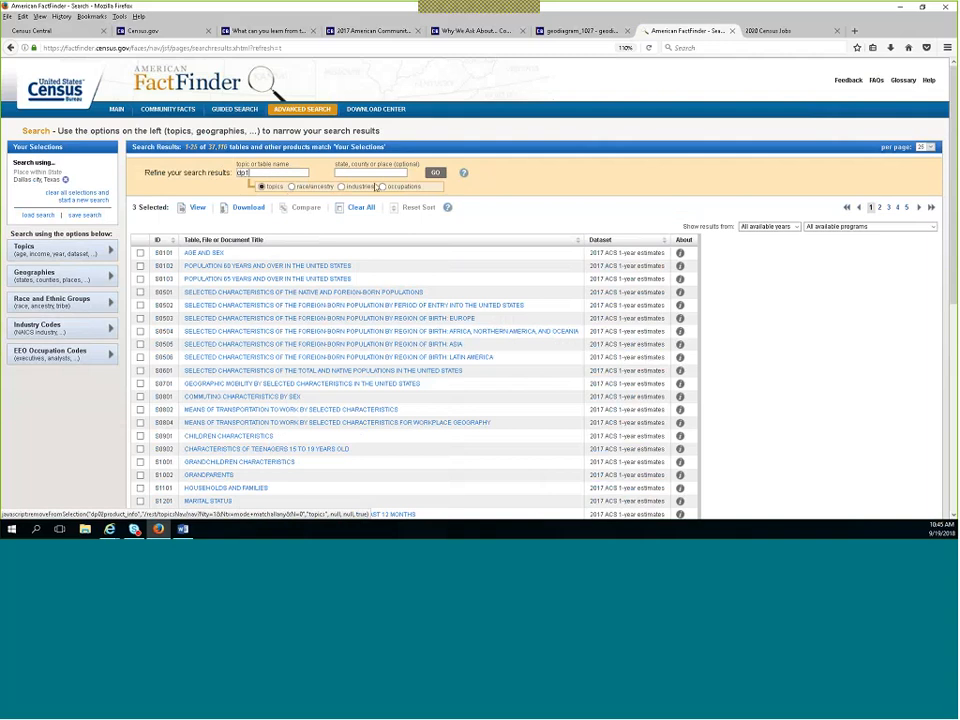
left_click(434, 172)
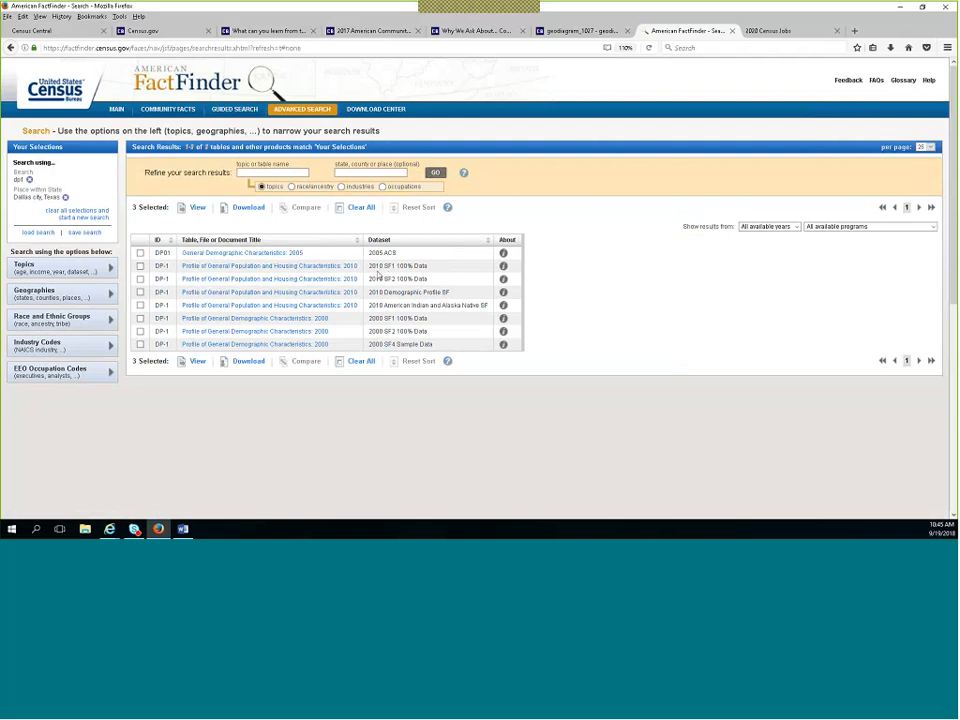
mouse_move(424, 272)
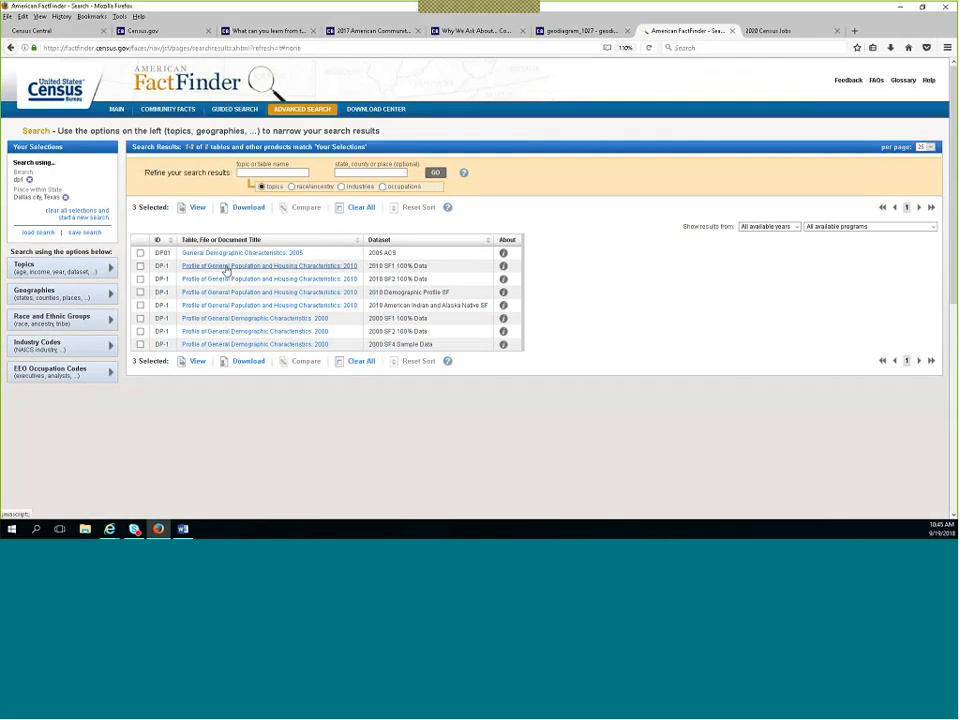
left_click(268, 264)
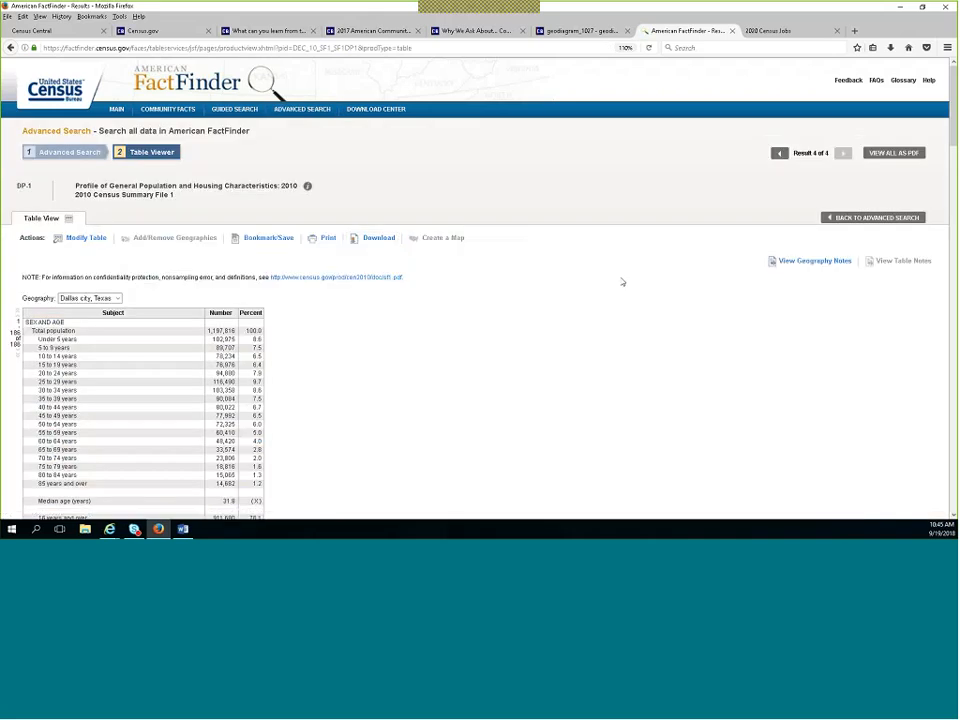
mouse_move(620, 280)
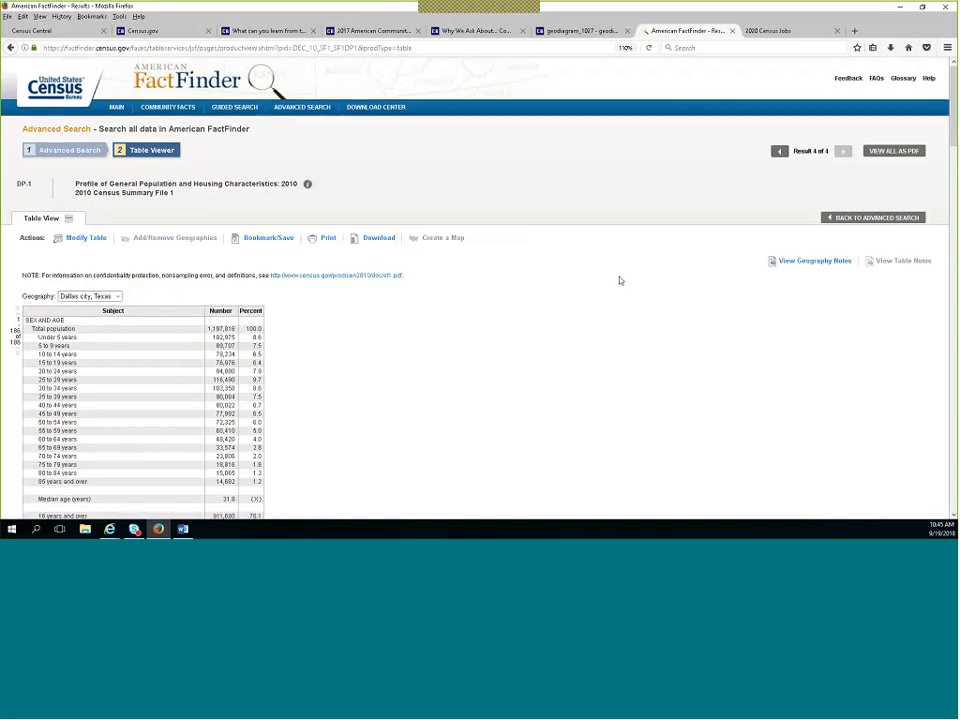
Read the 2010 Dallas DP-1 profile from total population ages into the male and female rows.
scroll("down", 3)
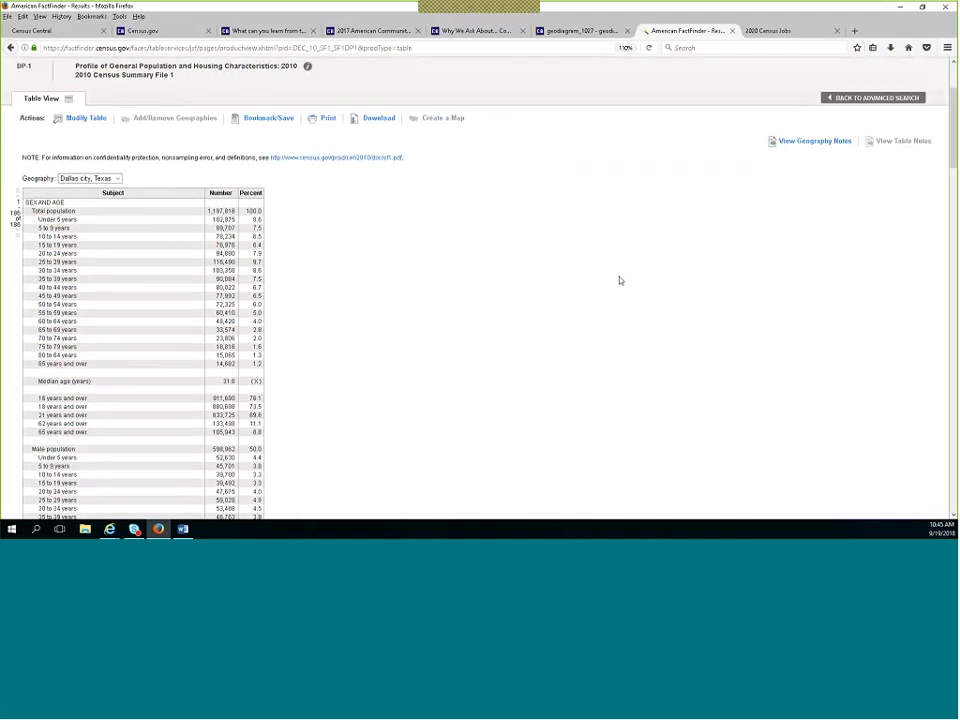
mouse_move(616, 268)
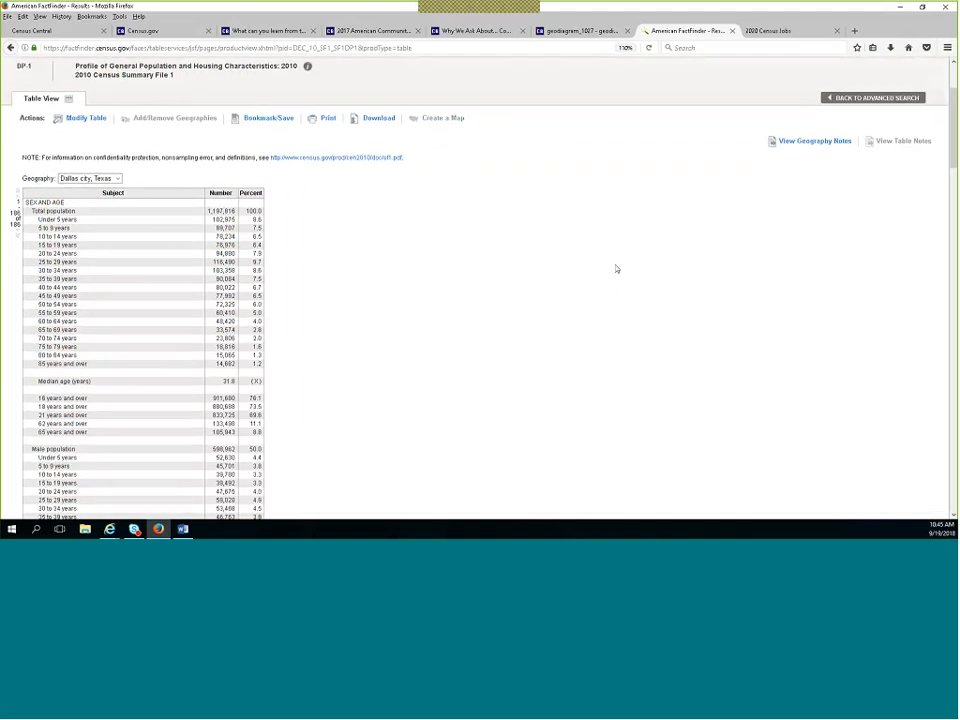
mouse_move(612, 264)
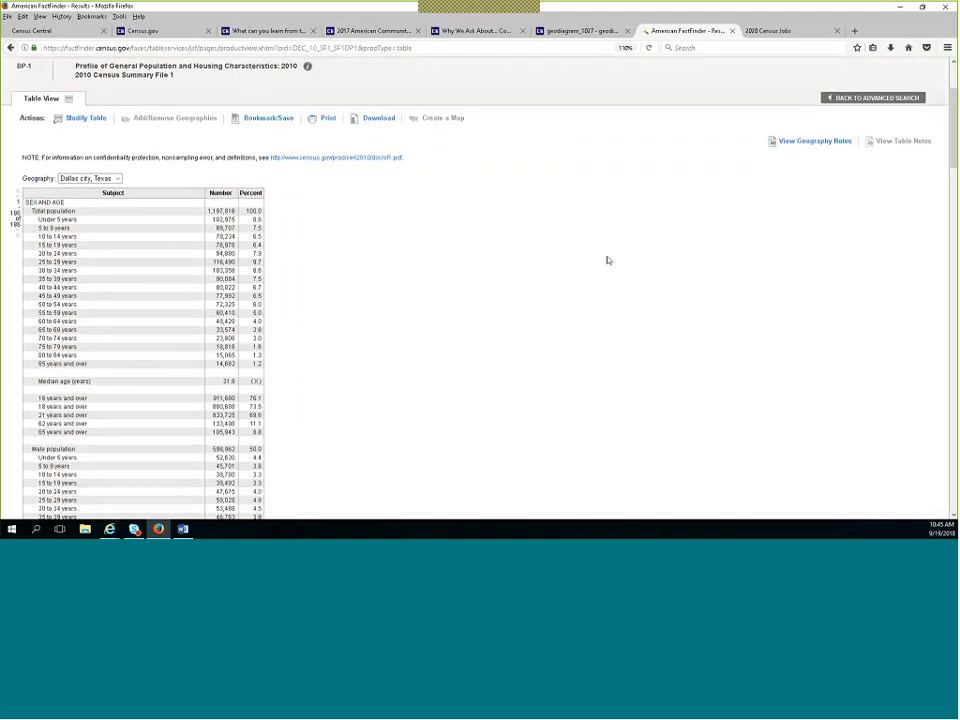
scroll("down", 3)
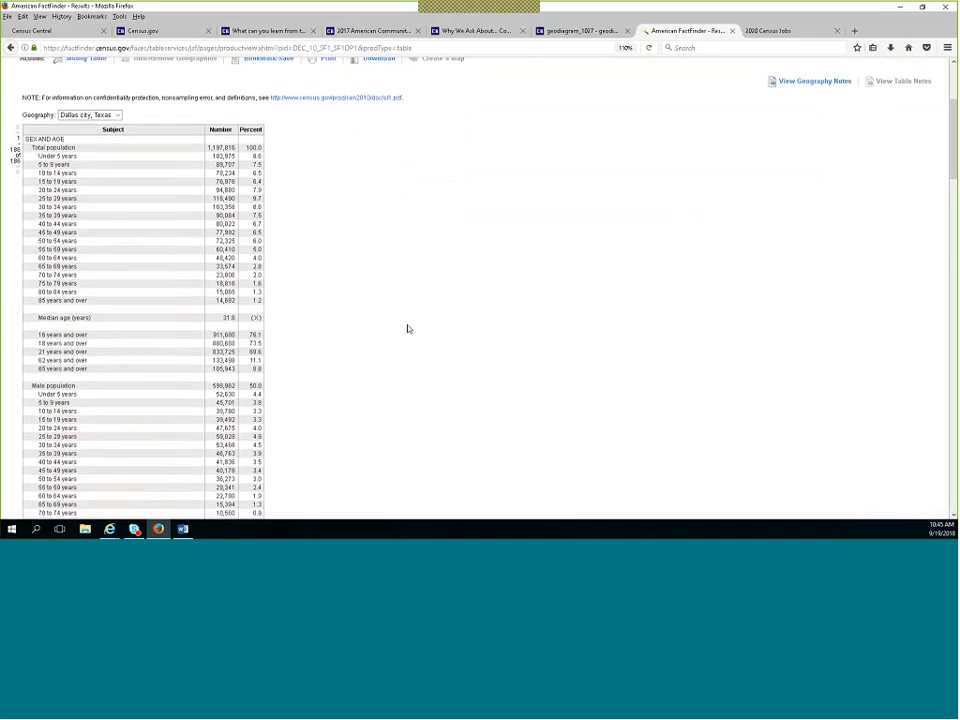
scroll("down", 3)
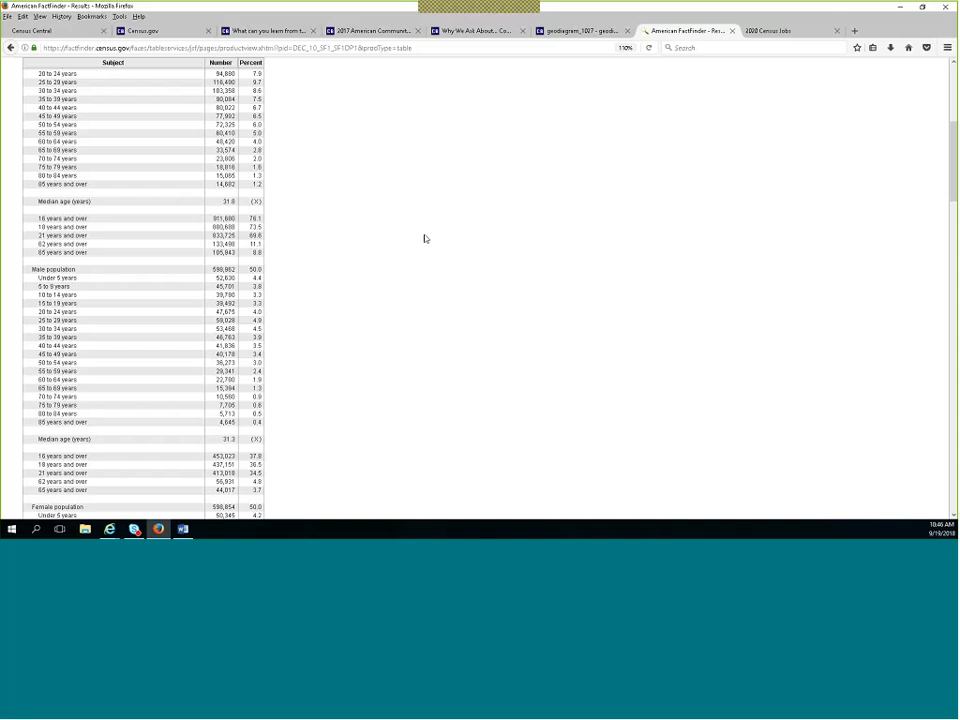
mouse_move(412, 232)
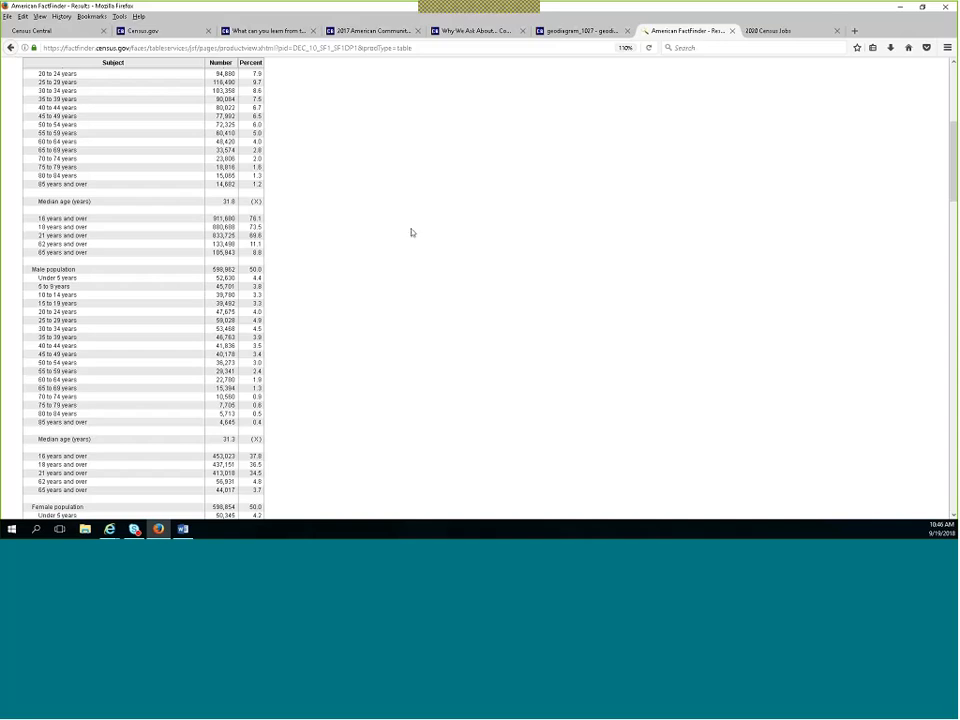
mouse_move(378, 232)
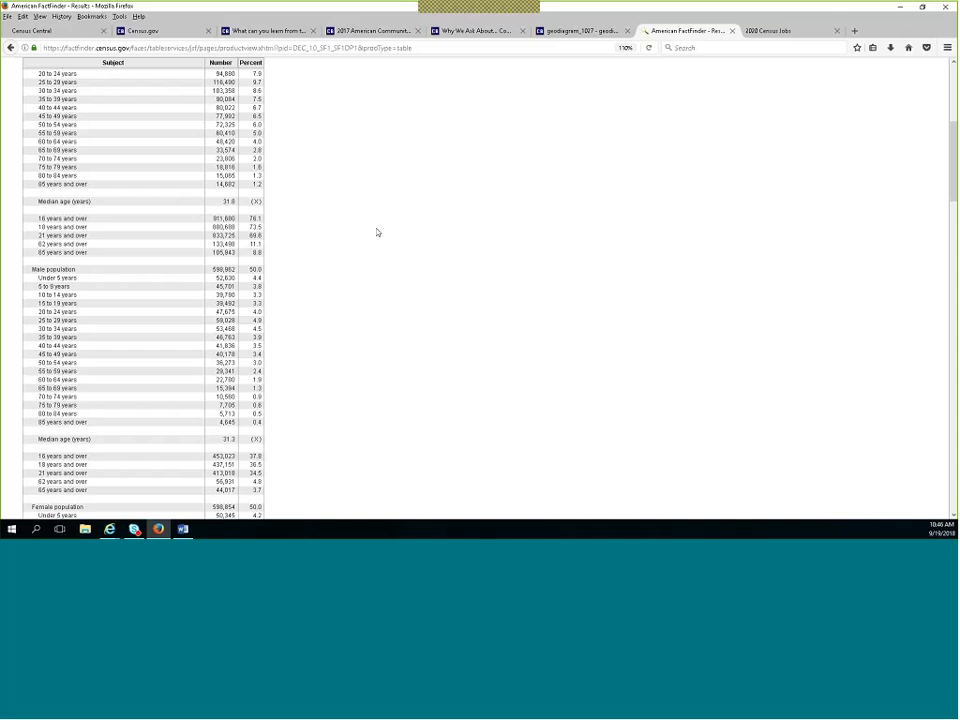
mouse_move(330, 148)
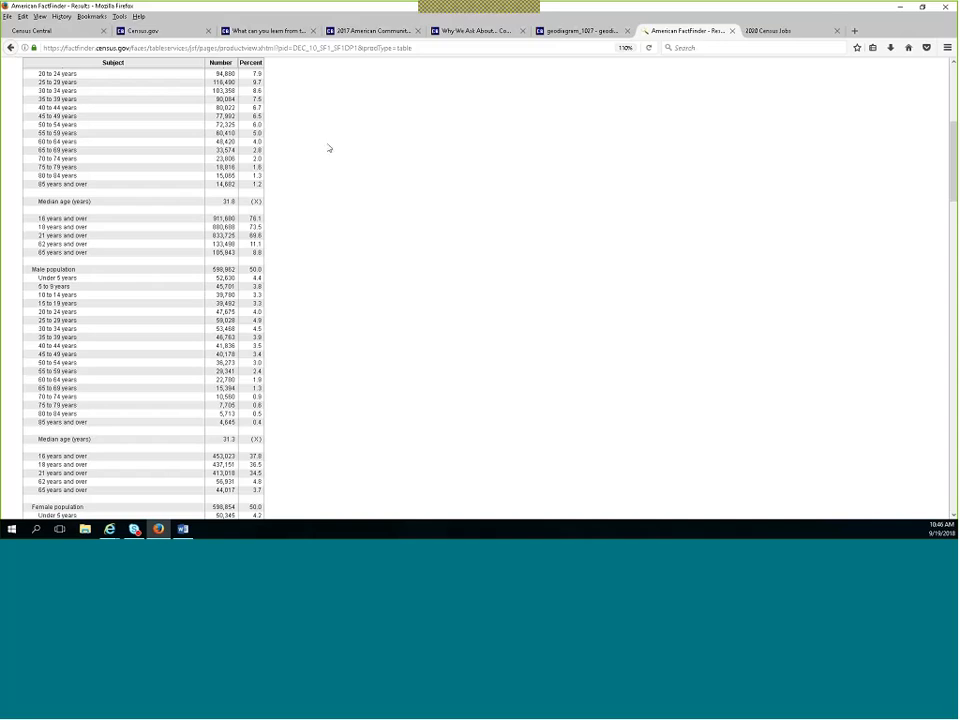
mouse_move(326, 168)
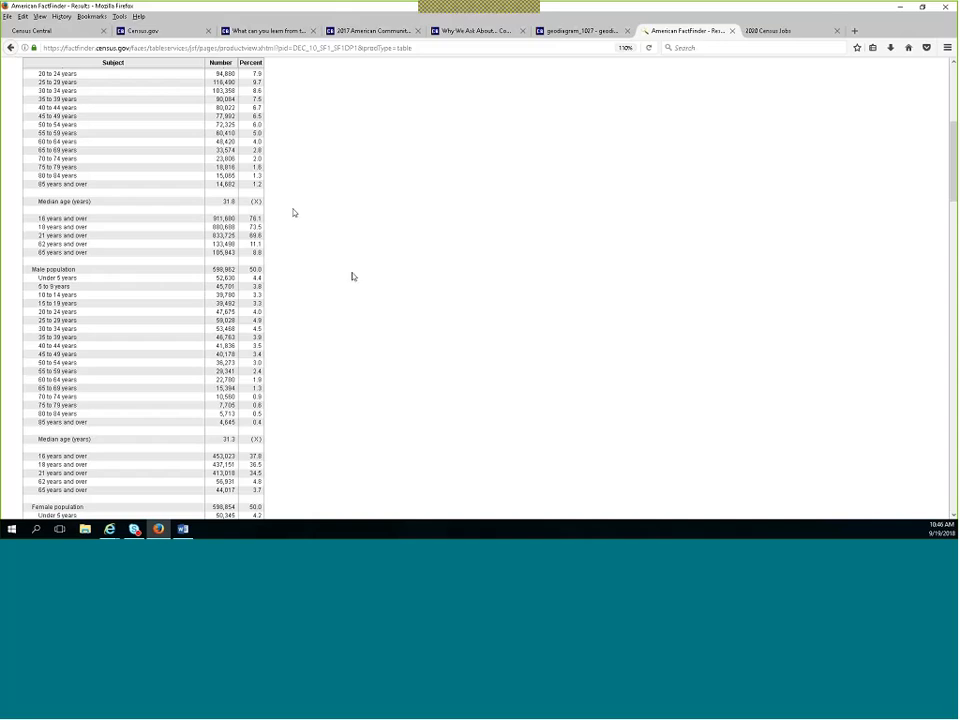
scroll("down", 3)
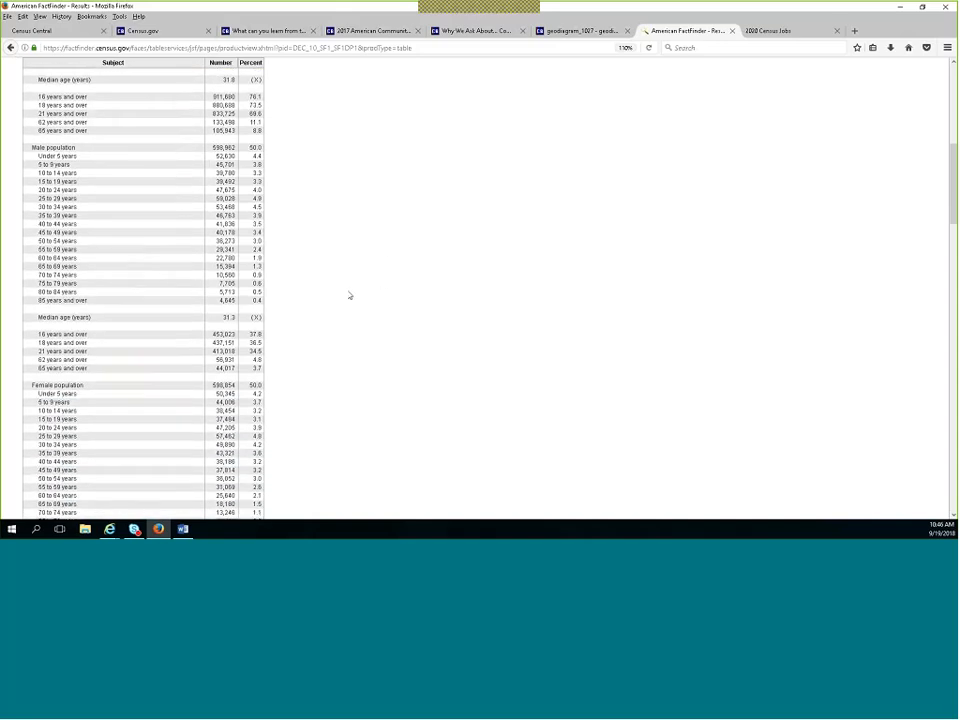
Read down through race, relationship, households, housing occupancy and tenure to the footnotes.
scroll("down", 3)
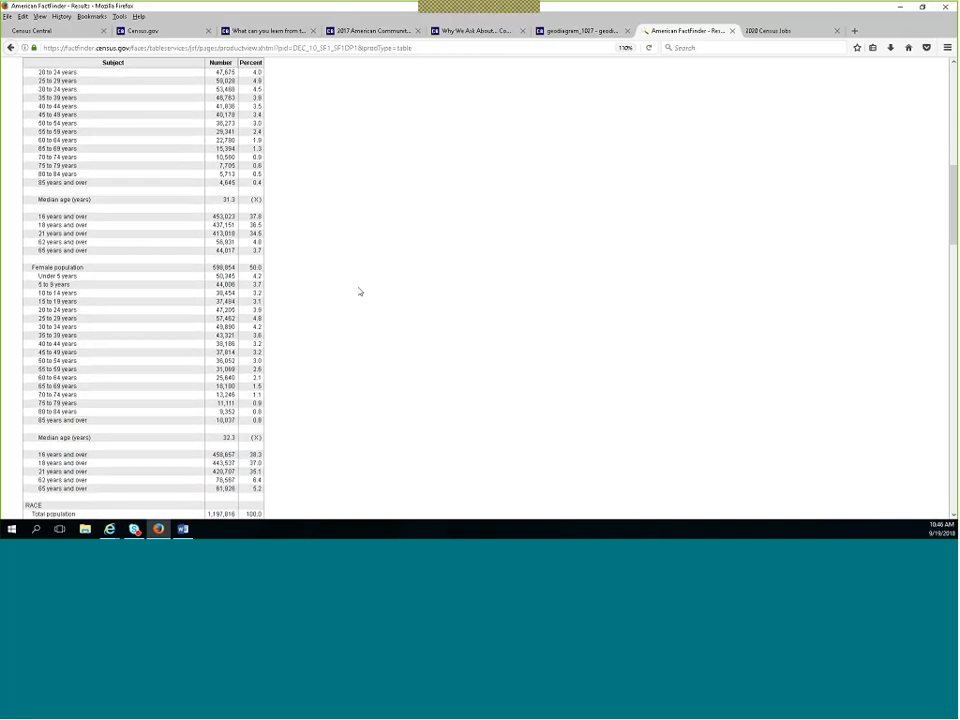
scroll("down", 3)
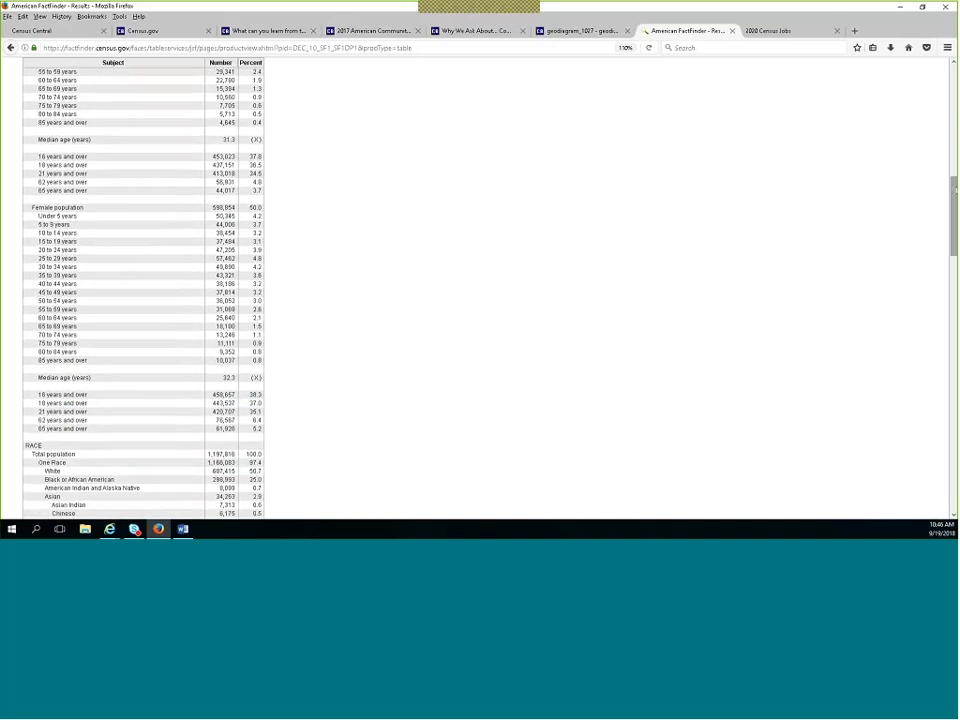
scroll("down", 3)
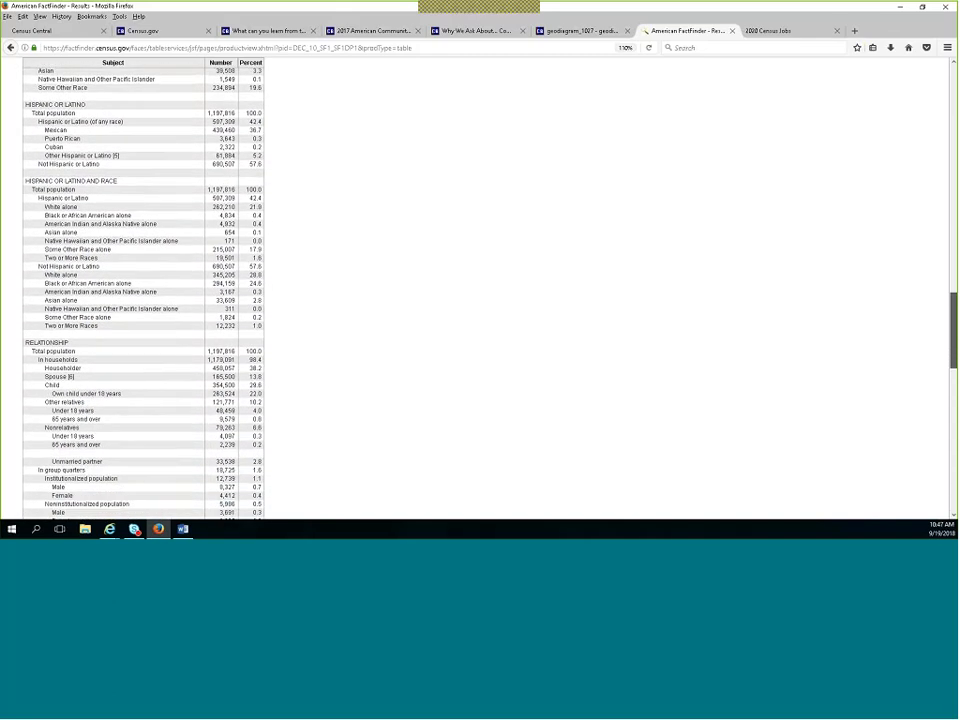
scroll("down", 3)
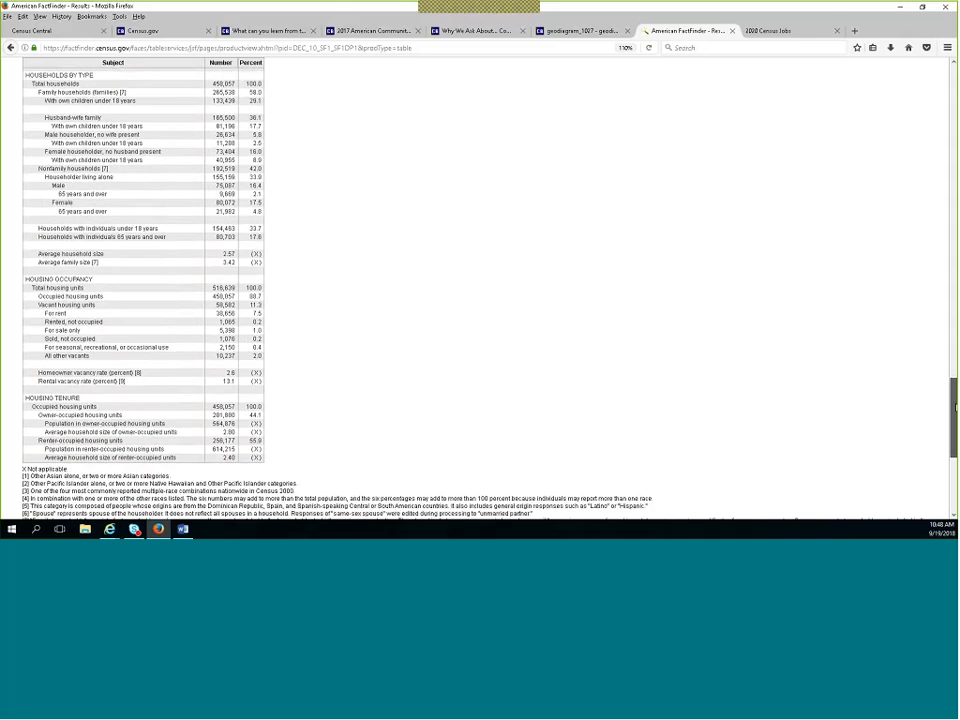
scroll("down", 3)
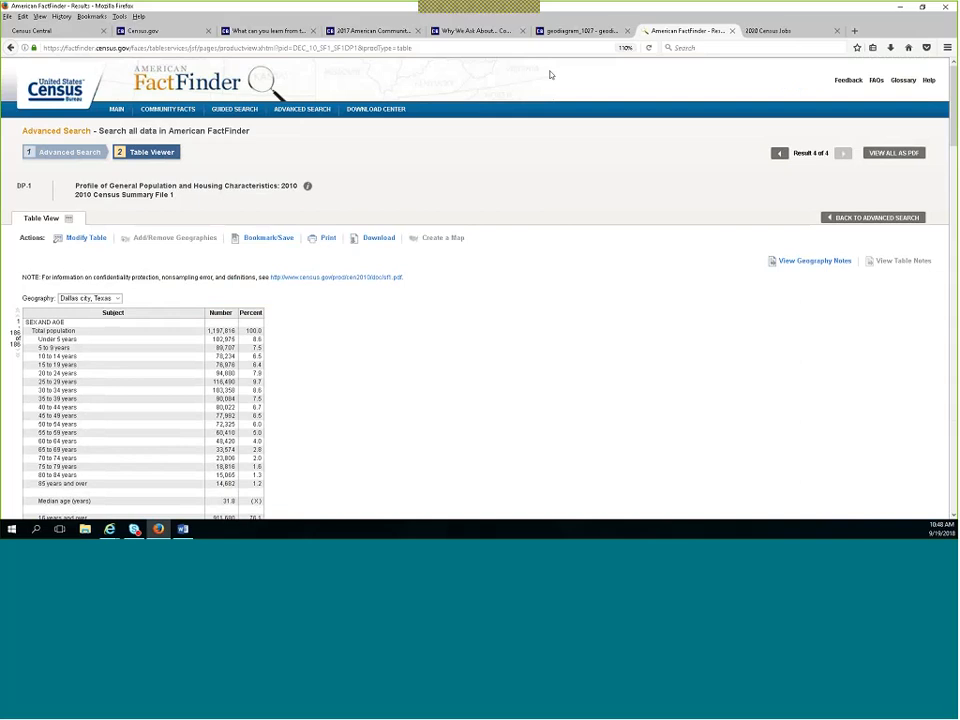
mouse_move(544, 80)
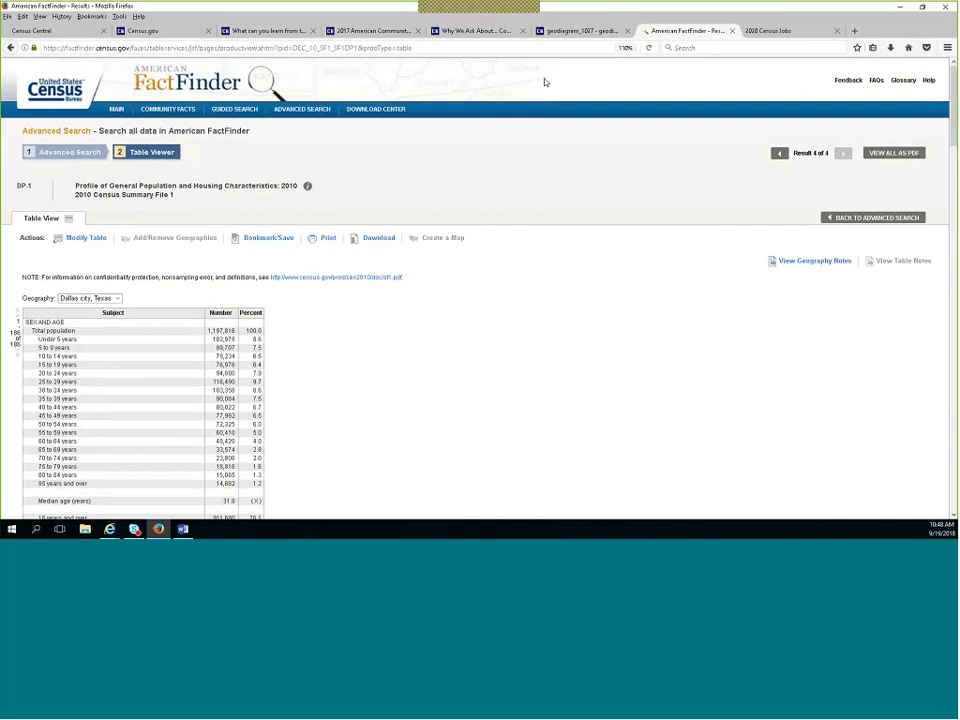
mouse_move(710, 512)
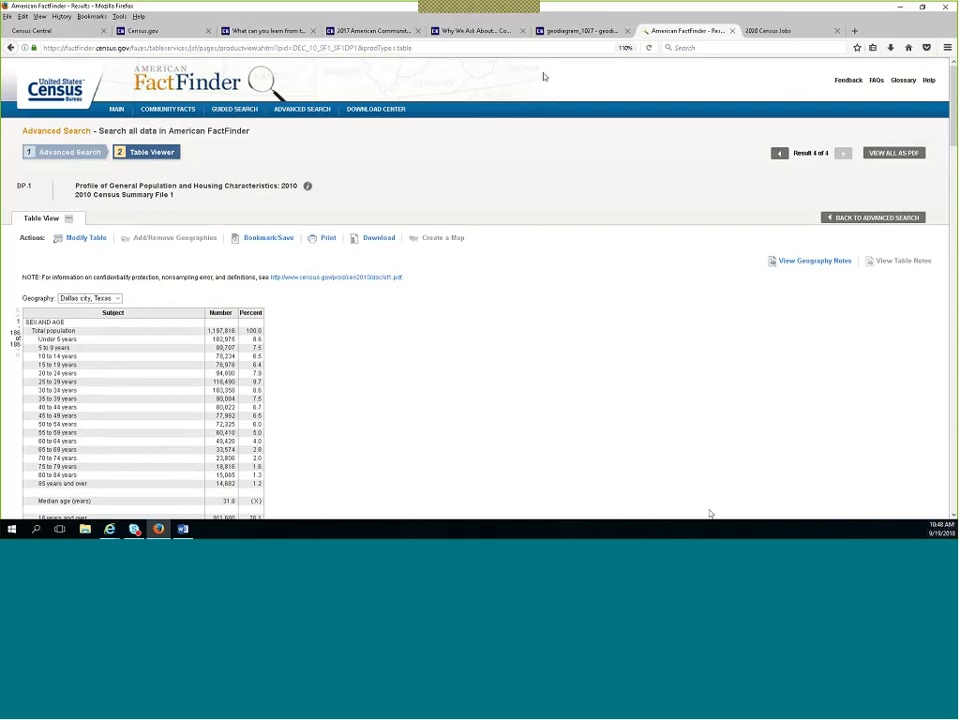
mouse_move(710, 512)
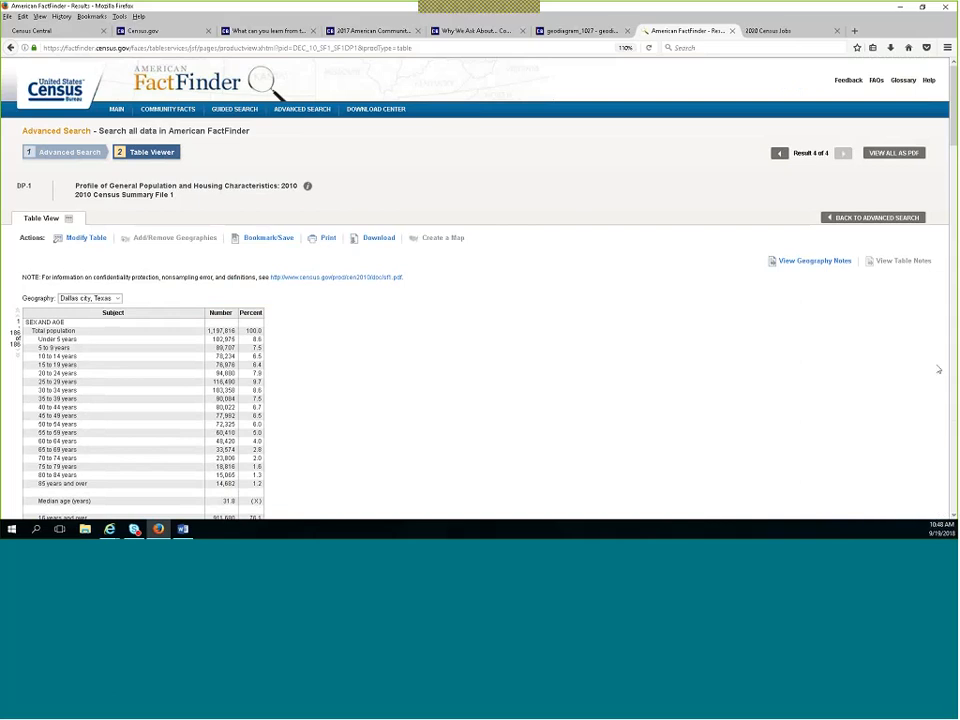
mouse_move(872, 394)
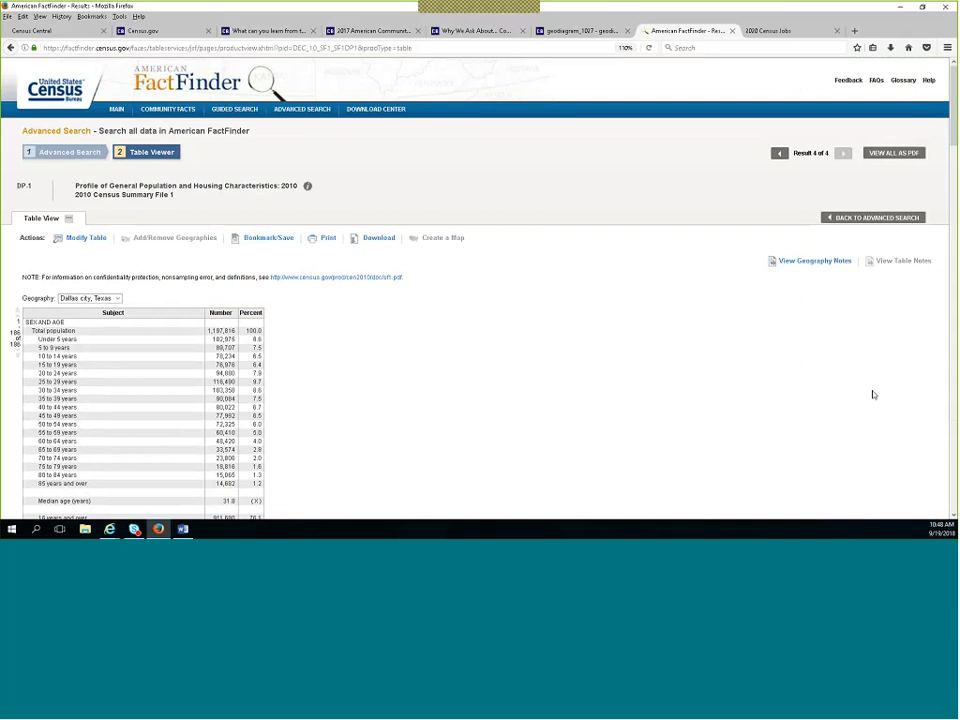
mouse_move(728, 394)
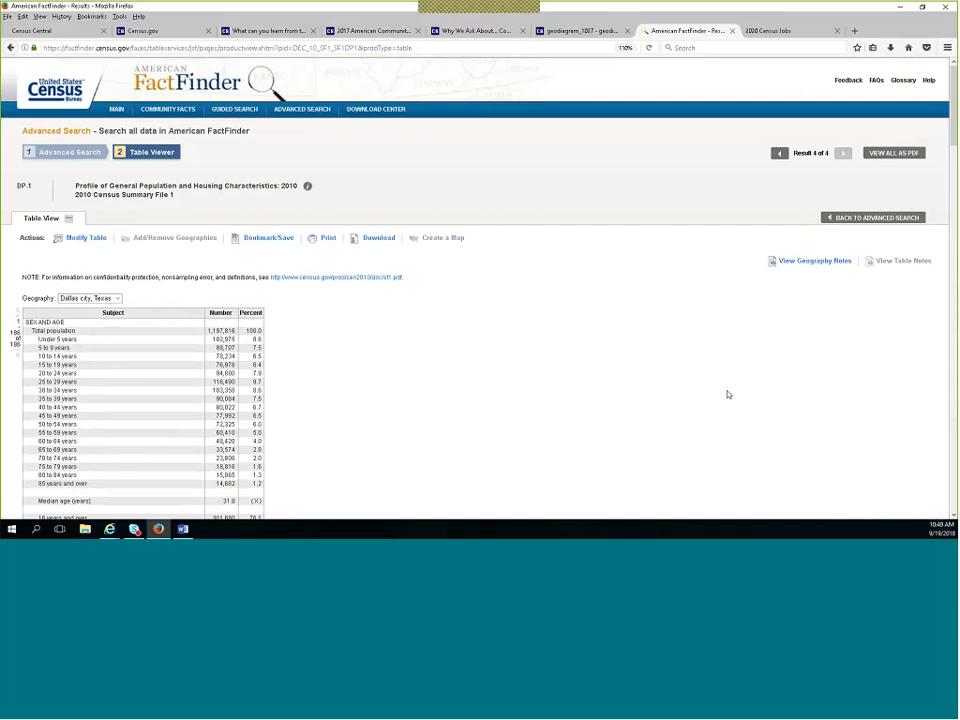